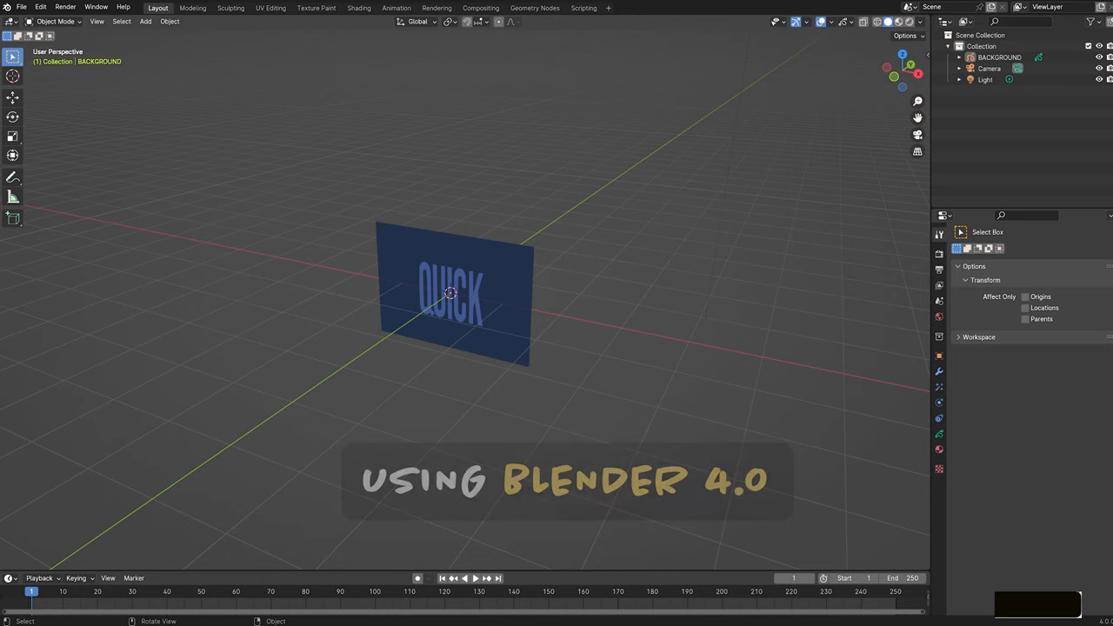
# Step: Show the EEVEE render settings in the Properties editor beside the QUICK plane
pyautogui.scroll(3)
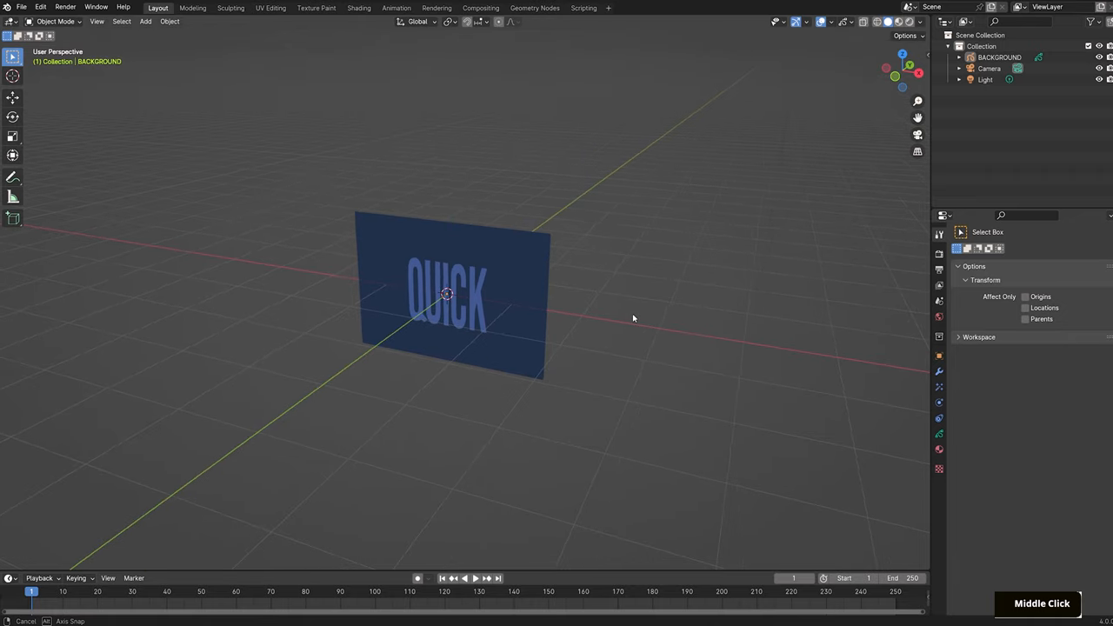
pyautogui.click(998, 56)
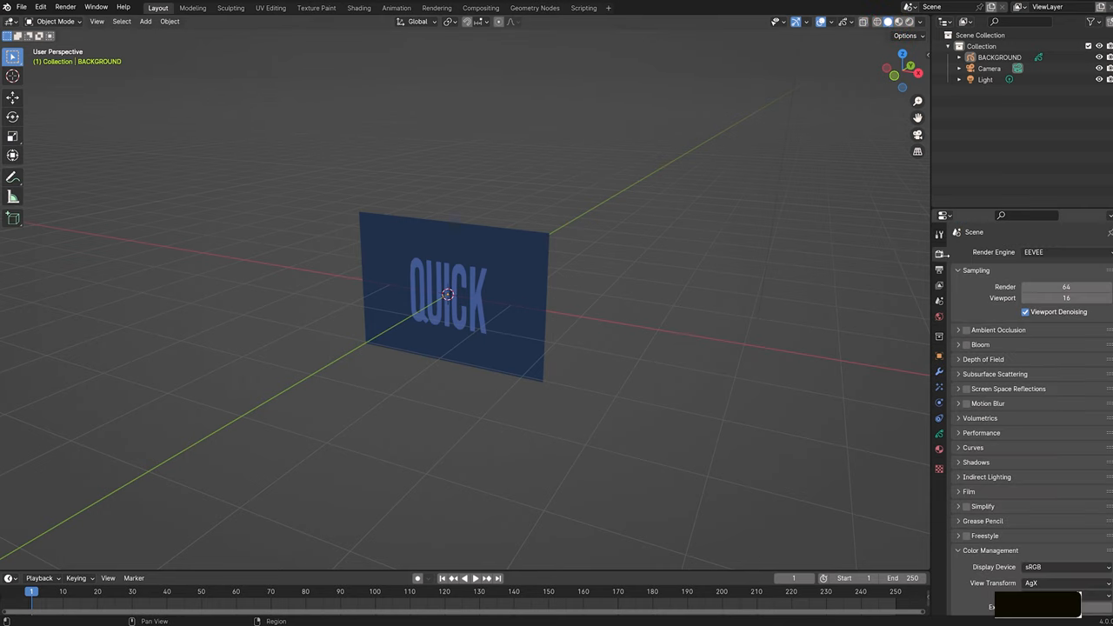
pyautogui.moveTo(939, 254)
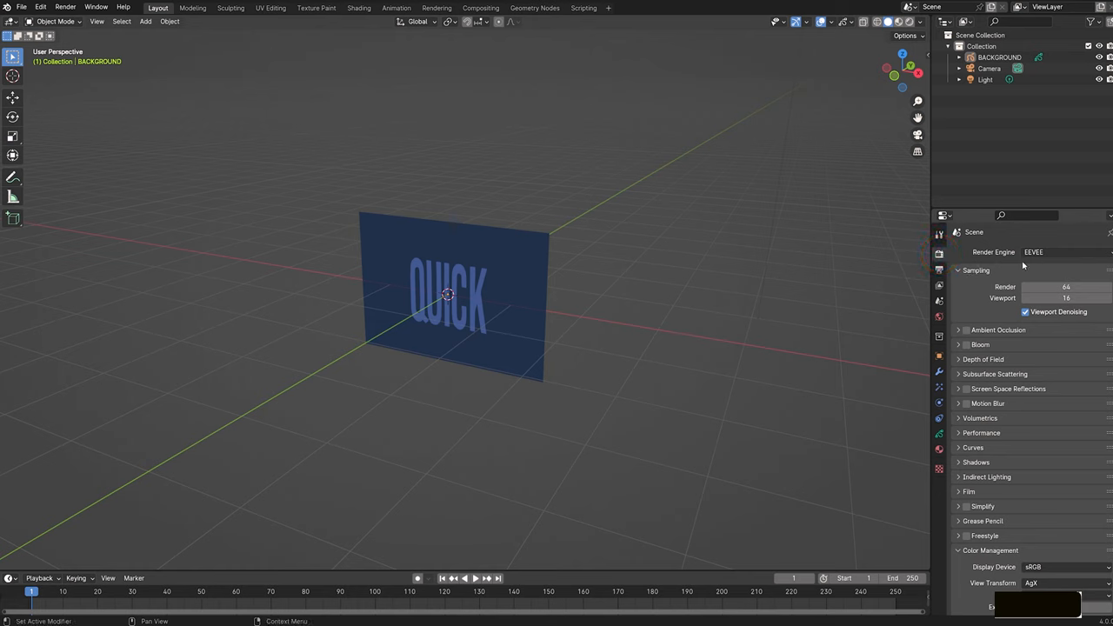
# Step: Set Color Management to the Standard view transform with a Medium High Contrast look
pyautogui.scroll(-3)
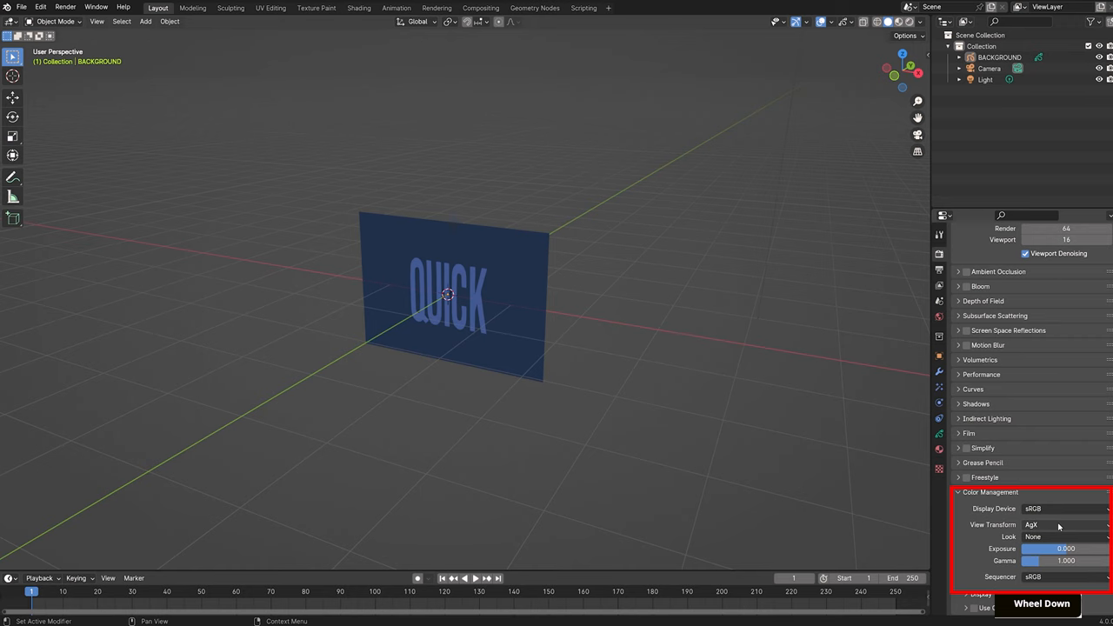
pyautogui.click(1065, 525)
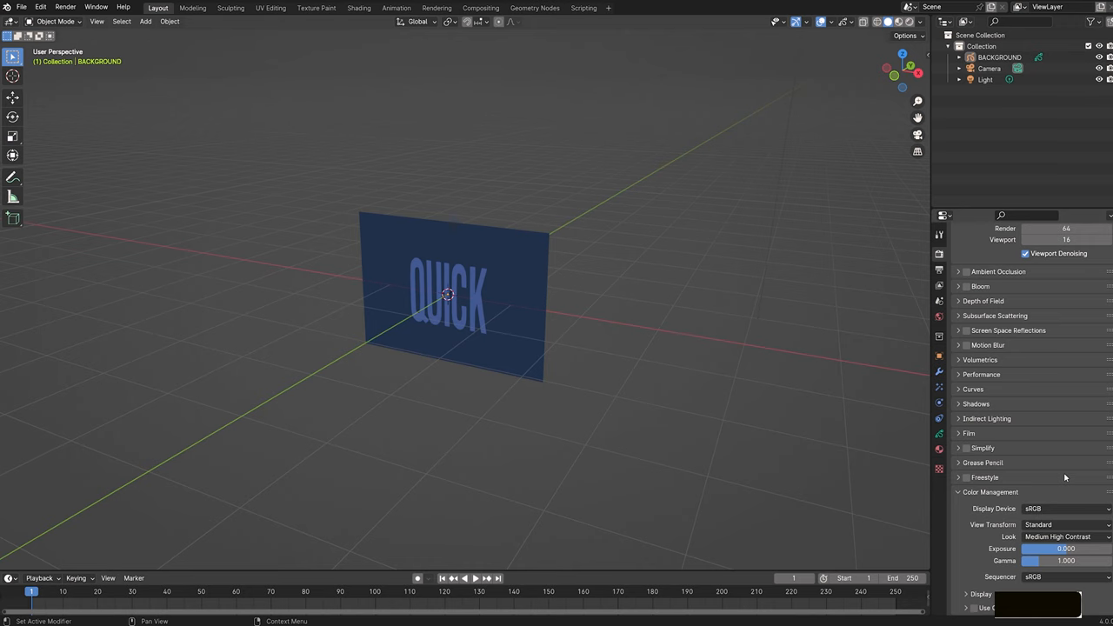
pyautogui.scroll(-3)
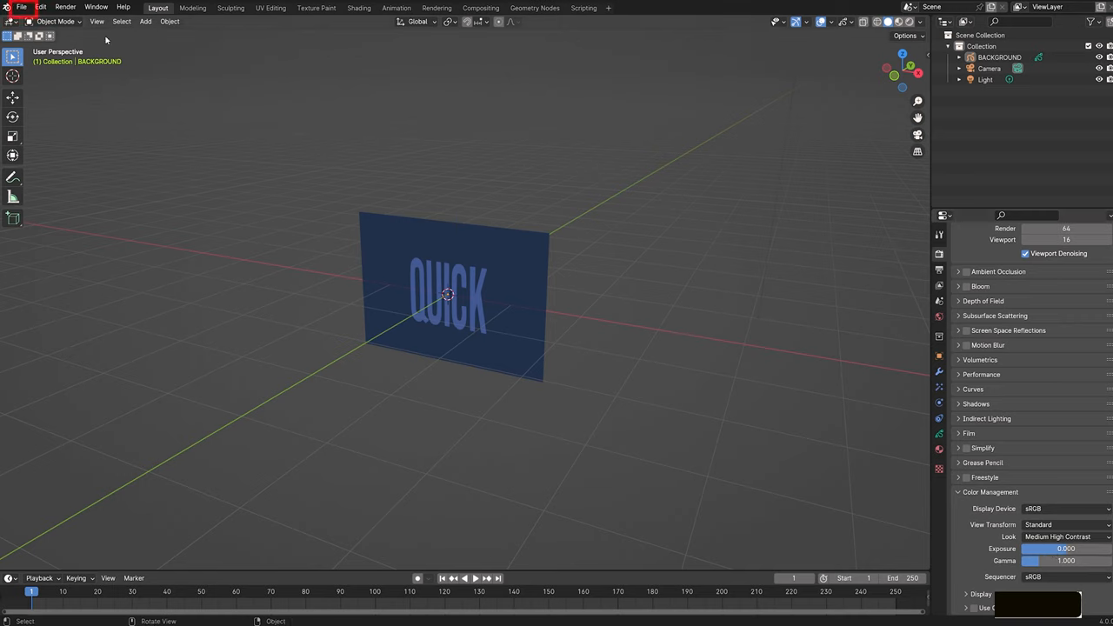
# Step: Import the EASY SVG artwork and set the letter curves' origin point
pyautogui.click(21, 7)
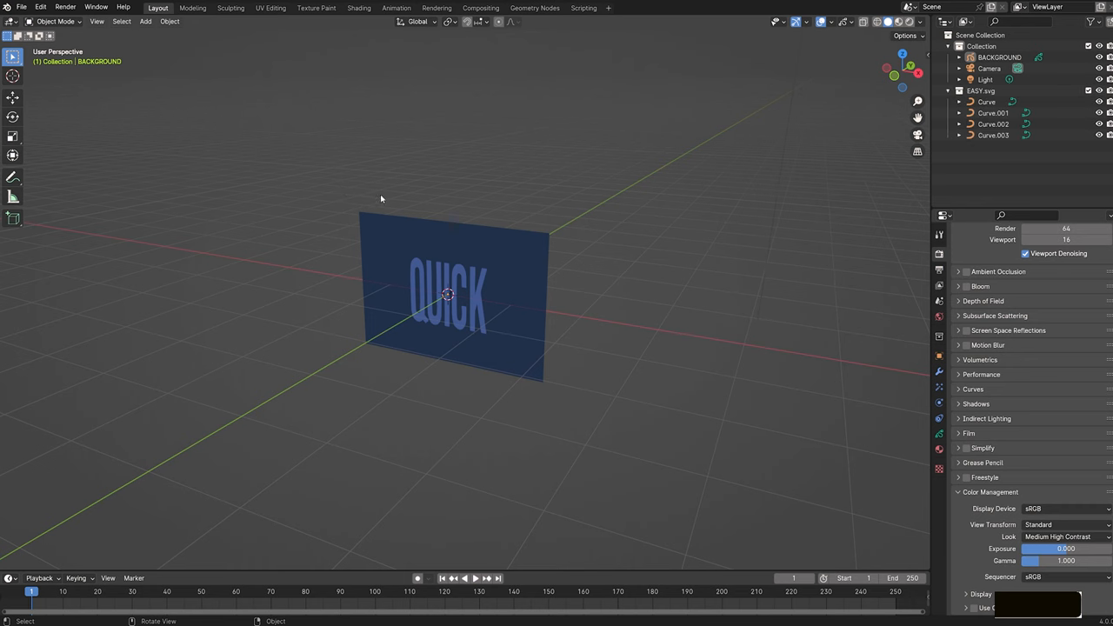
pyautogui.moveTo(379, 199); pyautogui.dragTo(469, 306)
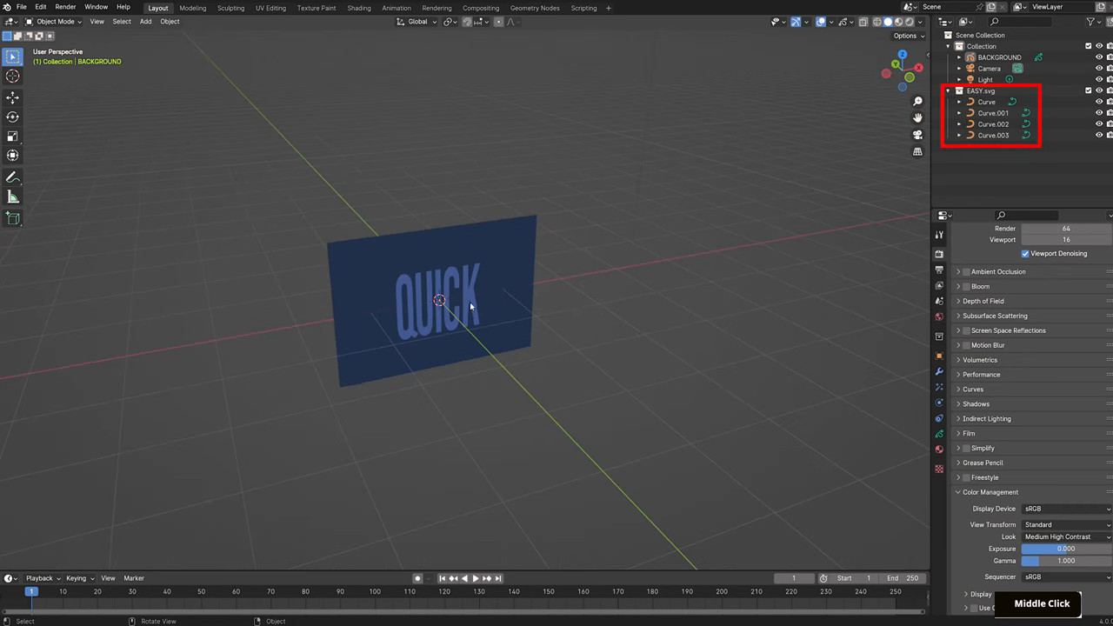
pyautogui.scroll(3)
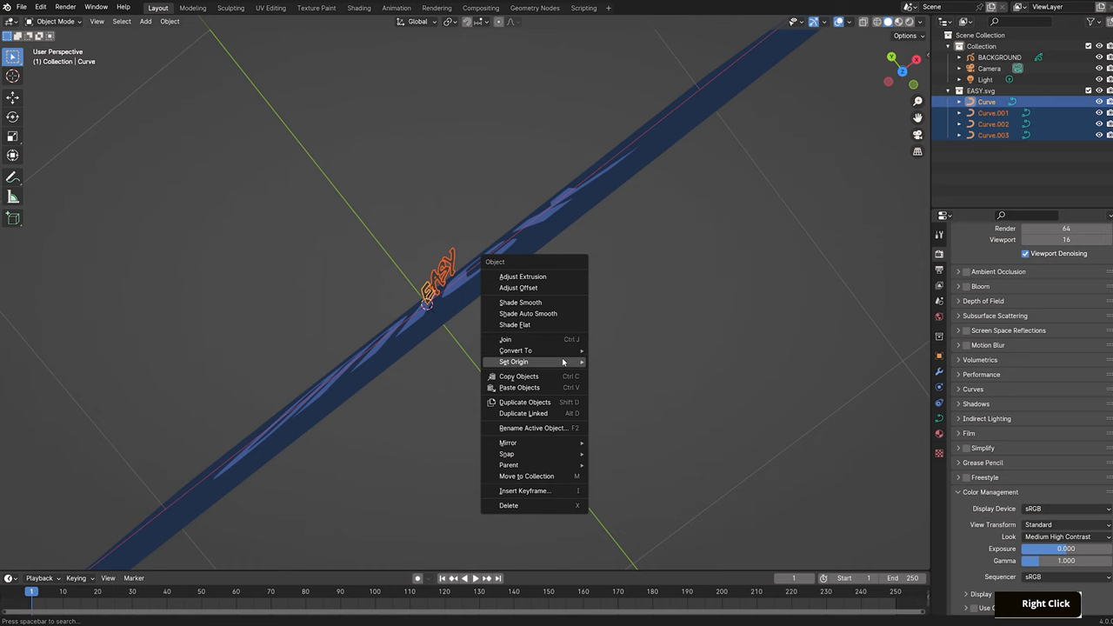
pyautogui.click(515, 362)
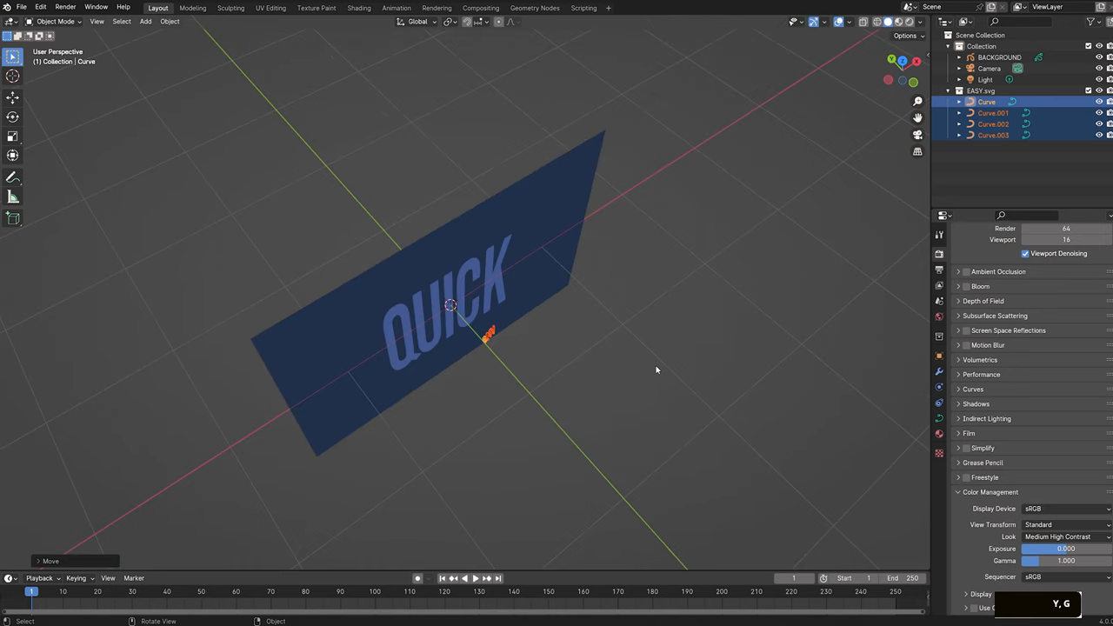
# Step: Move, enlarge and rotate the EASY lettering to a slant across the QUICK background
pyautogui.press('r')
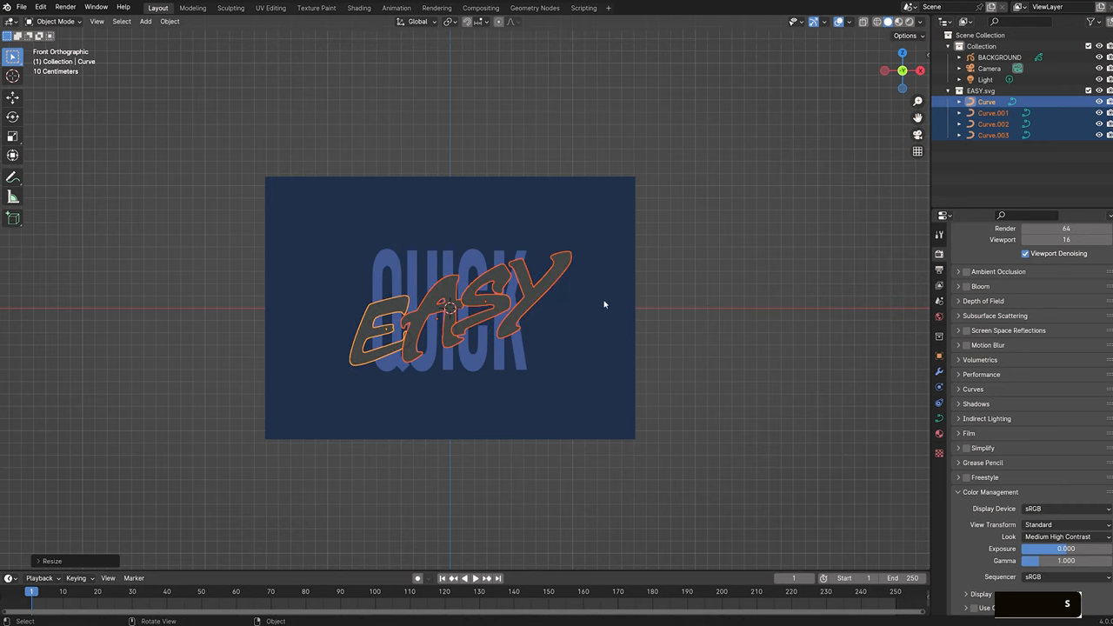
pyautogui.press('g')
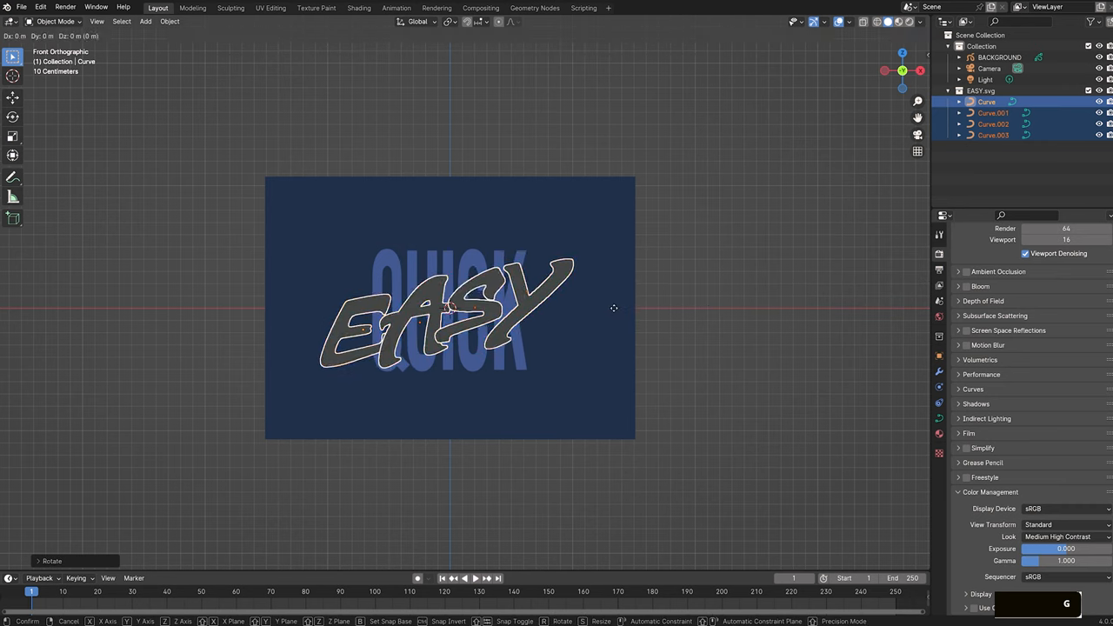
pyautogui.press('s')
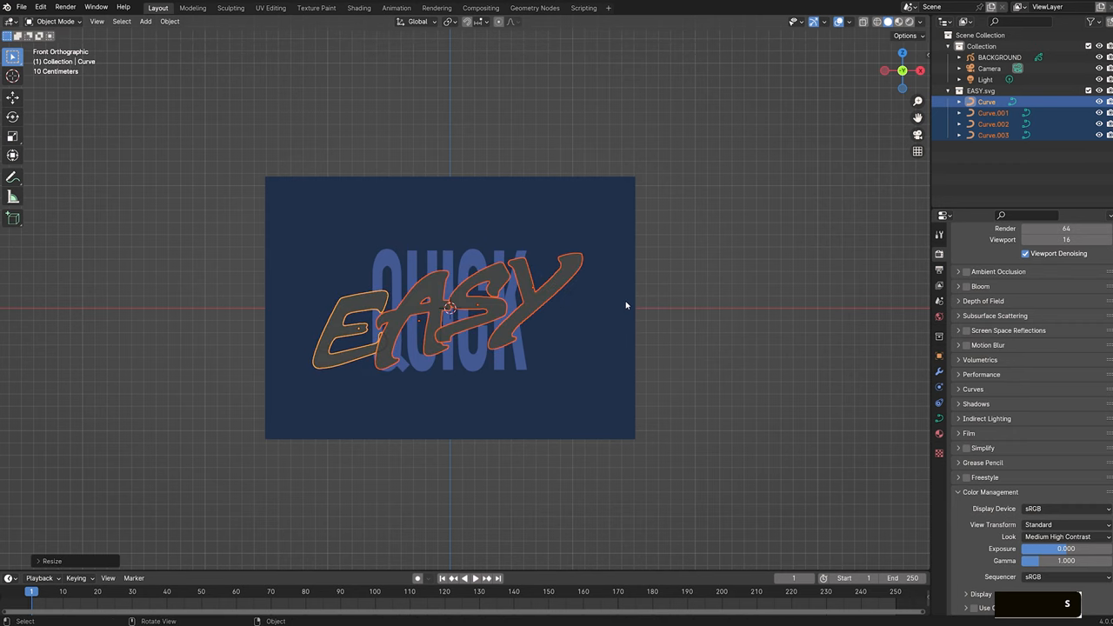
pyautogui.rightClick(449, 306)
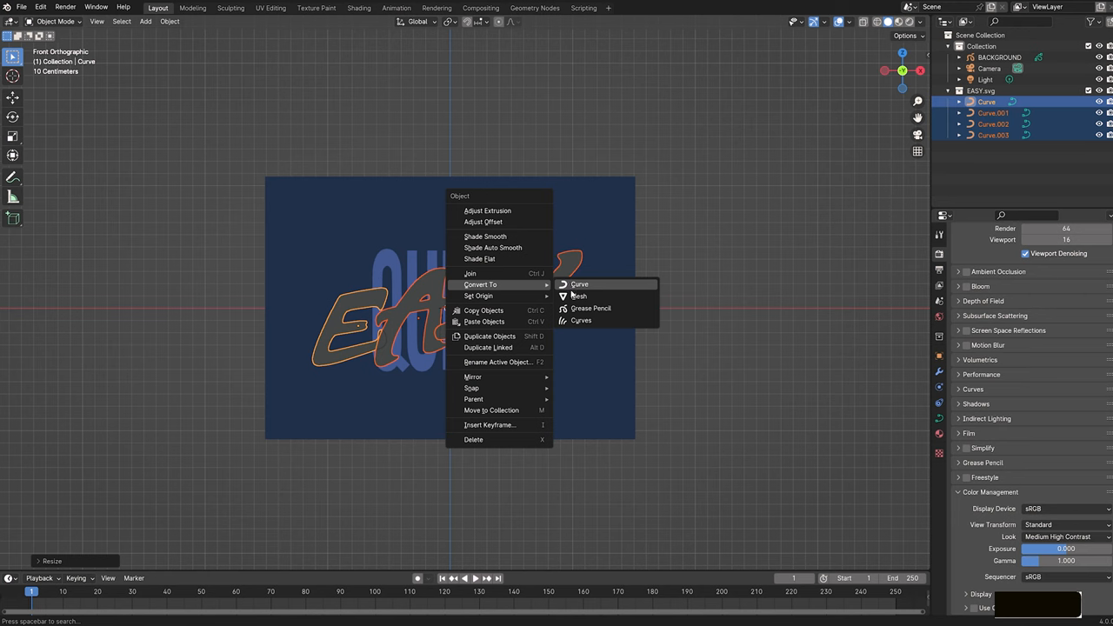
# Step: Convert the EASY letter curves to meshes and select the first letter mesh
pyautogui.click(578, 295)
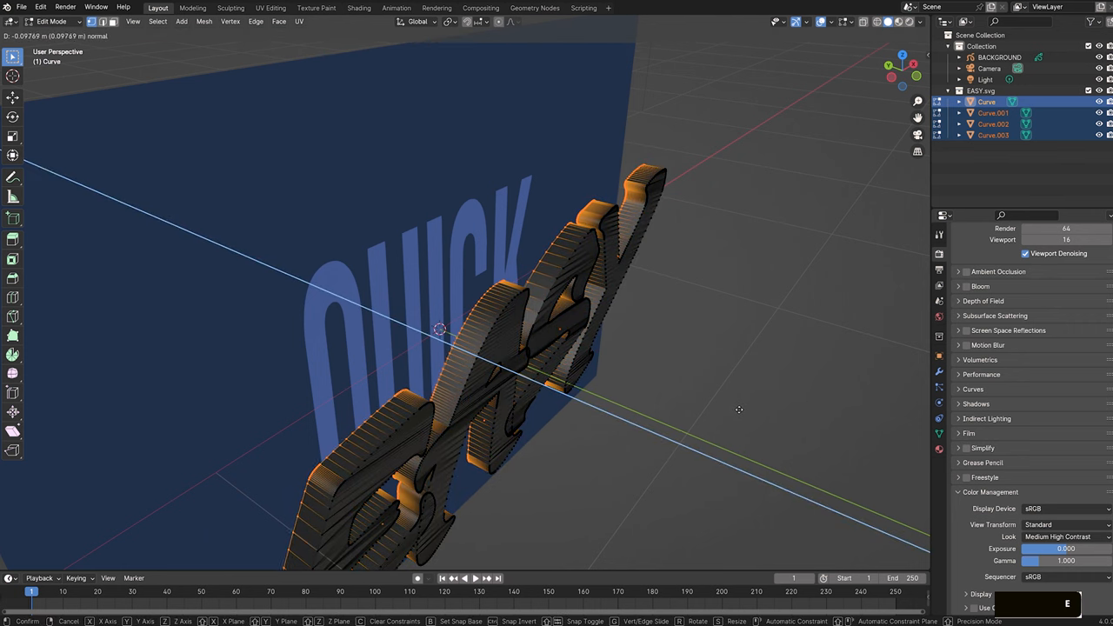
pyautogui.press('Tab')
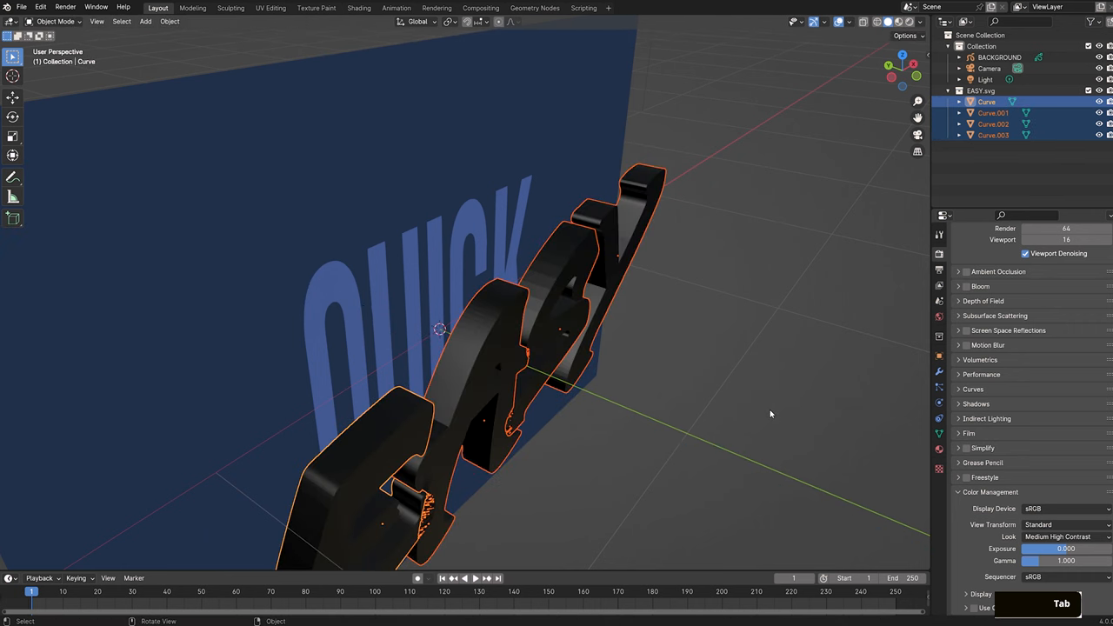
pyautogui.moveTo(769, 414); pyautogui.dragTo(709, 390)
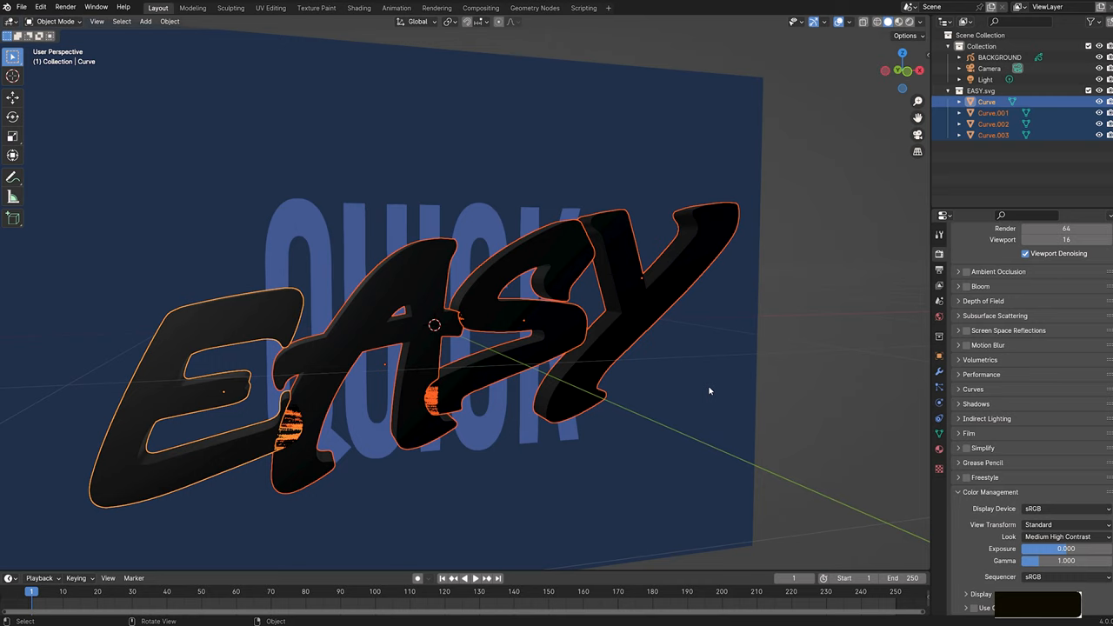
pyautogui.moveTo(202, 315)
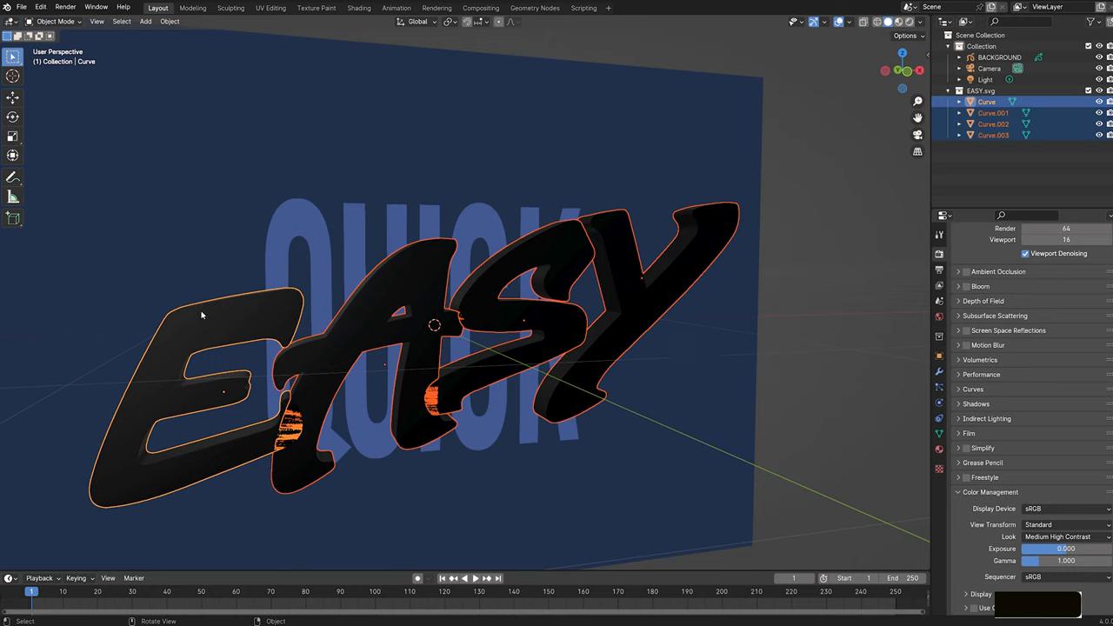
pyautogui.click(358, 409)
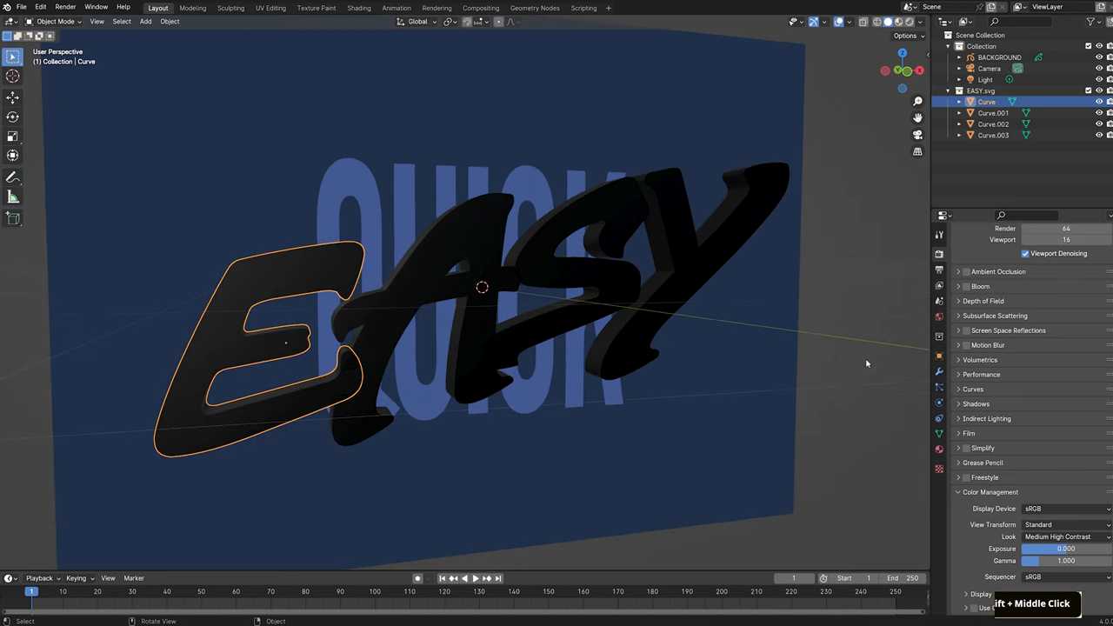
# Step: Add a Remesh modifier (Sharp, voxel 0.0004, Smooth Shading) to the first letter mesh
pyautogui.click(939, 373)
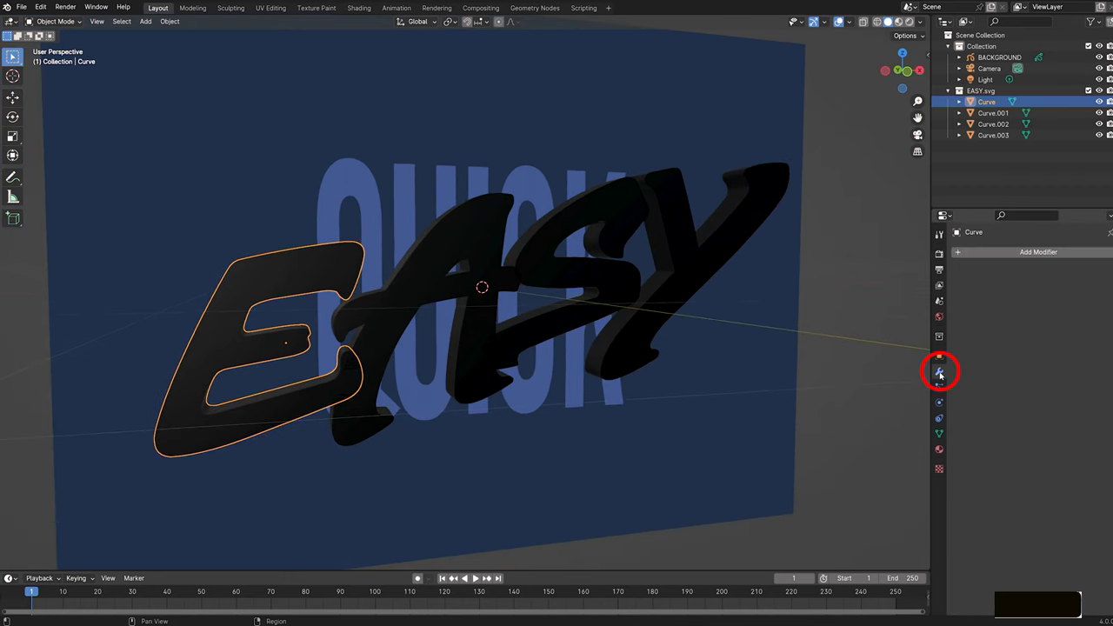
pyautogui.click(1038, 250)
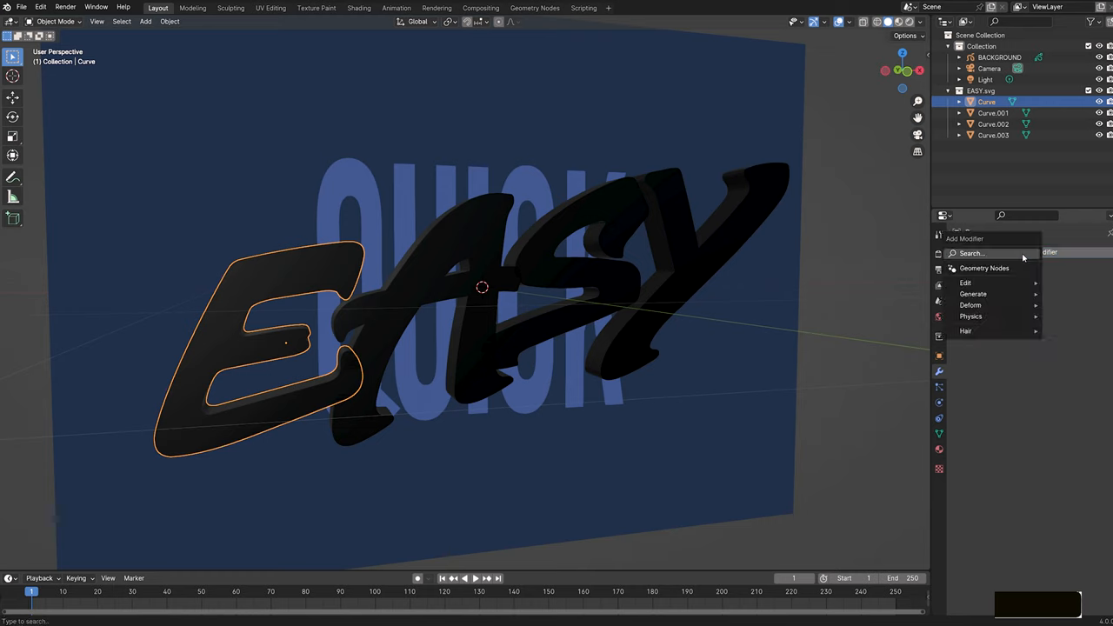
pyautogui.write('reme')
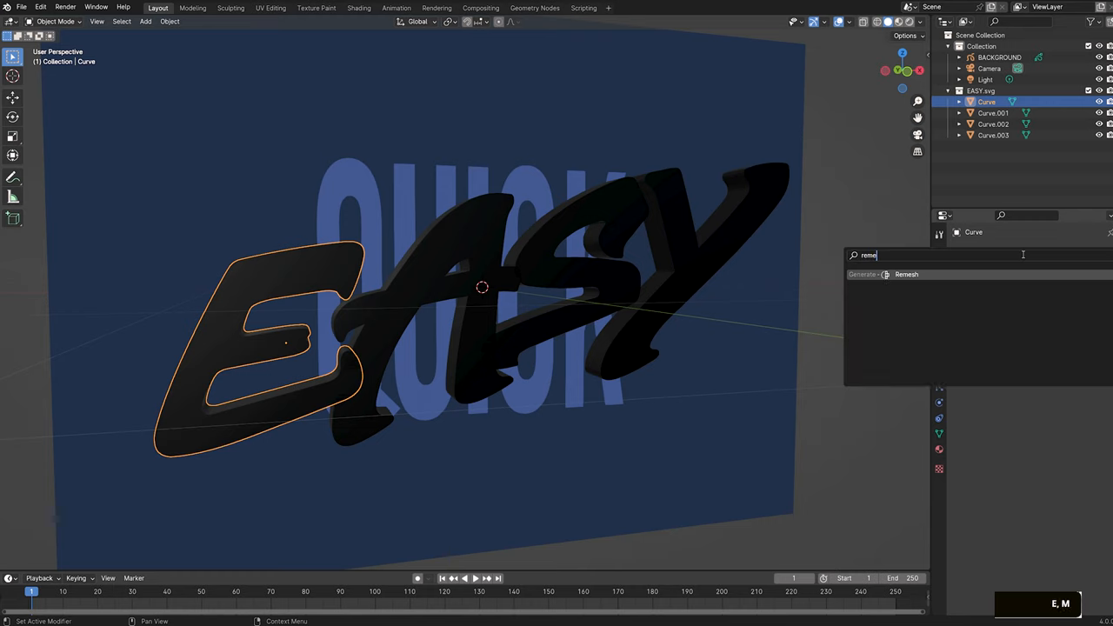
pyautogui.click(906, 275)
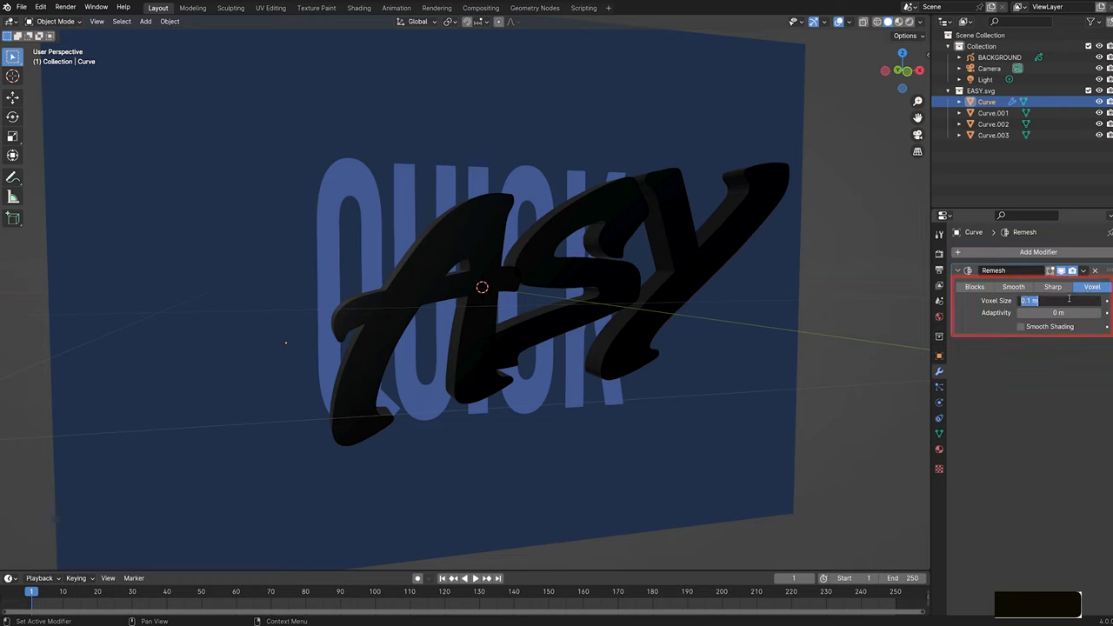
pyautogui.write('.0004')
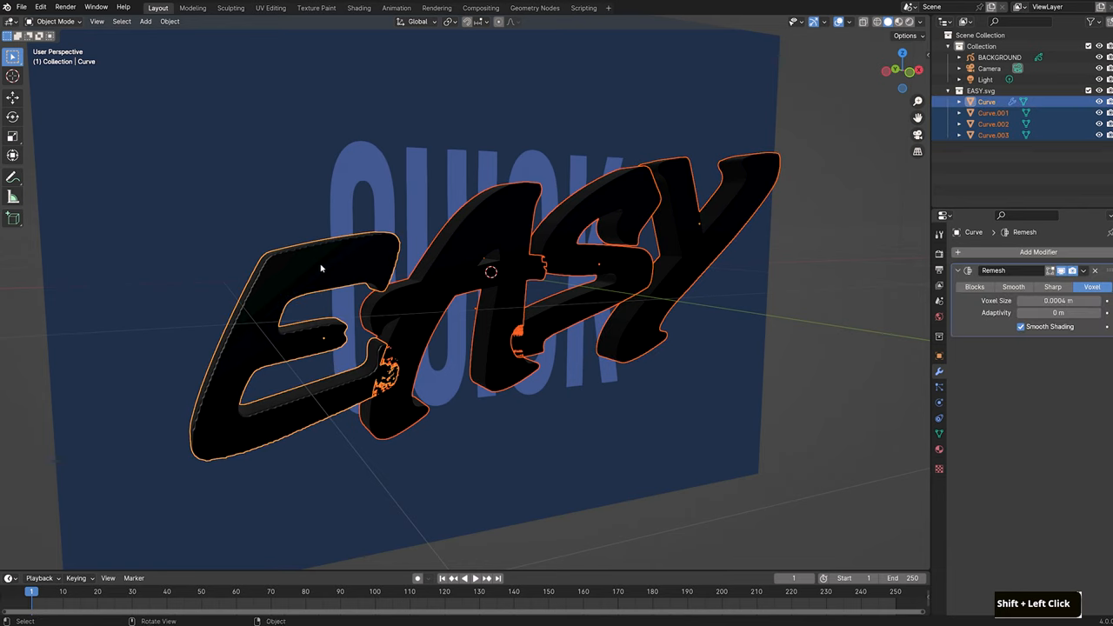
# Step: Copy the Remesh modifier to the other letters and apply it as Visual Geometry to Mesh
pyautogui.press('ctrl+l')
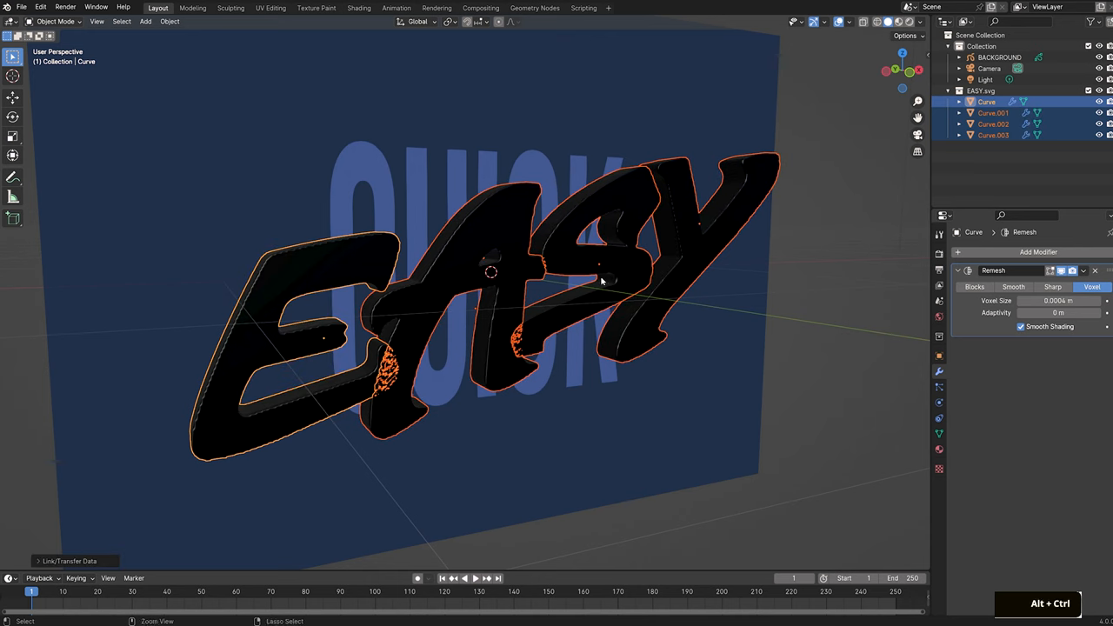
pyautogui.press('ctrl+a')
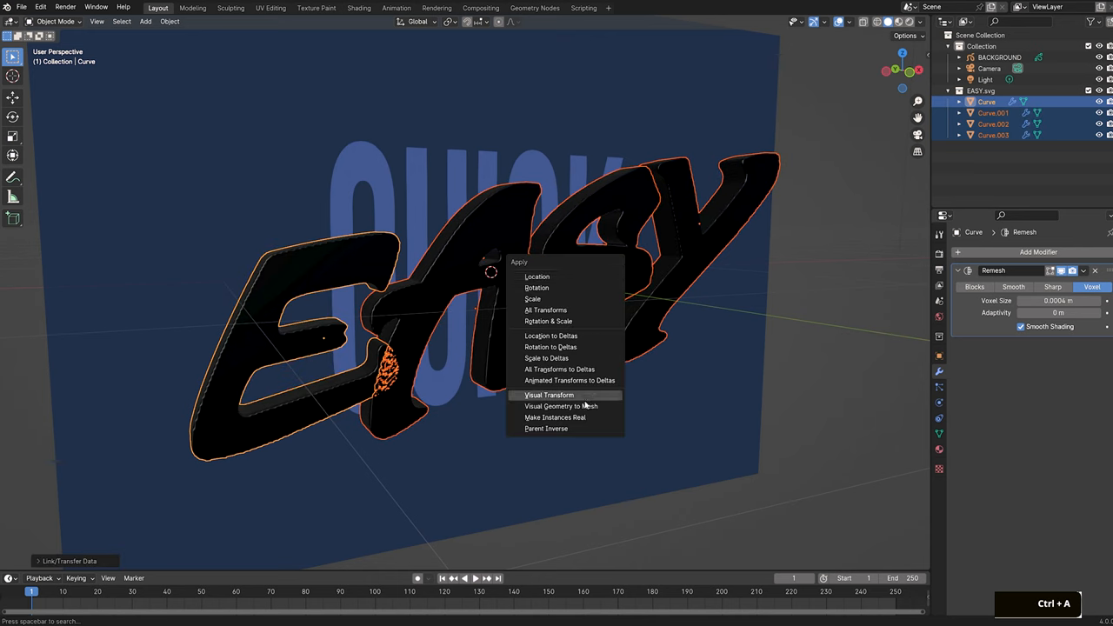
pyautogui.click(560, 407)
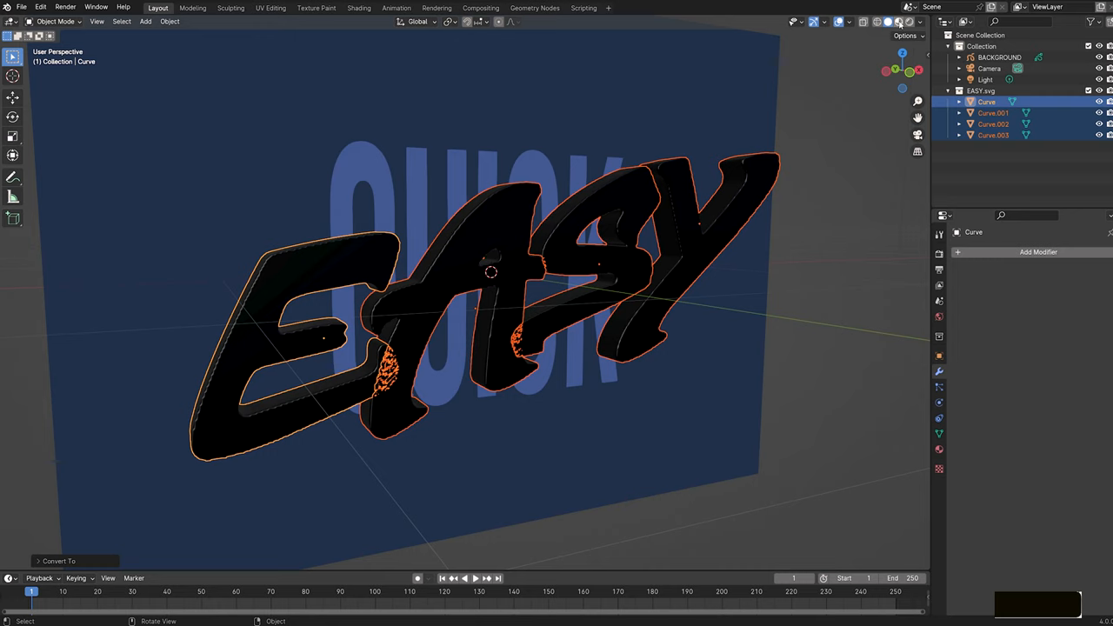
# Step: Switch to rendered shading and raise the world's viewport colour value to 1.0
pyautogui.click(899, 21)
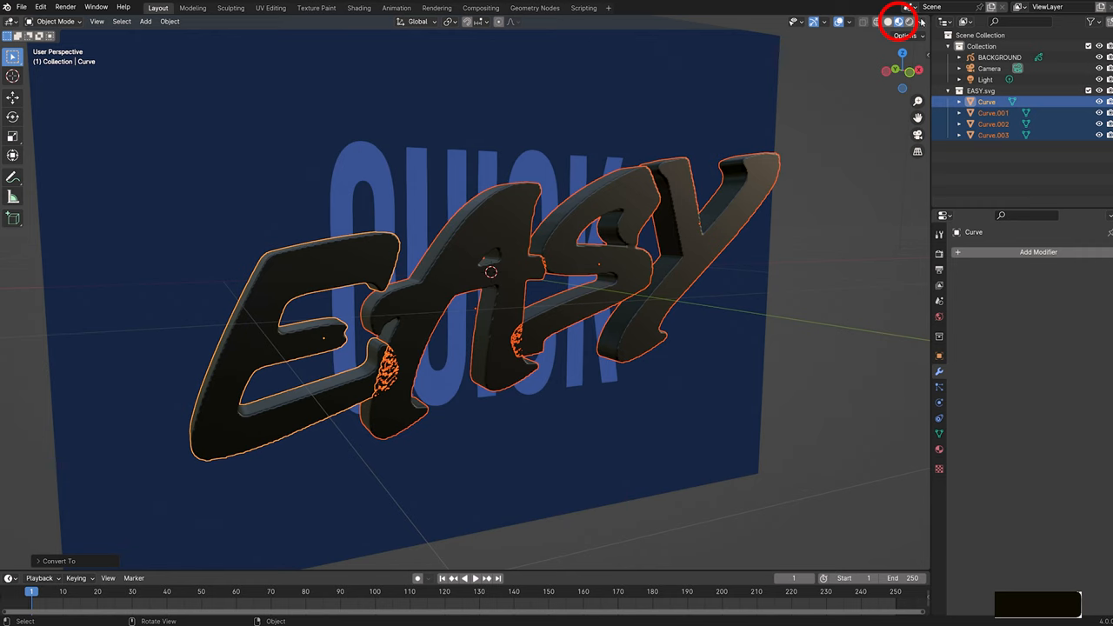
pyautogui.click(920, 21)
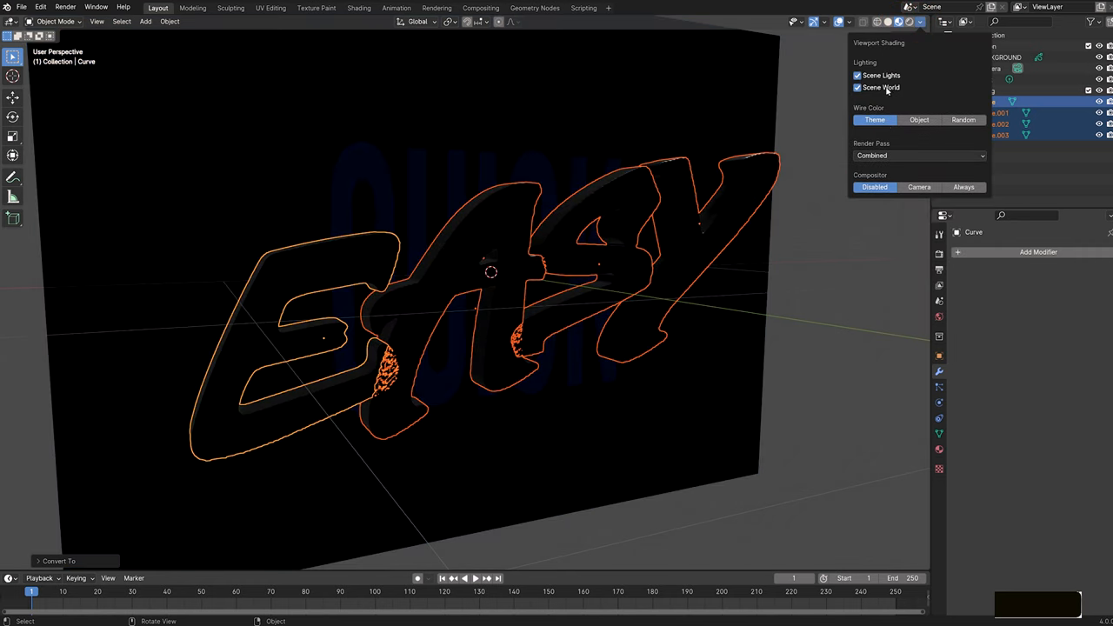
pyautogui.click(939, 317)
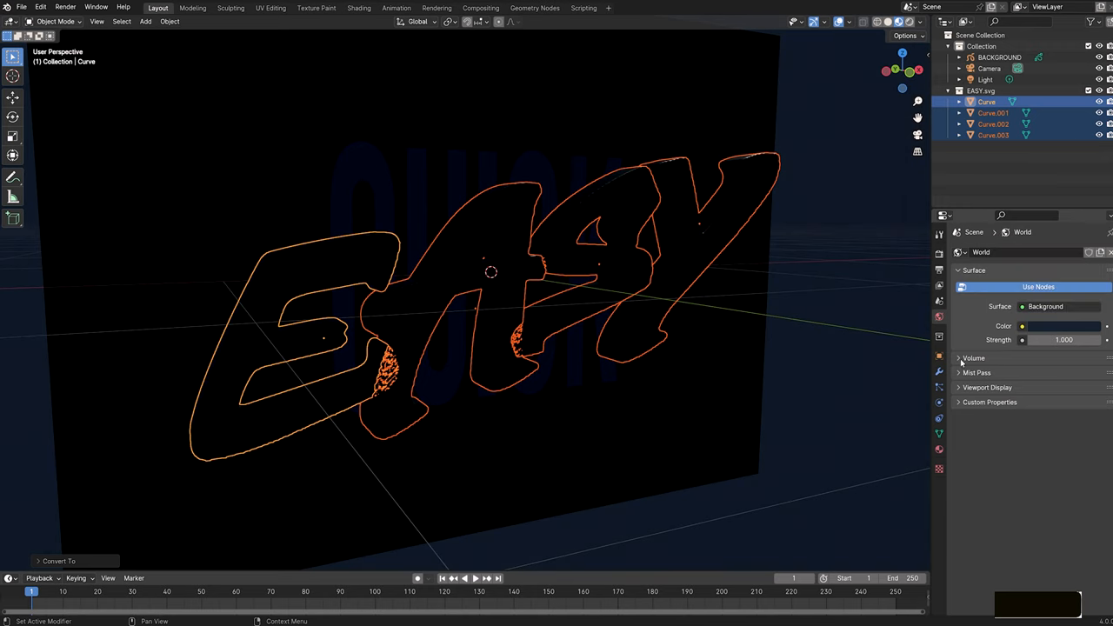
pyautogui.click(1061, 325)
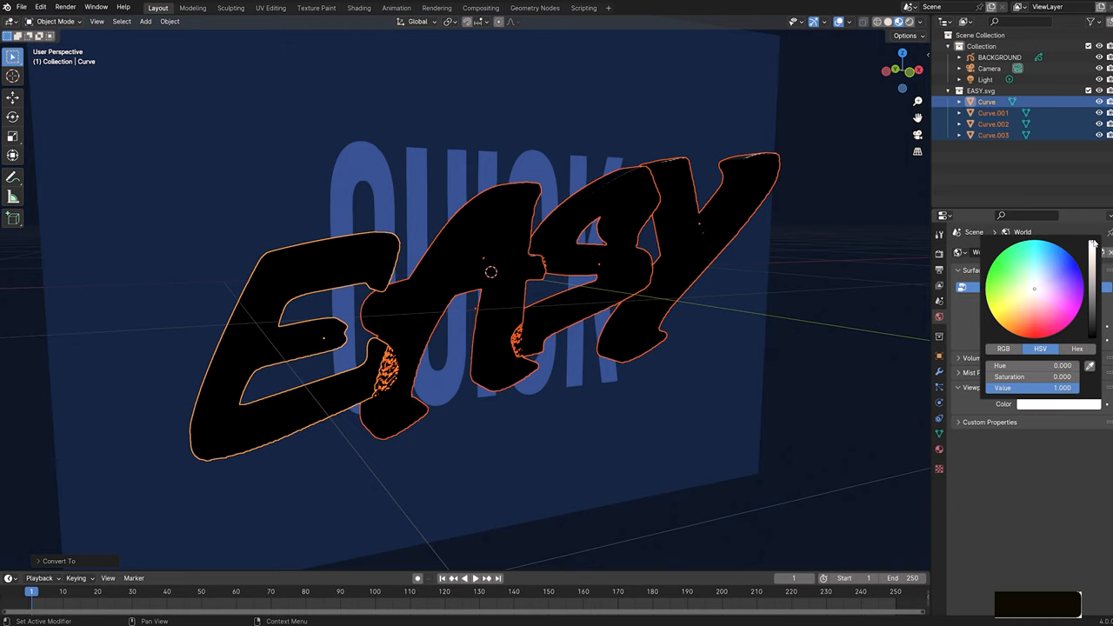
pyautogui.press('shift+a')
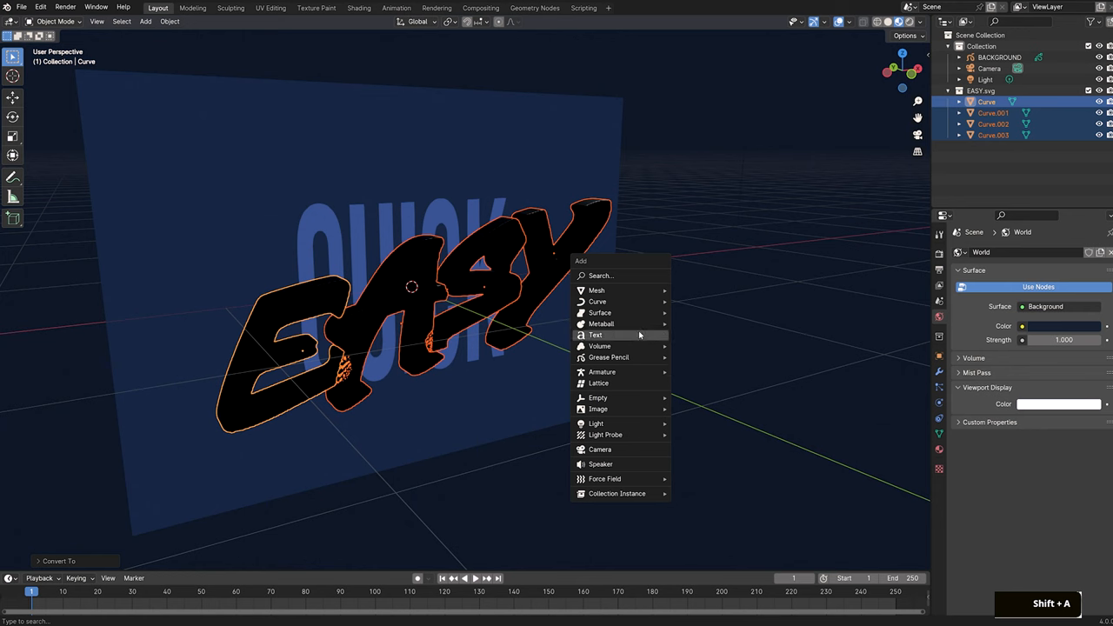
# Step: Add a point light and place it just above the EASY lettering
pyautogui.click(595, 425)
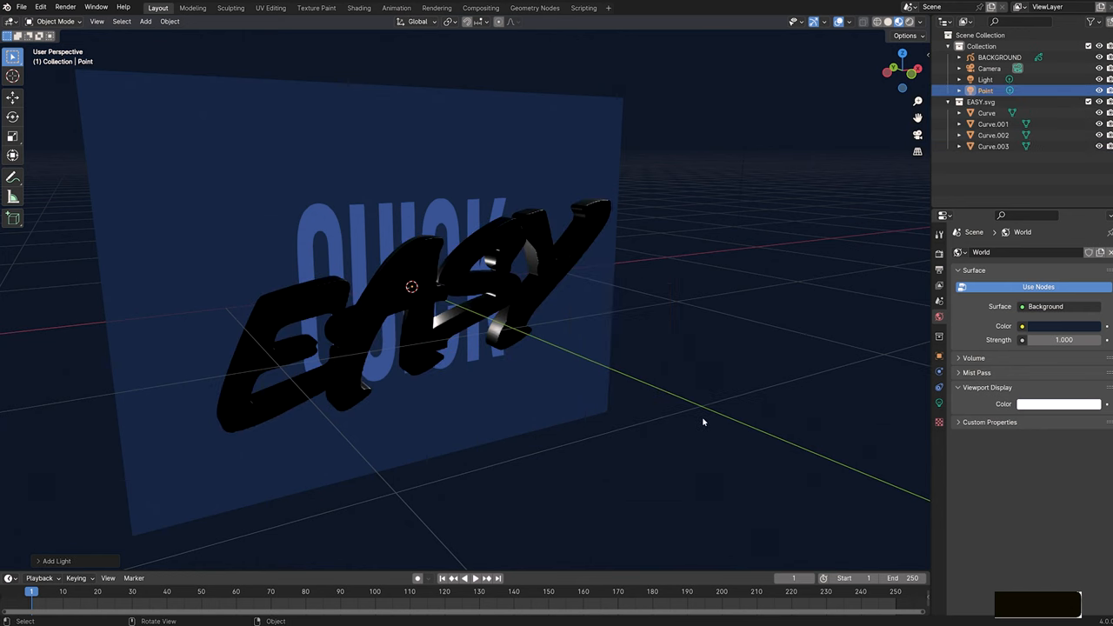
pyautogui.press('g')
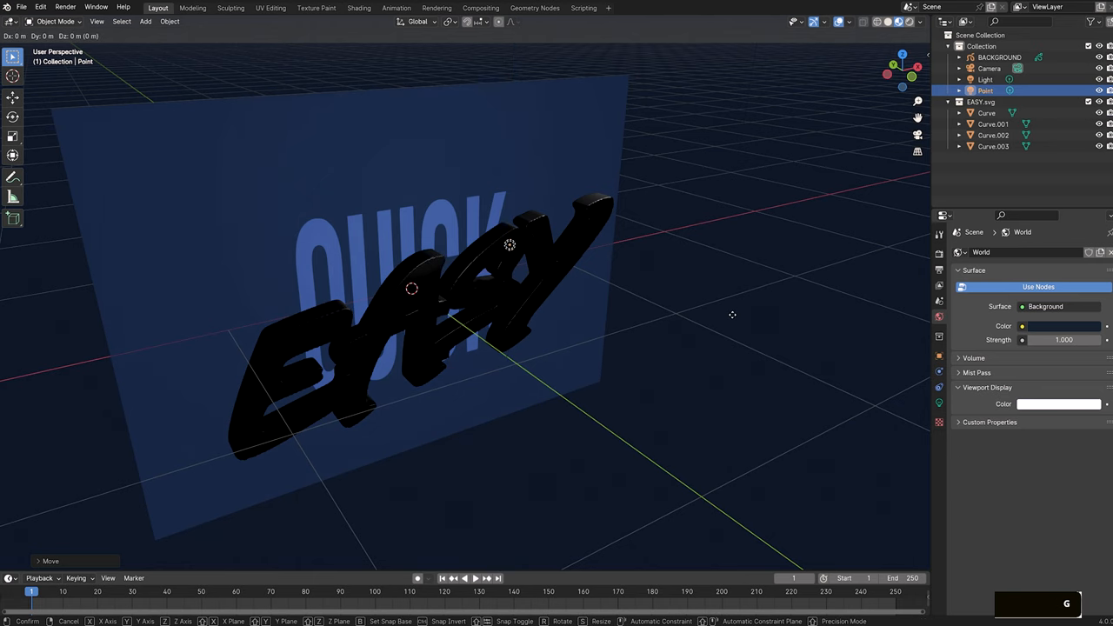
pyautogui.click(939, 402)
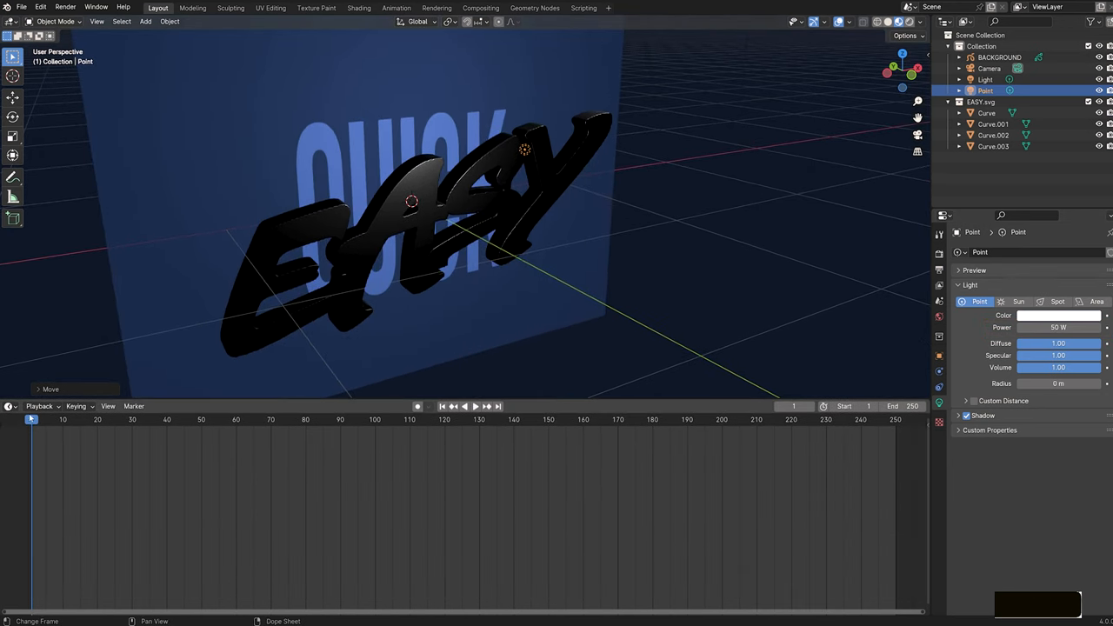
# Step: Turn the lower area into a Shader Editor and create a material named EASY TOON
pyautogui.click(14, 407)
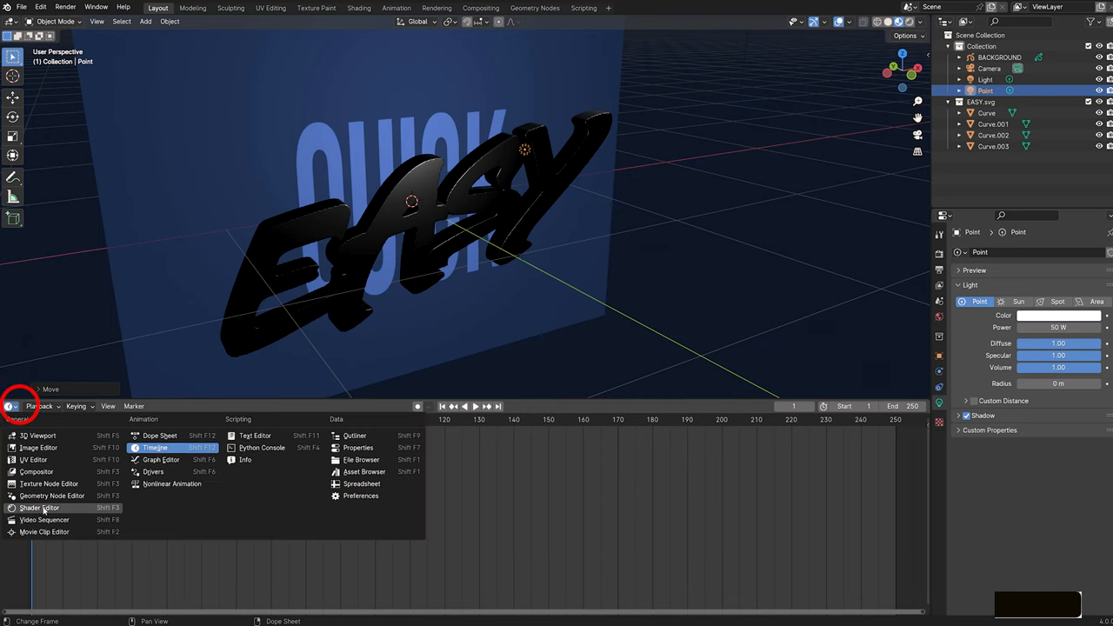
pyautogui.click(38, 507)
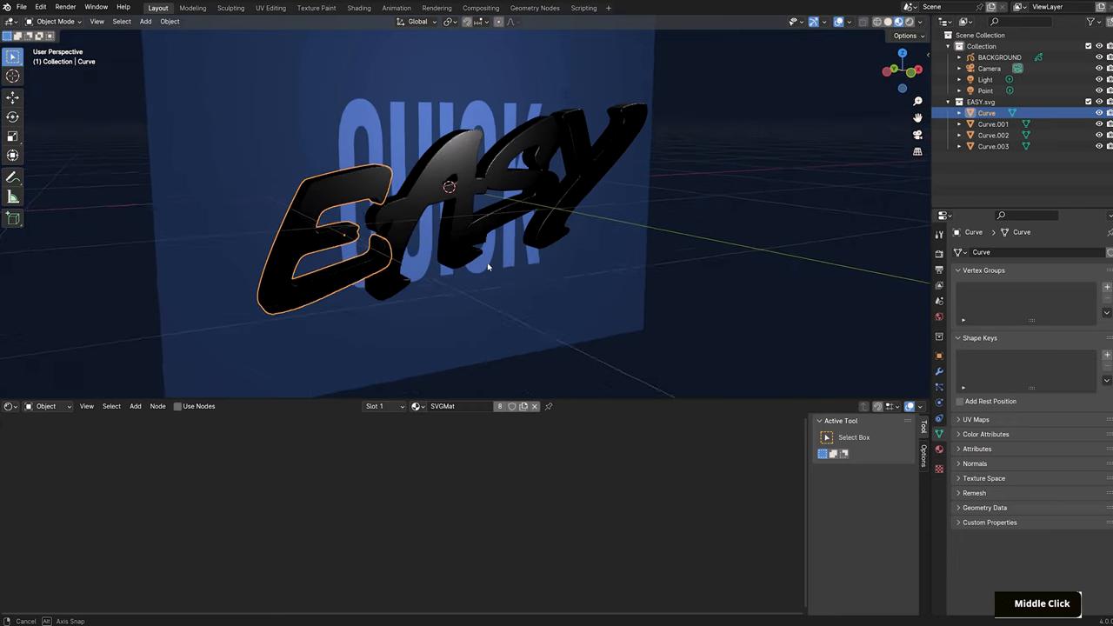
pyautogui.scroll(3)
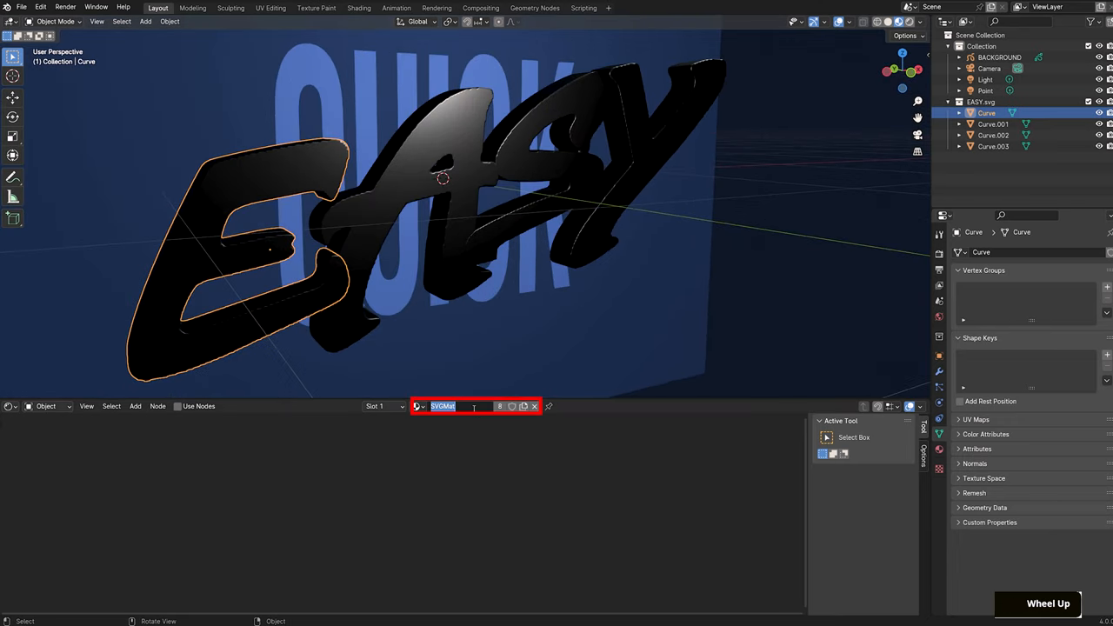
pyautogui.write('EASY TOON')
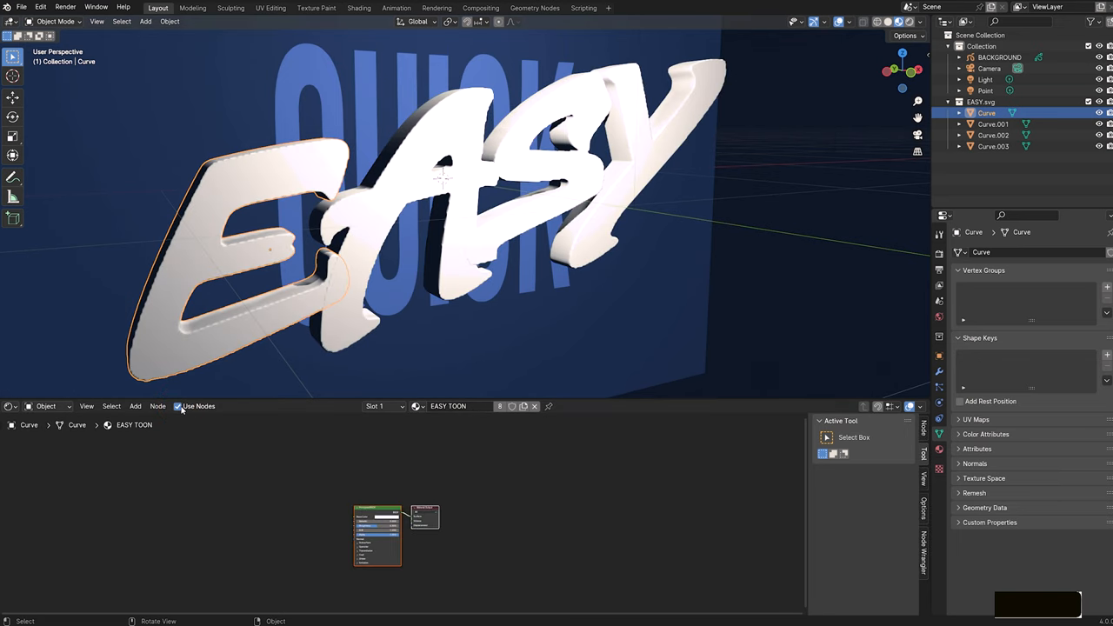
pyautogui.scroll(3)
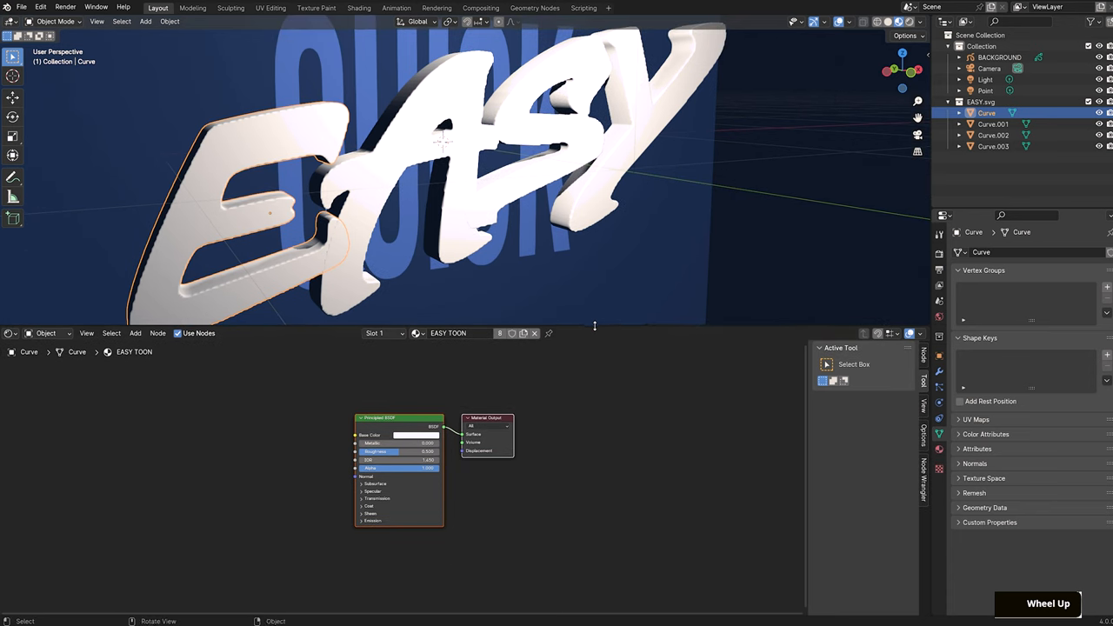
pyautogui.scroll(-3)
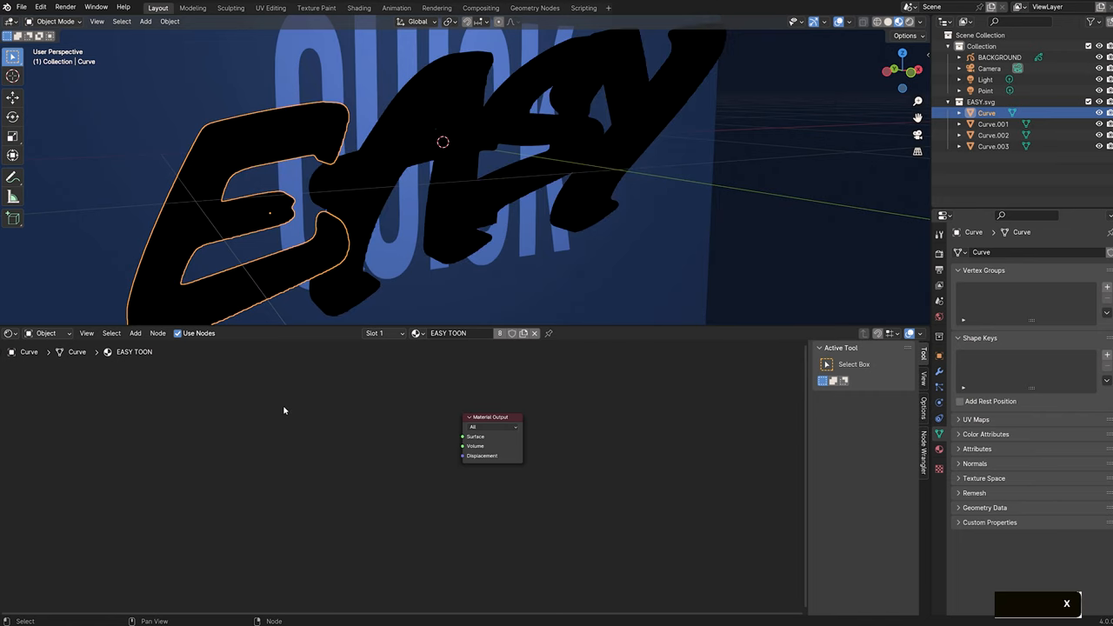
# Step: Replace the Principled BSDF with a Diffuse BSDF linked to the Material Output surface
pyautogui.write('diff')
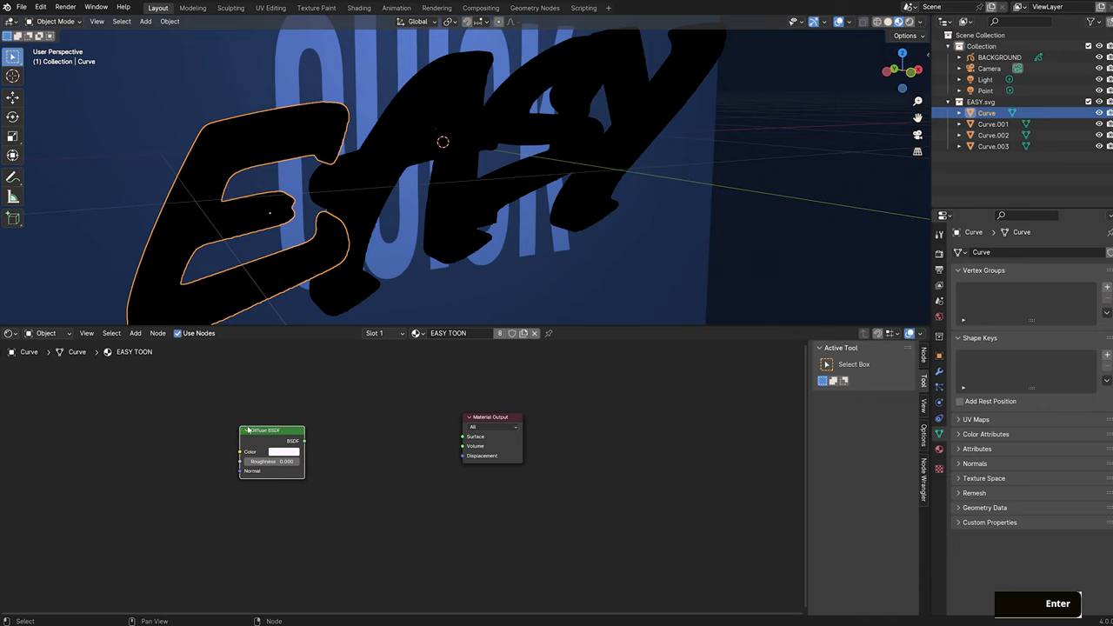
pyautogui.moveTo(302, 442); pyautogui.dragTo(466, 436)
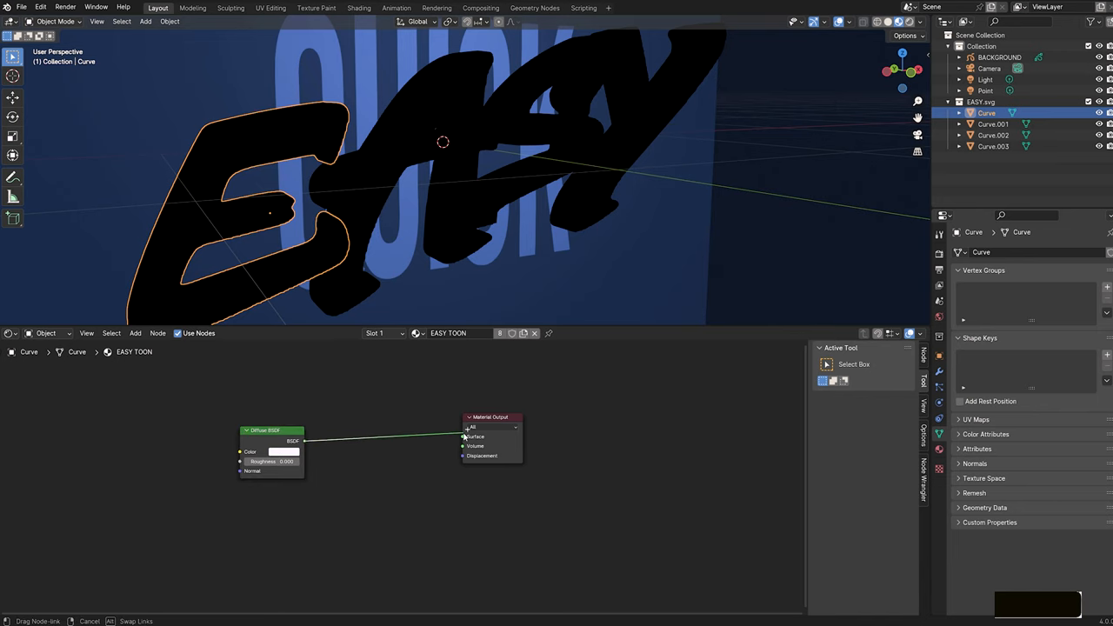
pyautogui.click(464, 436)
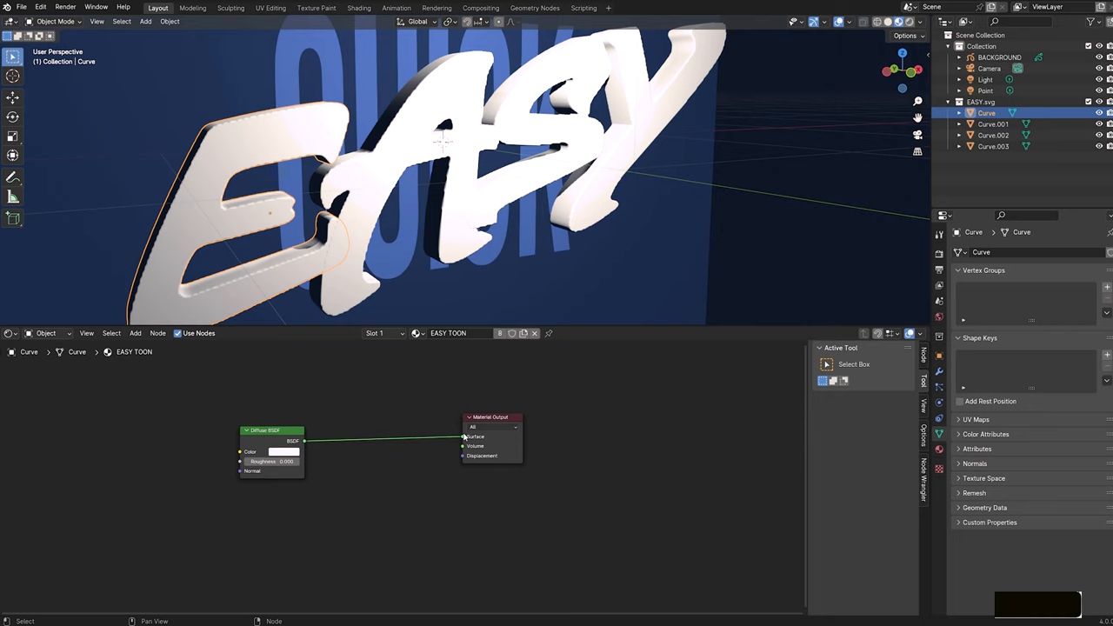
pyautogui.press('shift+a')
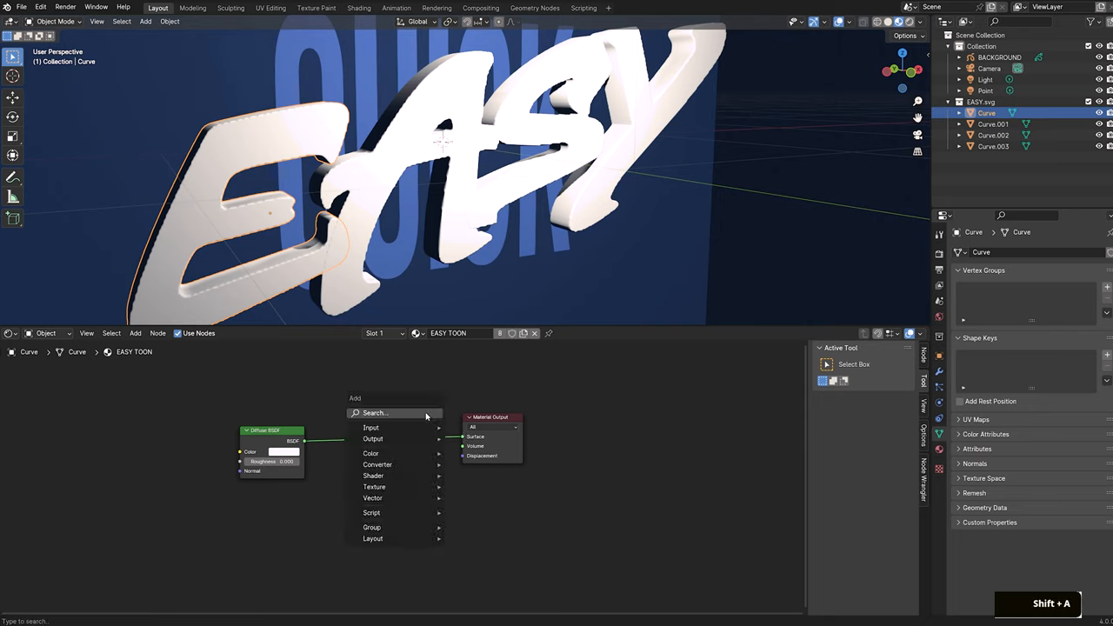
# Step: Add a Shader to RGB node and a Color Ramp between the Diffuse BSDF and the output
pyautogui.click(378, 464)
pyautogui.write('c')
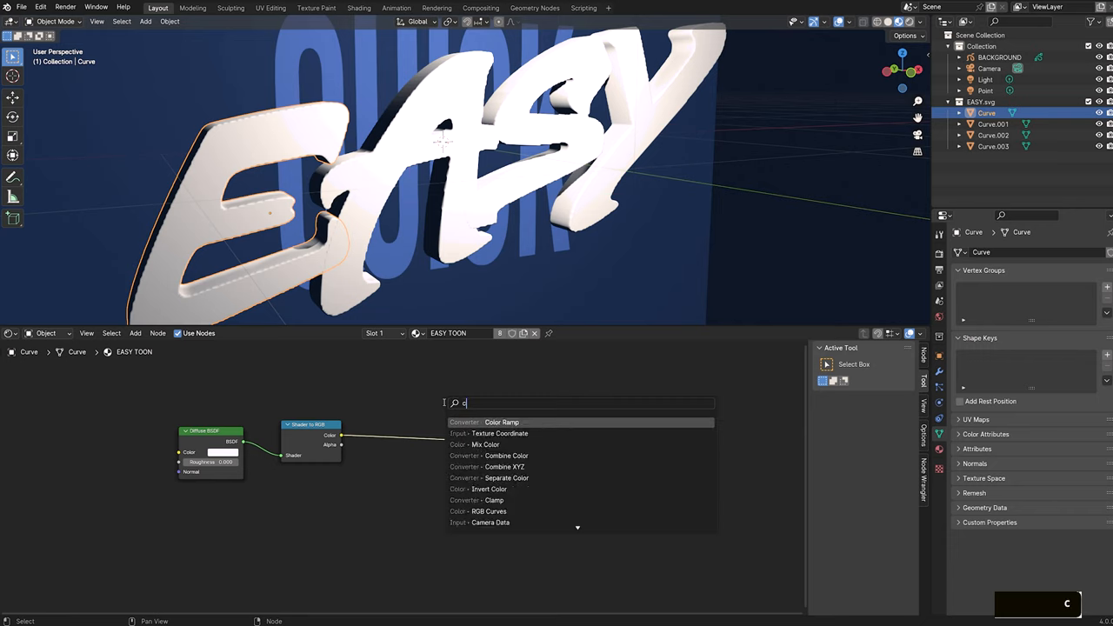
pyautogui.click(501, 422)
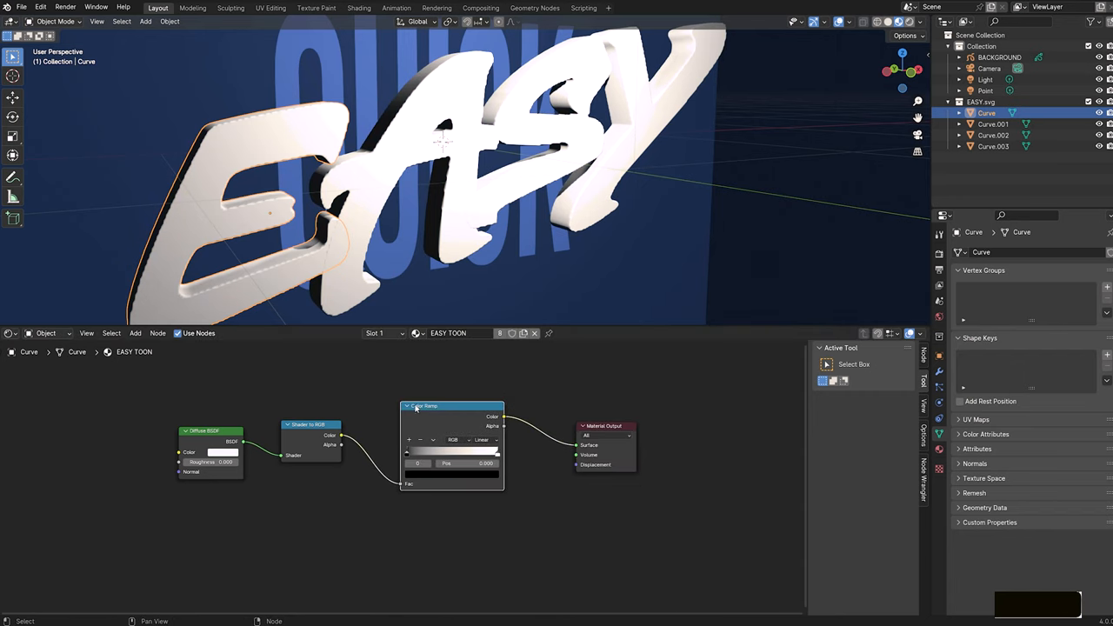
# Step: Feed the shaded lighting into the Color Ramp and position the shadow-boundary stops, then save
pyautogui.click(482, 440)
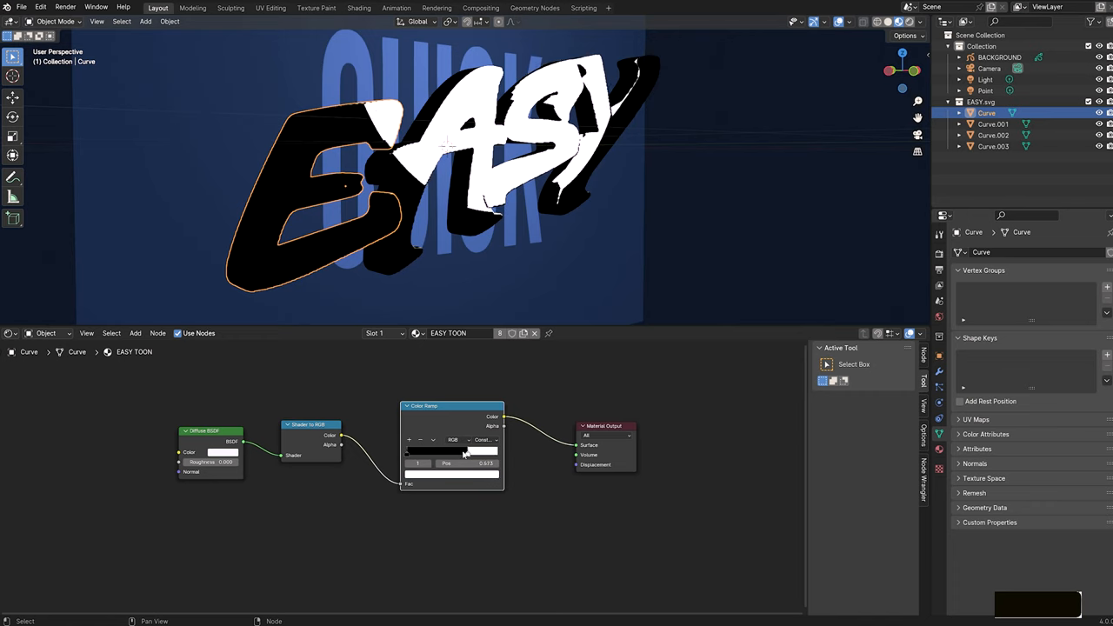
pyautogui.moveTo(461, 452); pyautogui.dragTo(434, 453)
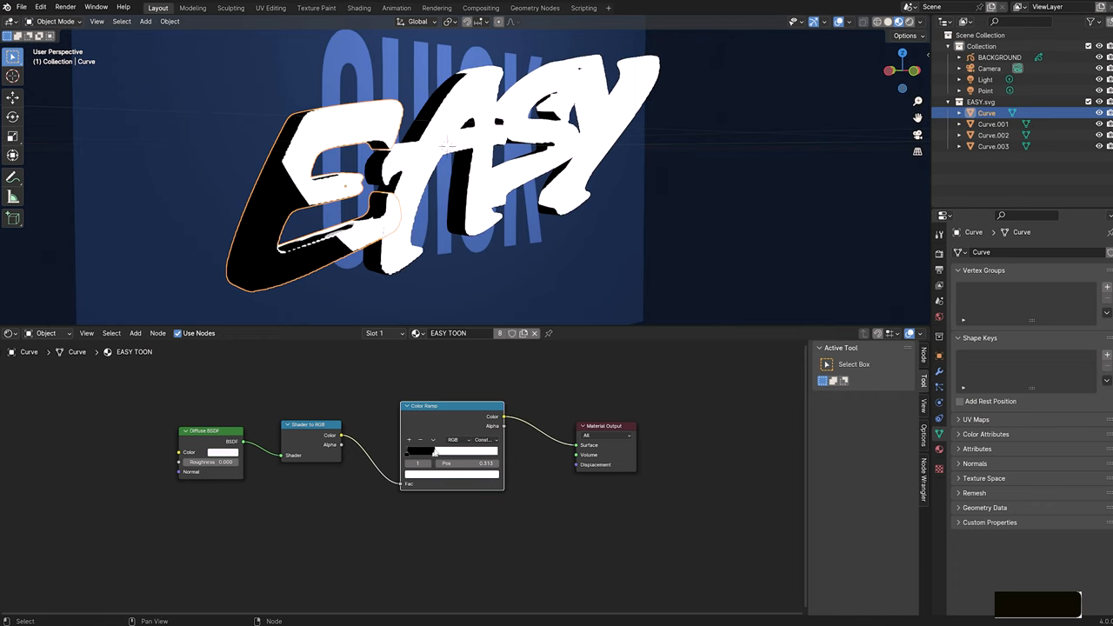
pyautogui.moveTo(434, 453); pyautogui.dragTo(497, 452)
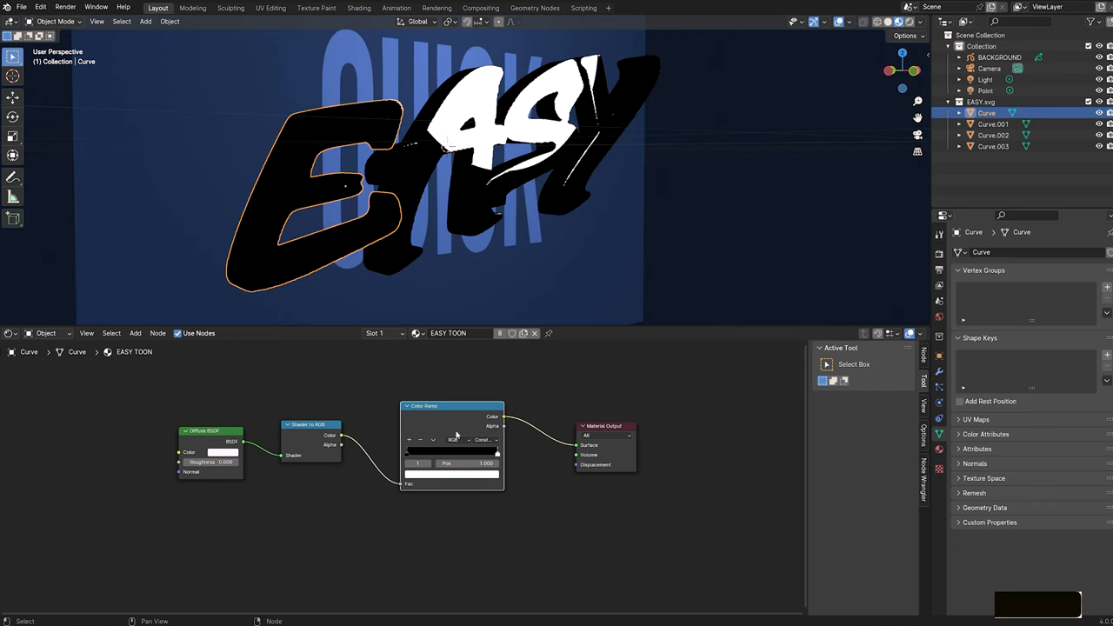
pyautogui.moveTo(418, 436)
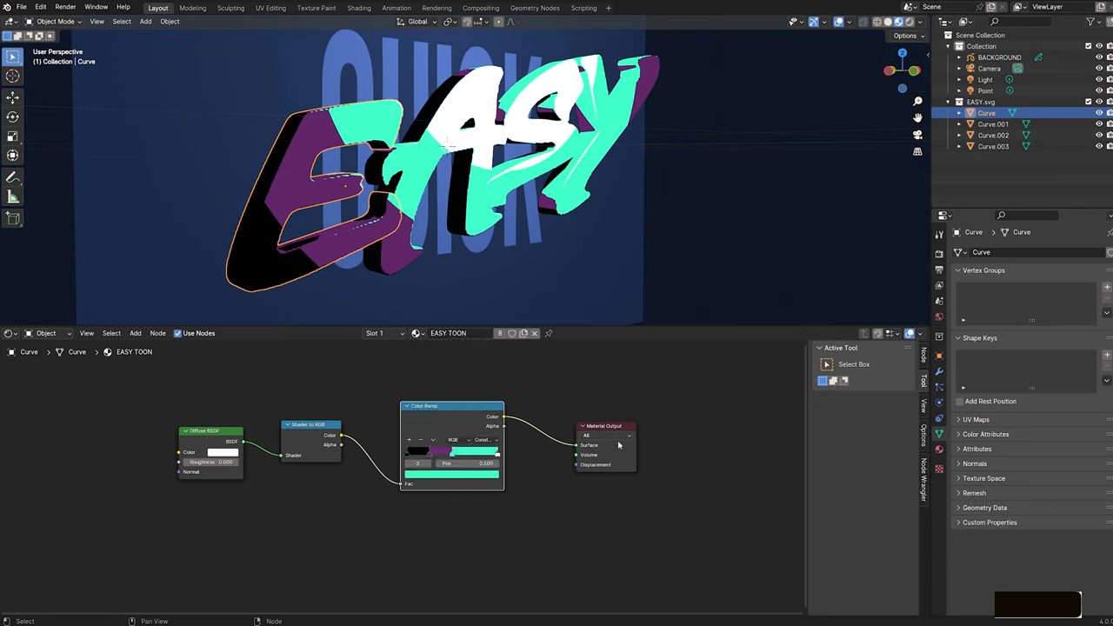
pyautogui.moveTo(424, 452); pyautogui.dragTo(455, 452)
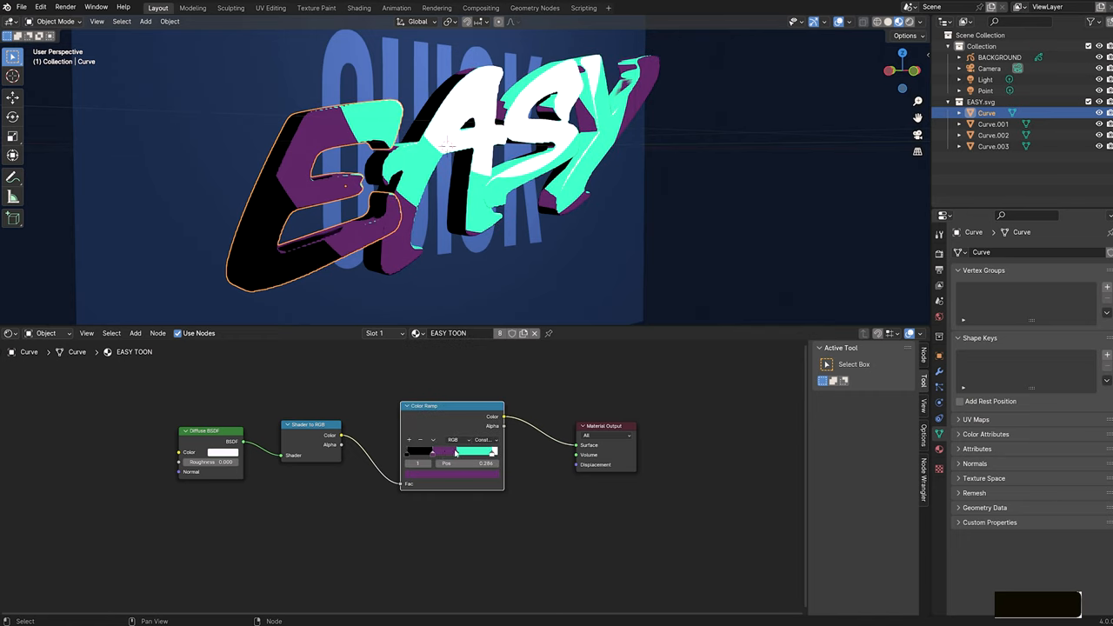
pyautogui.press('ctrl+s')
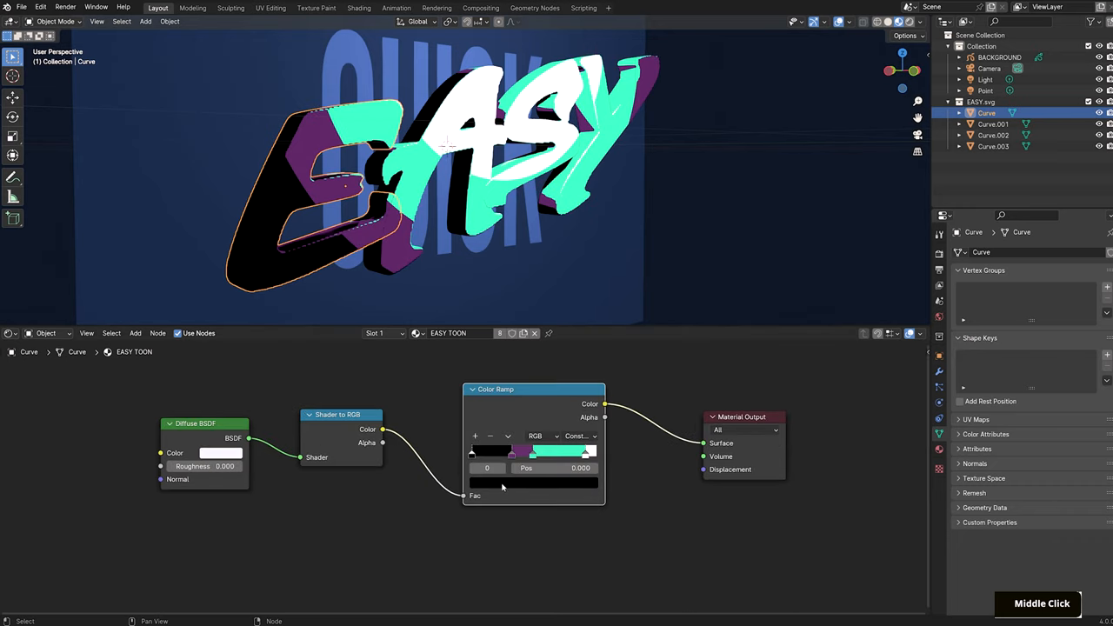
# Step: Adjust the mint band stop further along the ramp for the lavender/mint/white banding
pyautogui.click(504, 452)
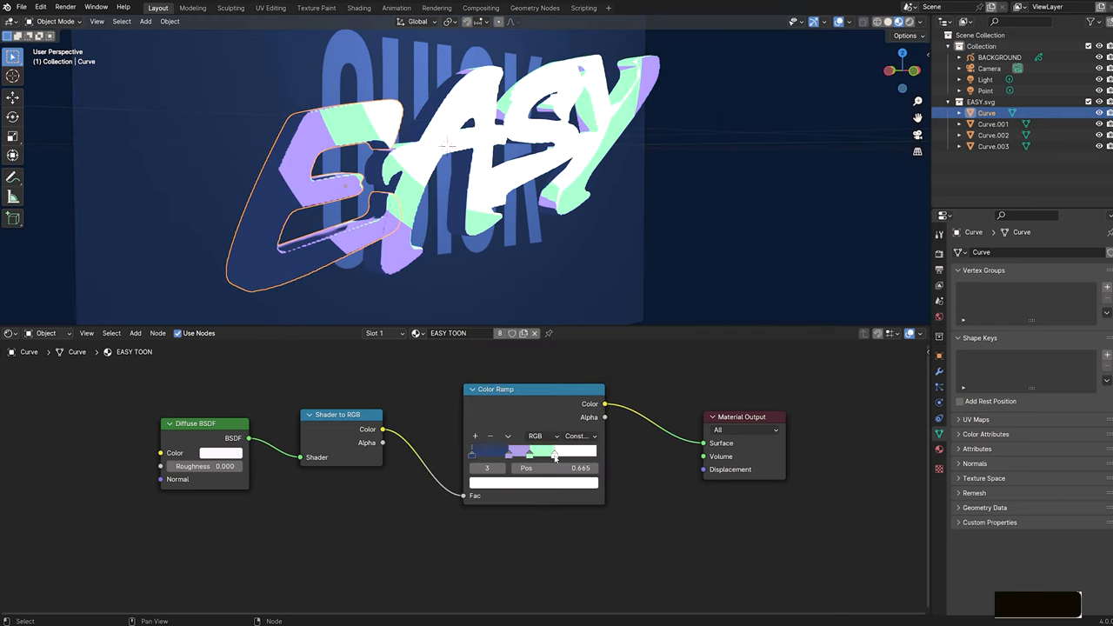
pyautogui.moveTo(555, 454); pyautogui.dragTo(565, 454)
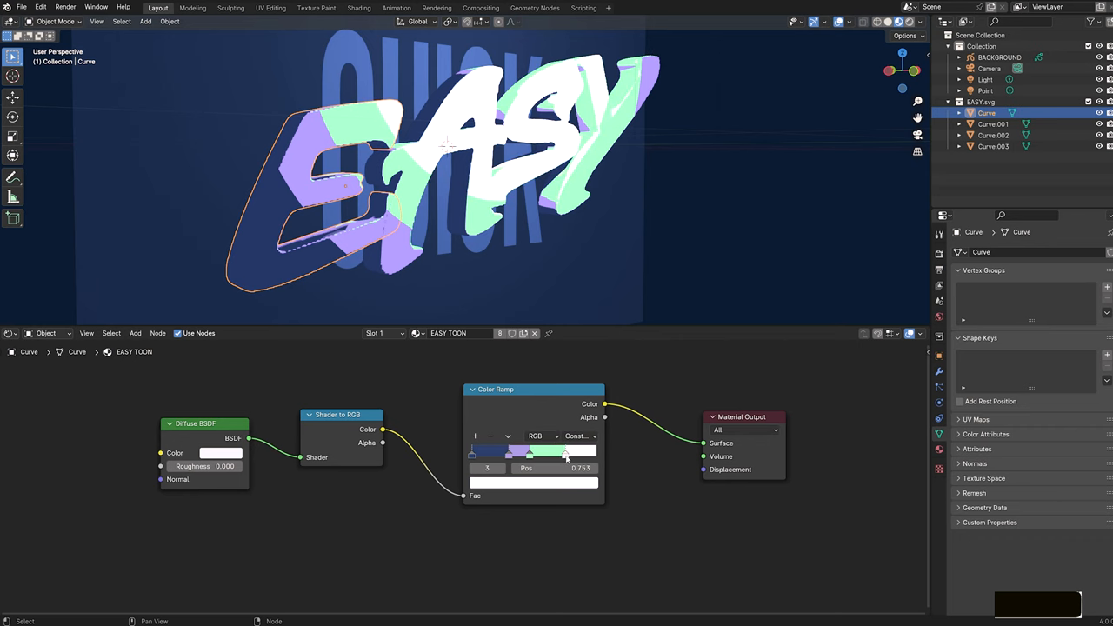
pyautogui.middleClick(687, 223)
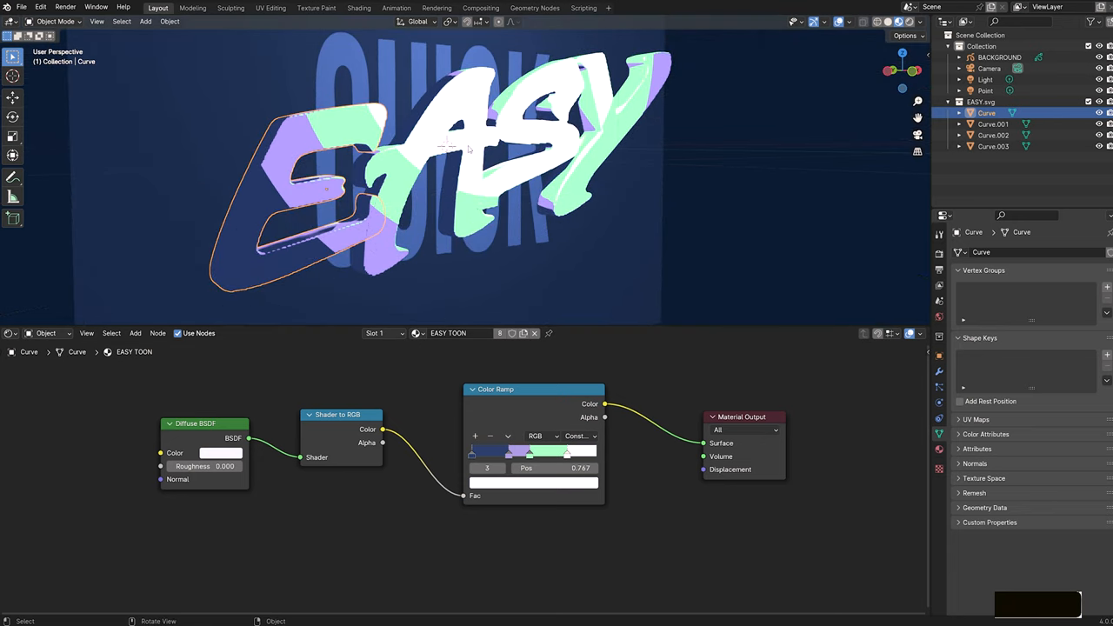
# Step: Select the EASY curve objects and apply their scale
pyautogui.click(993, 146)
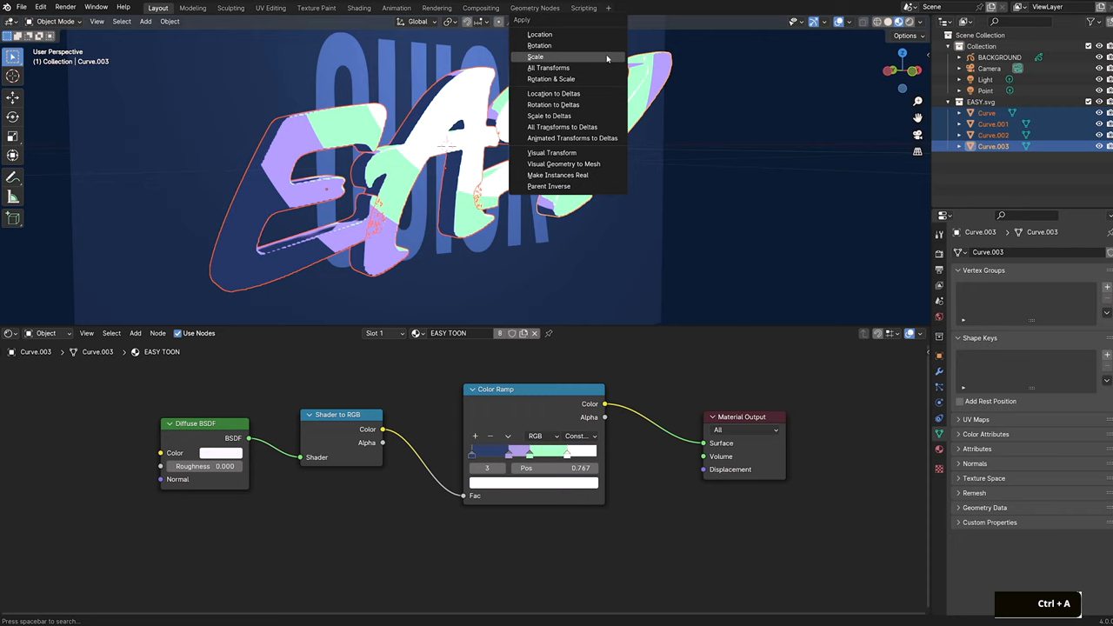
pyautogui.click(548, 68)
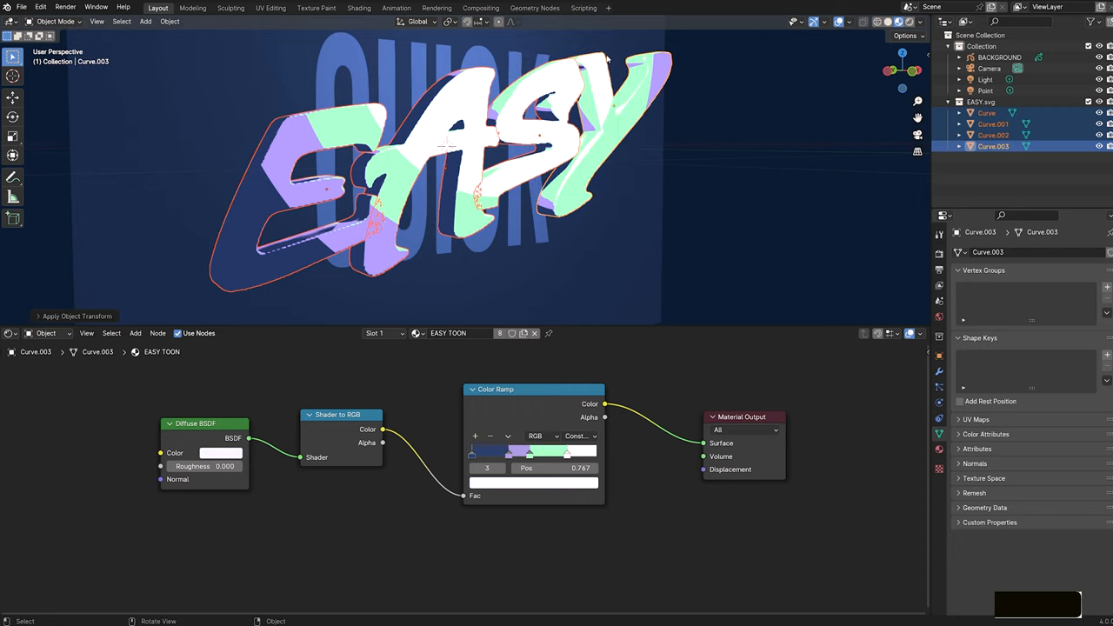
pyautogui.click(849, 21)
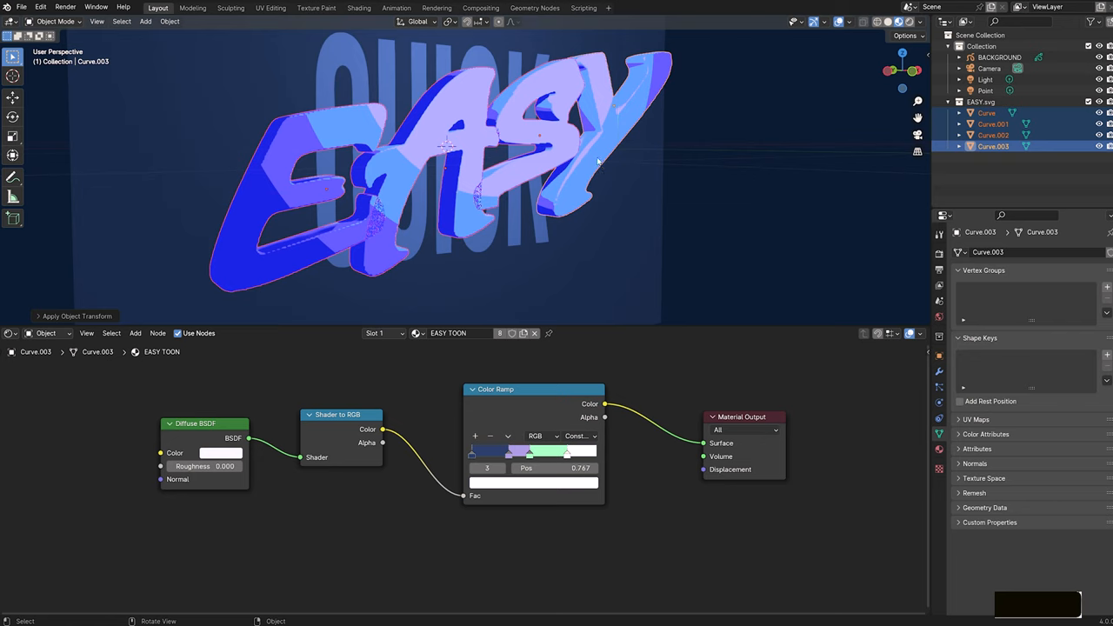
pyautogui.moveTo(598, 160)
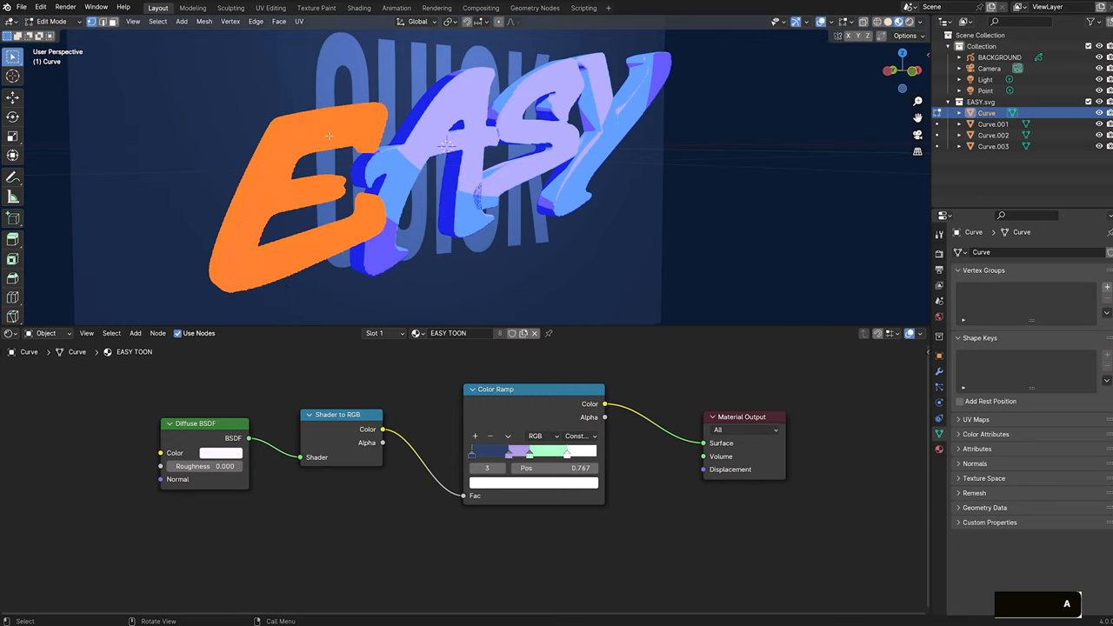
# Step: Recalculate the E's normals with Shift+N and preview the lettering with its toon materials
pyautogui.press('shift+n')
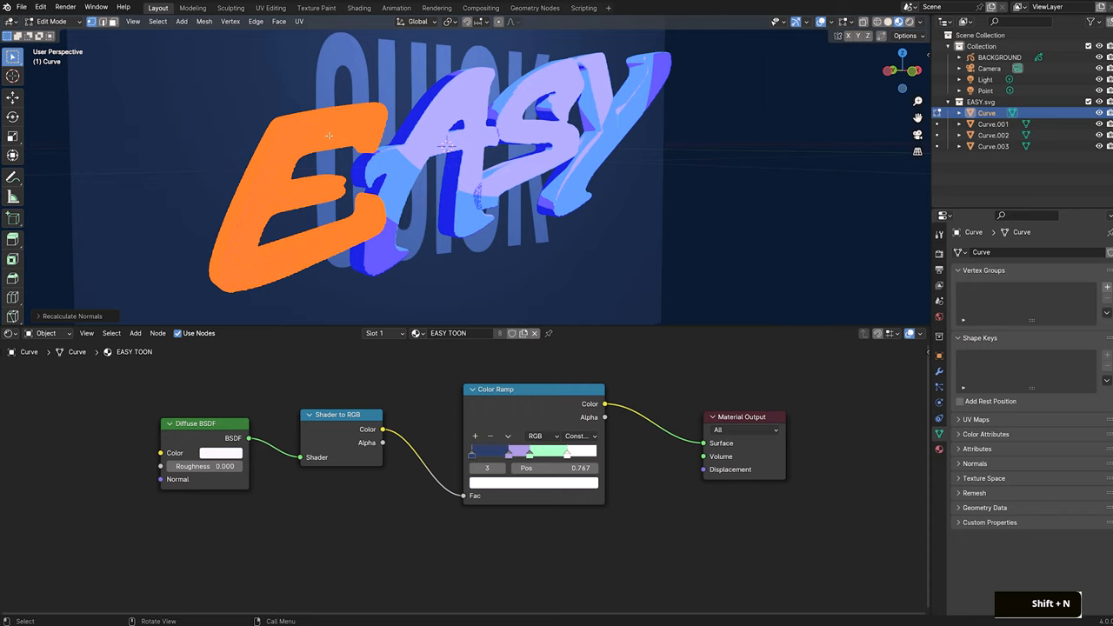
pyautogui.press('Tab')
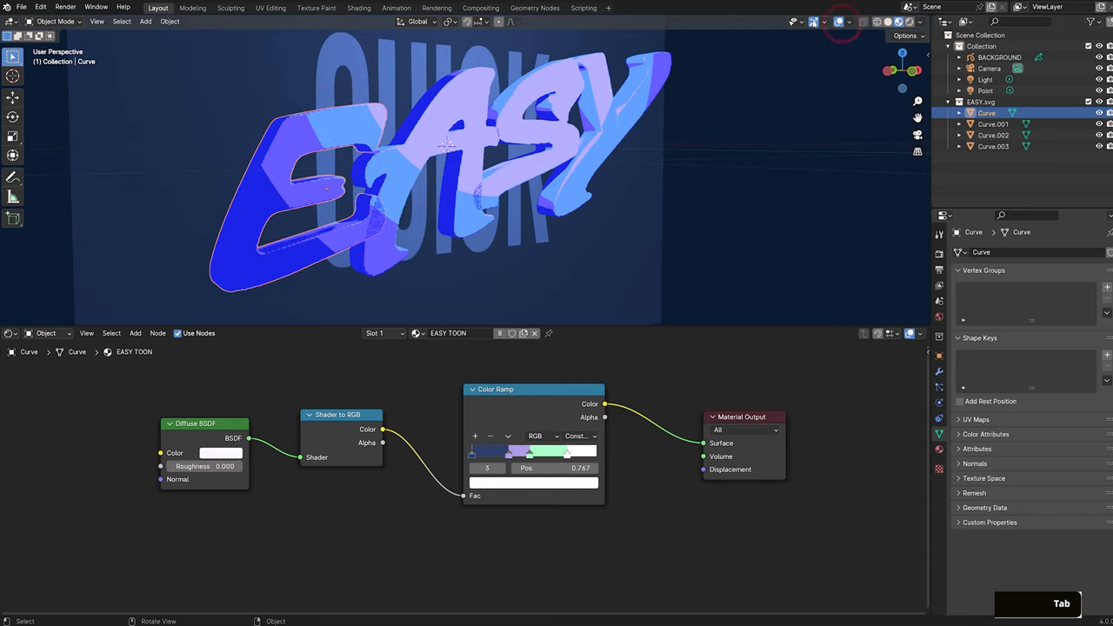
pyautogui.click(849, 21)
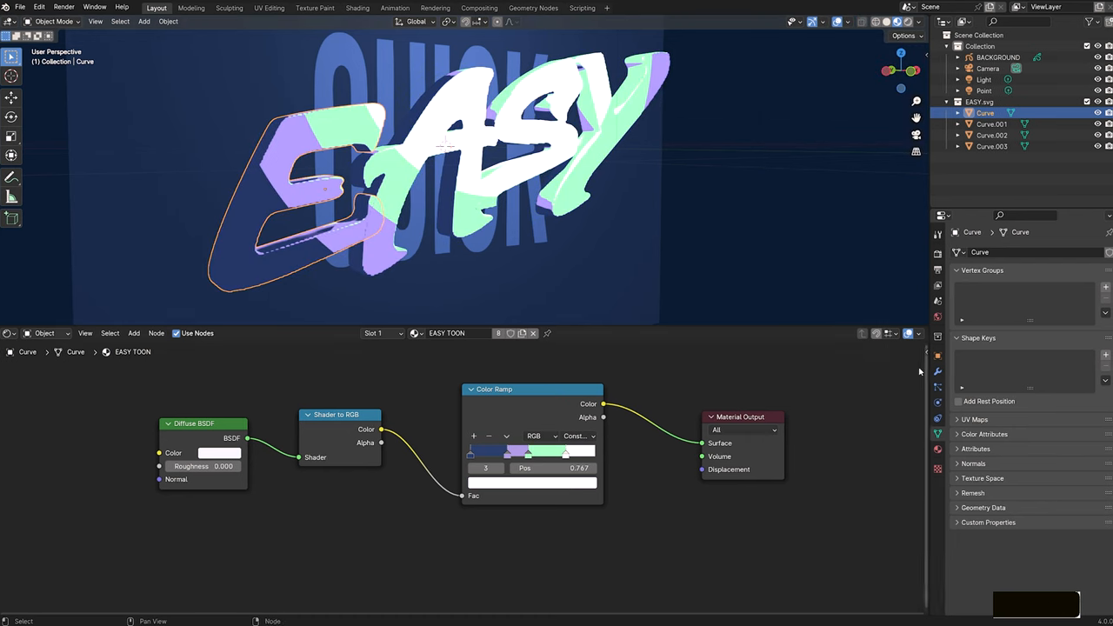
# Step: Add a second OUTLINE material to the curve as a dark Emission shader
pyautogui.click(937, 449)
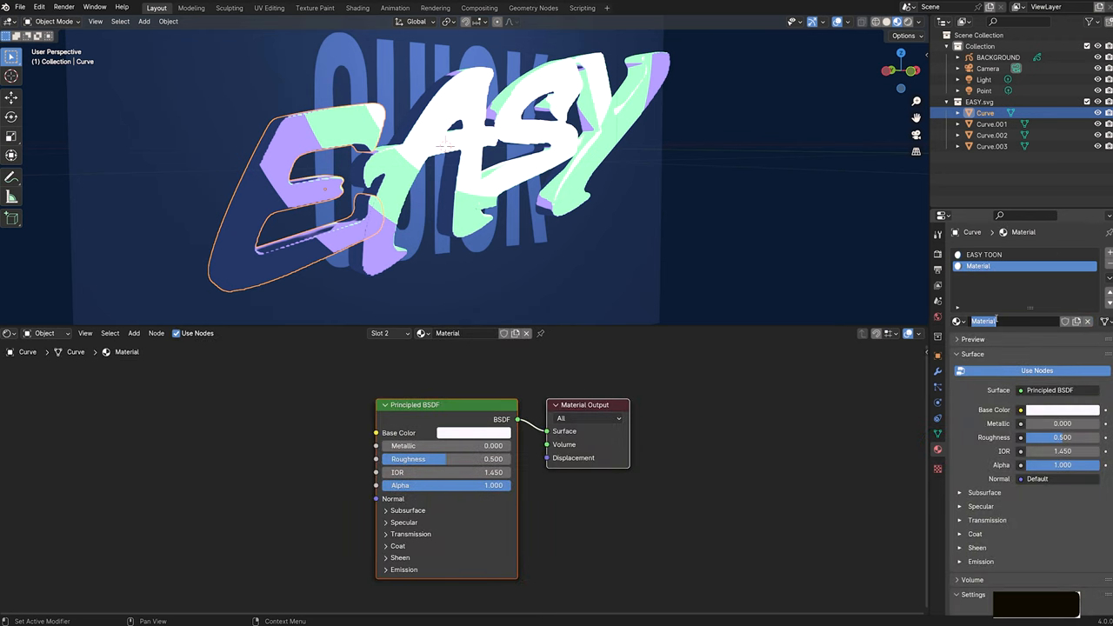
pyautogui.click(1050, 389)
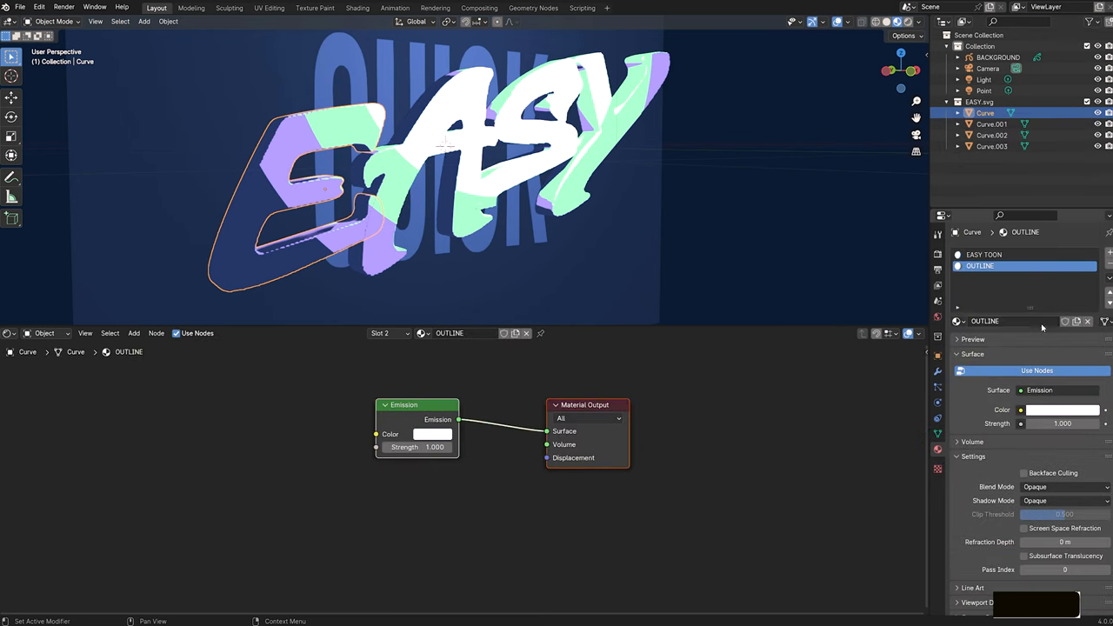
pyautogui.click(1061, 410)
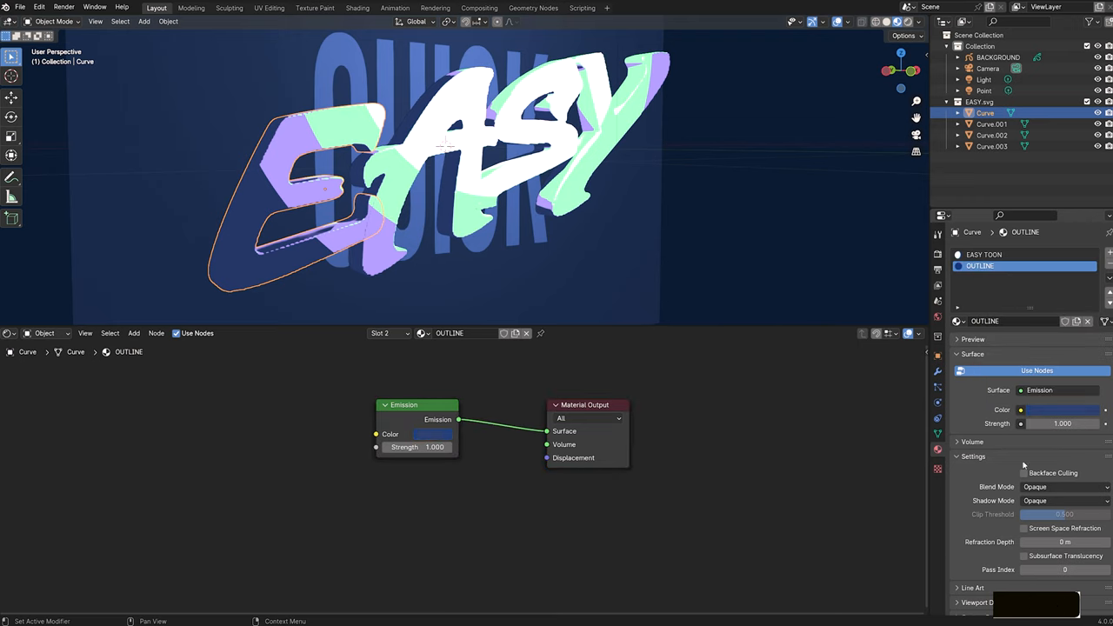
# Step: Enable Backface Culling on OUTLINE and set its Shadow Mode to None
pyautogui.click(1024, 473)
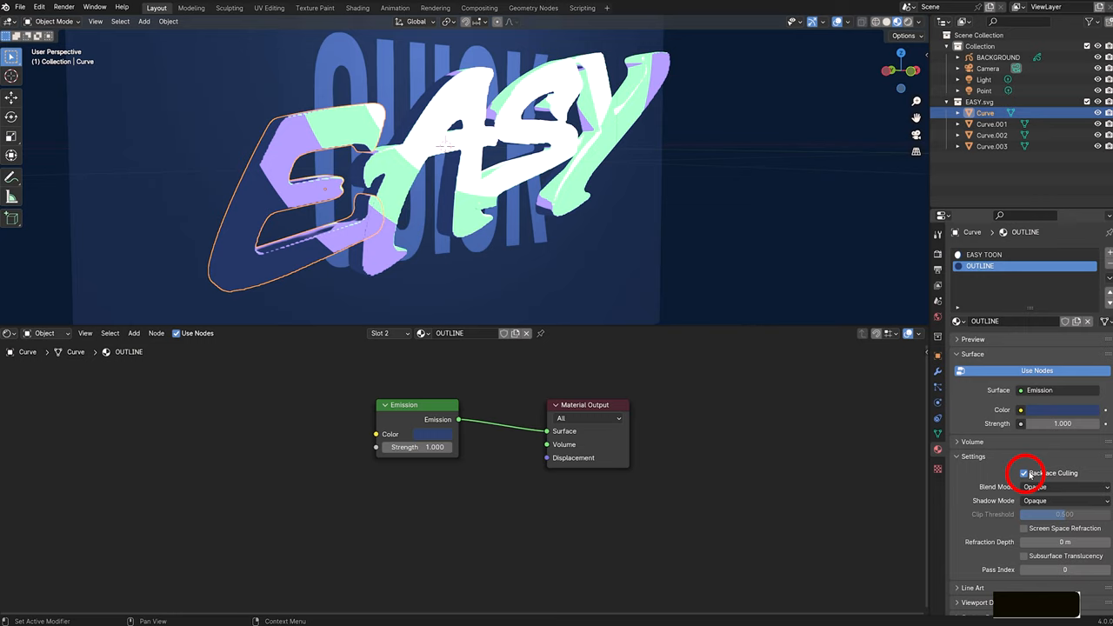
pyautogui.click(1063, 501)
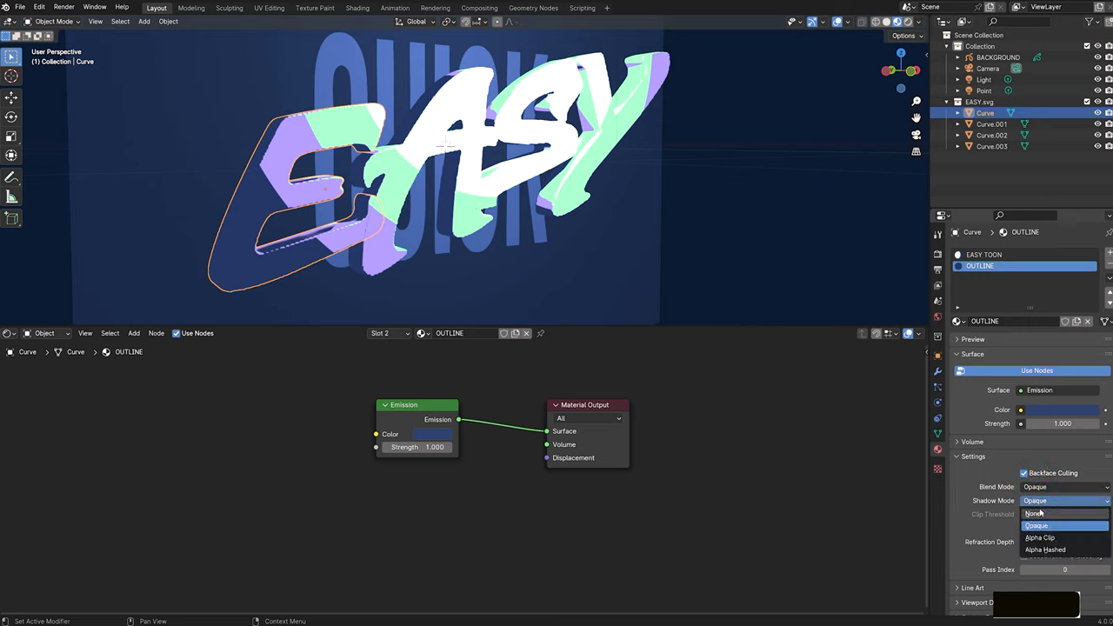
pyautogui.click(1033, 513)
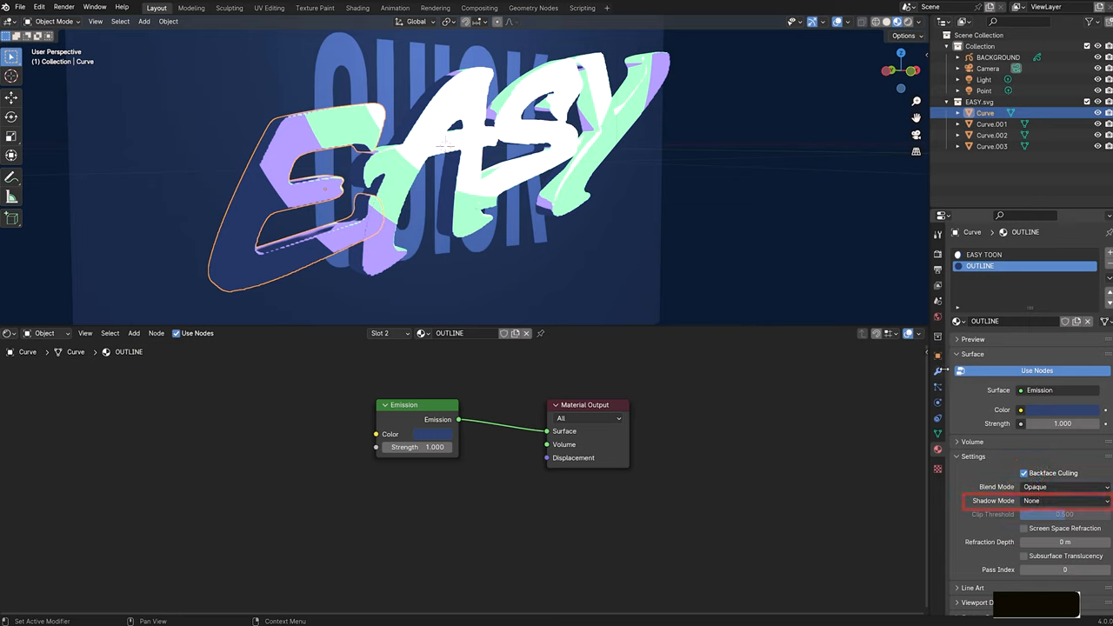
pyautogui.click(937, 372)
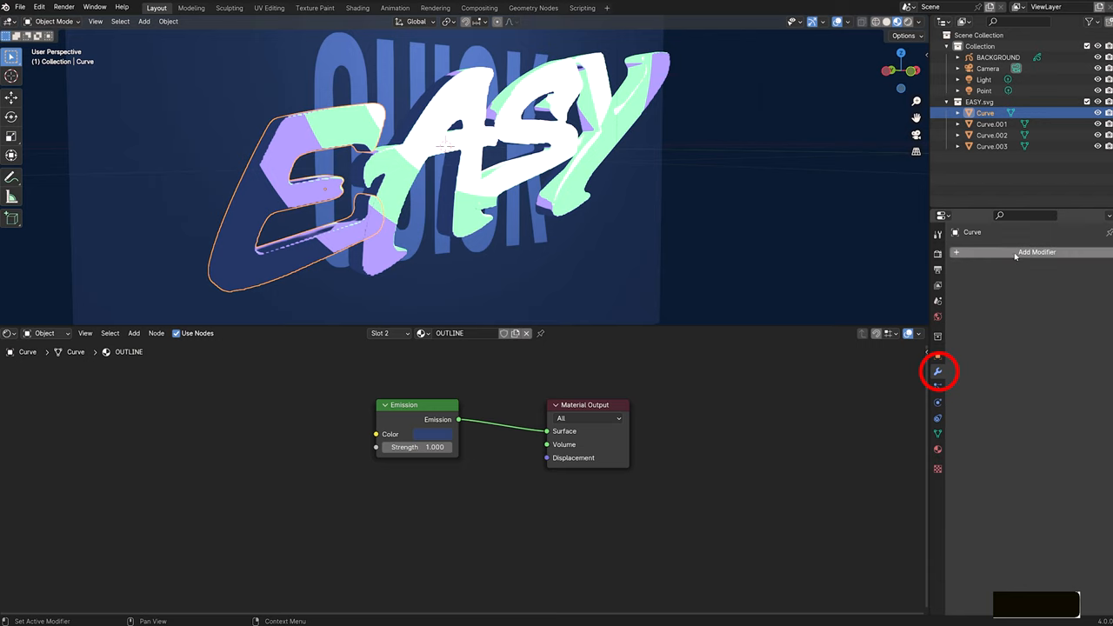
# Step: Add a Solidify modifier to the letter with Thickness -0.01 m for the outline
pyautogui.click(1036, 252)
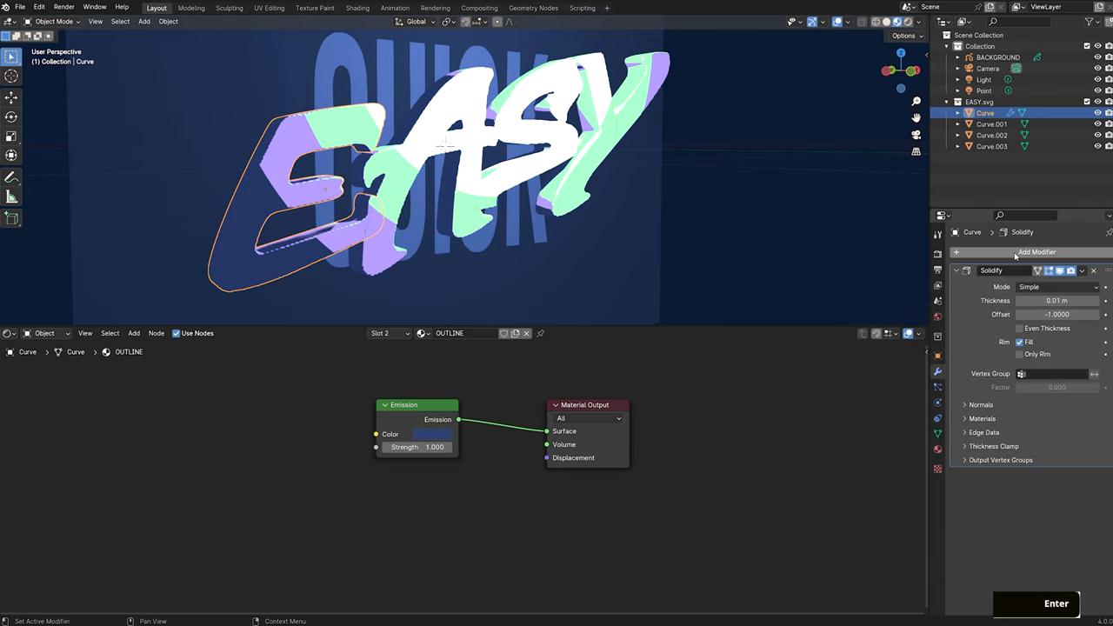
pyautogui.click(980, 403)
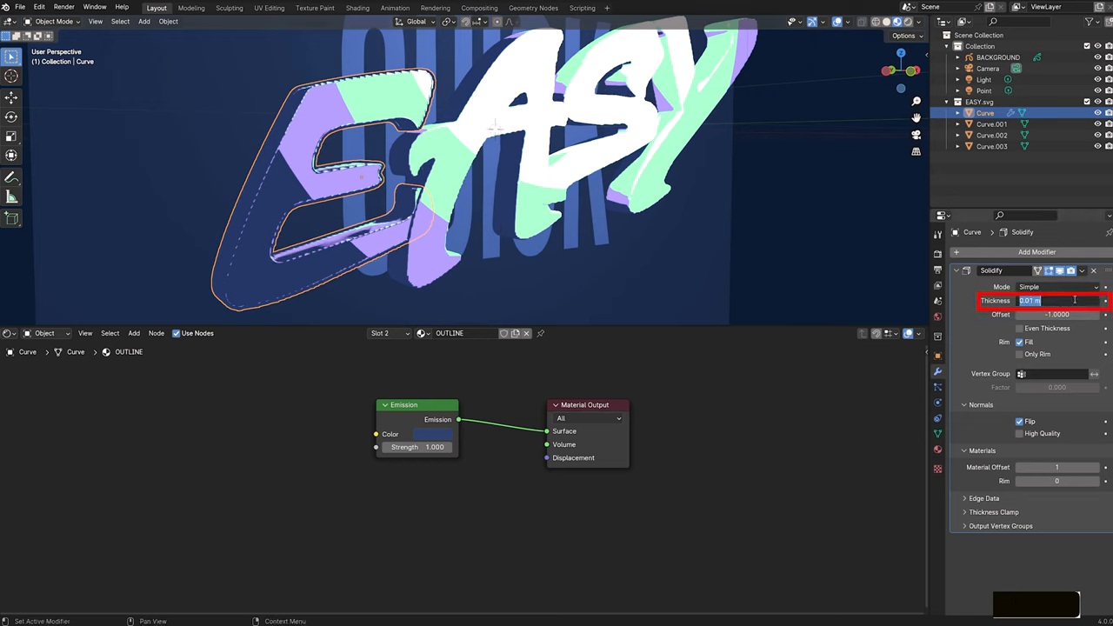
pyautogui.write('-0.01')
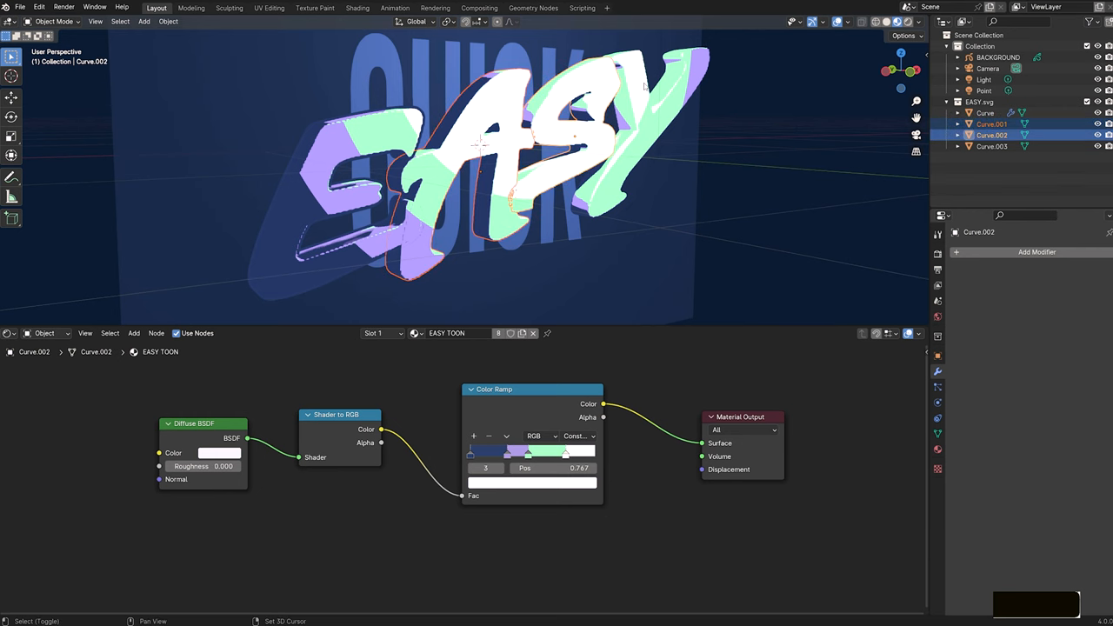
# Step: Copy the Solidify outline modifier to the other letter curves with Ctrl+L and nudge a letter's depth
pyautogui.click(985, 113)
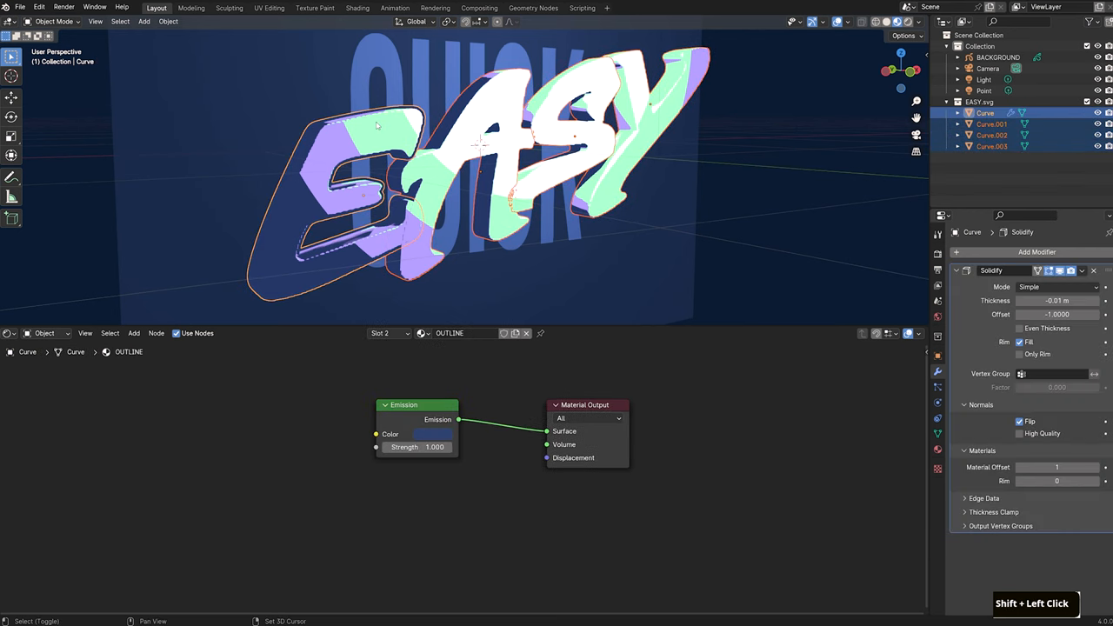
pyautogui.press('ctrl+l')
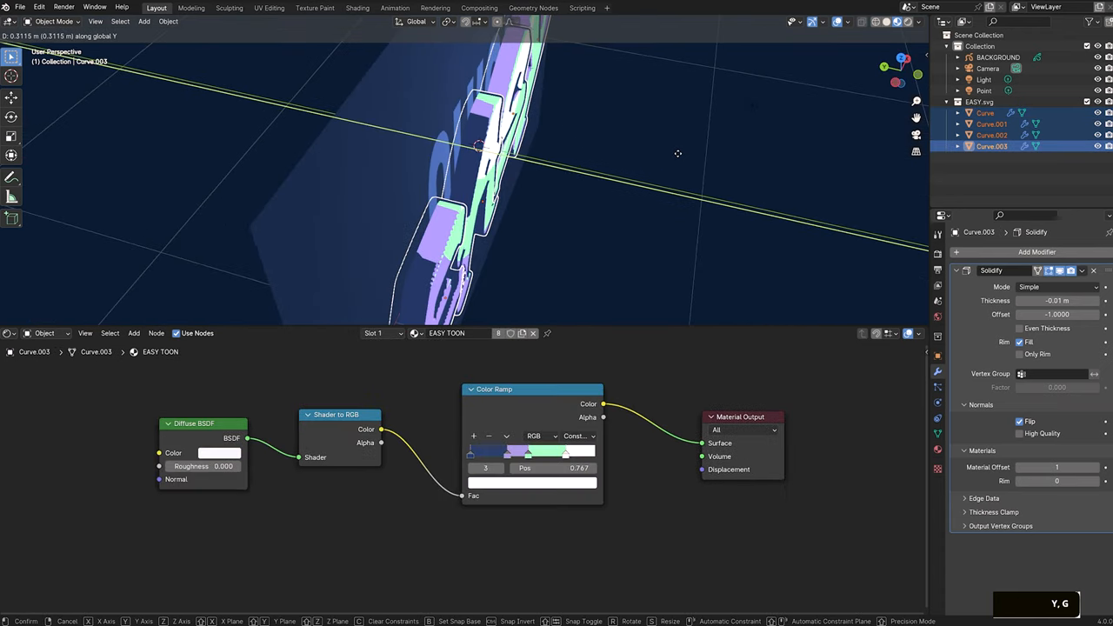
pyautogui.click(623, 105)
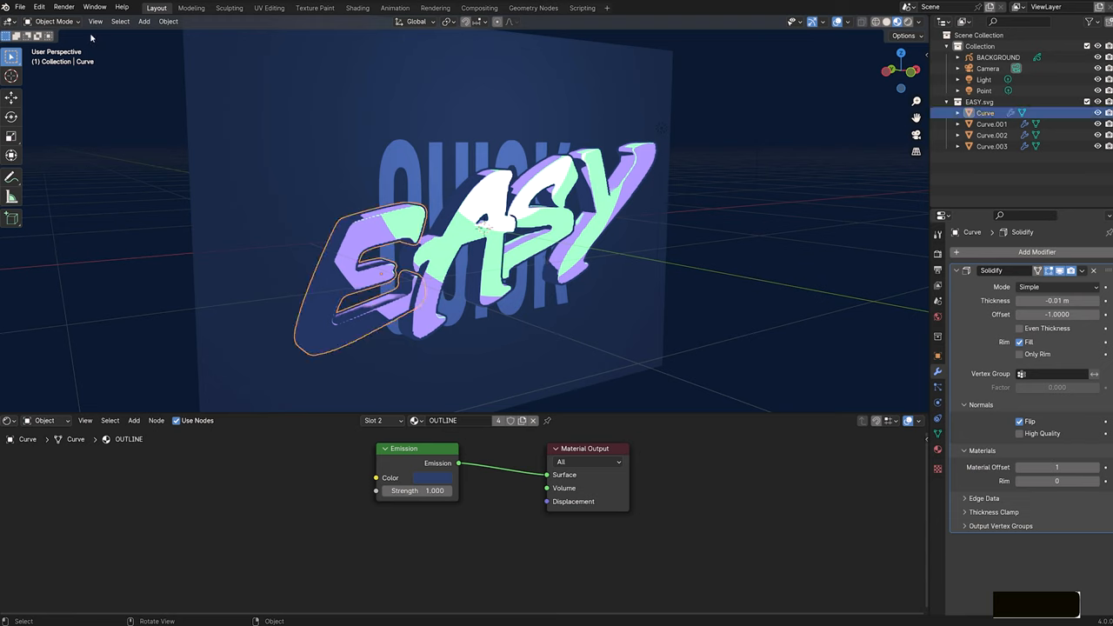
# Step: Switch the letter into Sculpt Mode via the Ctrl+Tab pie and view it in Solid shading
pyautogui.click(55, 21)
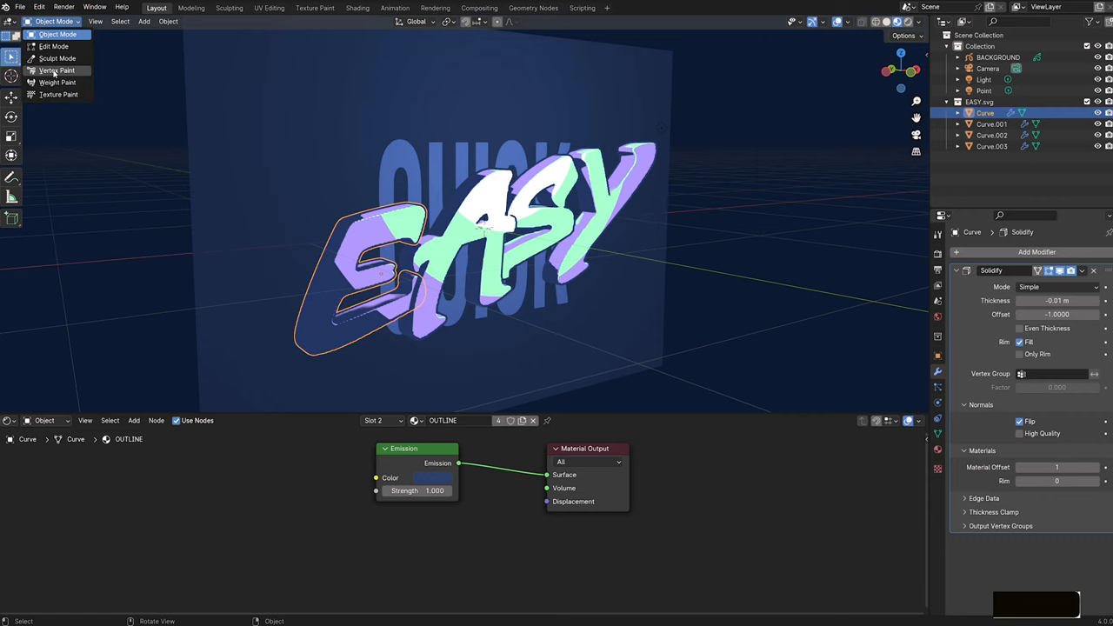
pyautogui.press('ctrl+tab')
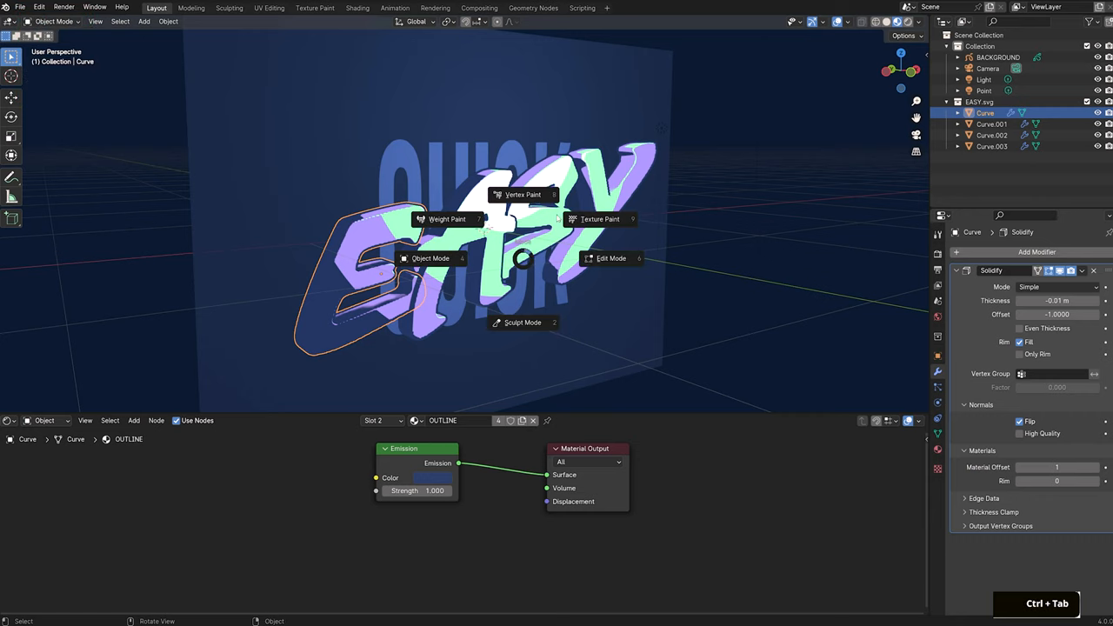
pyautogui.moveTo(522, 322)
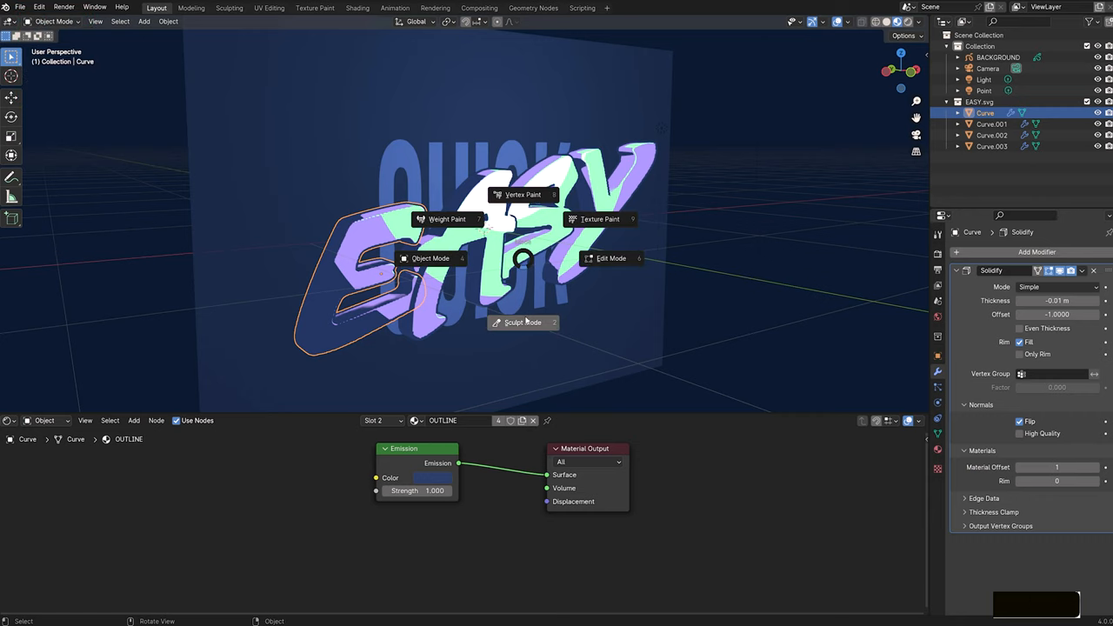
pyautogui.click(522, 321)
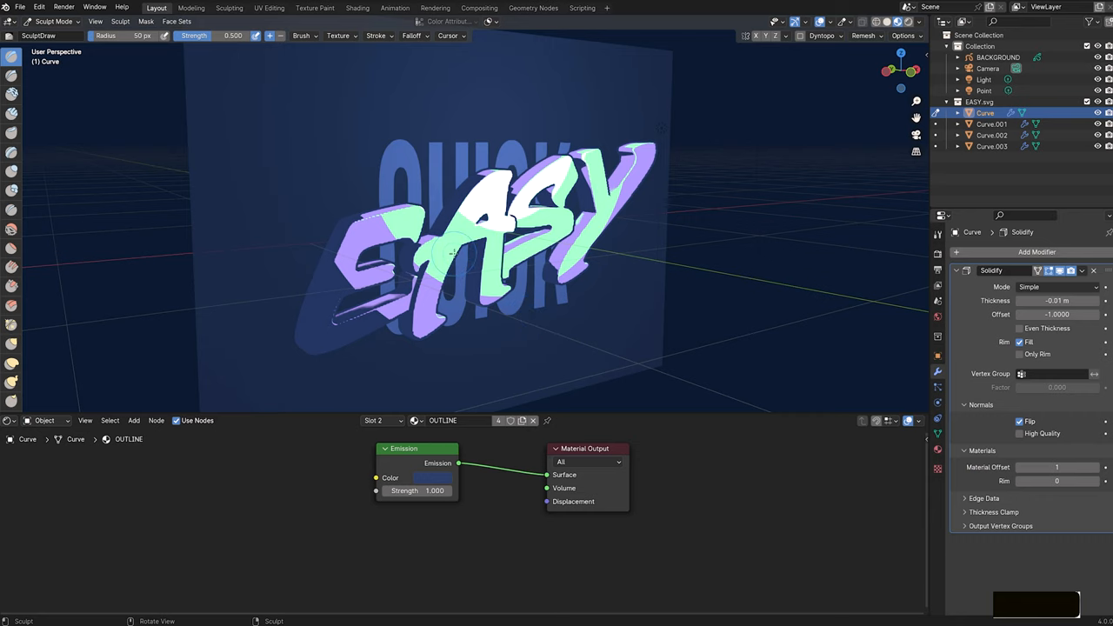
pyautogui.click(889, 21)
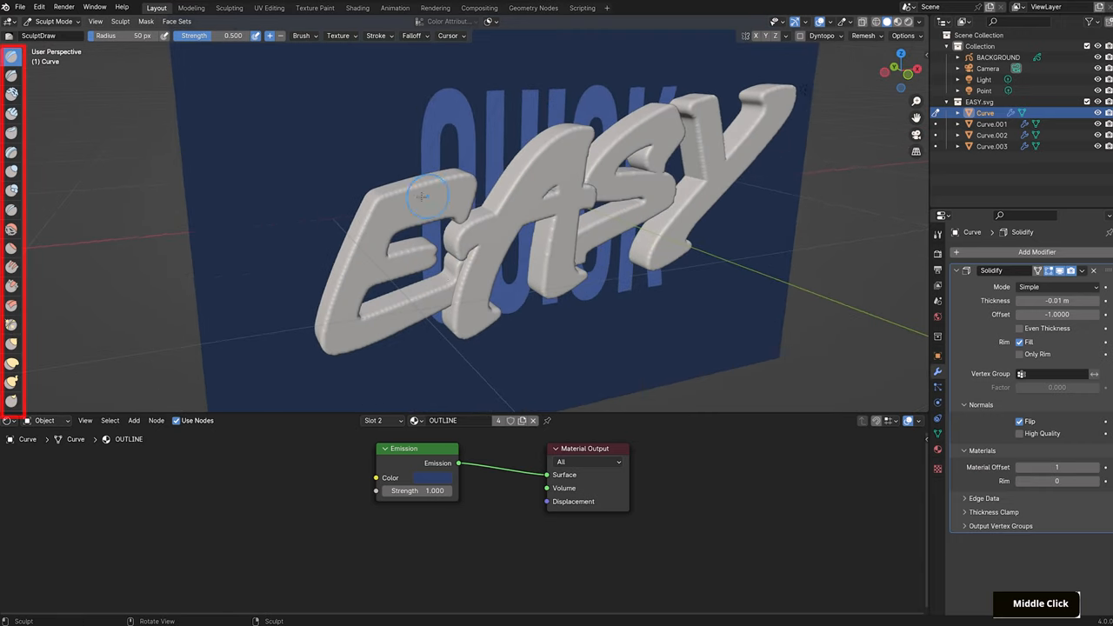
pyautogui.scroll(3)
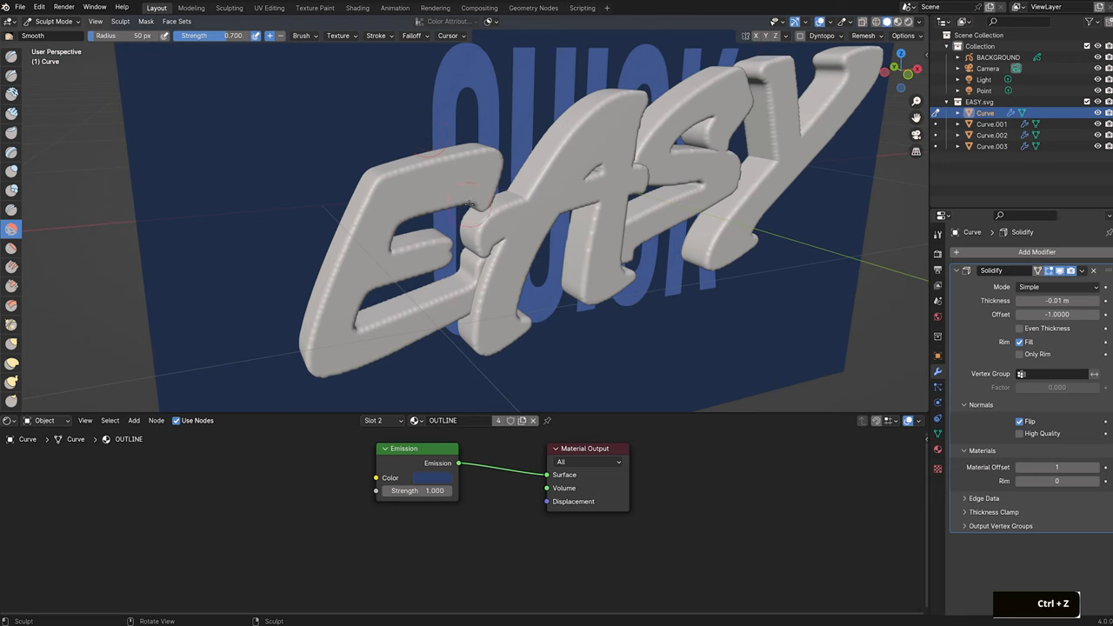
# Step: Pick the Smooth brush via Shift+Space and stroke the letter's surface softer
pyautogui.press('shift+space')
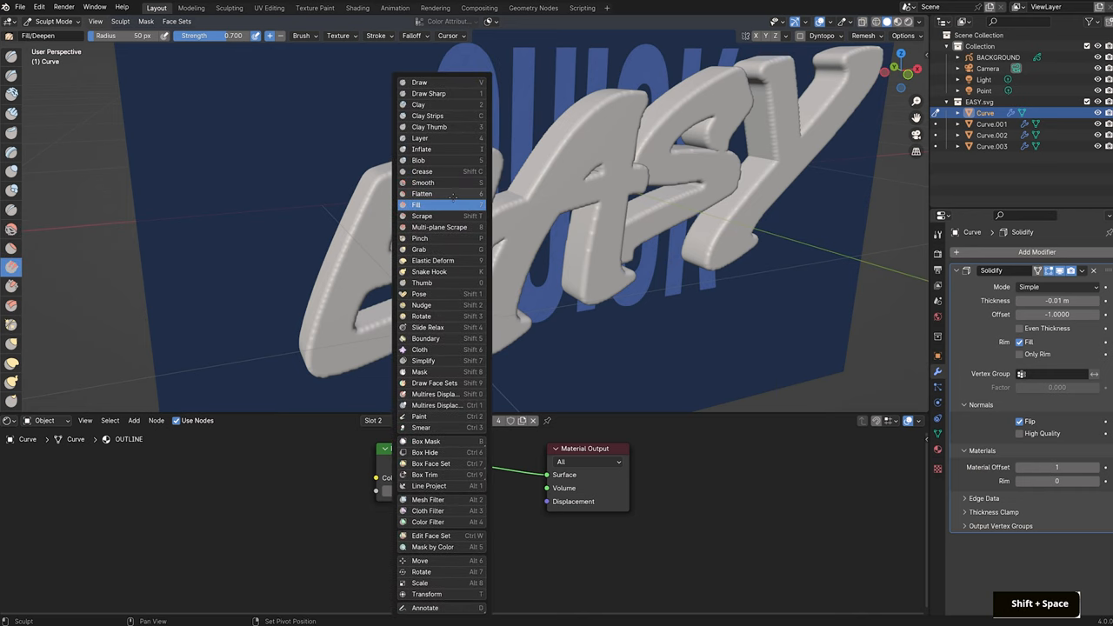
pyautogui.click(423, 183)
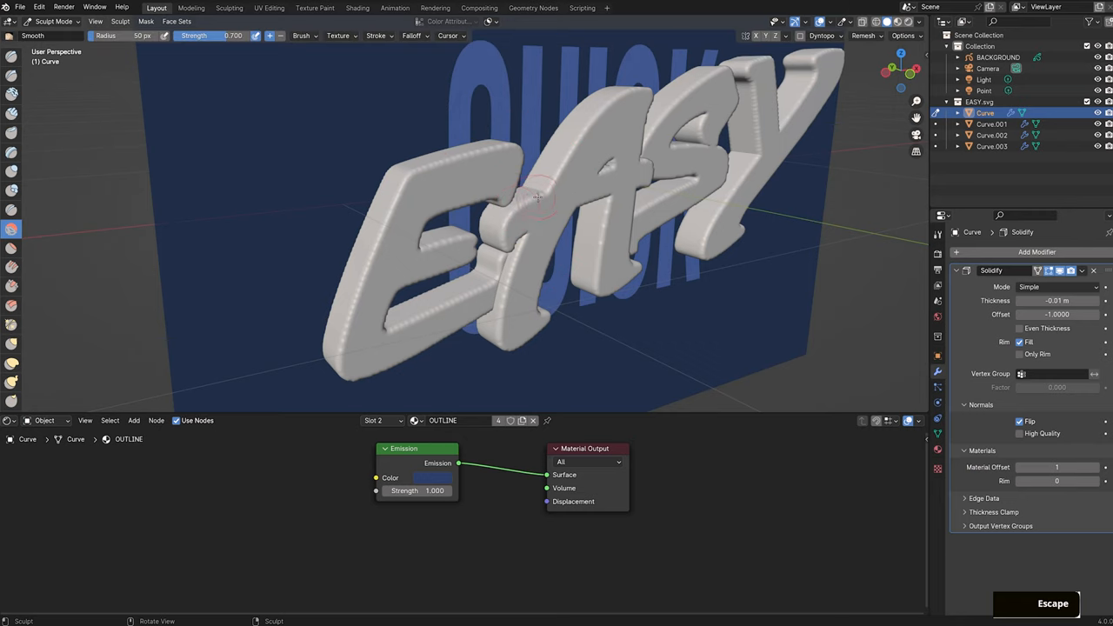
pyautogui.press('shift+f')
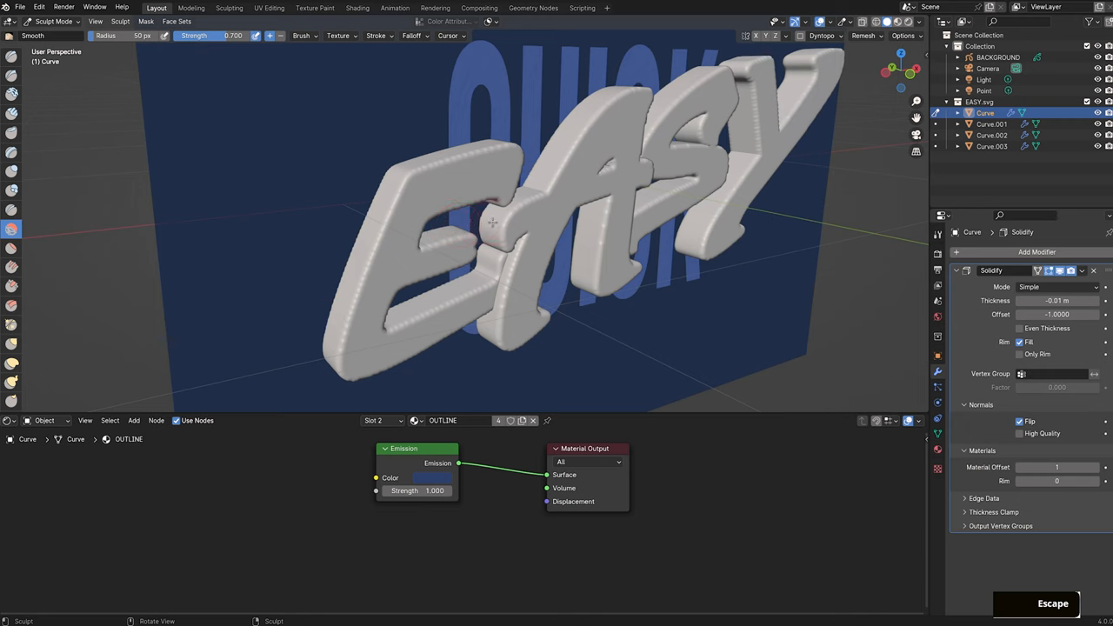
pyautogui.scroll(-3)
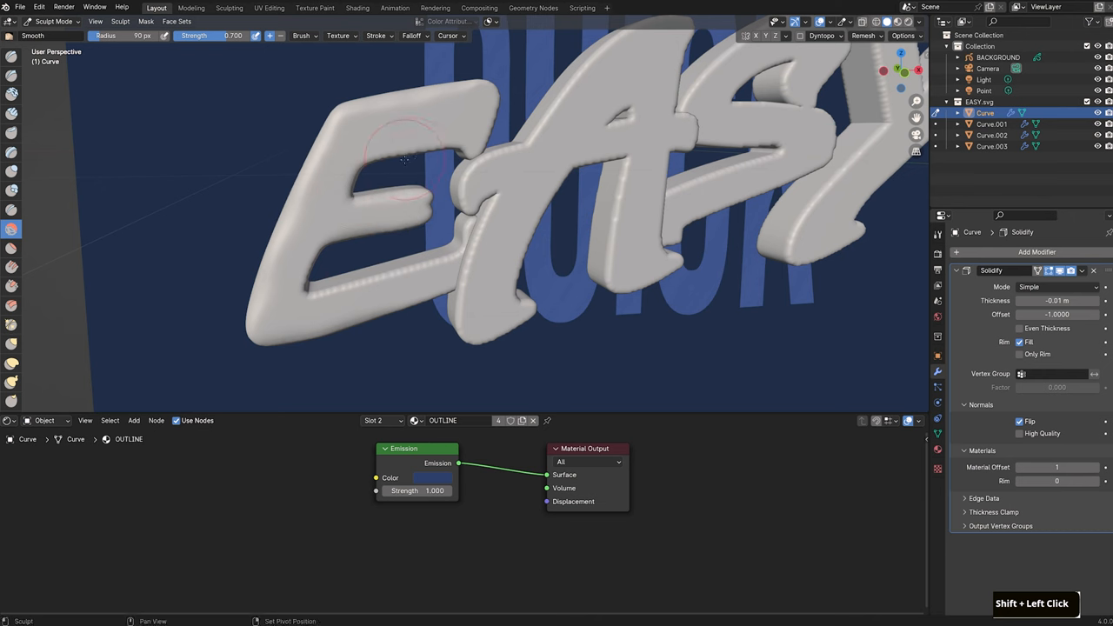
pyautogui.press('ctrl+tab')
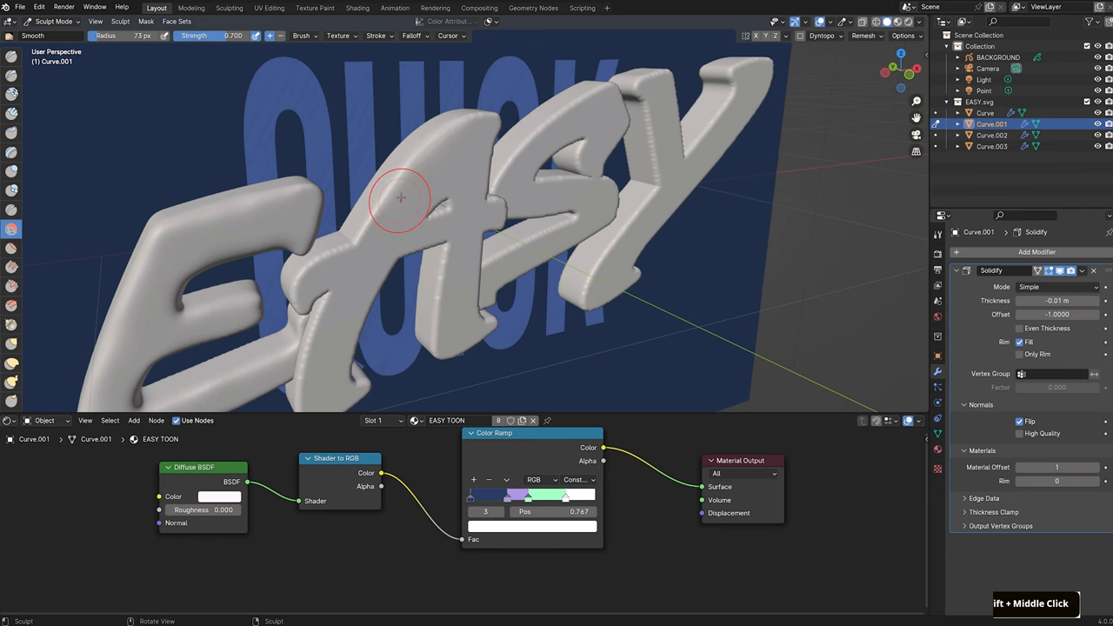
# Step: Sculpt the letters rougher in toon preview and reposition a duplicated point light
pyautogui.click(901, 21)
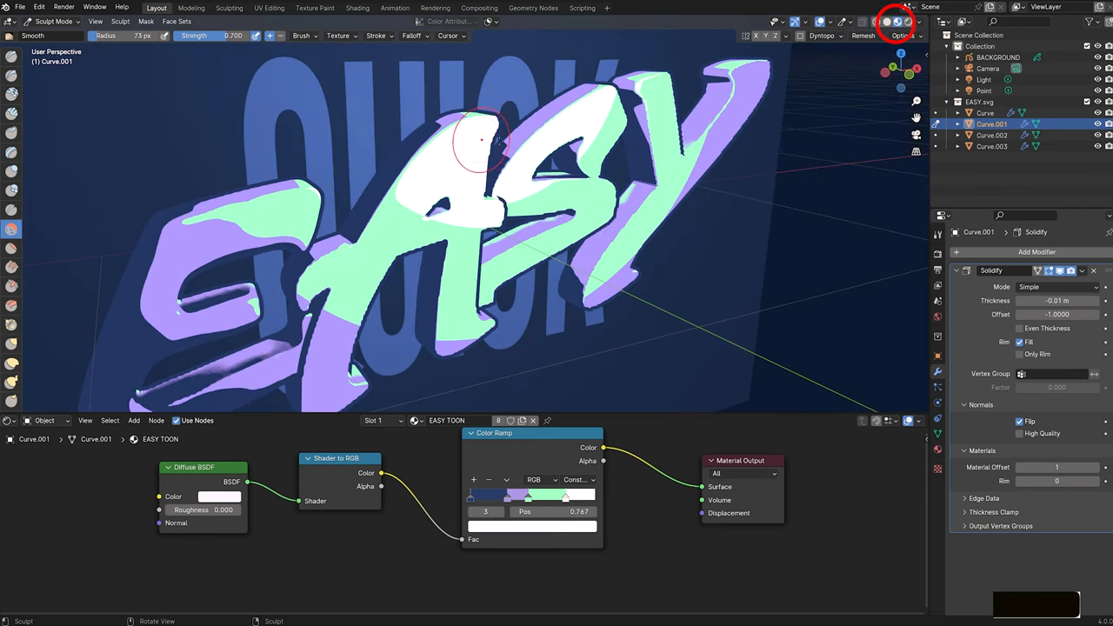
pyautogui.moveTo(452, 236)
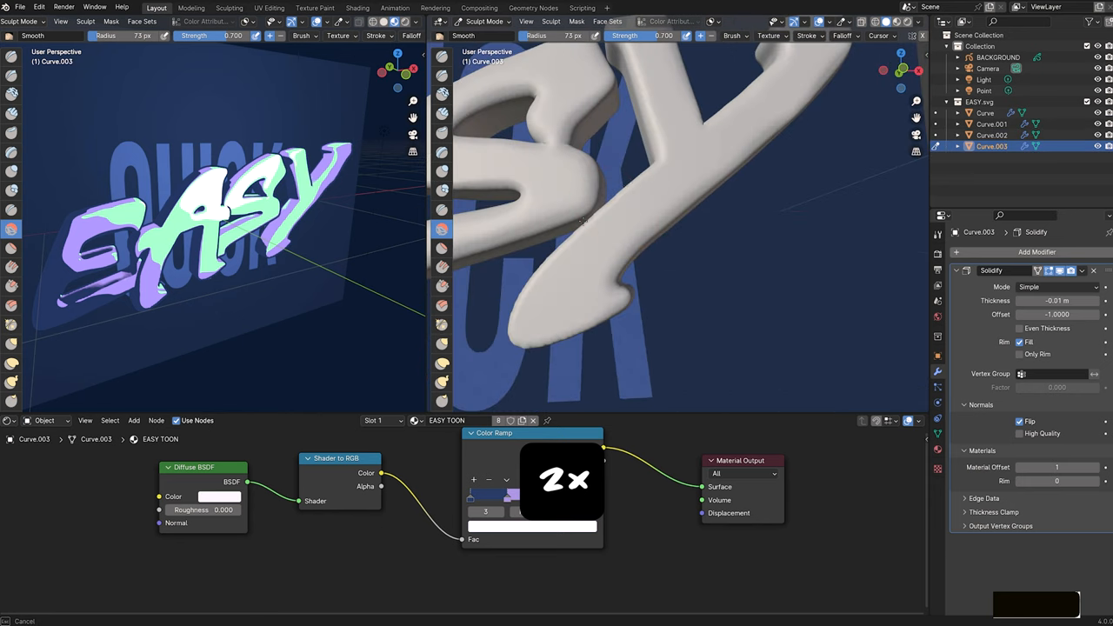
pyautogui.press('ctrl+tab')
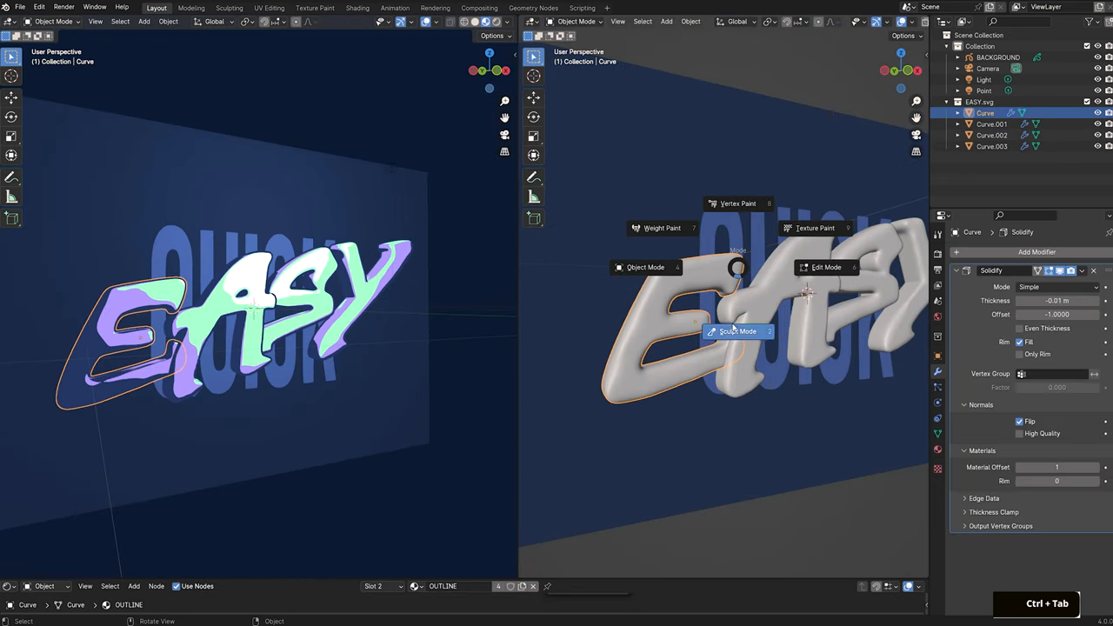
pyautogui.click(738, 330)
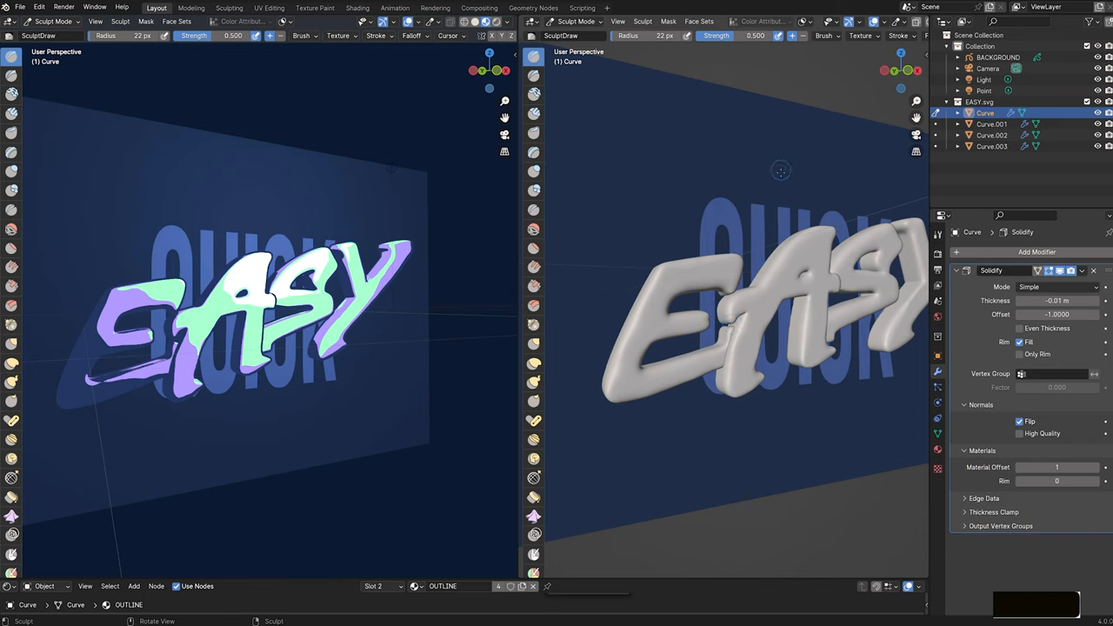
pyautogui.moveTo(699, 174)
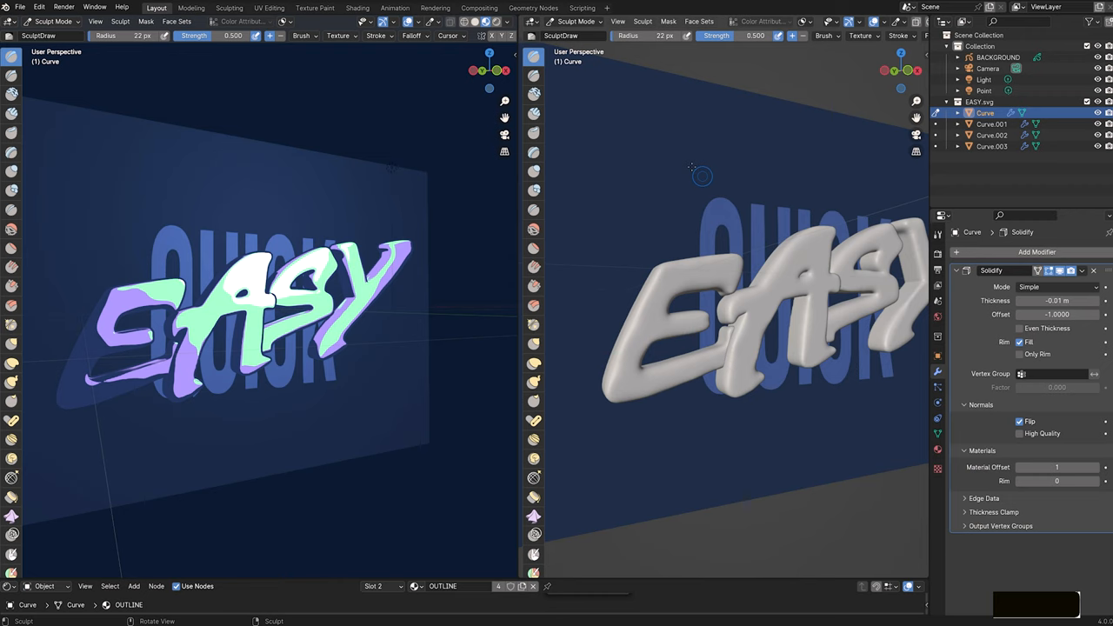
pyautogui.moveTo(682, 271)
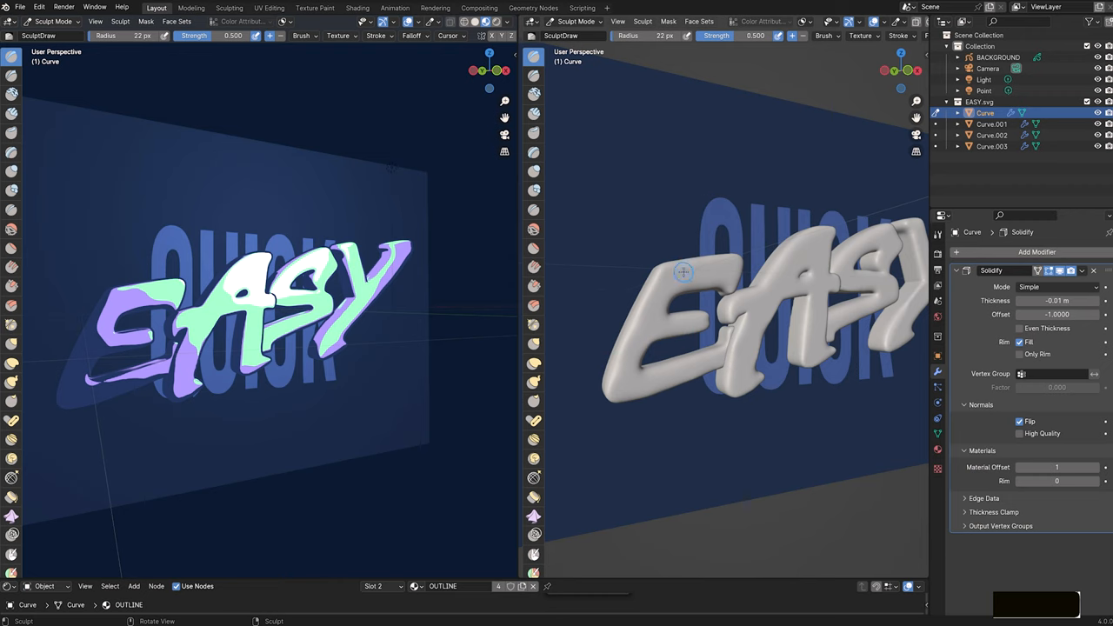
pyautogui.press('ctrl+z')
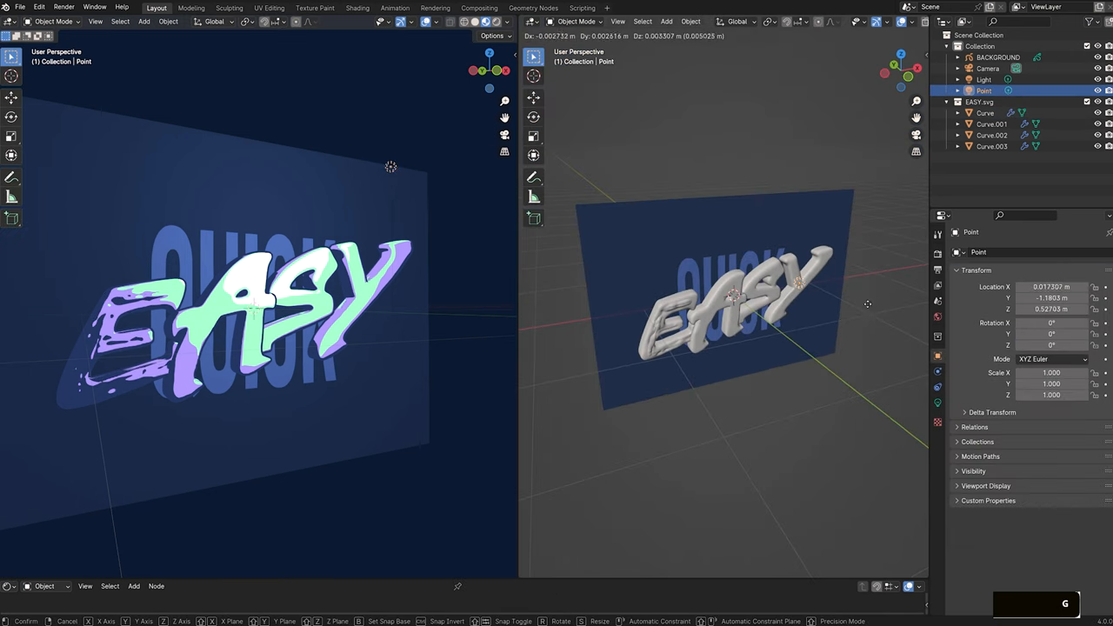
pyautogui.press('y')
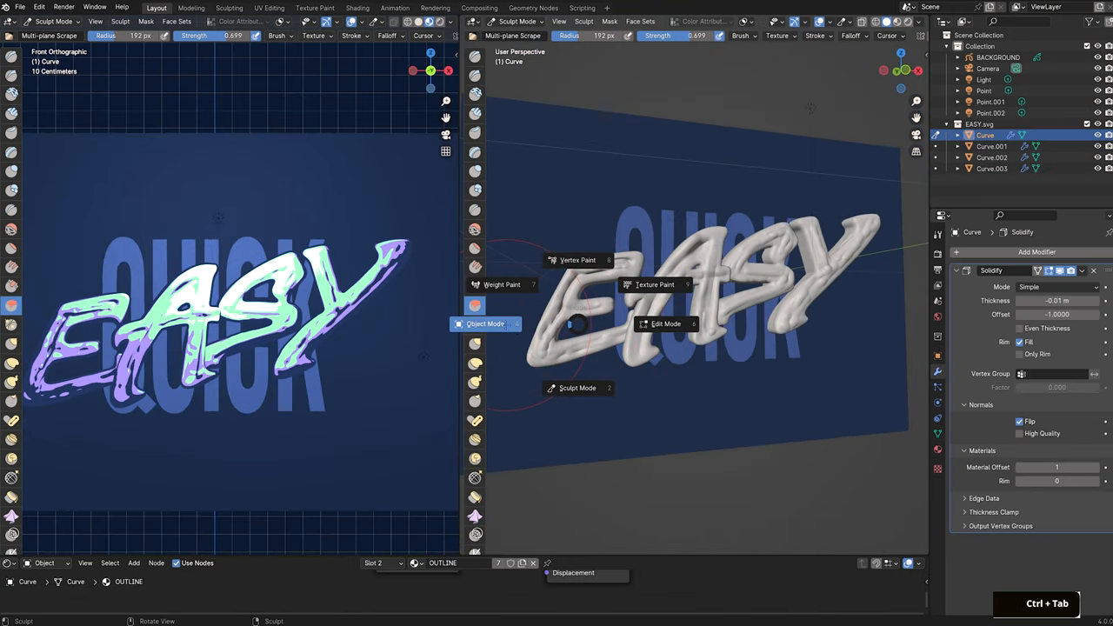
# Step: Add a cube, stretch it into a thin streak above the letters and give it a Remesh modifier
pyautogui.click(486, 323)
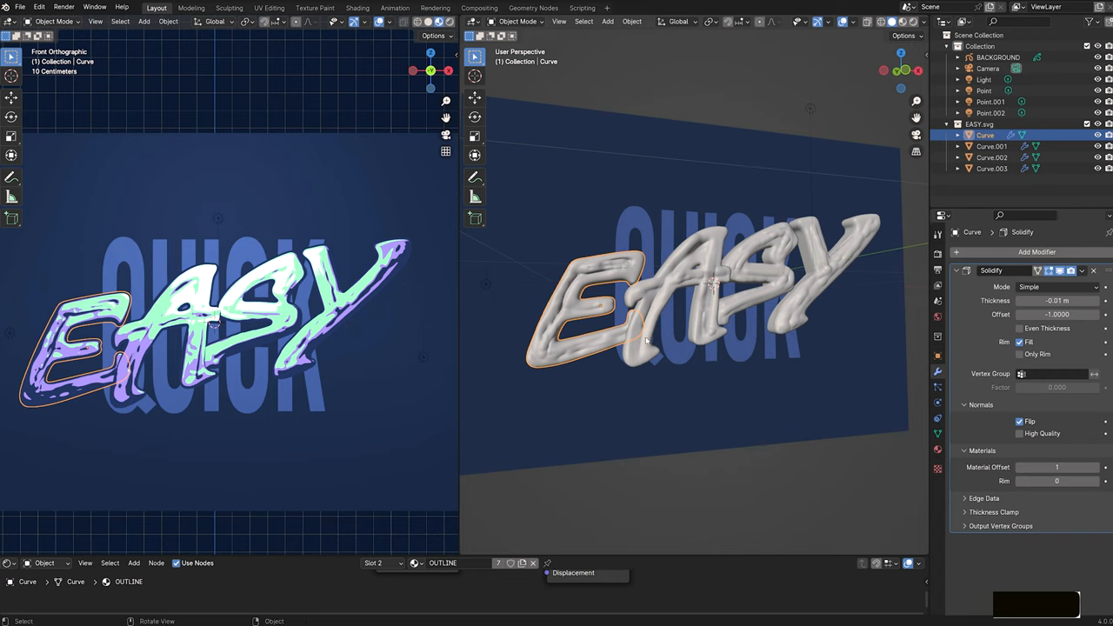
pyautogui.moveTo(652, 334)
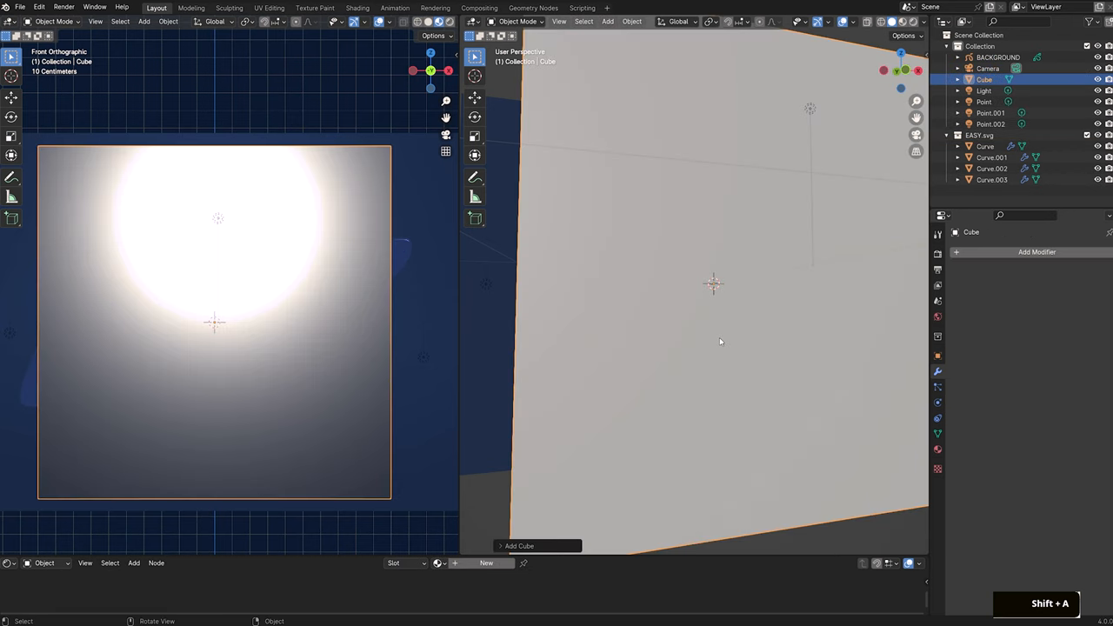
pyautogui.moveTo(859, 317)
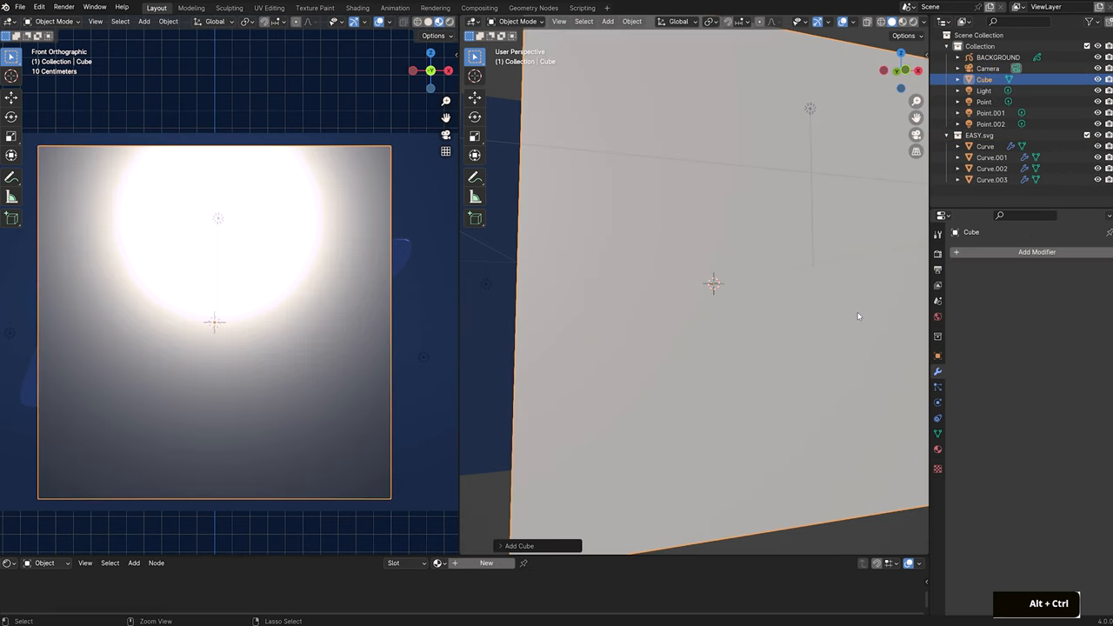
pyautogui.press('ctrl+2')
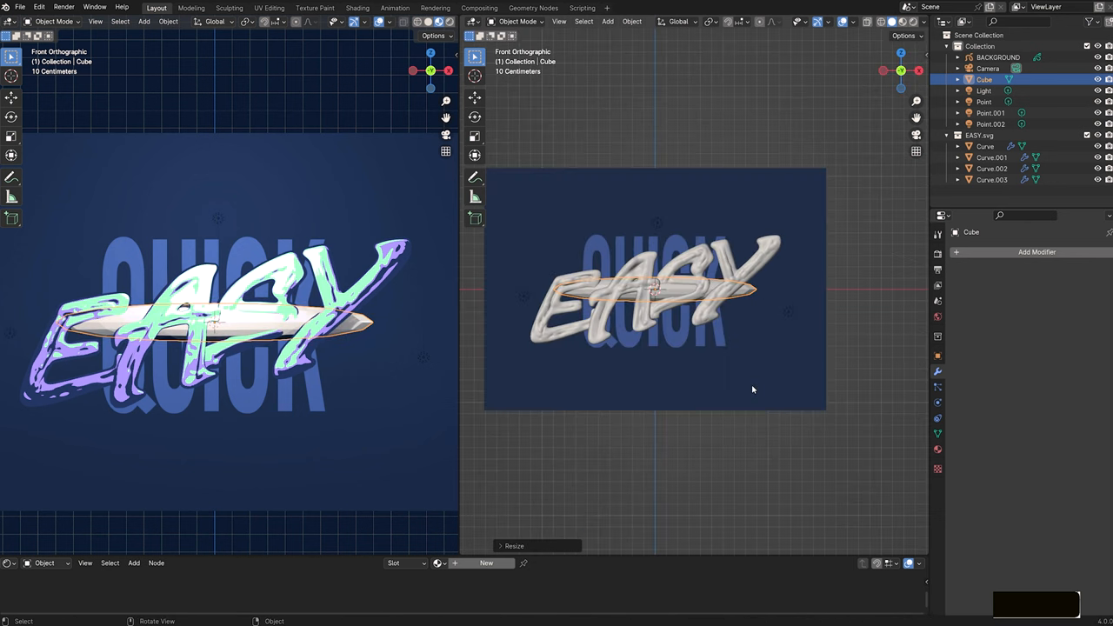
pyautogui.press('r')
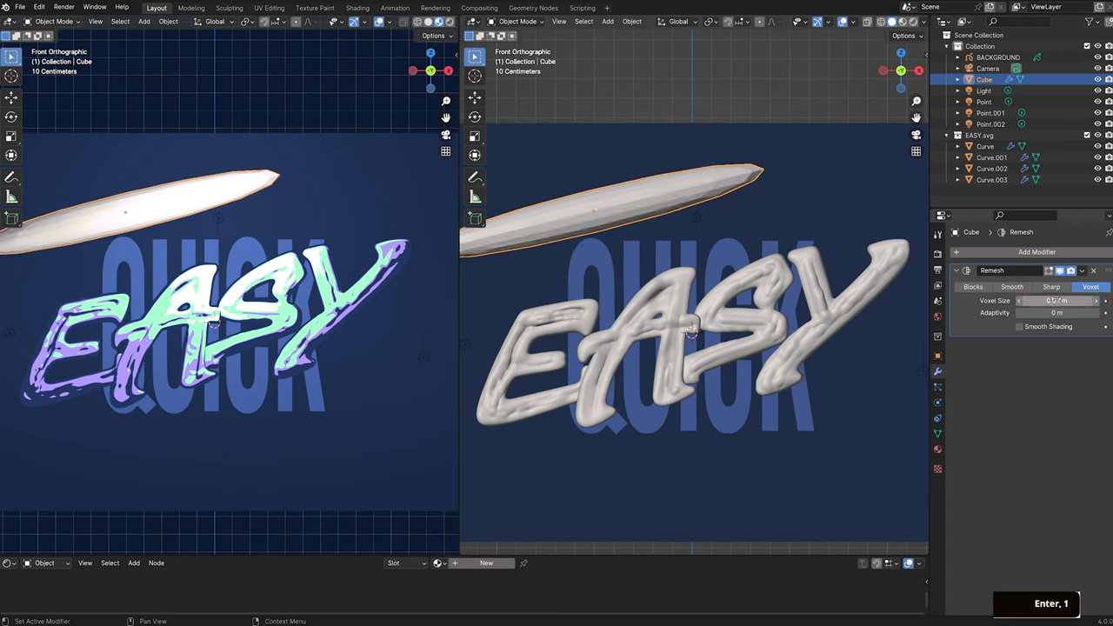
pyautogui.click(1020, 326)
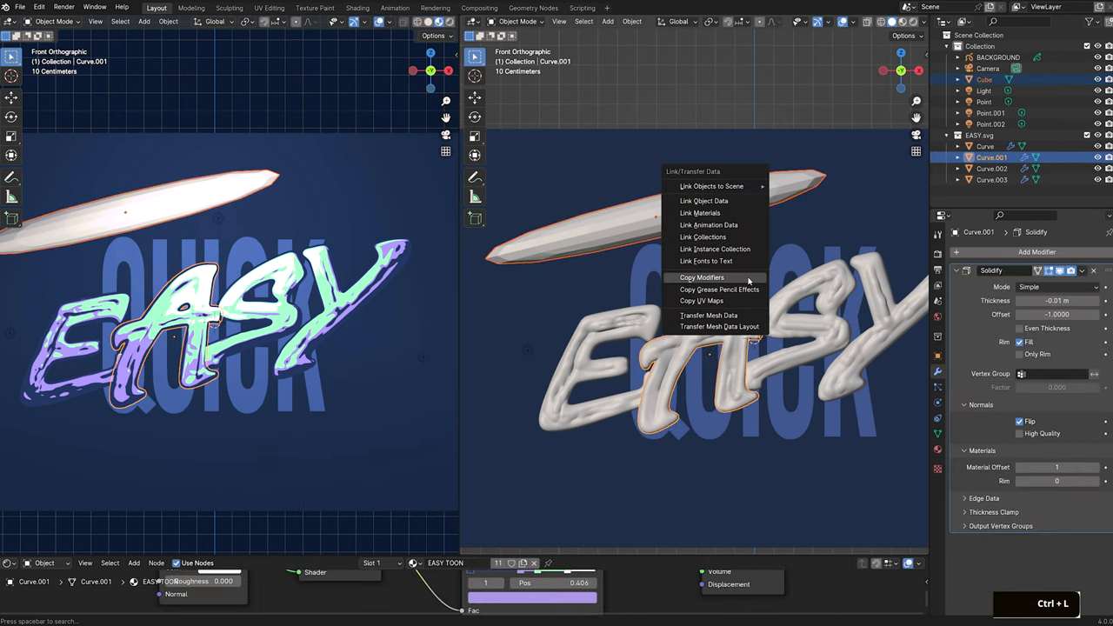
# Step: Copy the letters' modifiers to the streak and duplicate it with Shift+D for a second streak
pyautogui.click(702, 277)
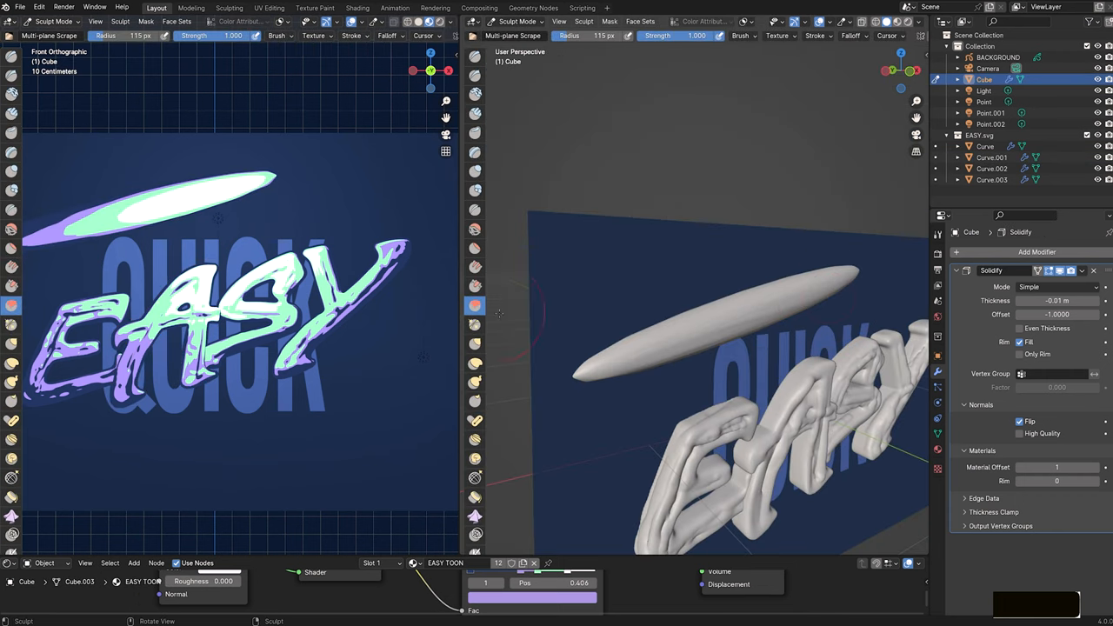
pyautogui.scroll(-3)
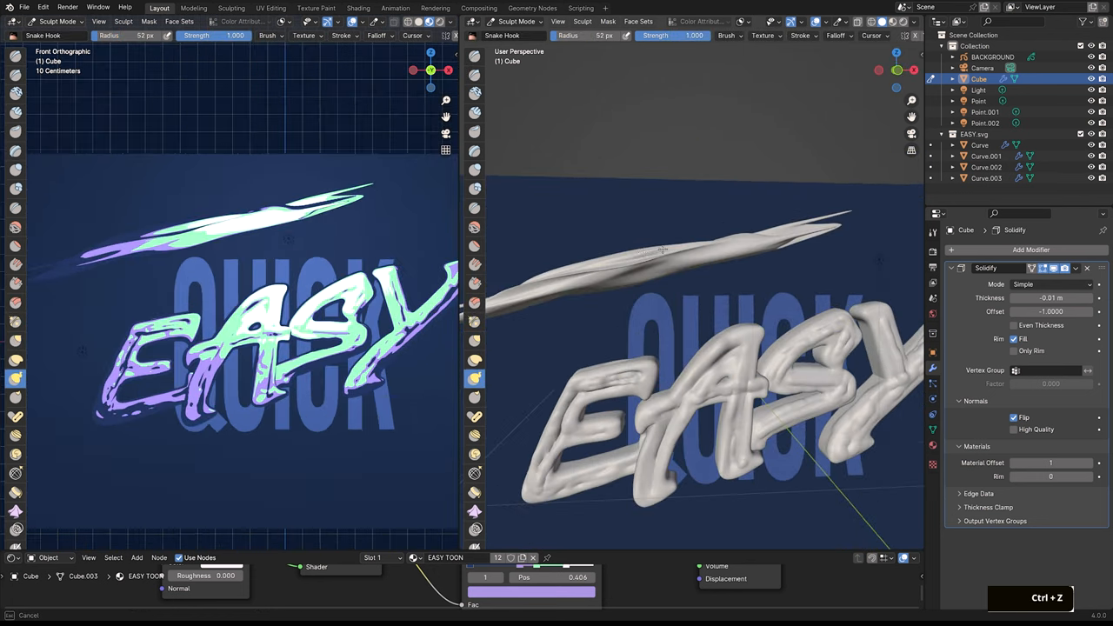
pyautogui.press('shift+d')
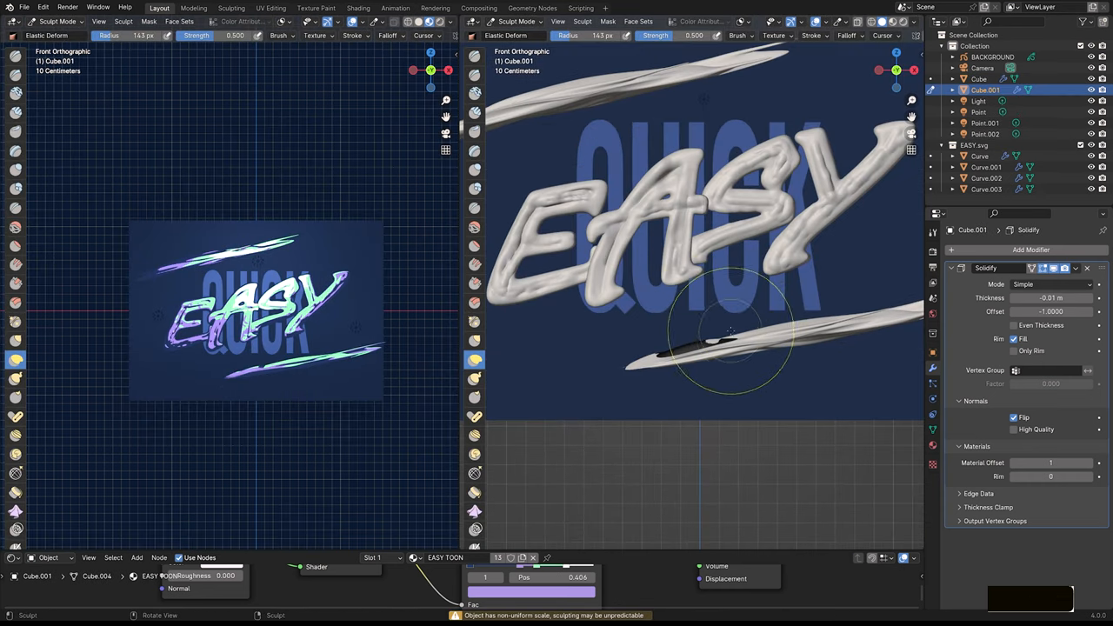
pyautogui.press('ctrl+z')
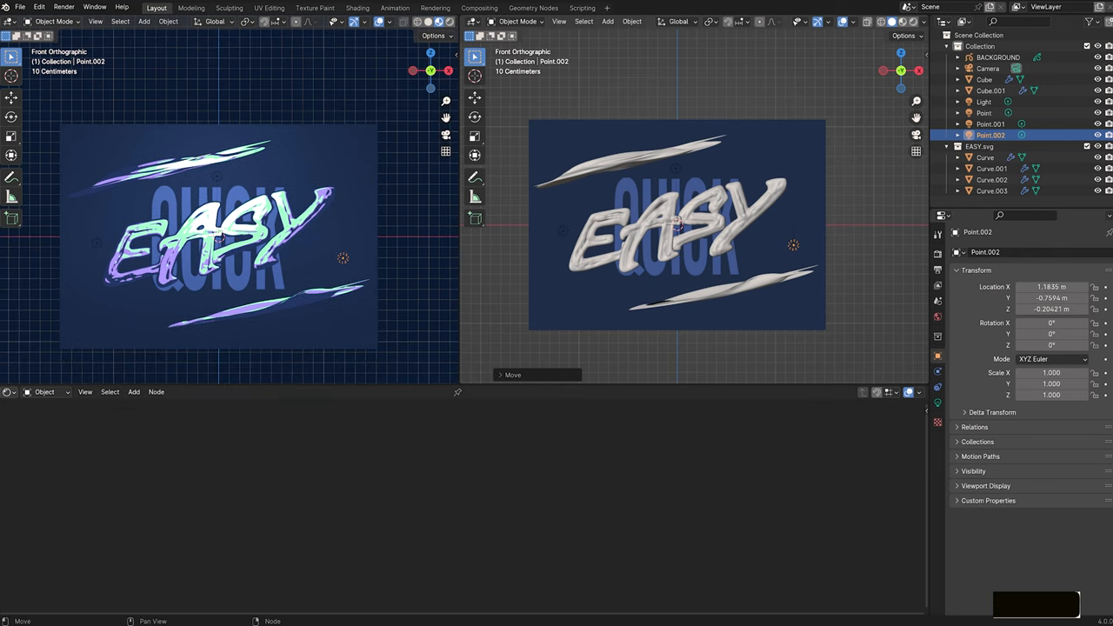
# Step: Turn the bottom area into a Dope Sheet timeline
pyautogui.click(11, 391)
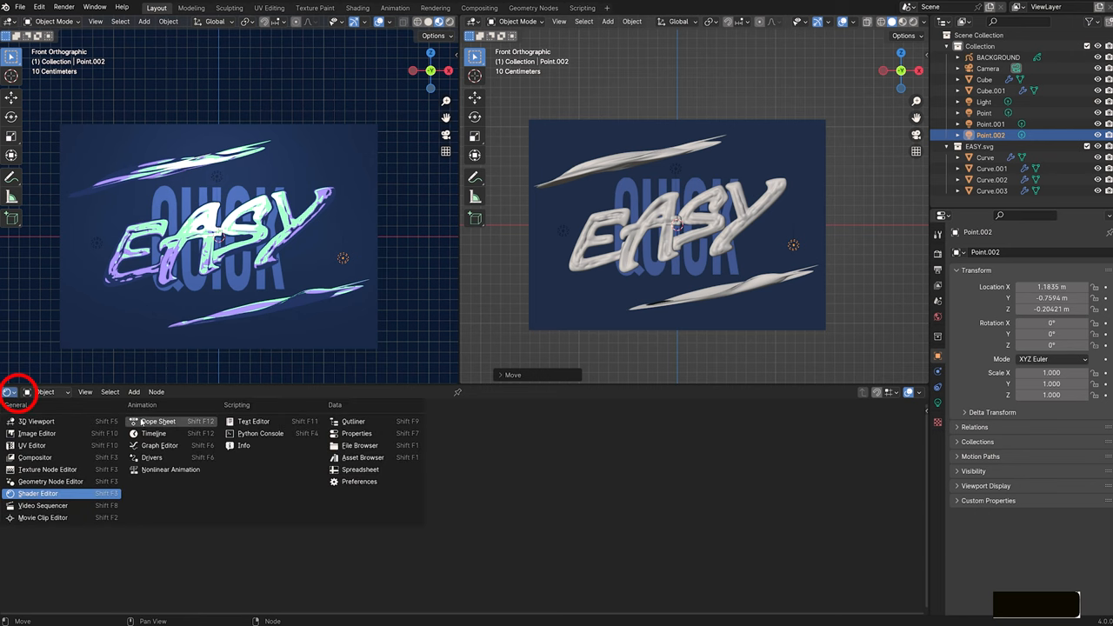
pyautogui.click(157, 421)
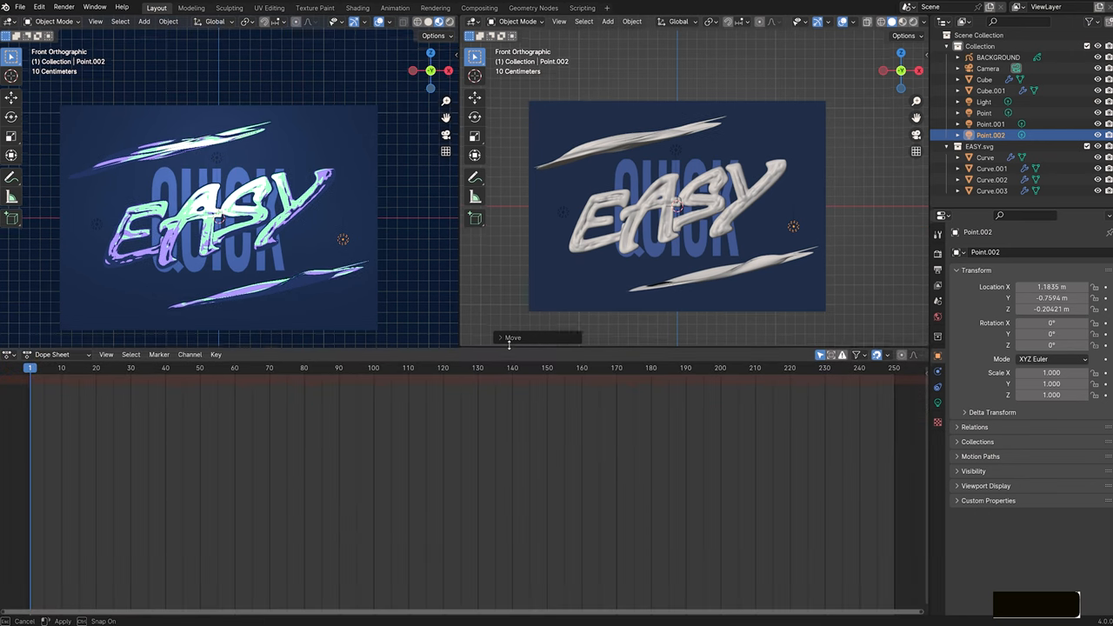
pyautogui.scroll(3)
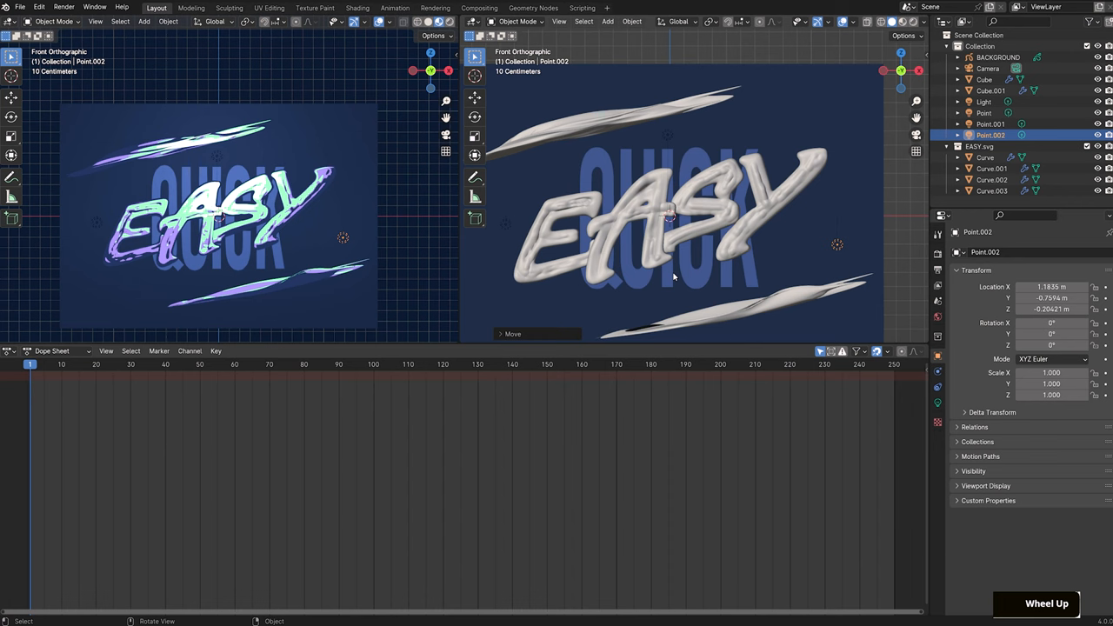
# Step: Select the BACKGROUND plane and drag the playhead to around frame 70
pyautogui.click(998, 55)
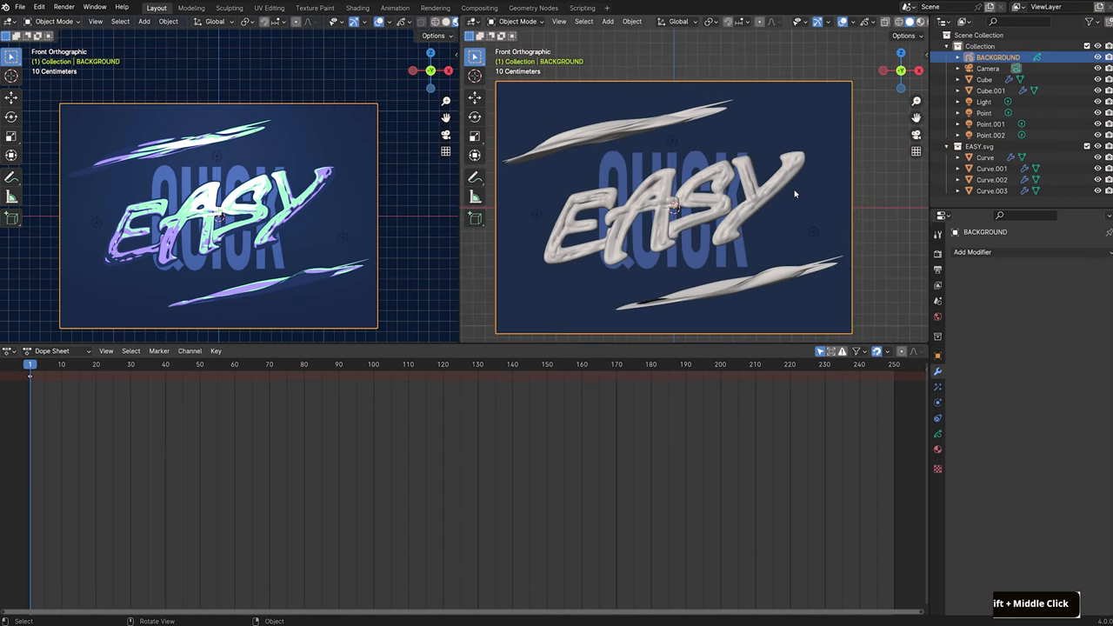
pyautogui.click(30, 365)
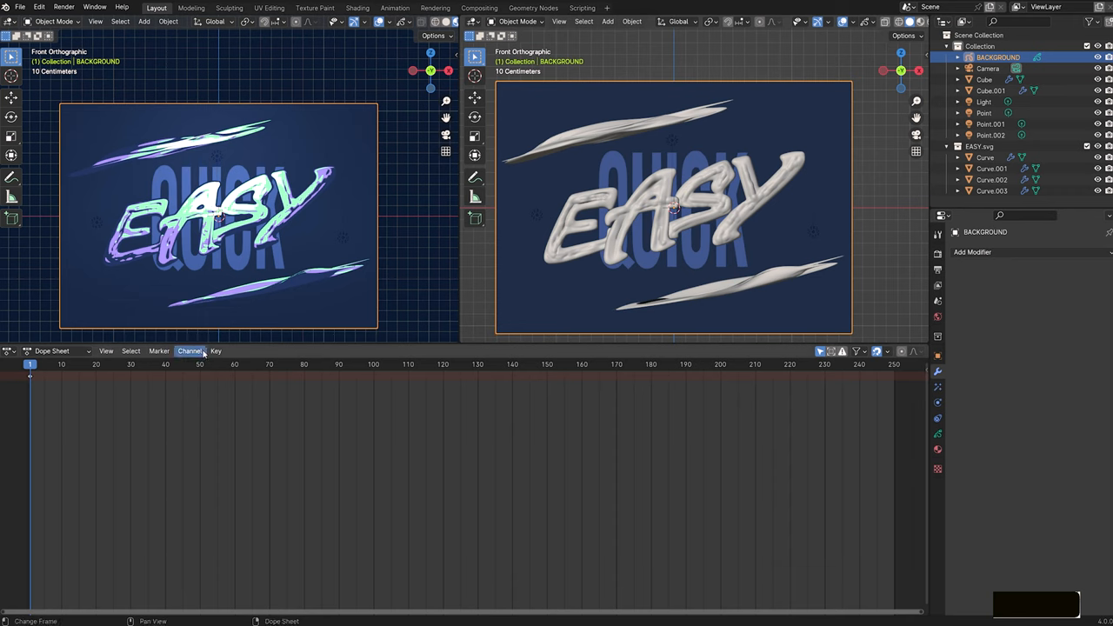
pyautogui.moveTo(496, 344); pyautogui.dragTo(496, 435)
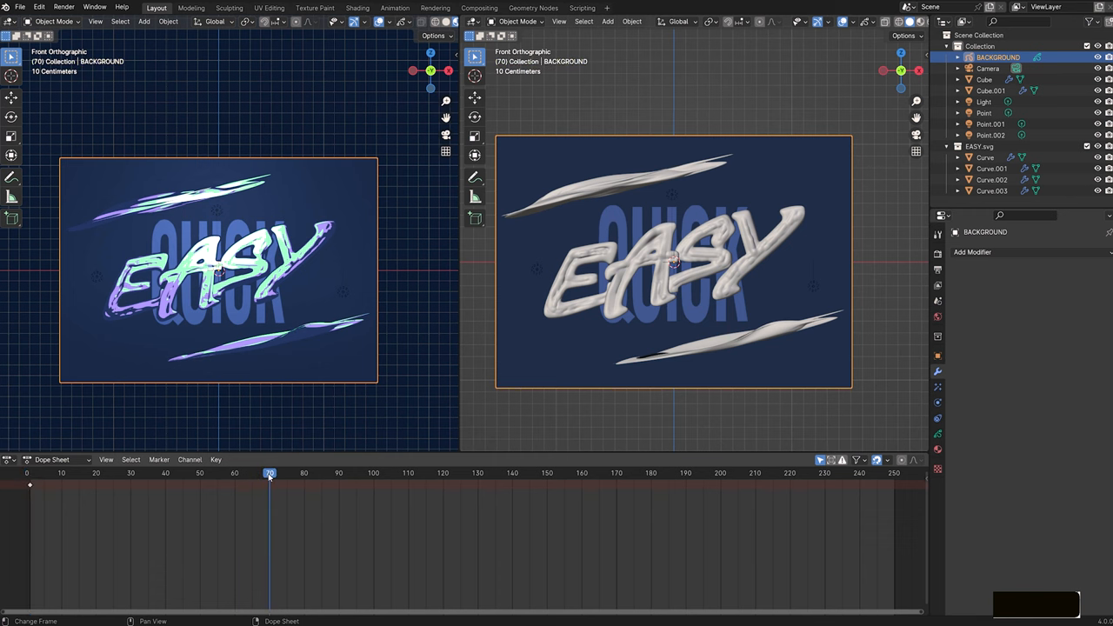
pyautogui.press('shift+a')
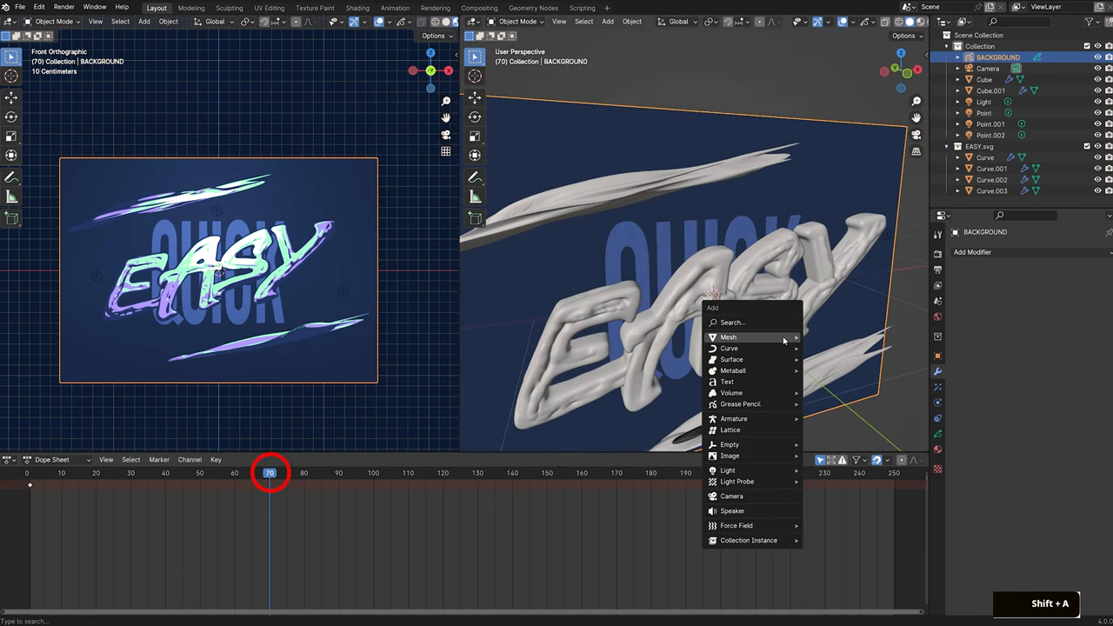
pyautogui.click(740, 337)
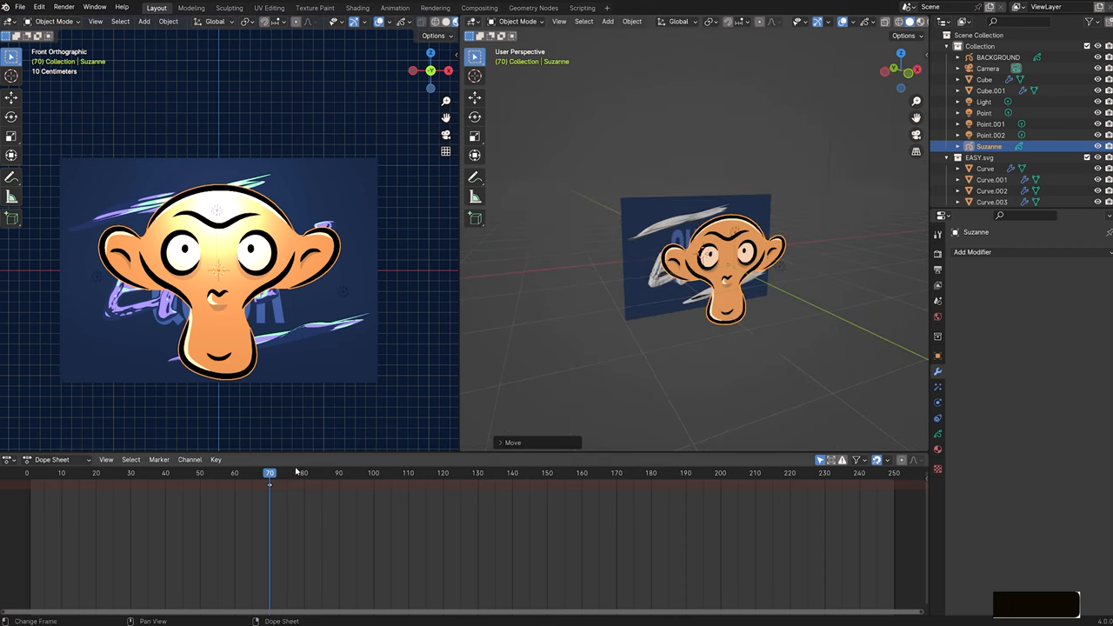
pyautogui.click(254, 473)
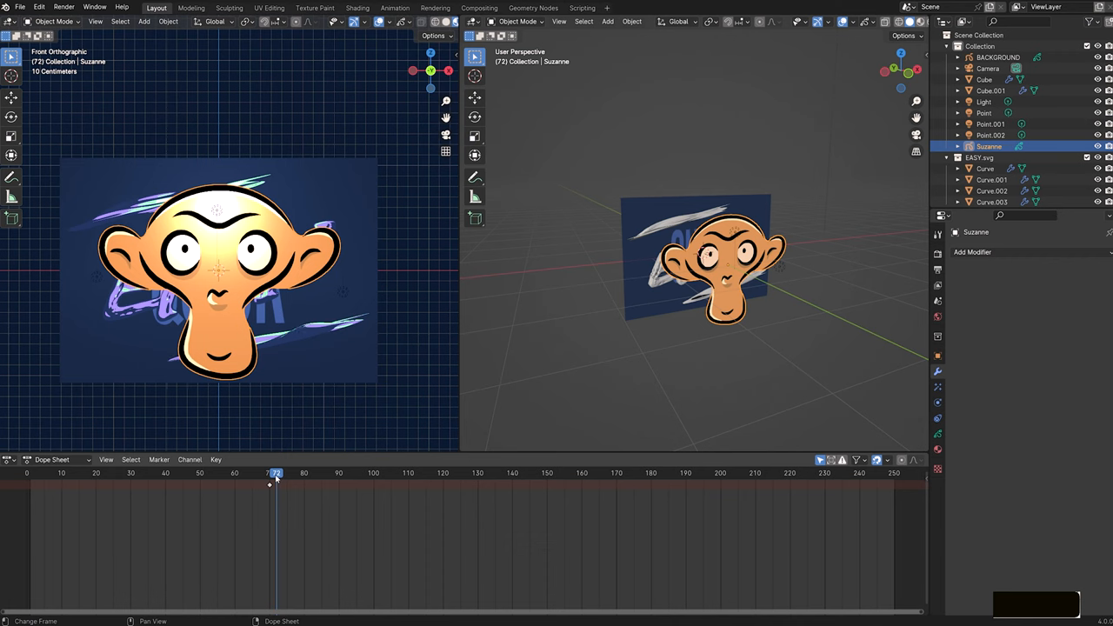
pyautogui.press('ctrl+z')
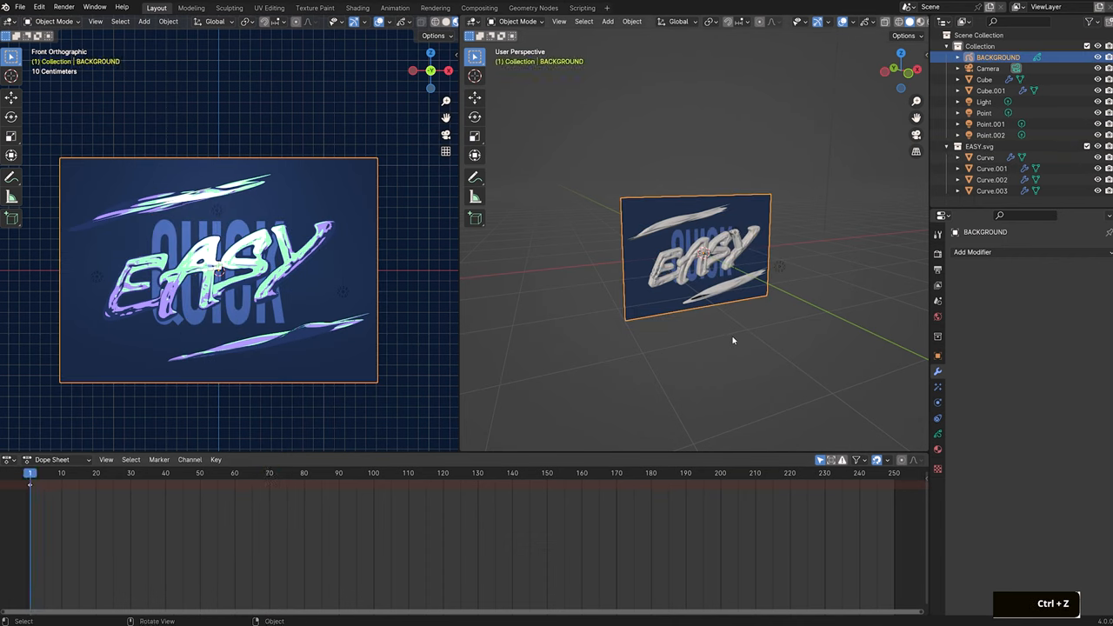
pyautogui.press('shift+a')
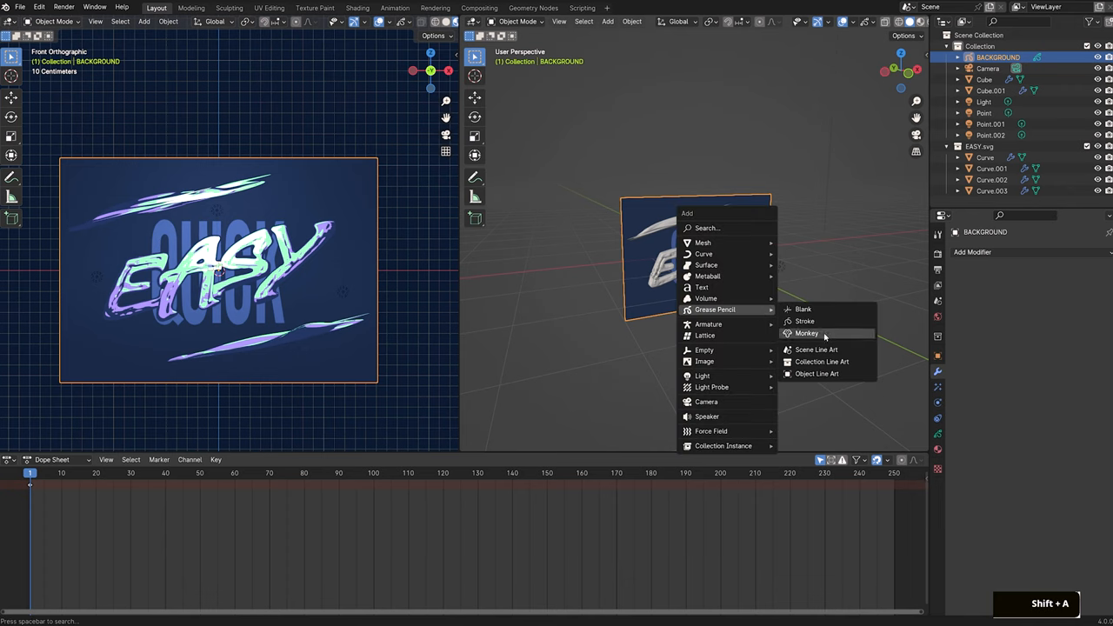
pyautogui.moveTo(803, 309)
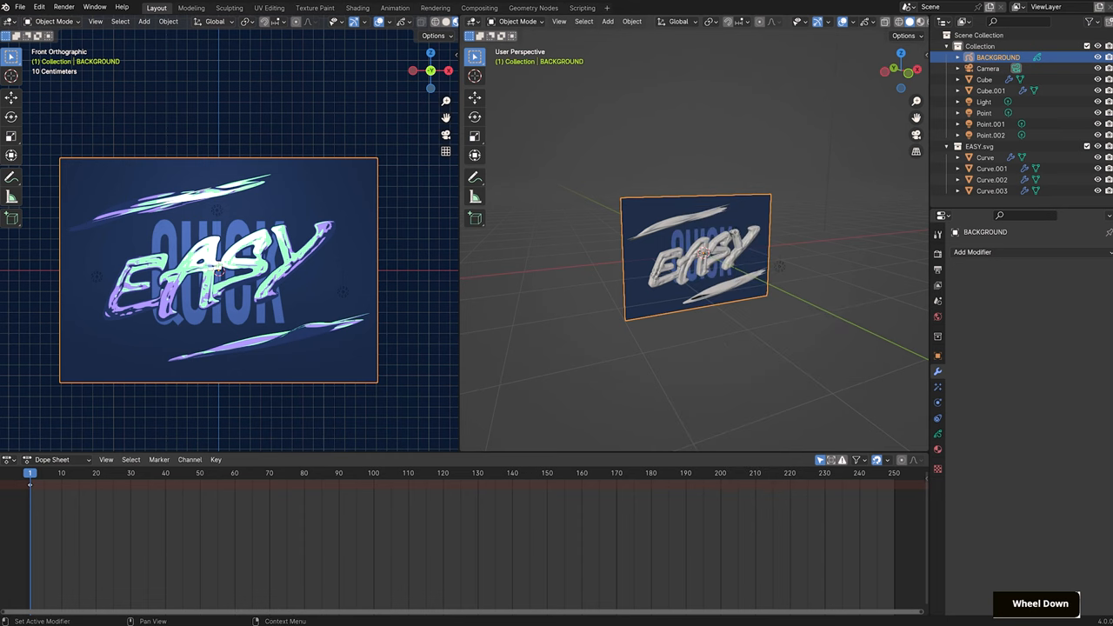
pyautogui.scroll(3)
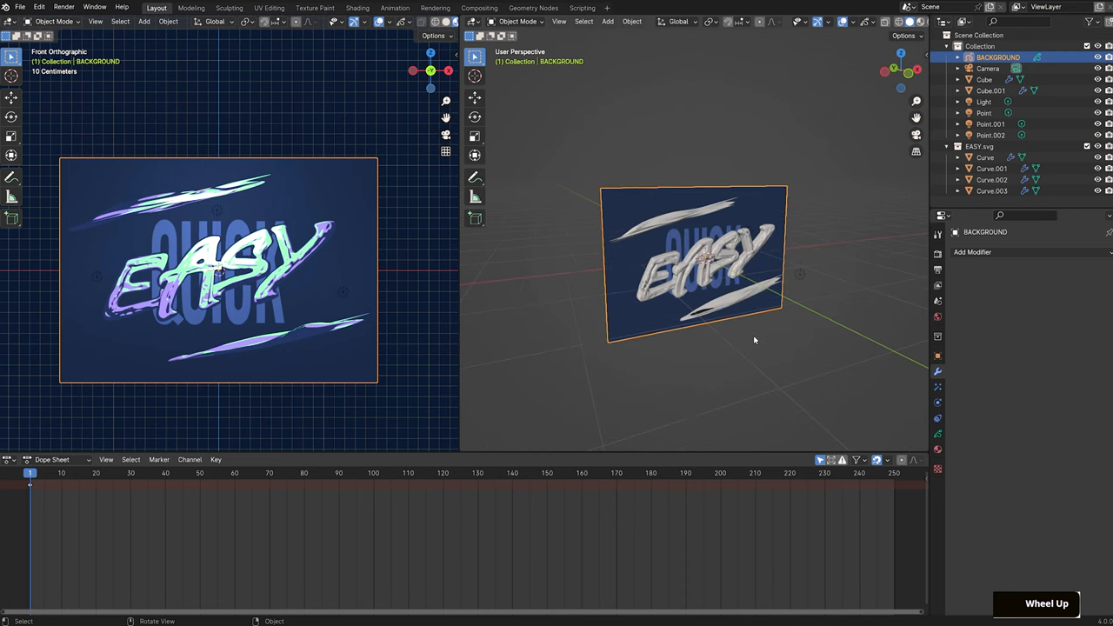
pyautogui.moveTo(765, 212)
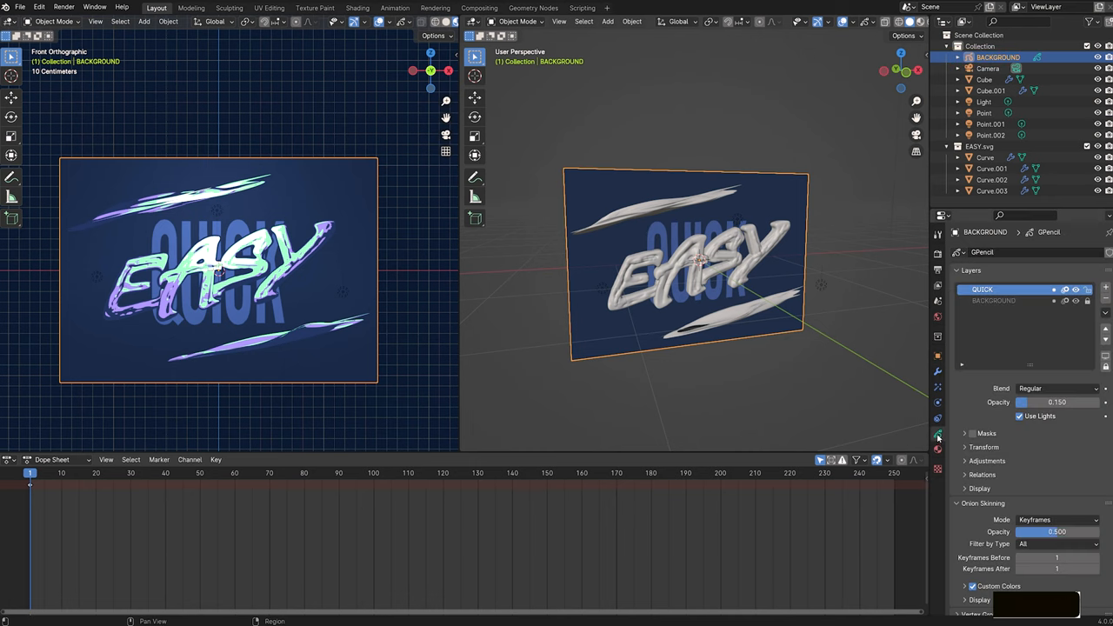
# Step: Review the BACKGROUND object's layer settings, confirming Stroke Depth Order is 2D Layers
pyautogui.click(937, 448)
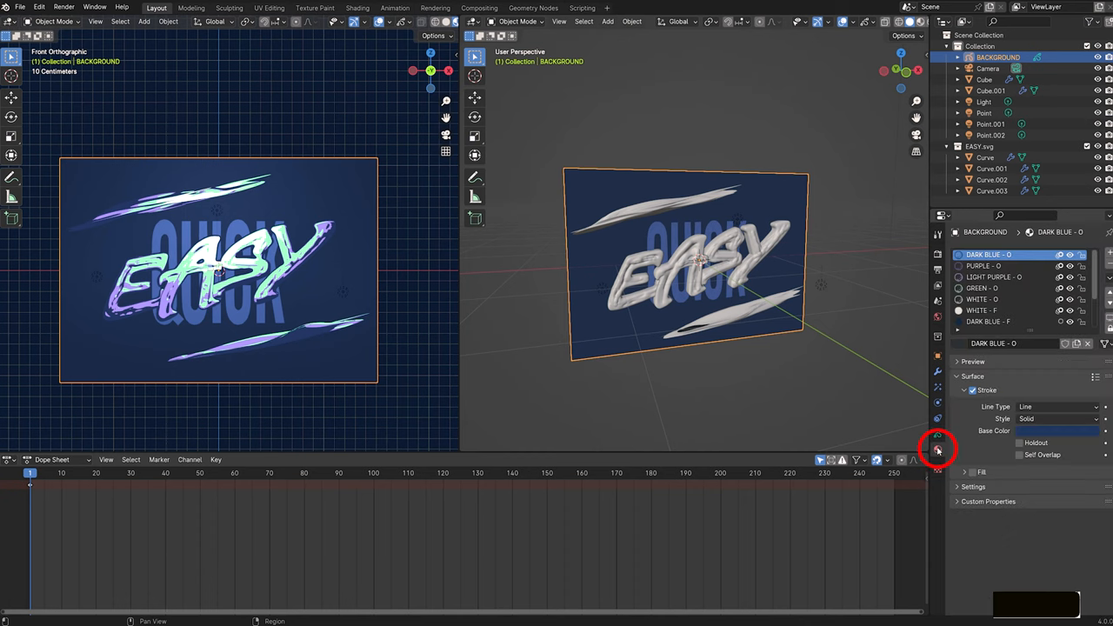
pyautogui.click(938, 449)
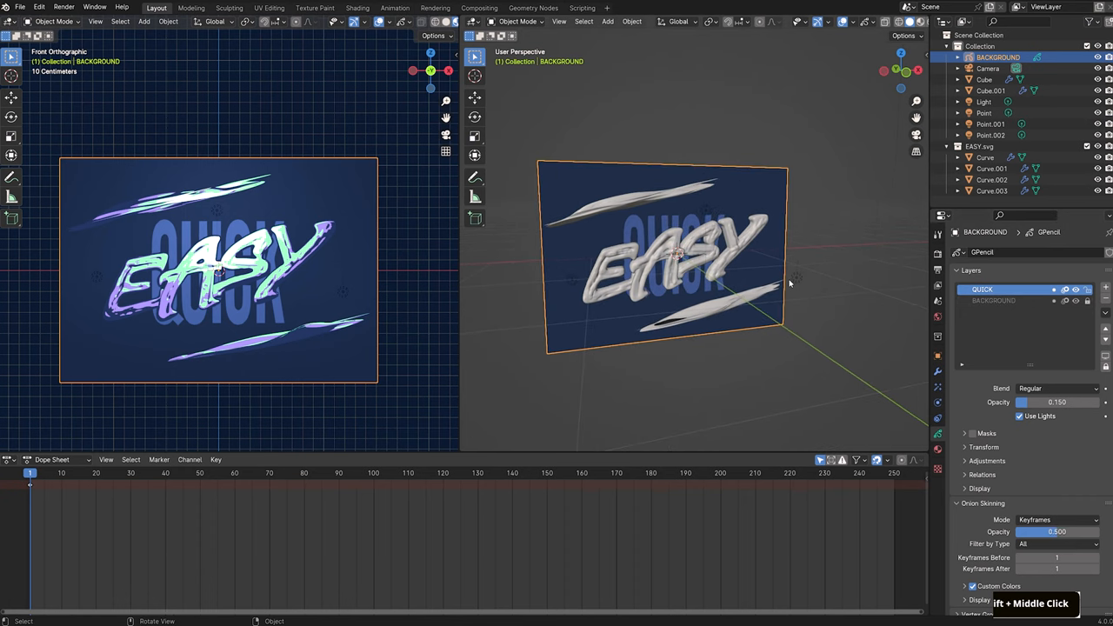
pyautogui.scroll(3)
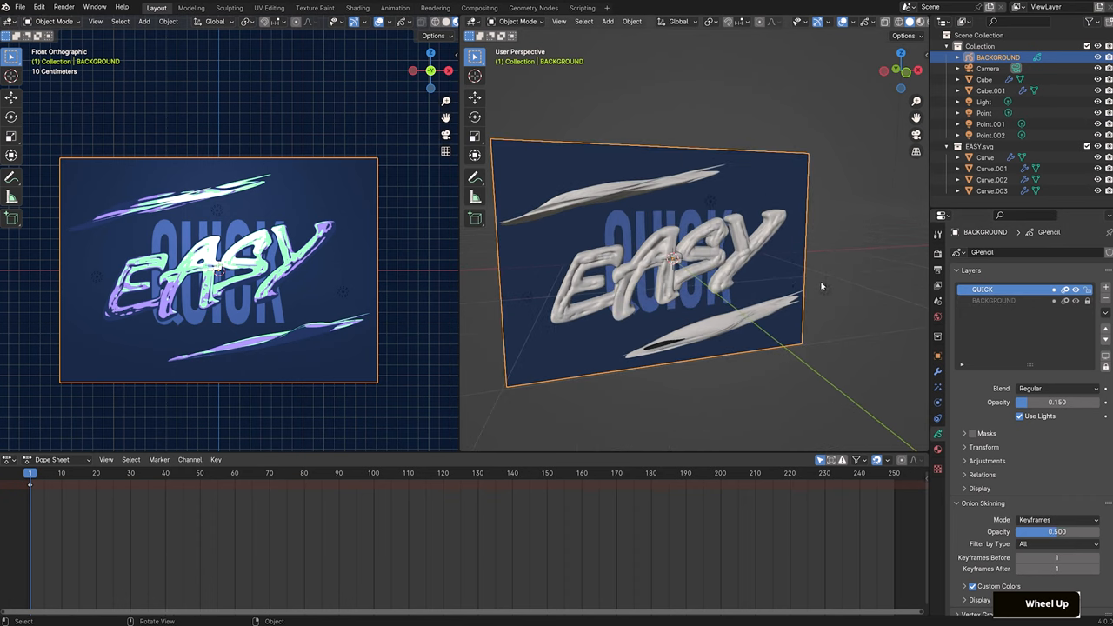
pyautogui.scroll(3)
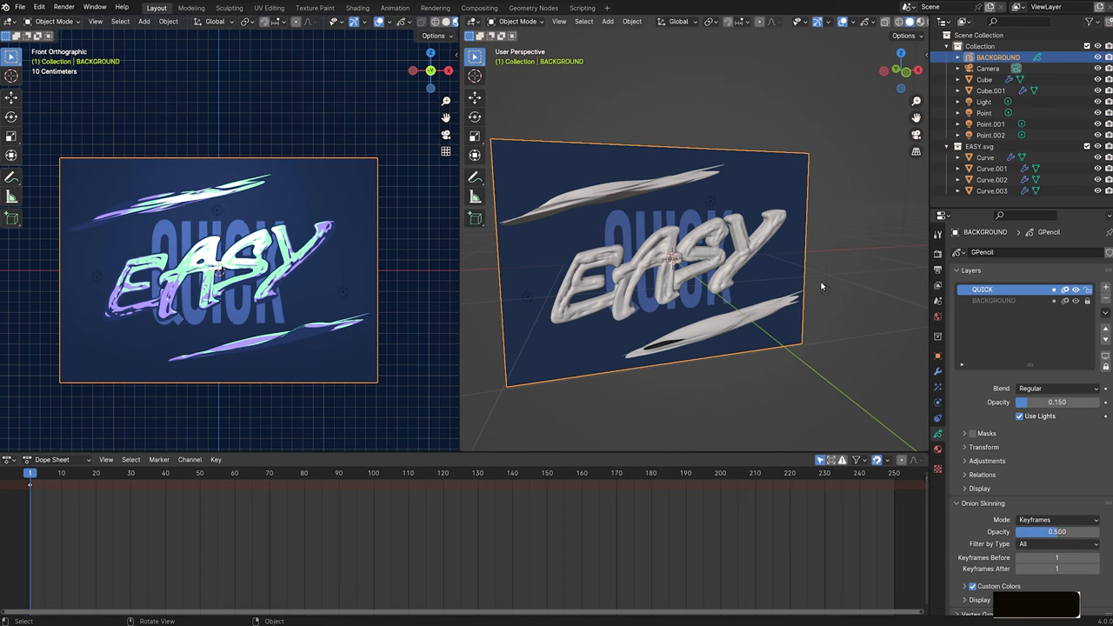
pyautogui.moveTo(798, 296)
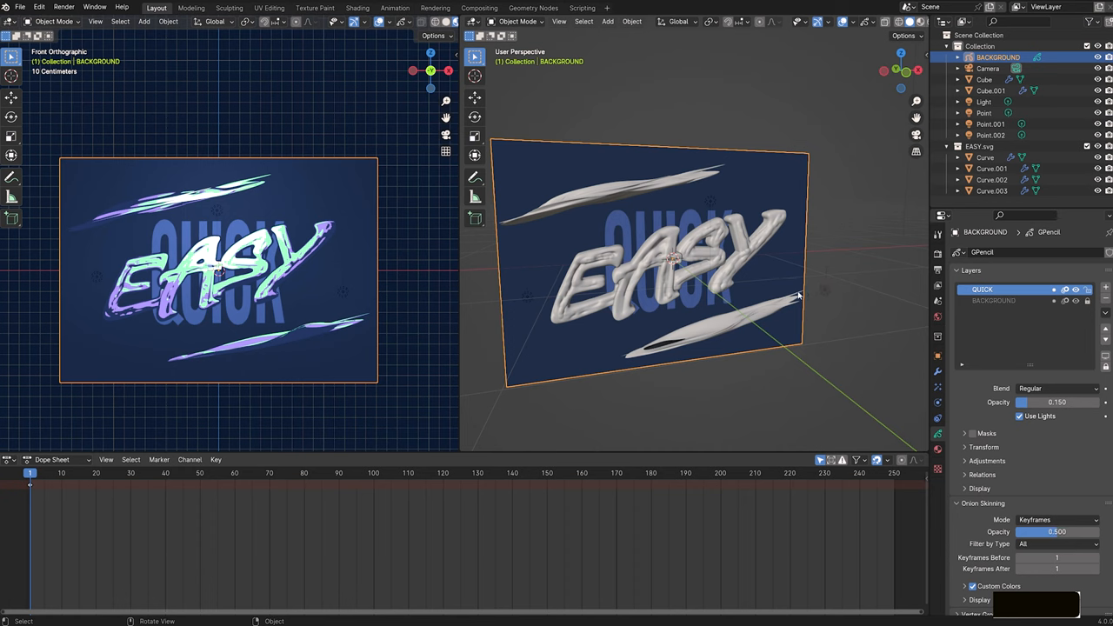
pyautogui.moveTo(781, 299)
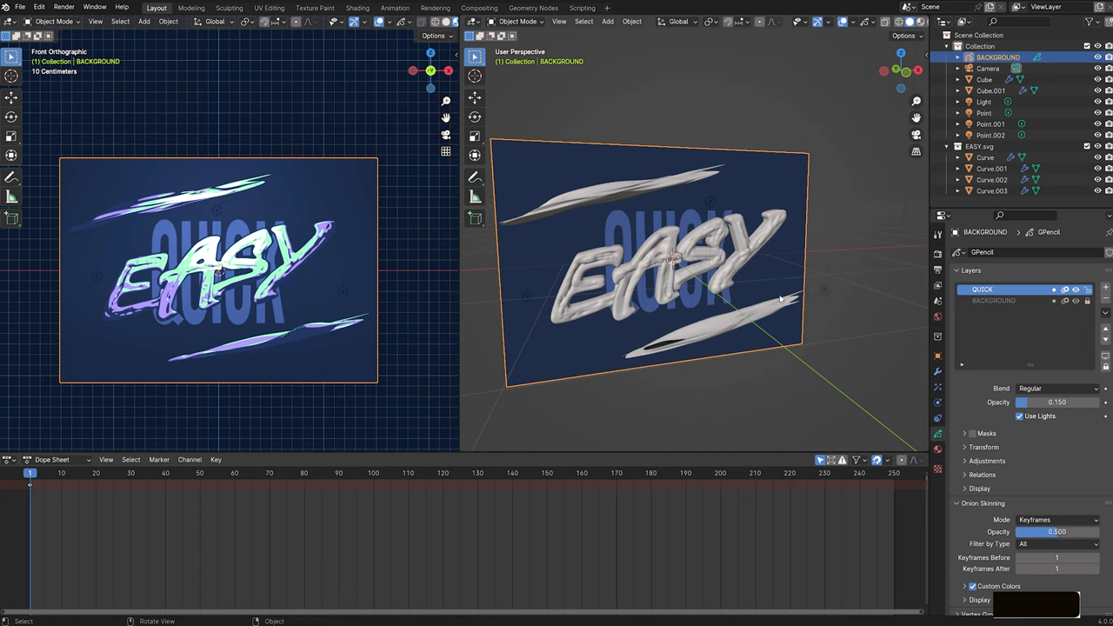
pyautogui.moveTo(768, 296)
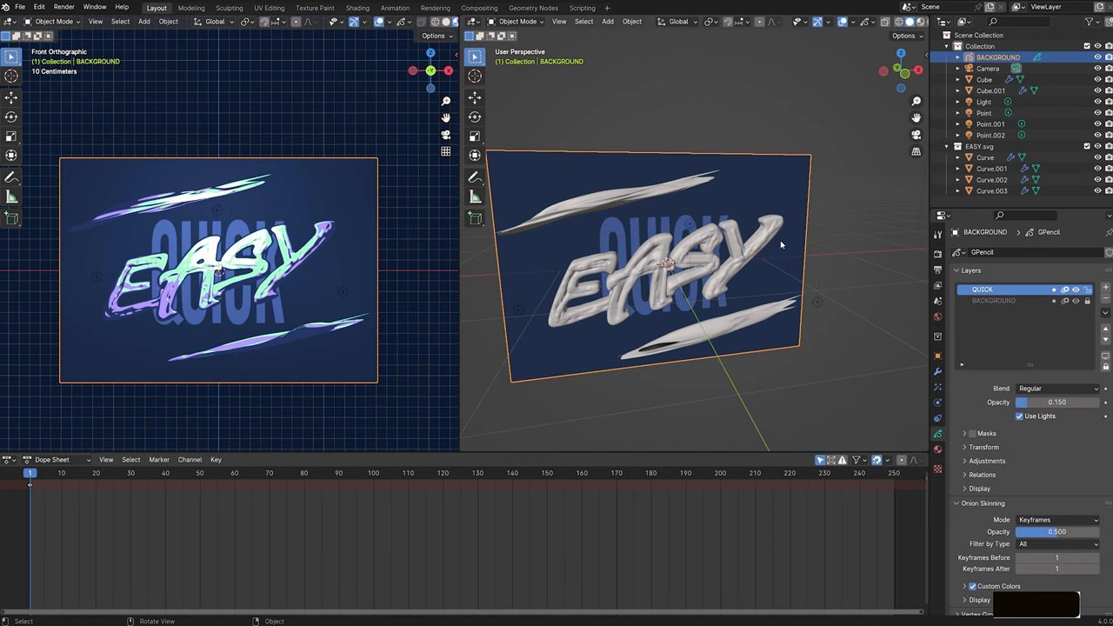
pyautogui.scroll(-3)
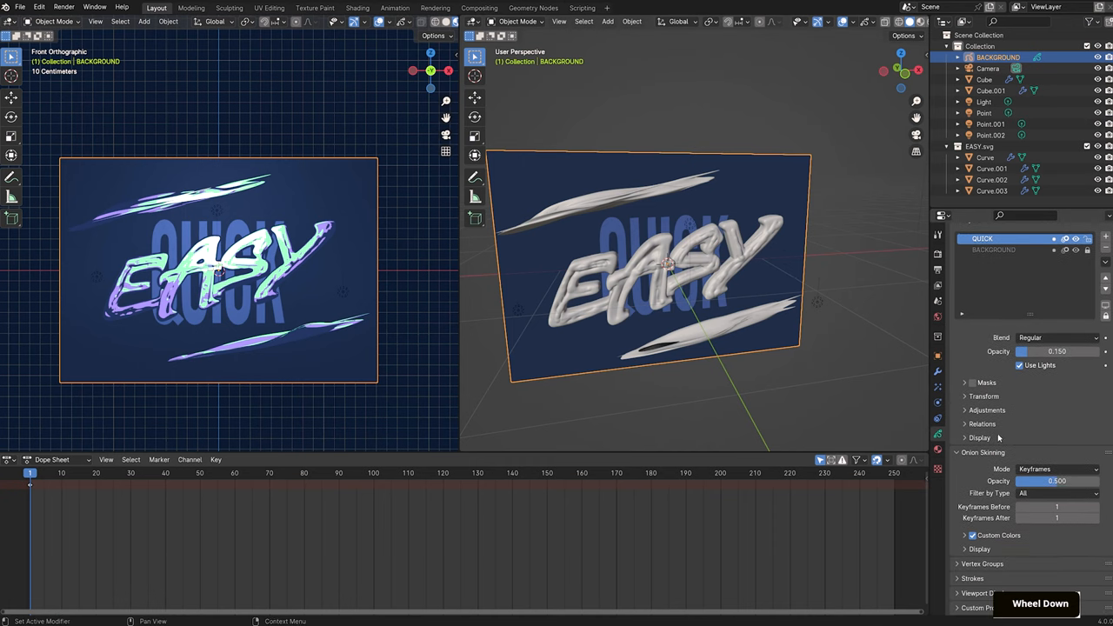
pyautogui.scroll(-3)
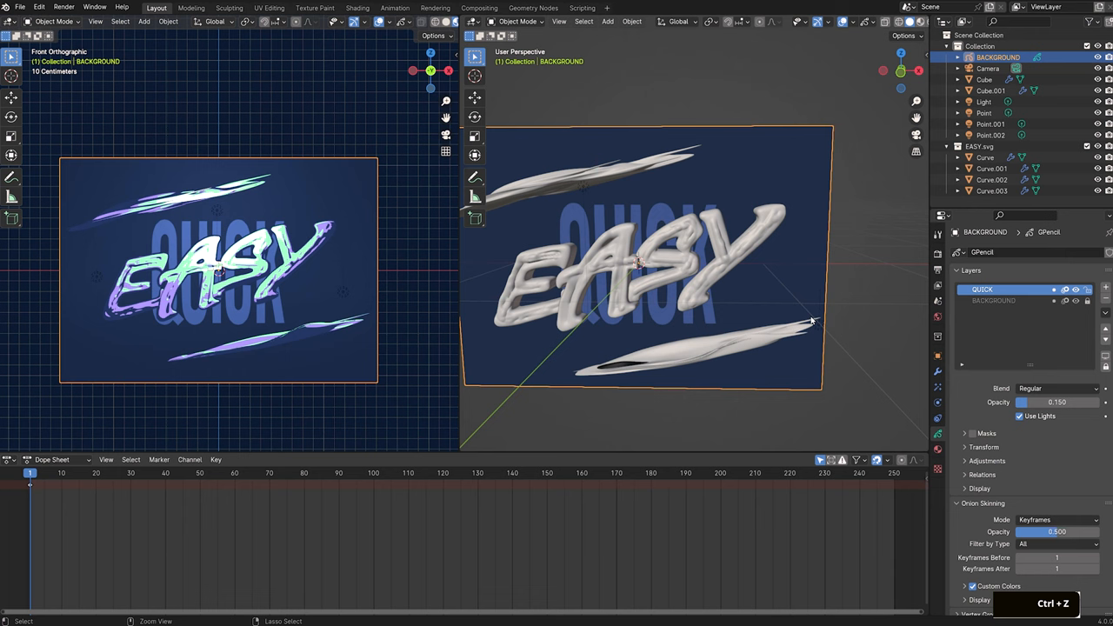
pyautogui.scroll(-3)
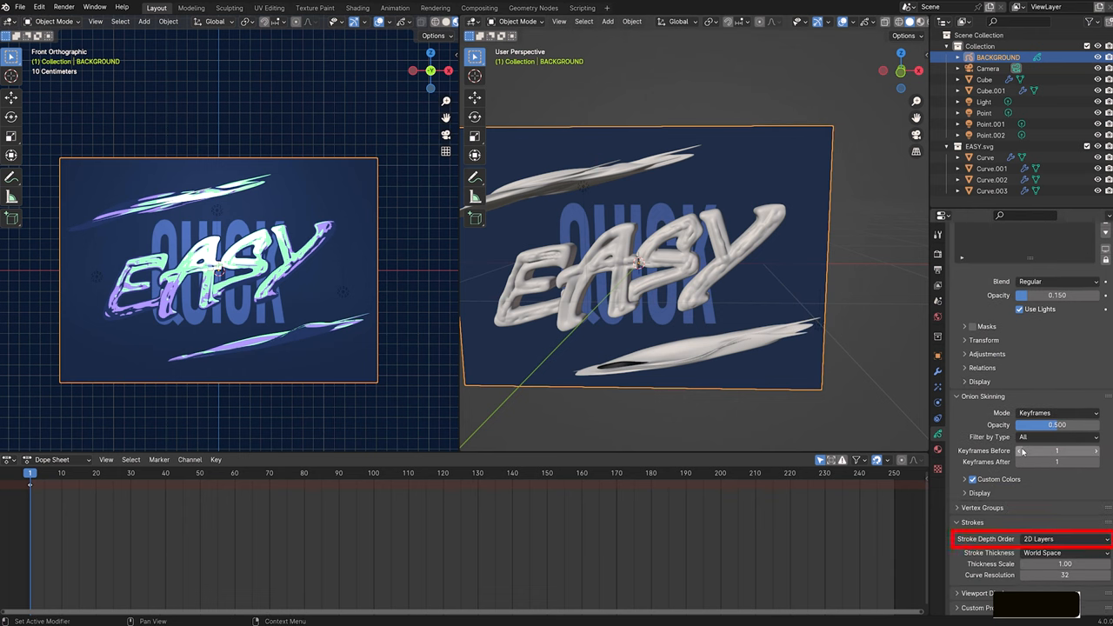
pyautogui.scroll(3)
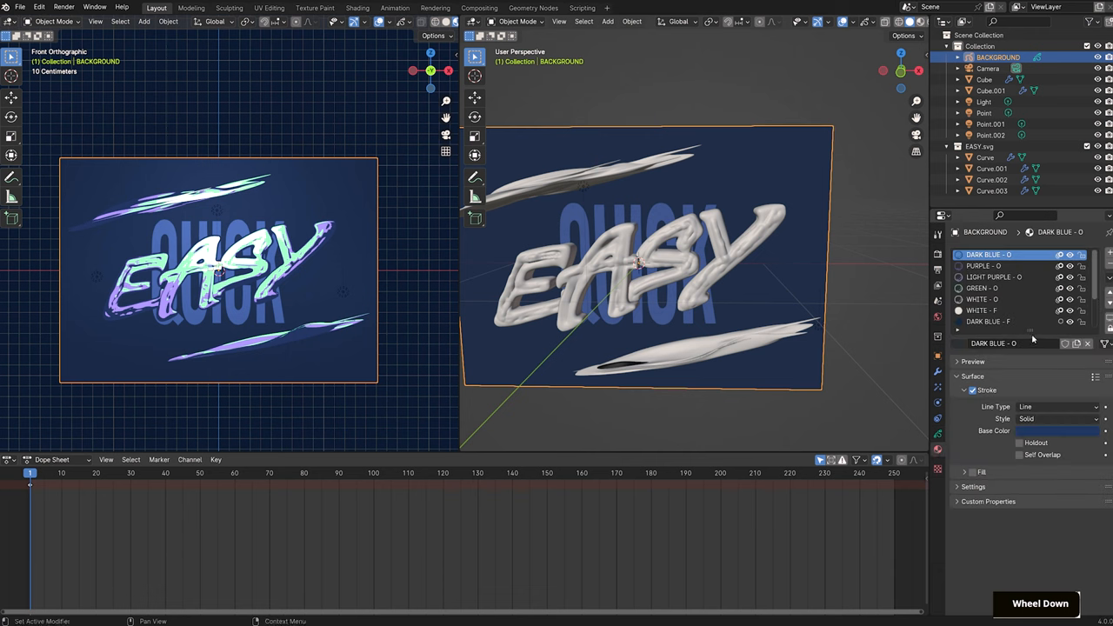
# Step: Select the PURPLE - O material and expand its Fill settings
pyautogui.scroll(-3)
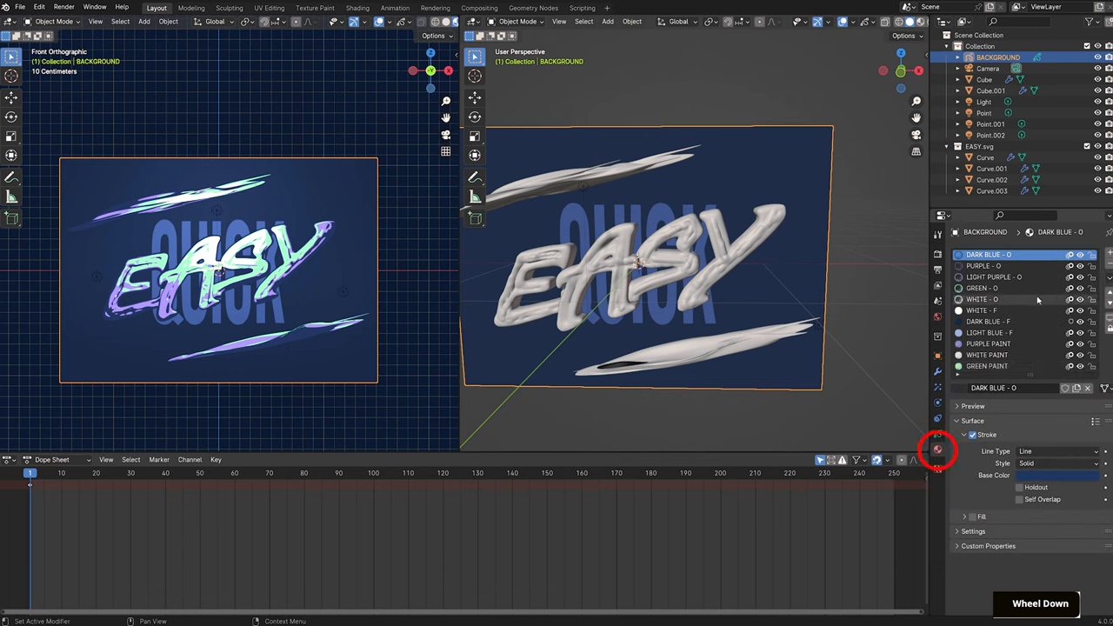
pyautogui.moveTo(1033, 334)
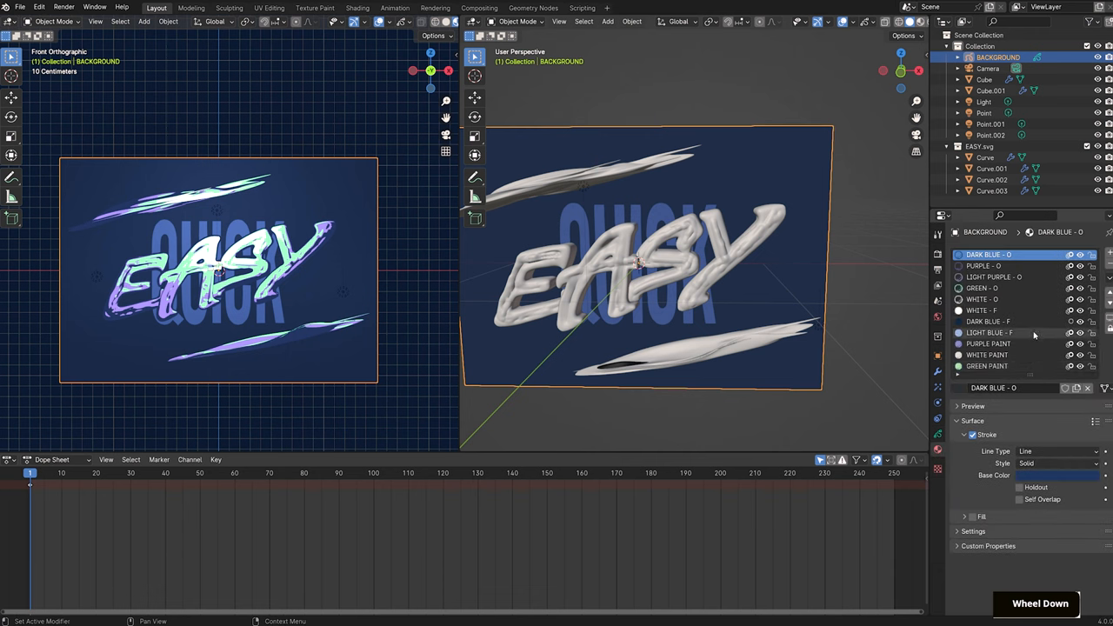
pyautogui.click(988, 266)
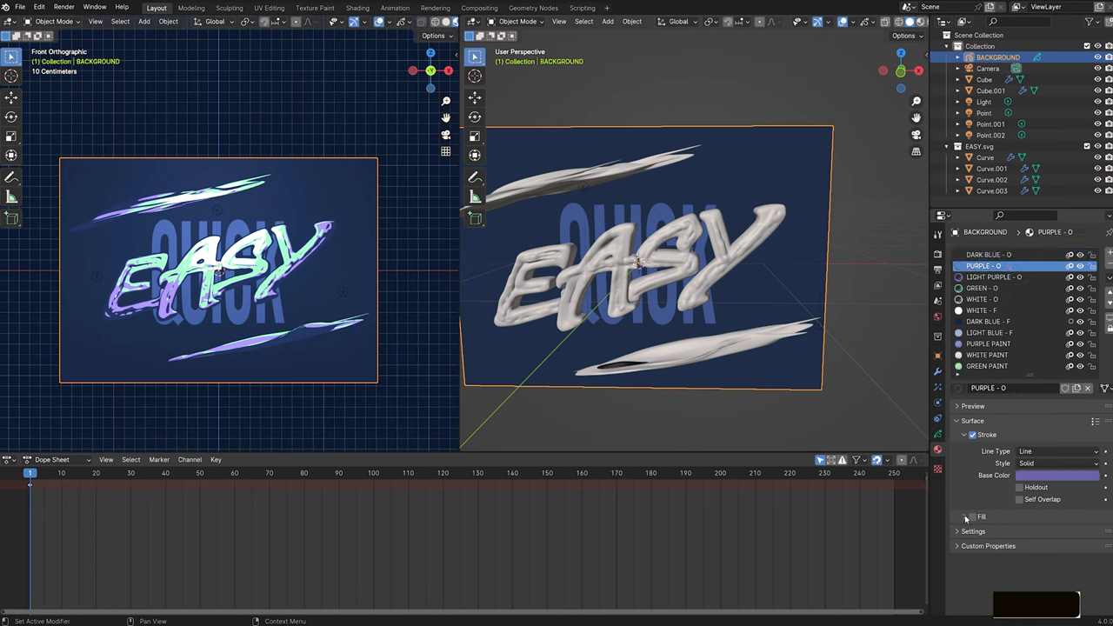
pyautogui.click(981, 517)
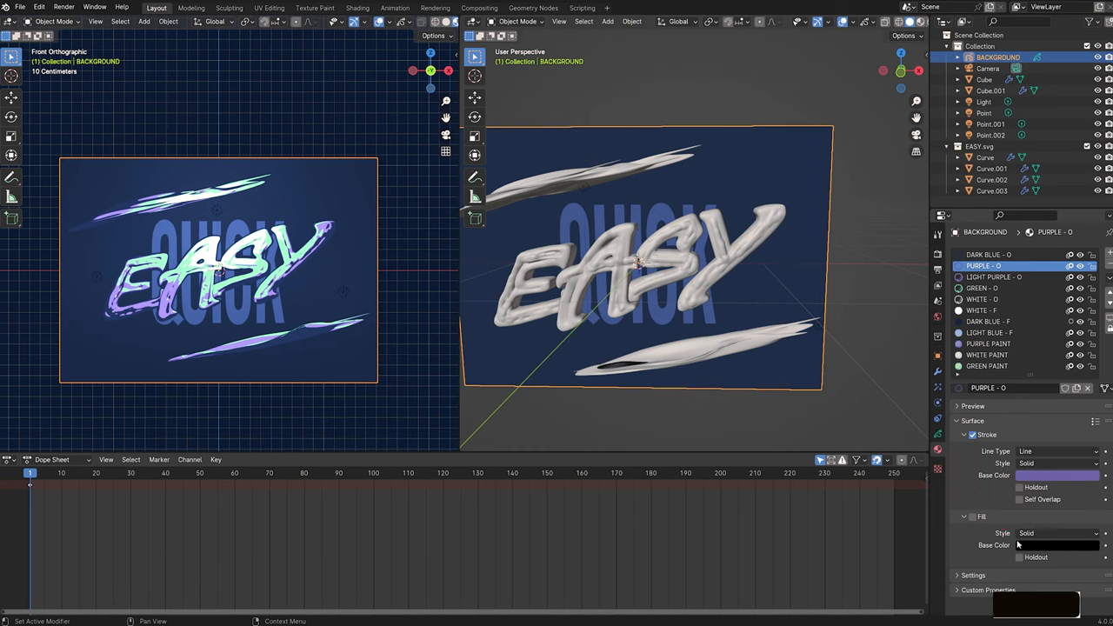
pyautogui.scroll(-3)
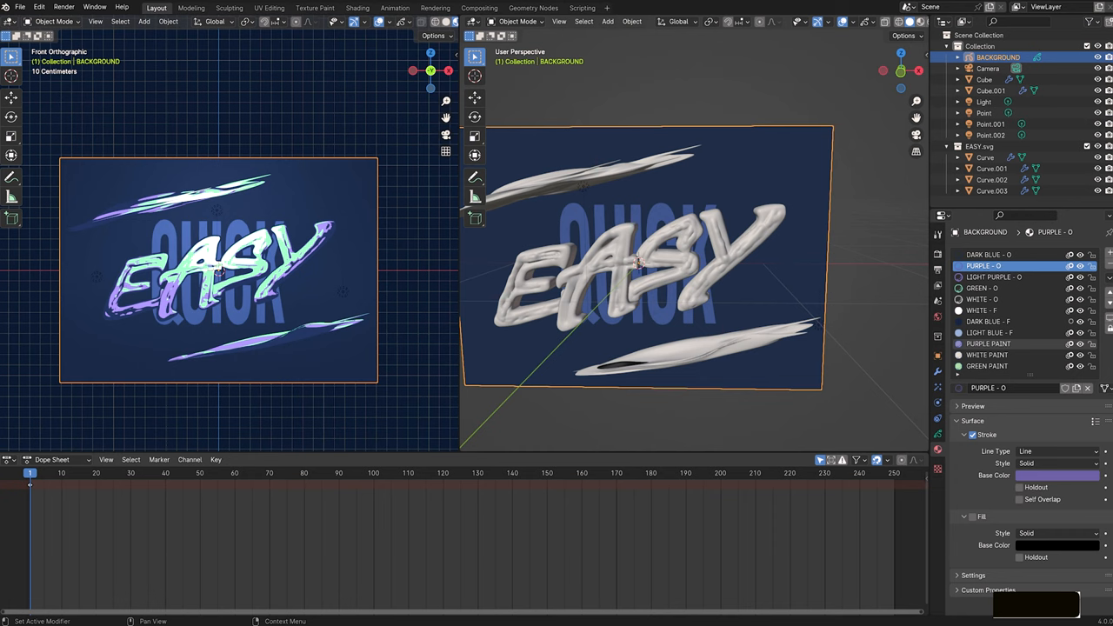
# Step: Add a new layer above QUICK and switch the Grease Pencil object into Draw Mode
pyautogui.click(938, 433)
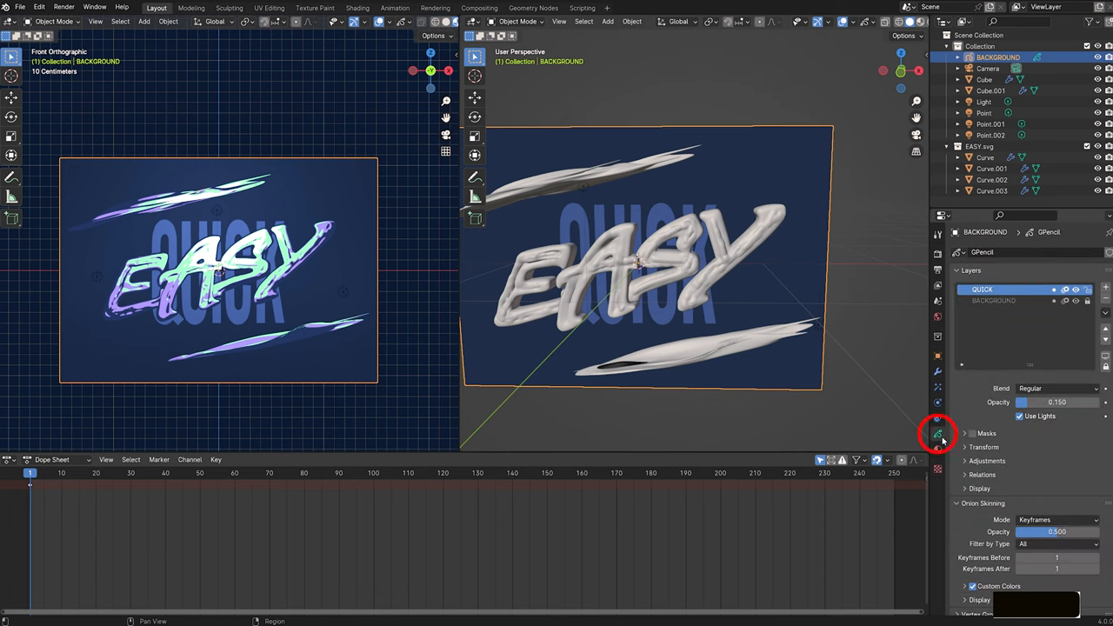
pyautogui.click(1106, 289)
pyautogui.write('LIQUID')
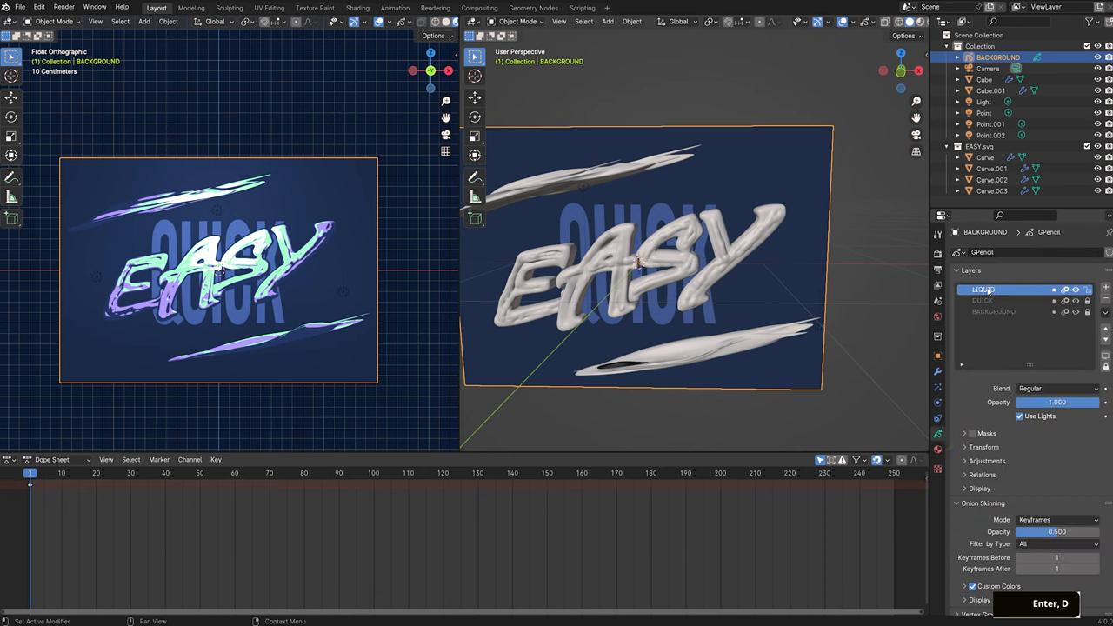
pyautogui.press('ctrl+tab')
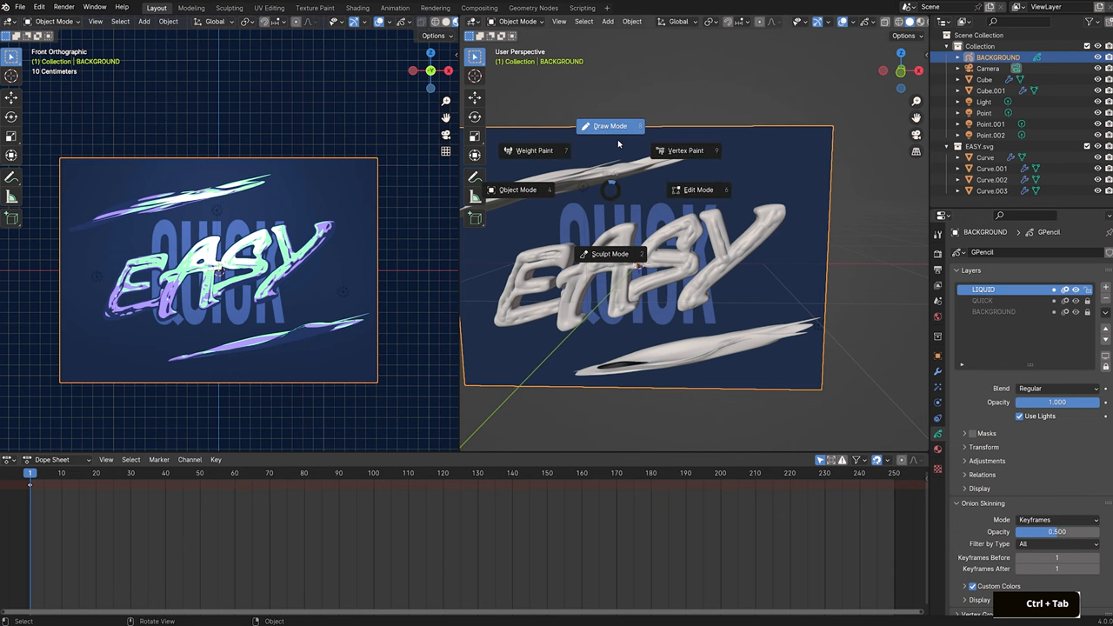
pyautogui.click(609, 126)
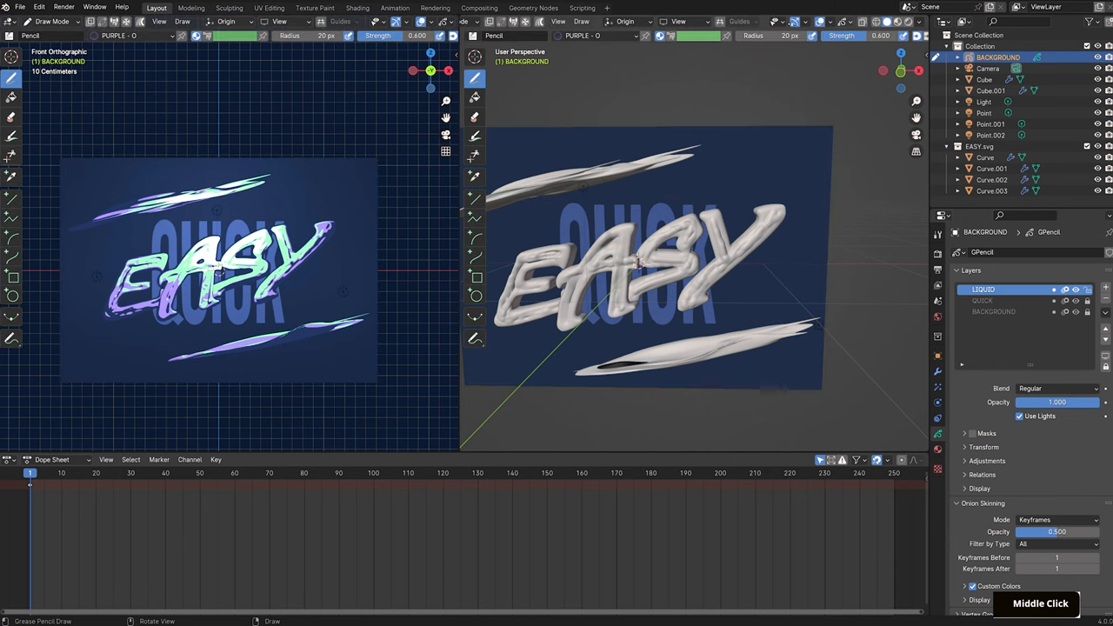
# Step: Show Material Preview shading with a canvas grid overlay, facing the artwork
pyautogui.click(901, 21)
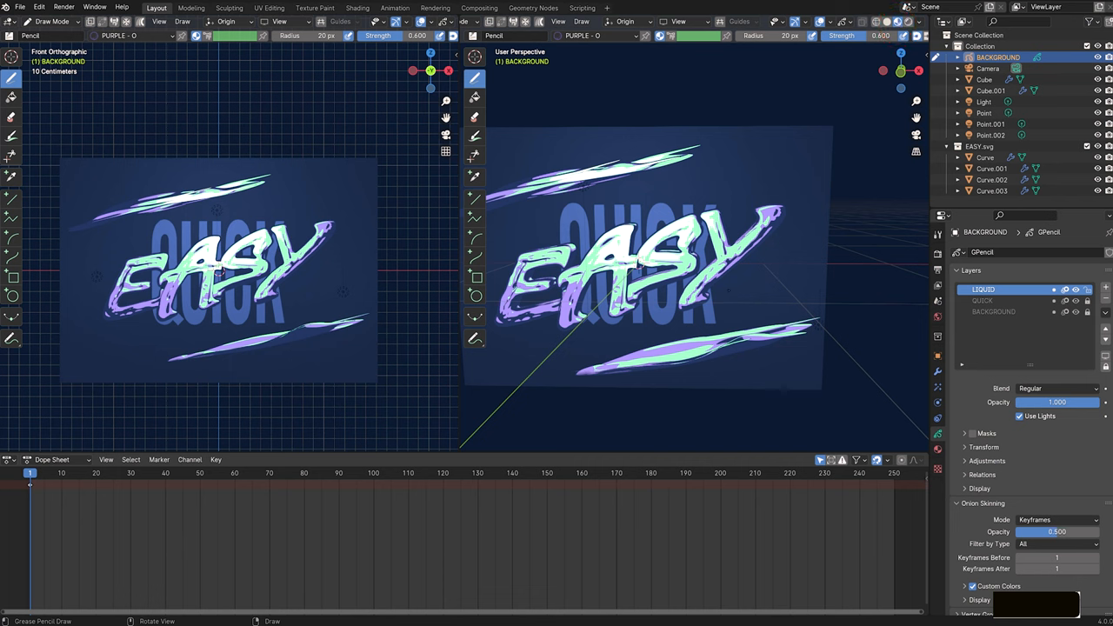
pyautogui.middleClick(661, 278)
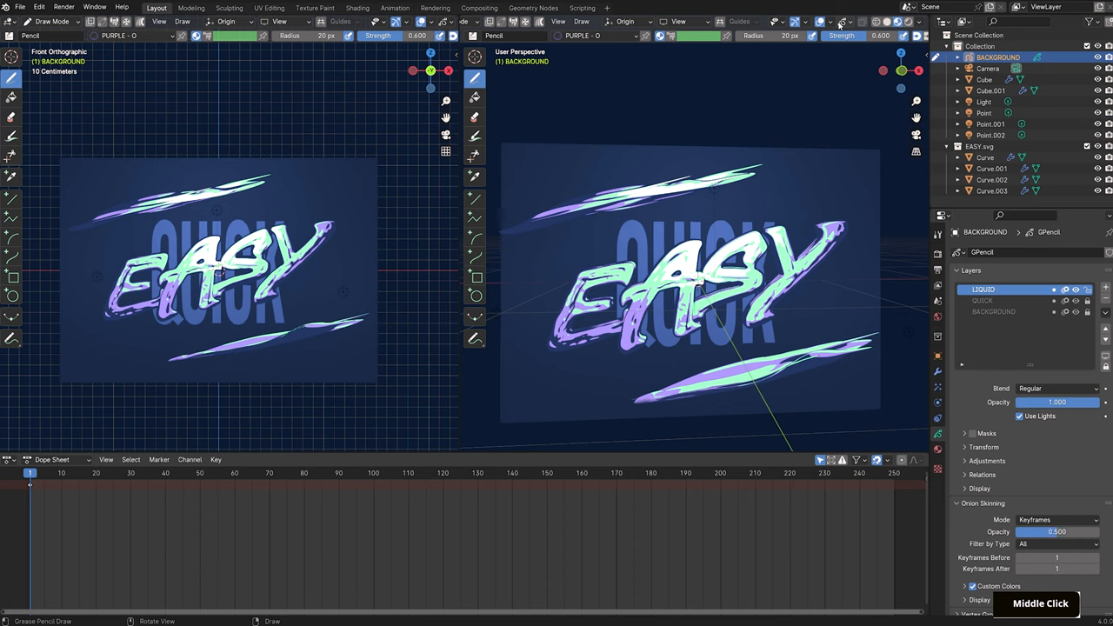
pyautogui.click(844, 21)
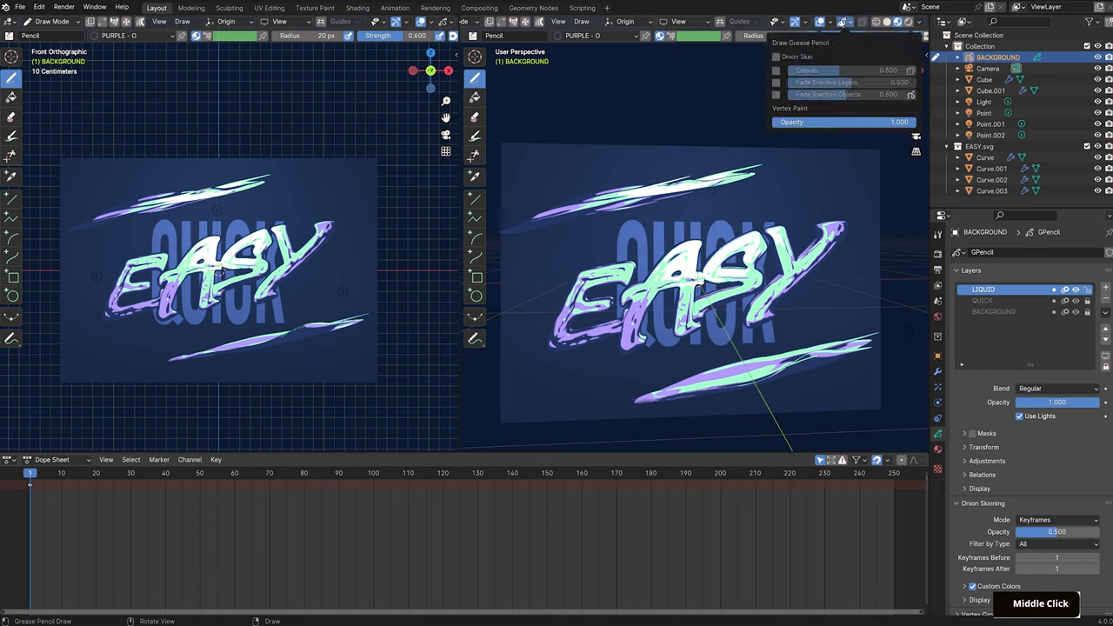
pyautogui.click(831, 21)
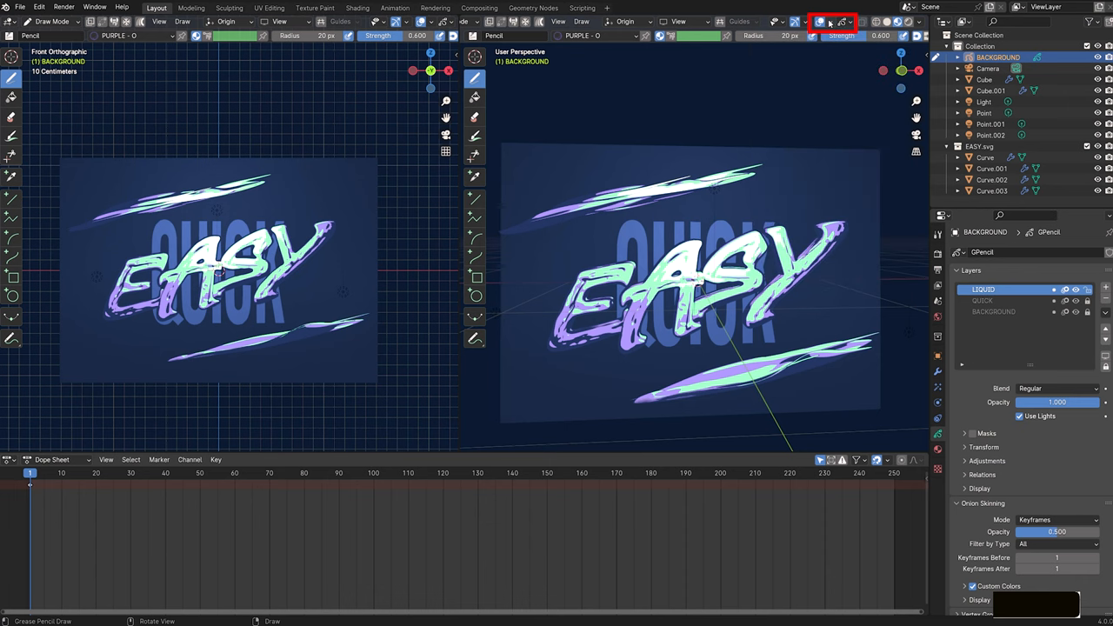
pyautogui.click(843, 21)
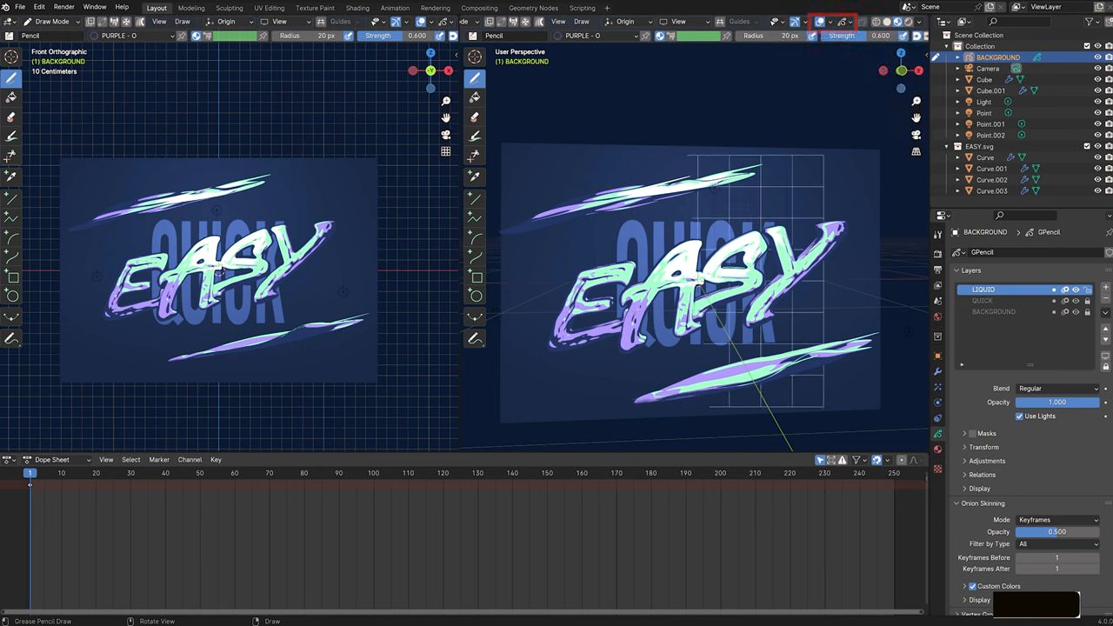
pyautogui.middleClick(687, 252)
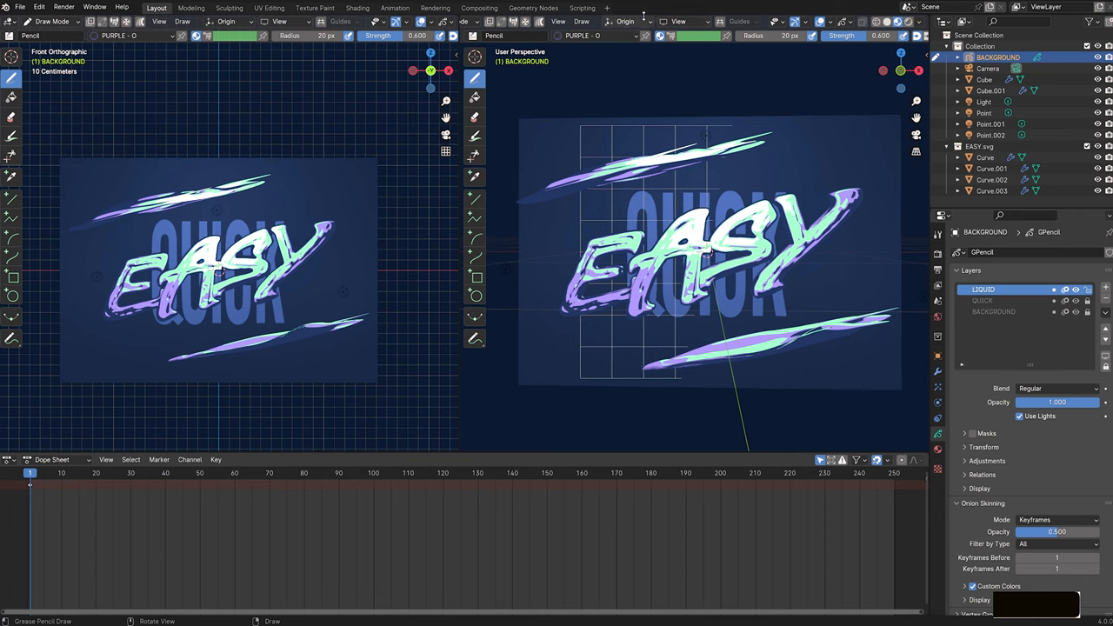
pyautogui.click(628, 21)
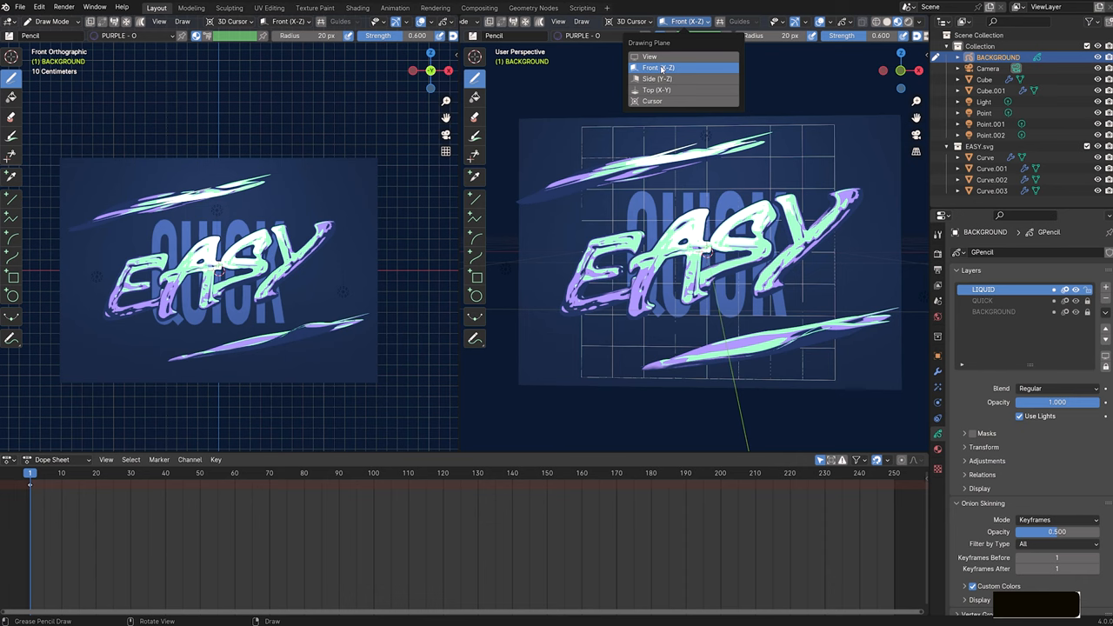
# Step: Set the drawing plane to Front (X-Z) and make WHITE PAINT the active material
pyautogui.click(657, 68)
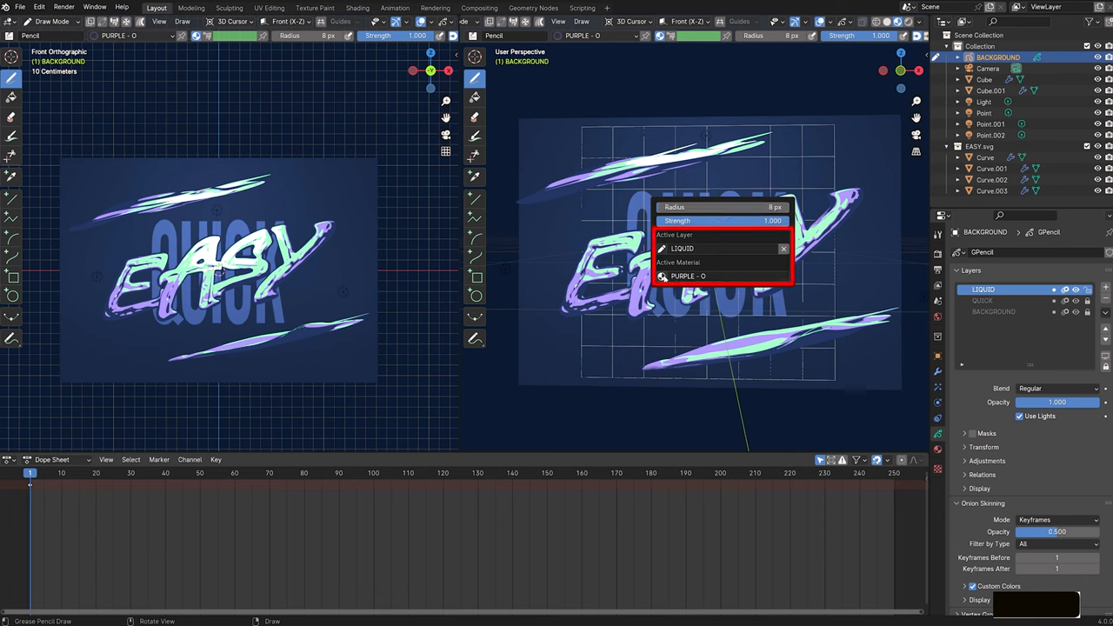
pyautogui.click(721, 275)
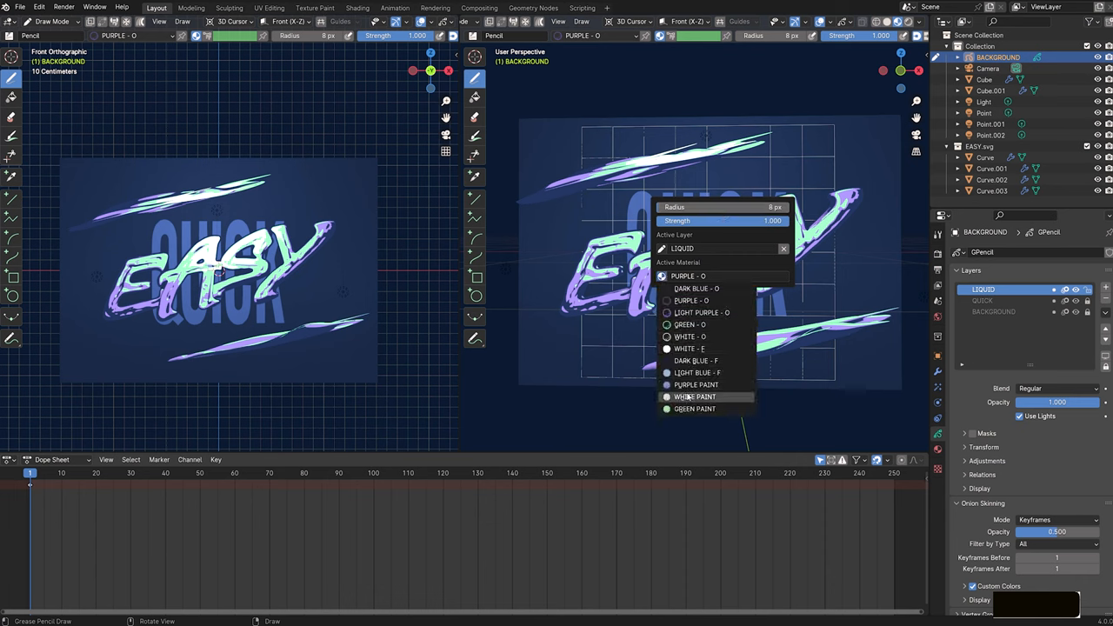
pyautogui.click(695, 397)
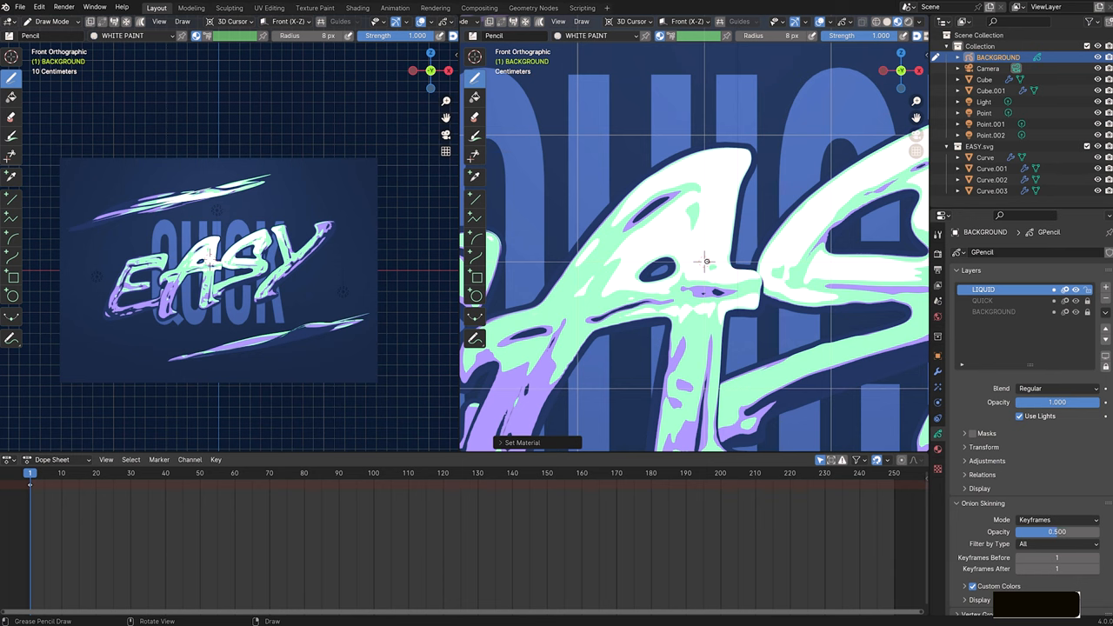
# Step: Undo the bad stroke, draw a drip outline under the crossbar and push-sculpt it
pyautogui.scroll(3)
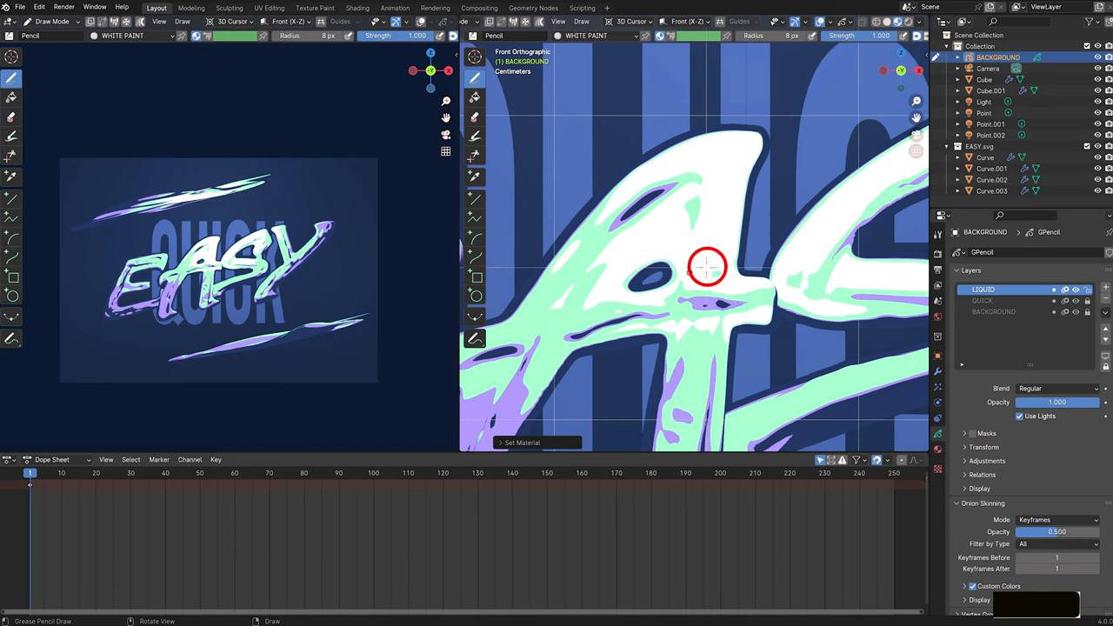
pyautogui.press('ctrl+z')
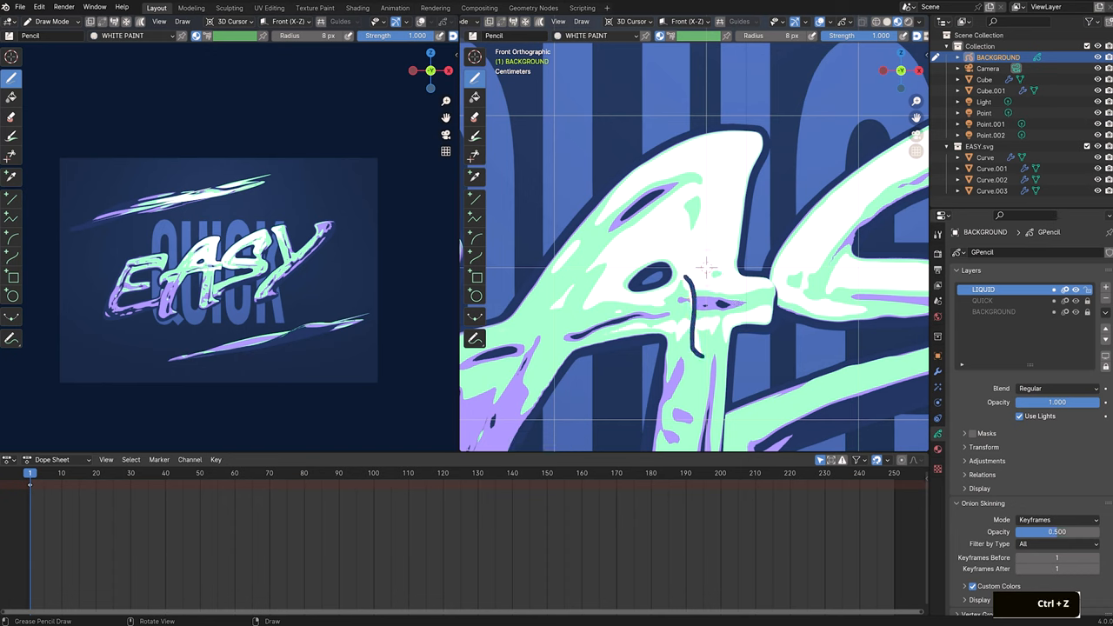
pyautogui.moveTo(705, 278); pyautogui.dragTo(704, 348)
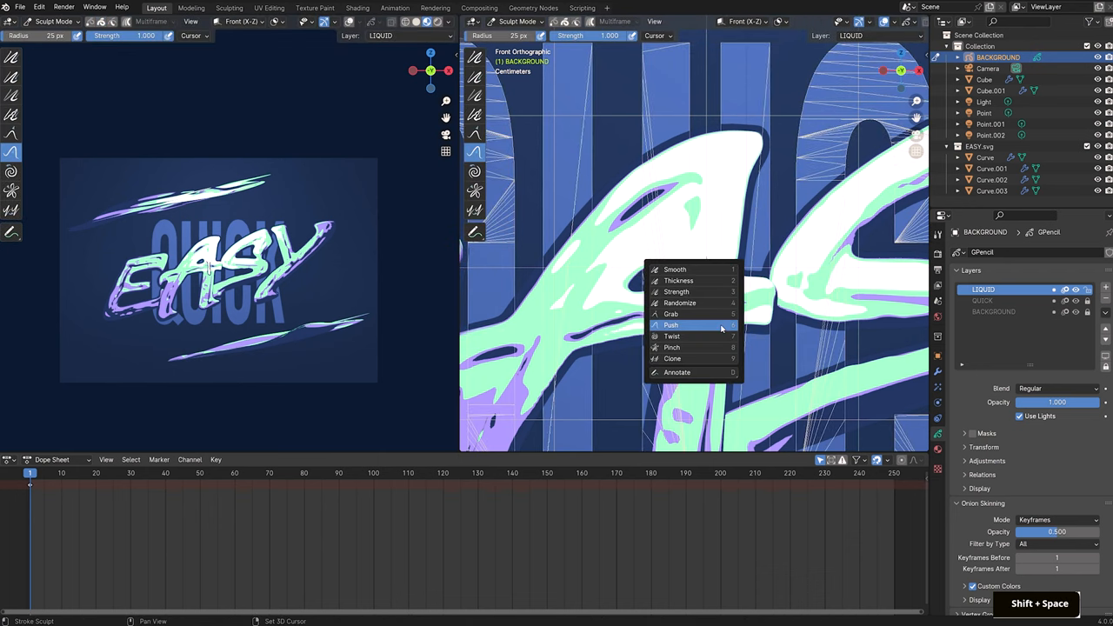
pyautogui.click(672, 325)
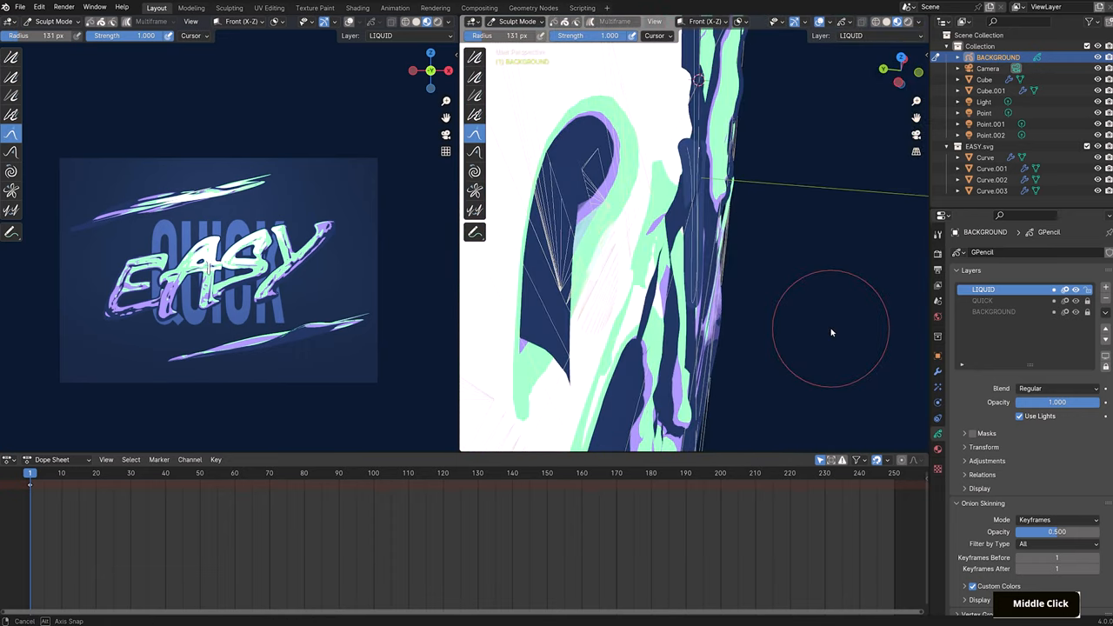
# Step: Reshape the drip stroke in Edit Mode with an axis-constrained transform
pyautogui.press('Tab')
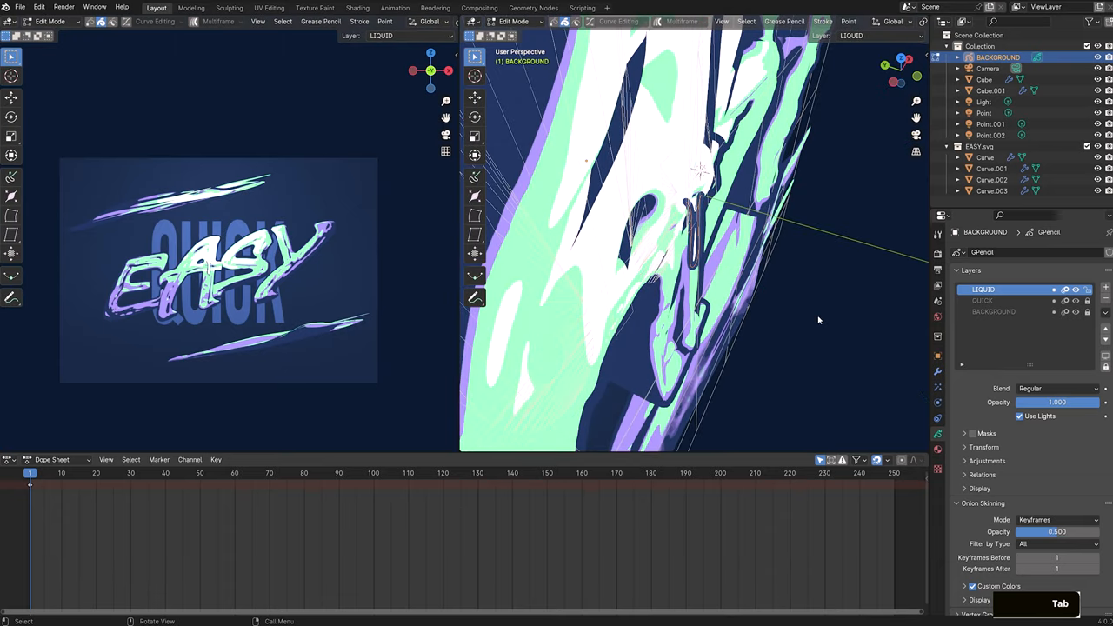
pyautogui.press('g')
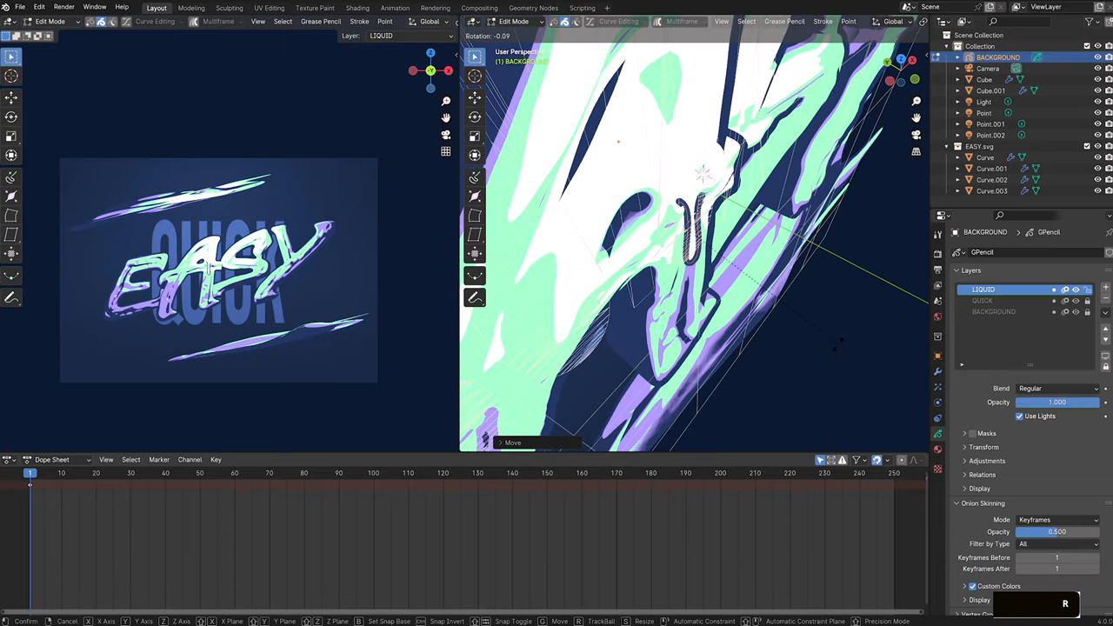
pyautogui.middleClick(695, 244)
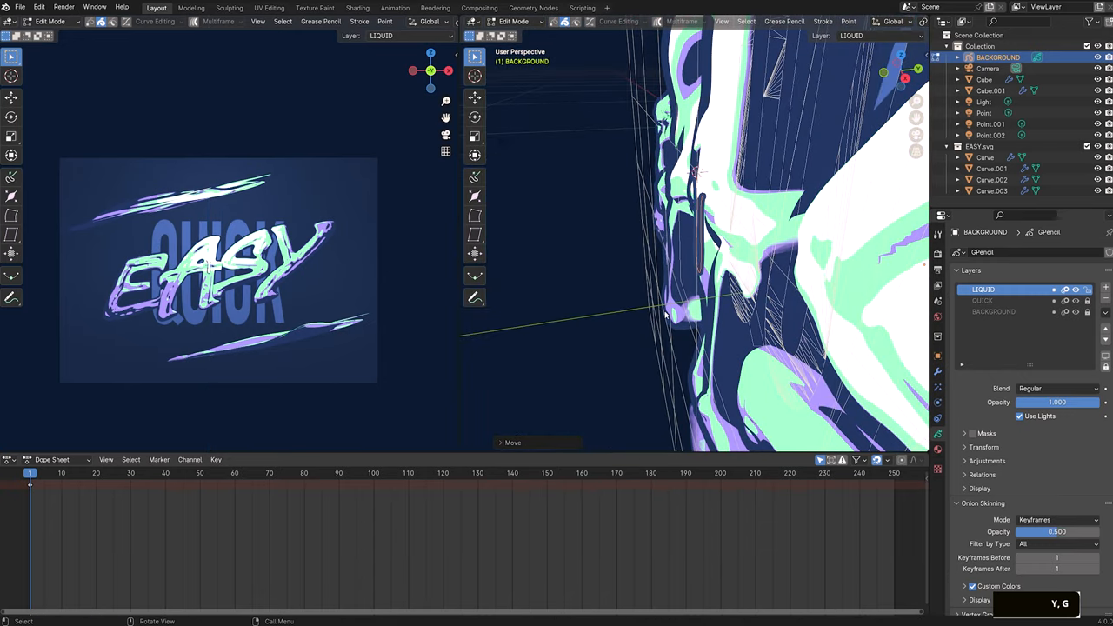
pyautogui.scroll(3)
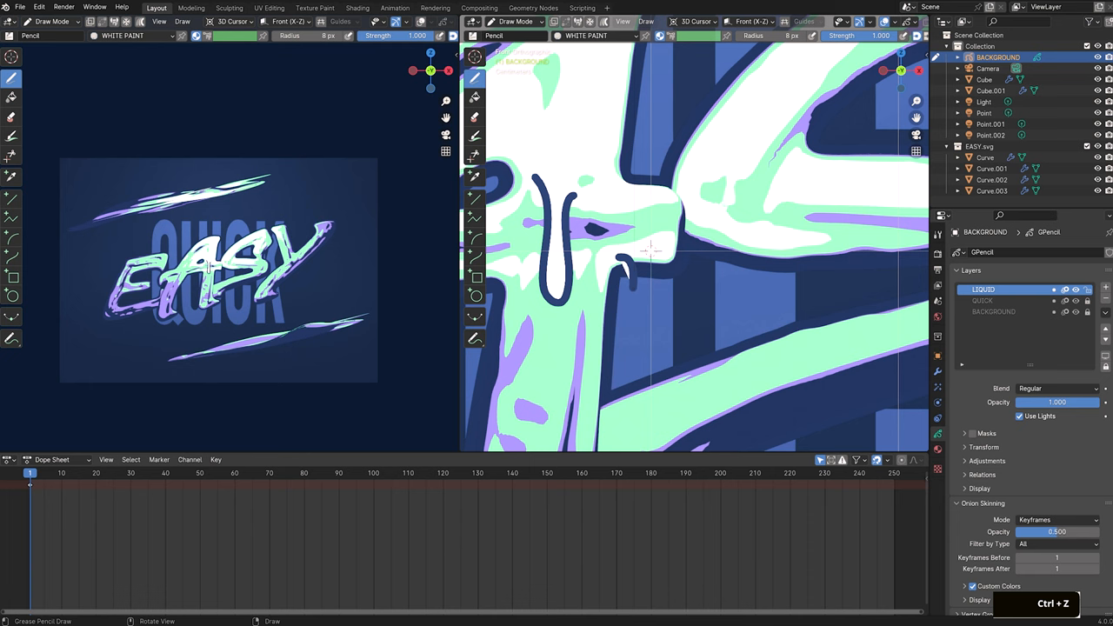
# Step: Paint a filled white drip and place copies under the A and S
pyautogui.moveTo(640, 258); pyautogui.dragTo(643, 309)
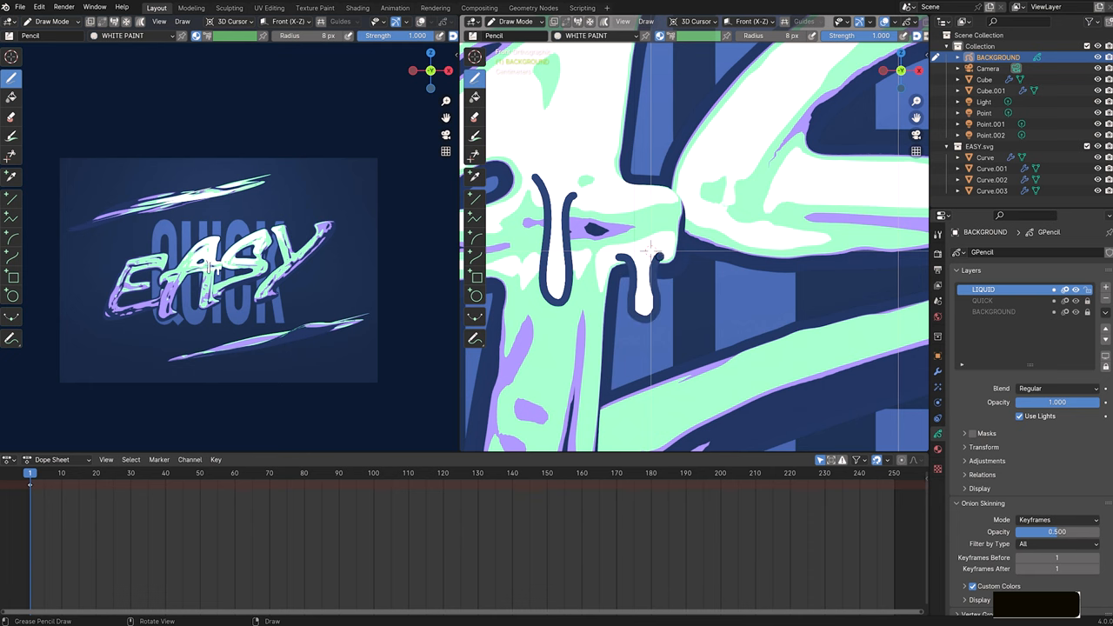
pyautogui.click(52, 21)
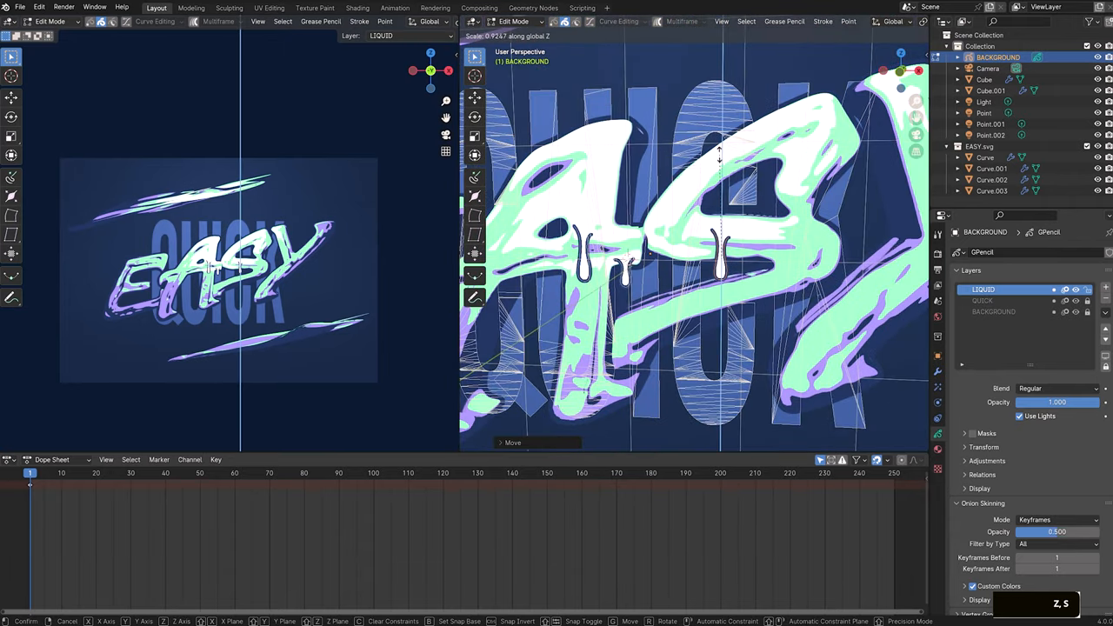
pyautogui.scroll(-3)
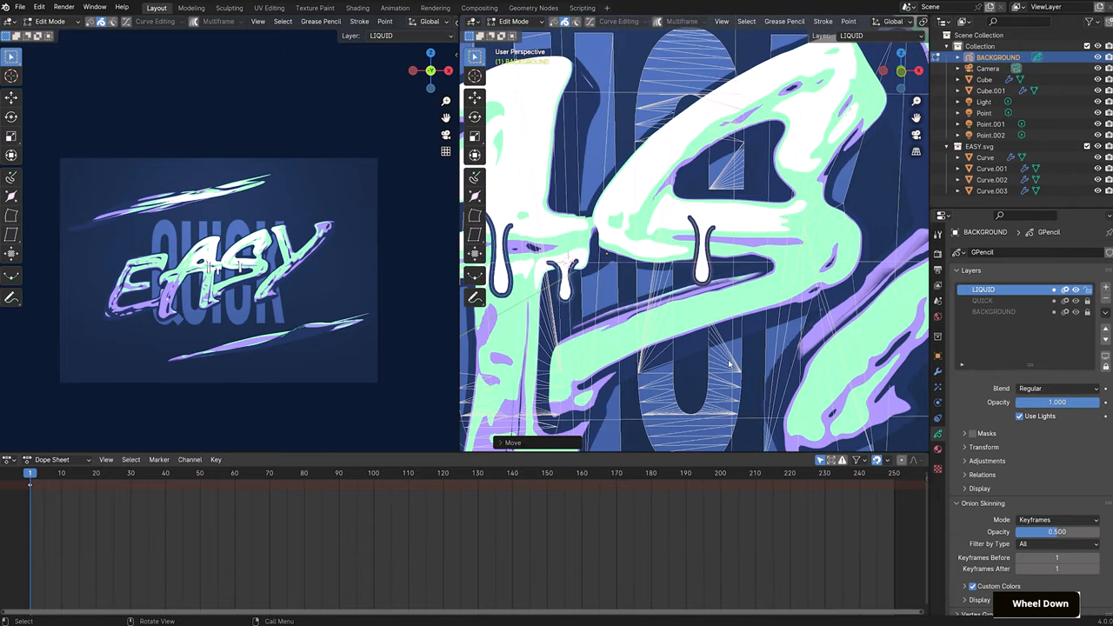
pyautogui.press('z')
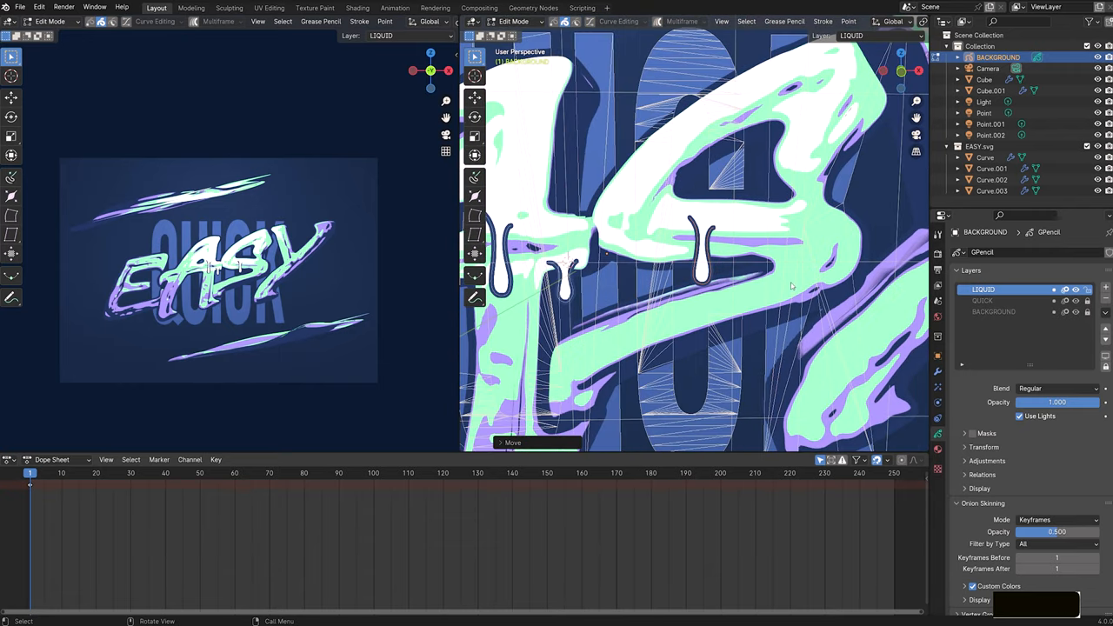
# Step: Check the WHITE PAINT material's Fill Base Color, keeping the drips white
pyautogui.click(938, 448)
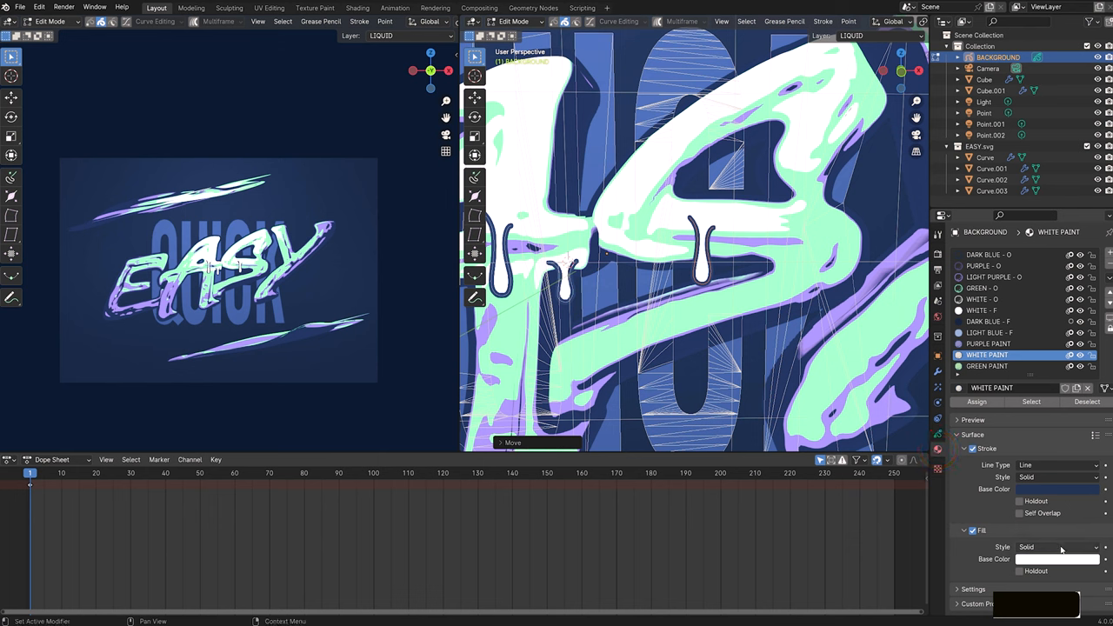
pyautogui.click(1057, 560)
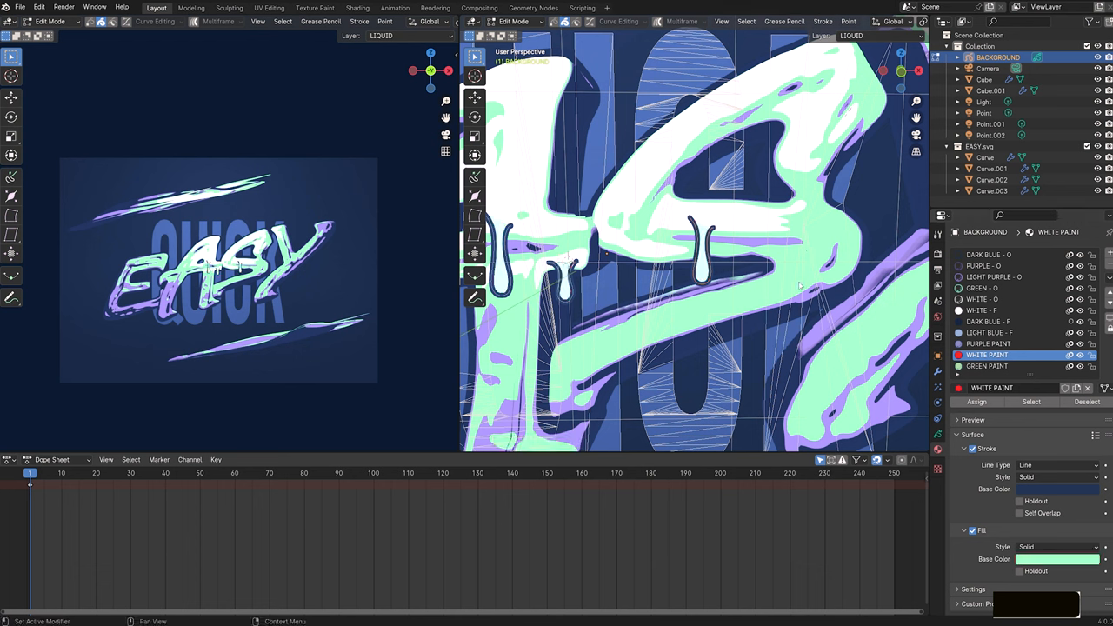
pyautogui.moveTo(752, 215)
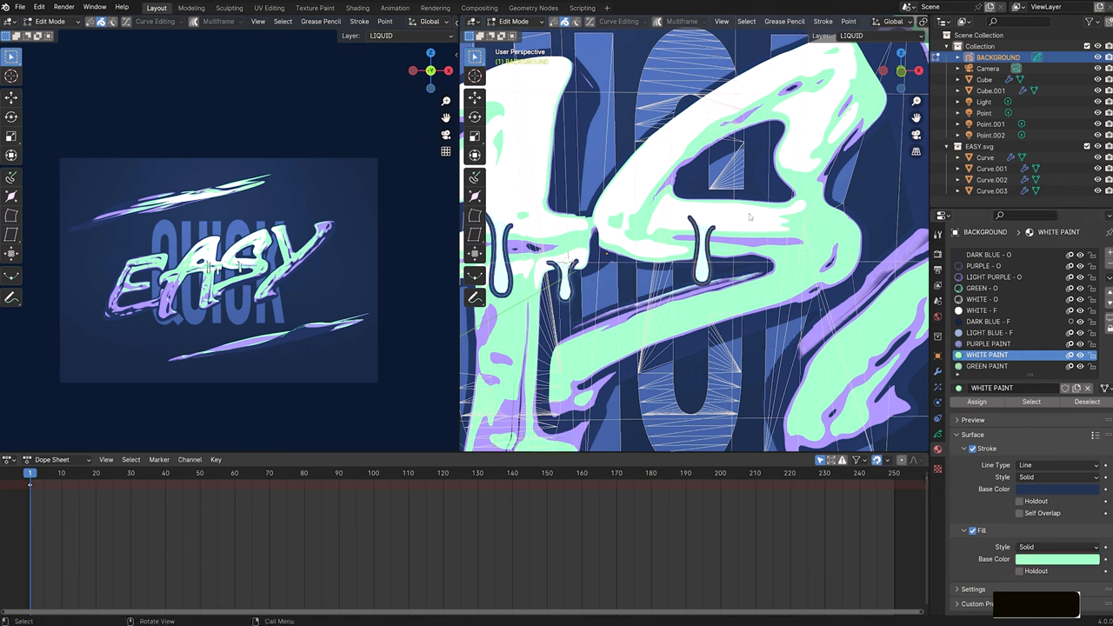
pyautogui.scroll(-3)
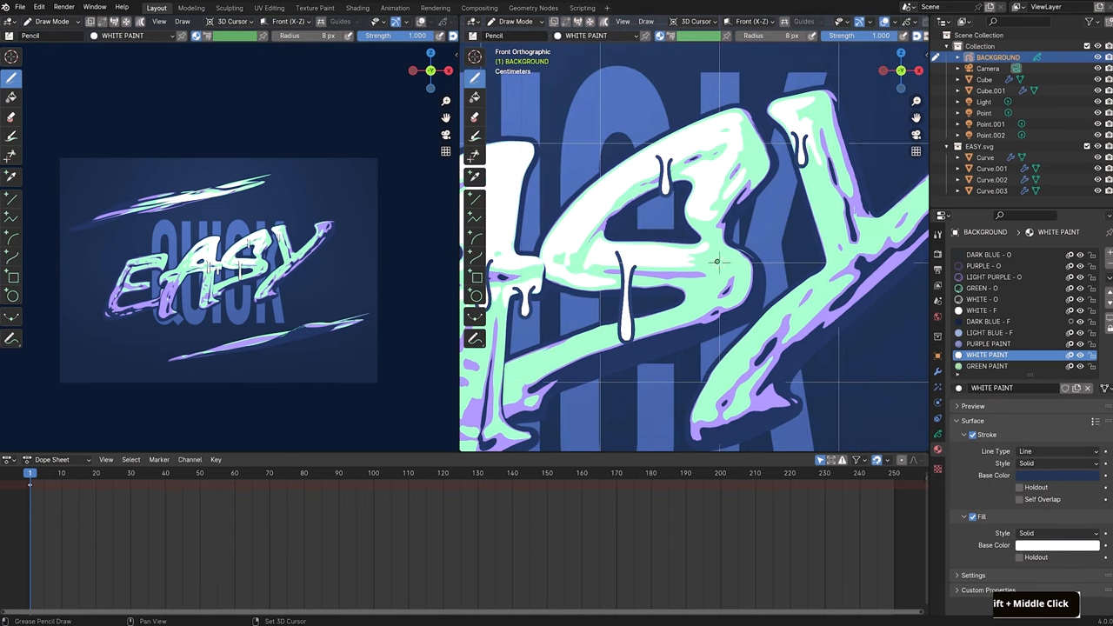
# Step: Make PURPLE PAINT the active material via the quick brush settings
pyautogui.rightClick(717, 261)
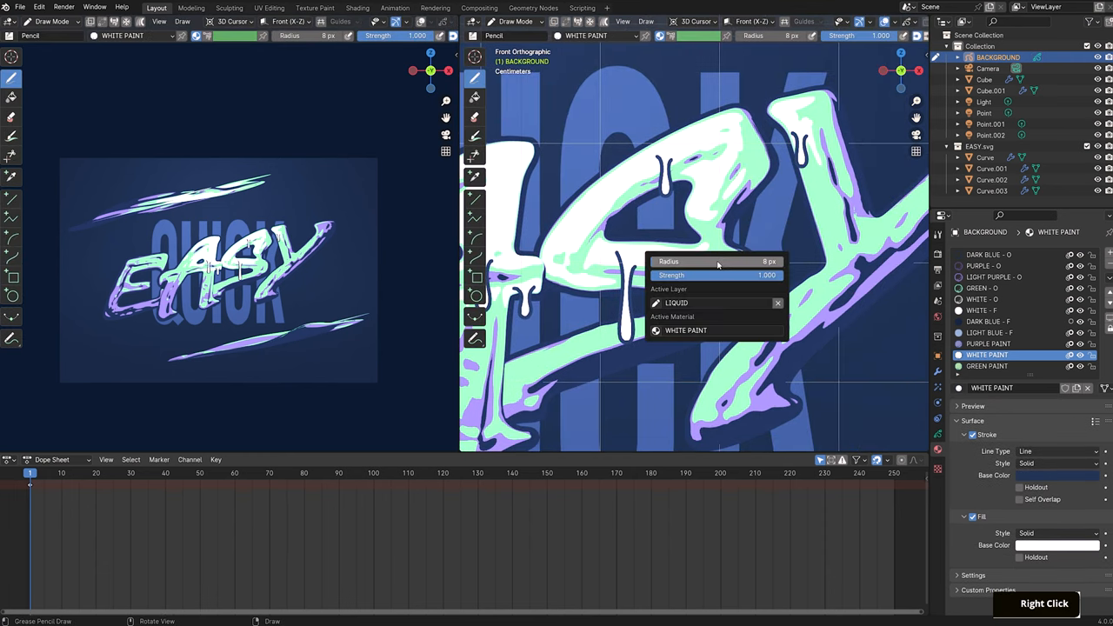
pyautogui.click(685, 331)
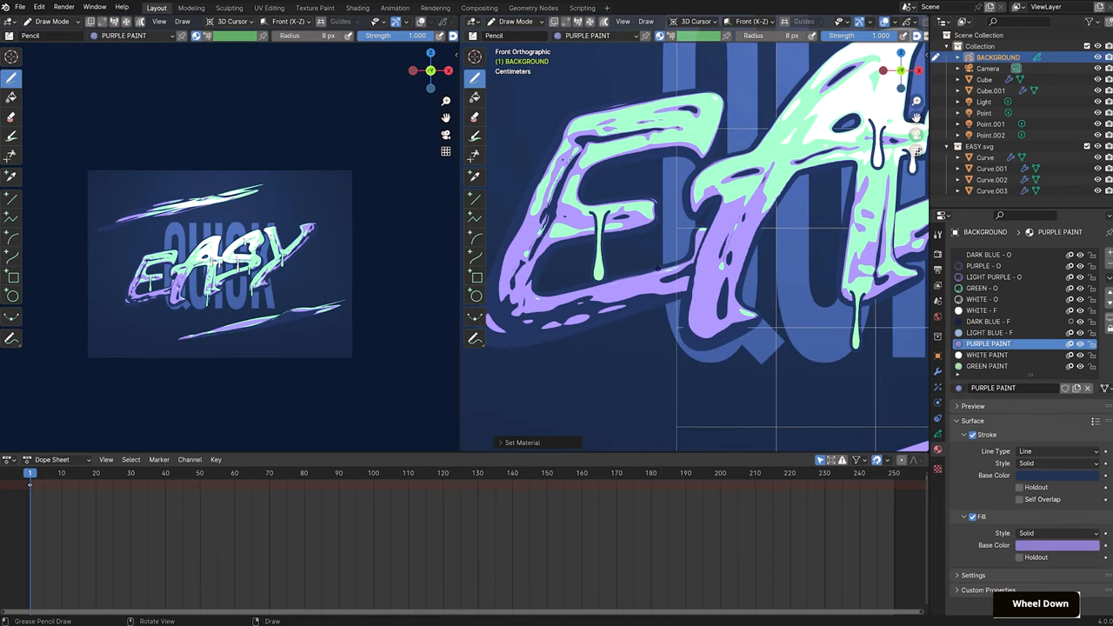
# Step: Place more drips on the streaks in Edit Mode, return to Object Mode and save
pyautogui.scroll(-3)
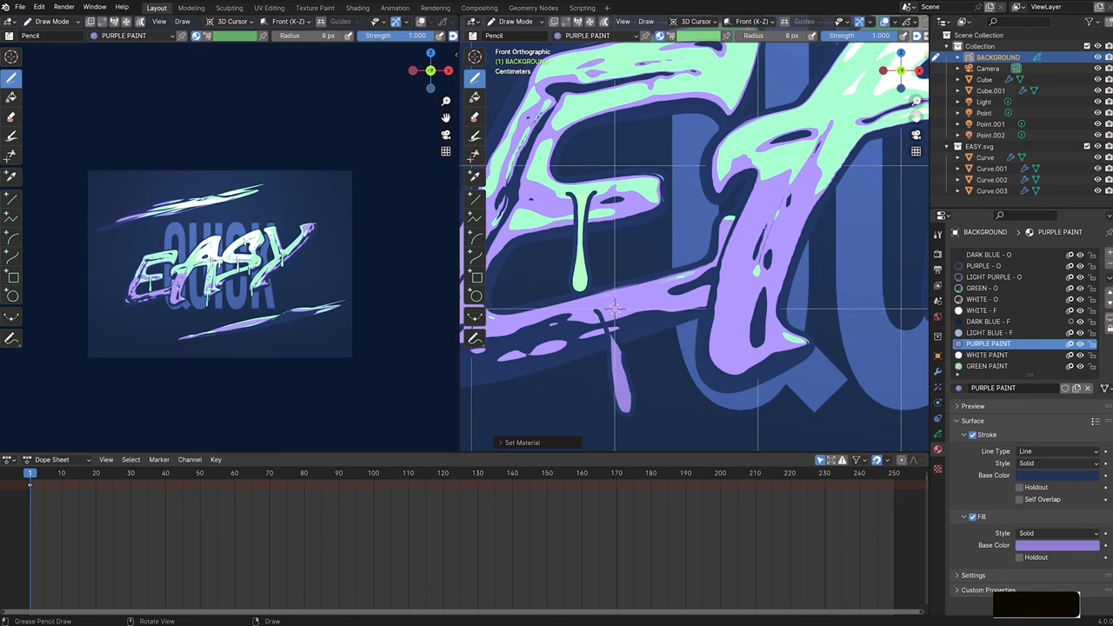
pyautogui.press('Tab')
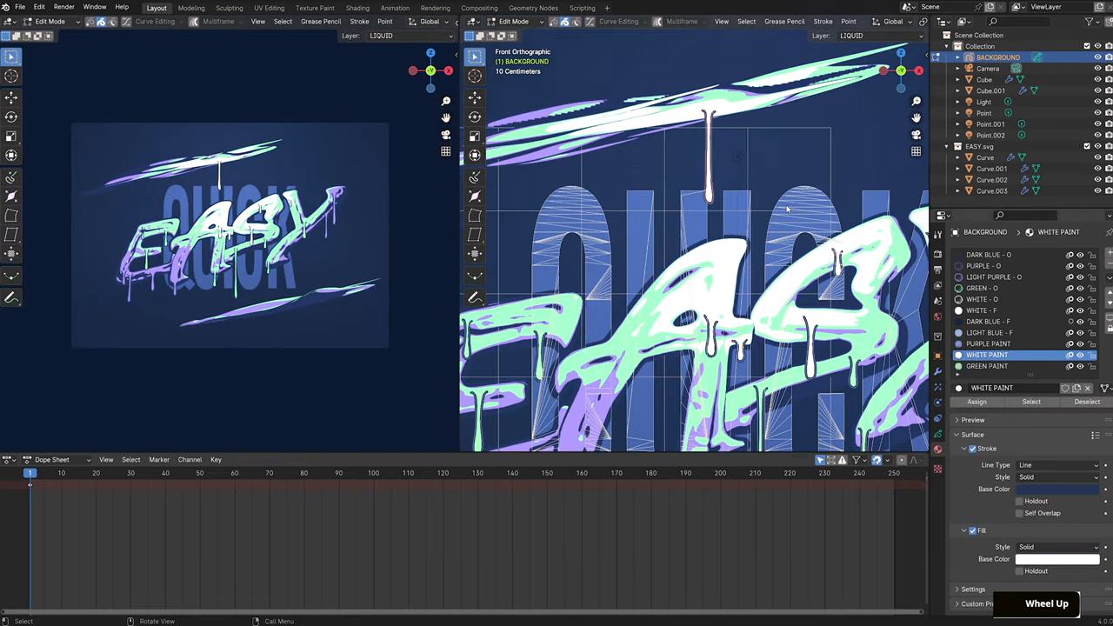
pyautogui.press('g')
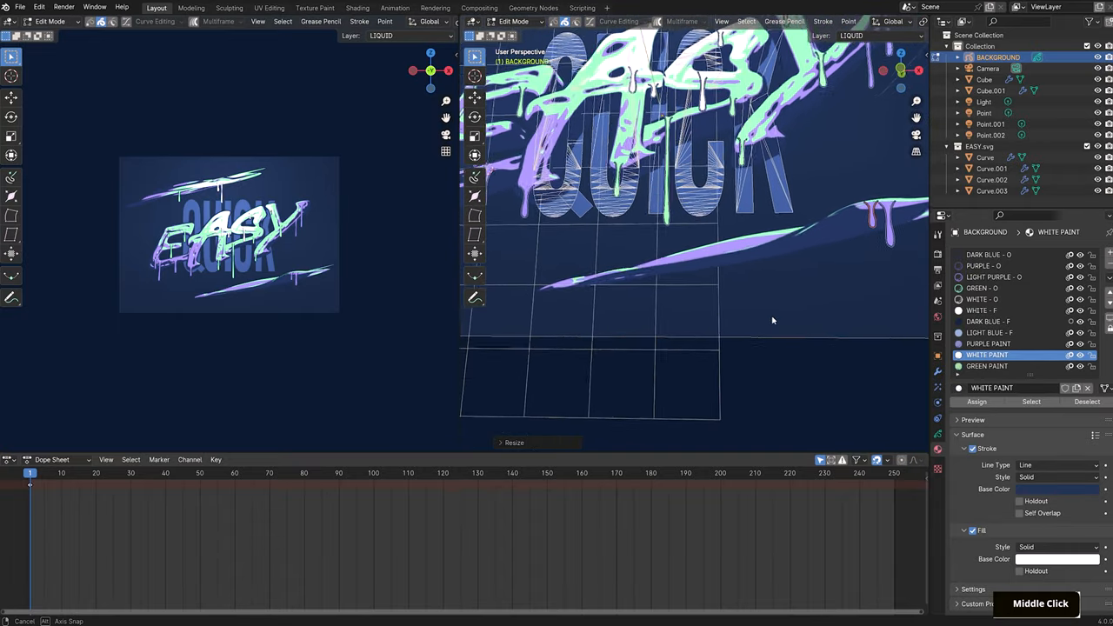
pyautogui.scroll(3)
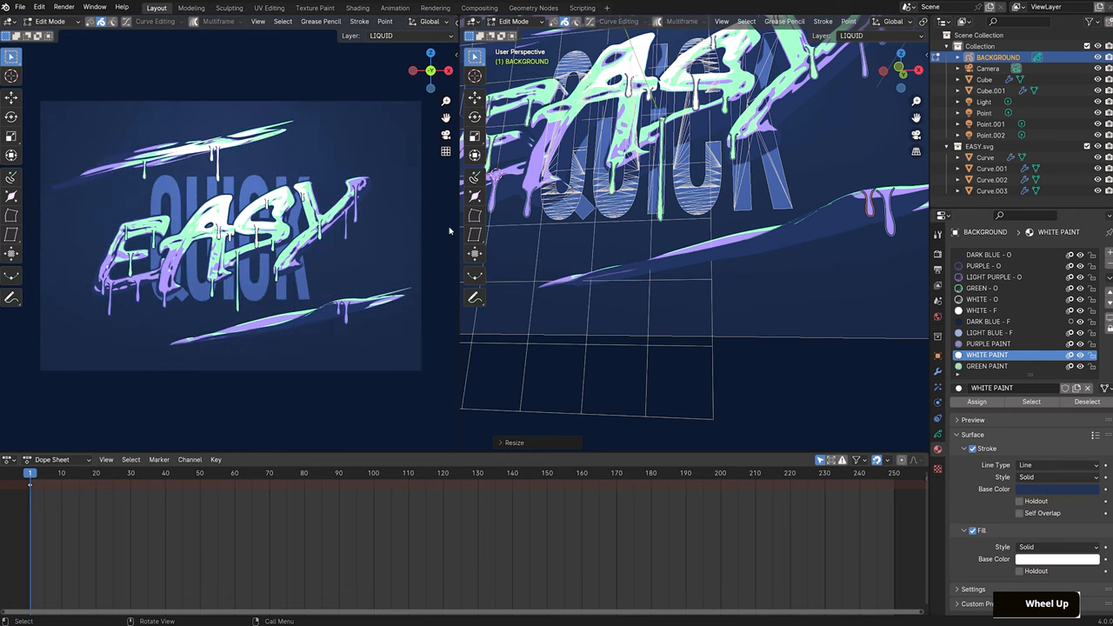
pyautogui.press('Tab')
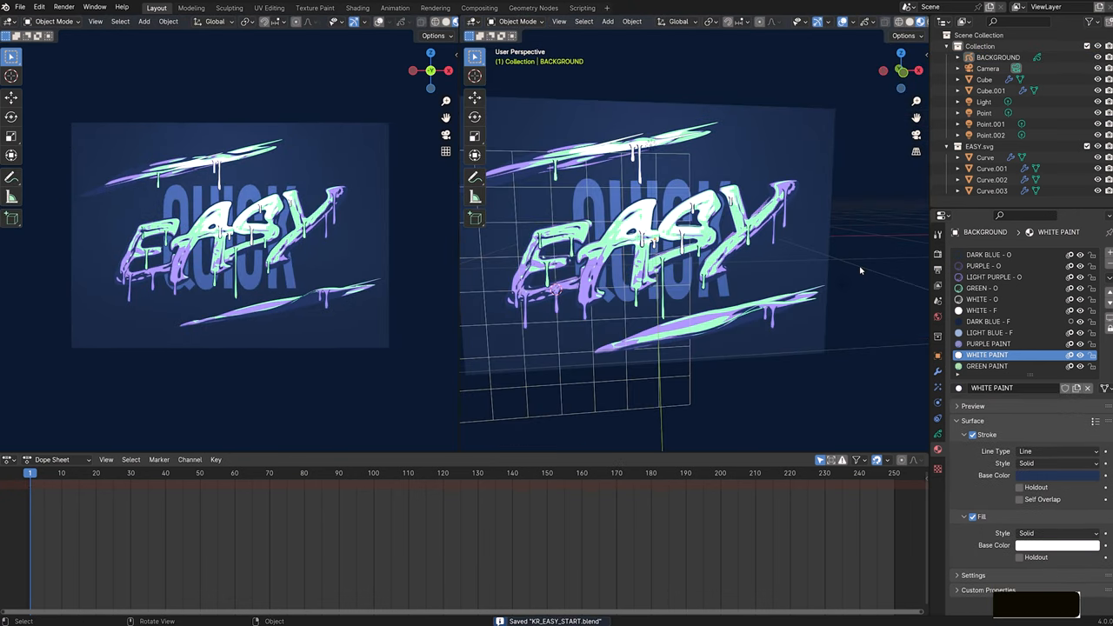
pyautogui.click(647, 244)
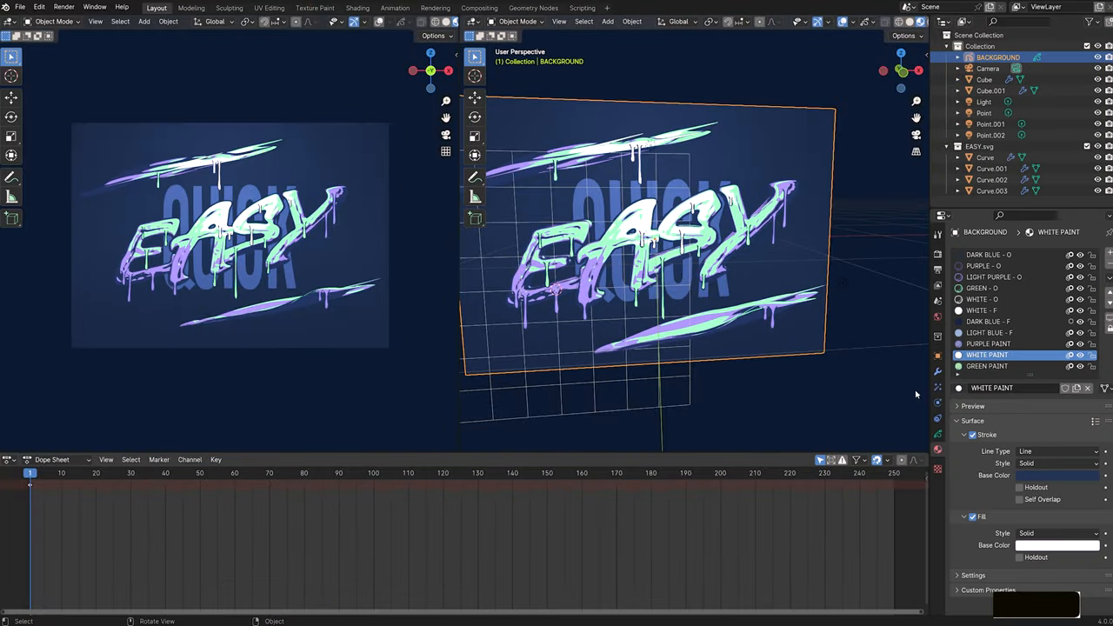
# Step: Add a new Grease Pencil layer named WAVE and make it active for drawing
pyautogui.click(937, 433)
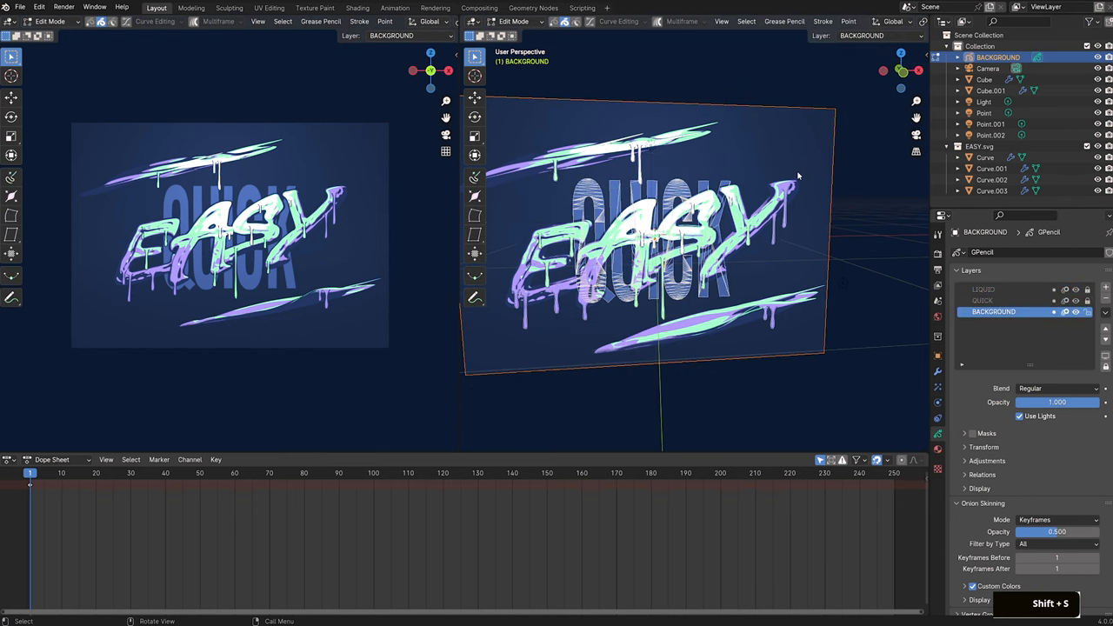
pyautogui.click(983, 299)
pyautogui.write('WAVE')
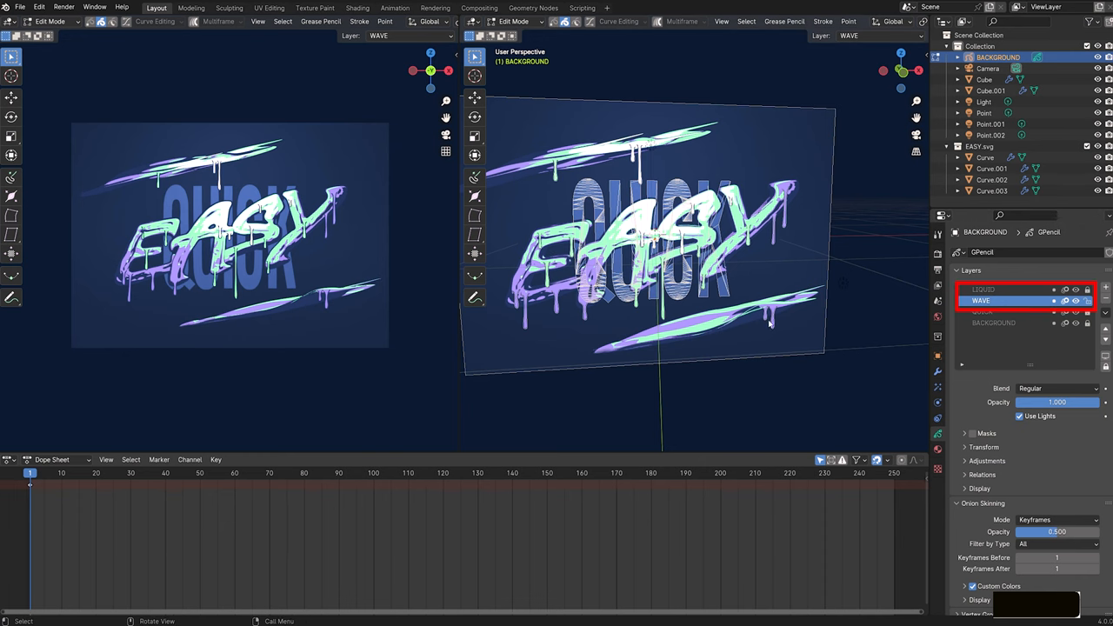
pyautogui.click(49, 20)
pyautogui.write('20')
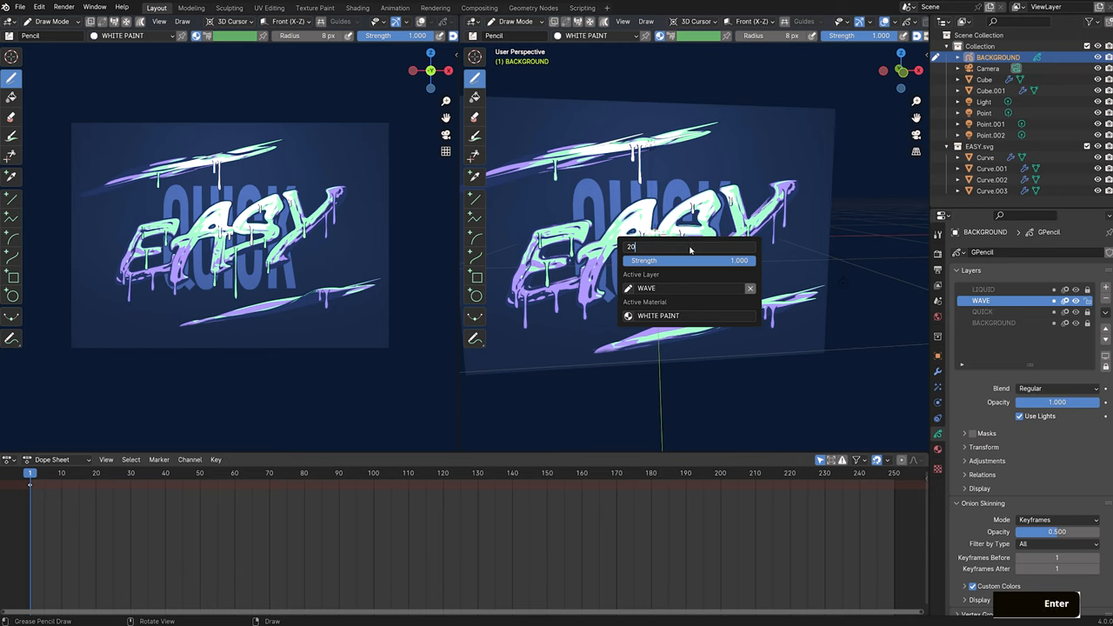
# Step: Draw a thick purple wave stroke behind EASY and reshape it with the Grab sculpt brush
pyautogui.click(657, 315)
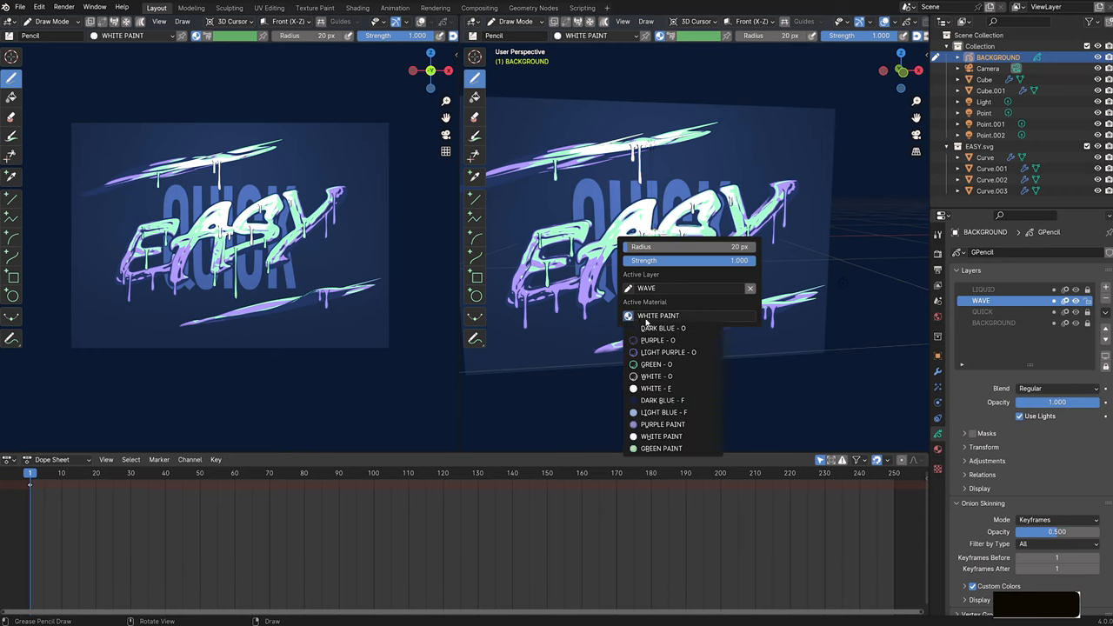
pyautogui.click(658, 339)
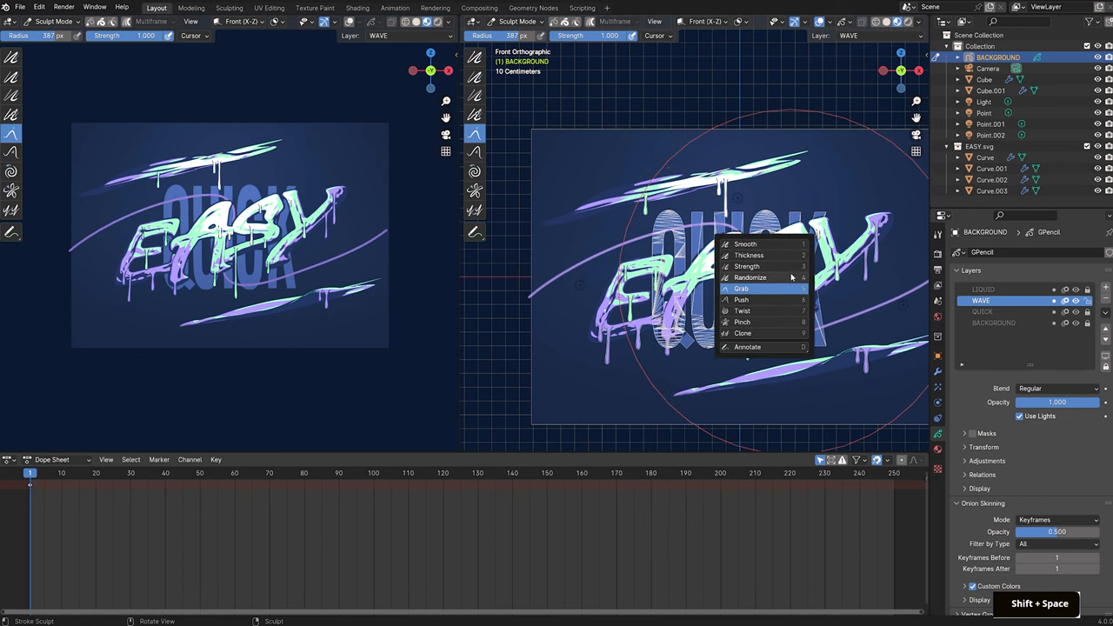
pyautogui.click(748, 254)
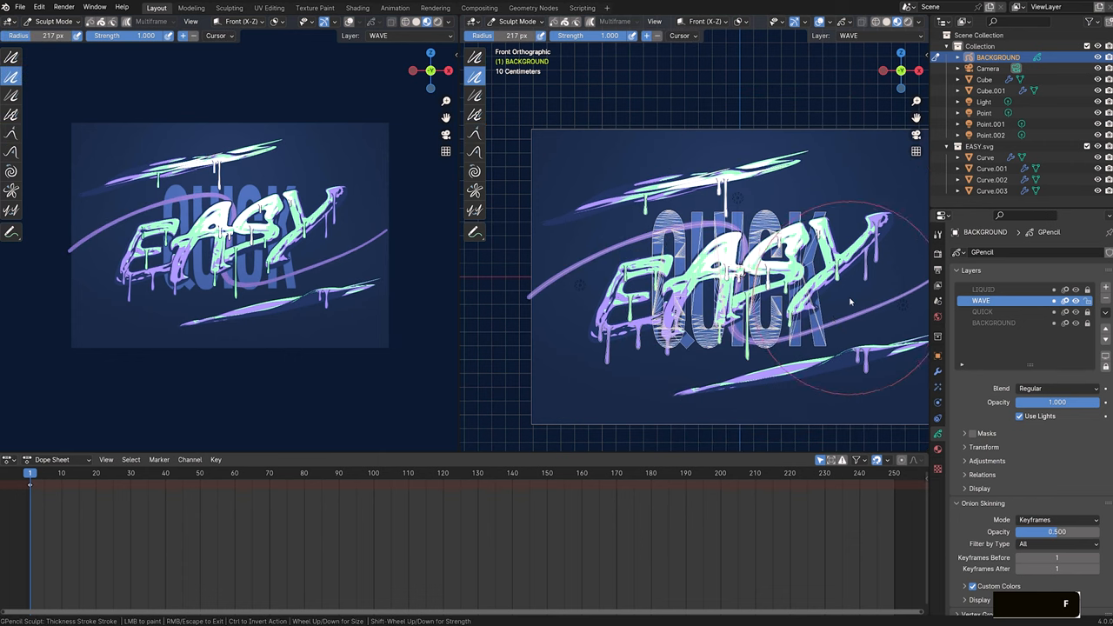
pyautogui.press('ctrl+z')
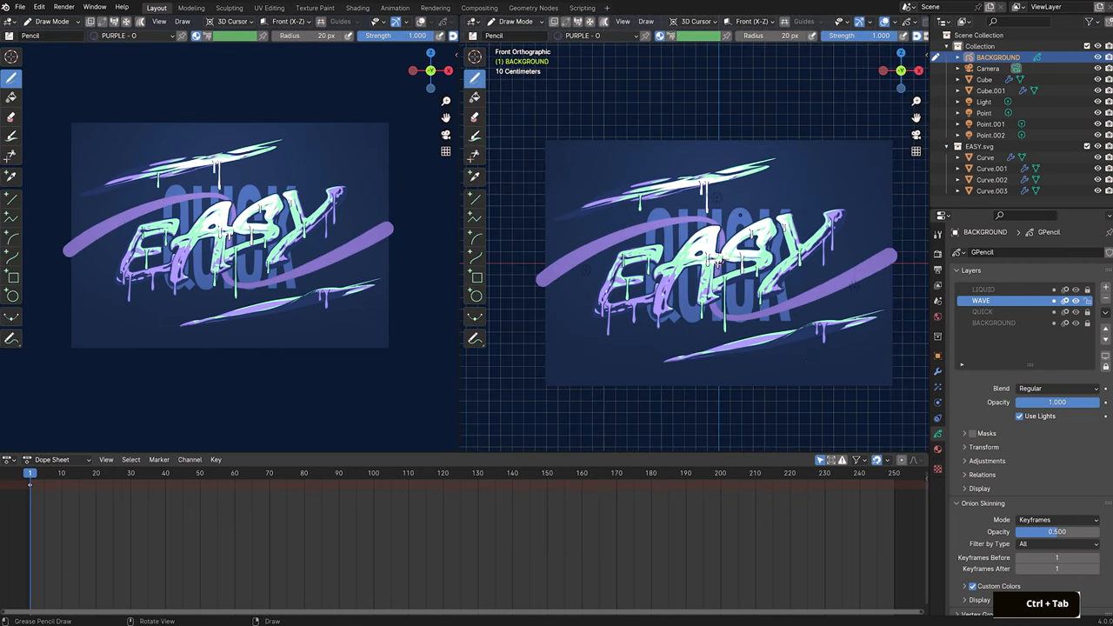
# Step: Draw a thin swoosh across the EASY lettering with the GREEN - O material
pyautogui.rightClick(704, 261)
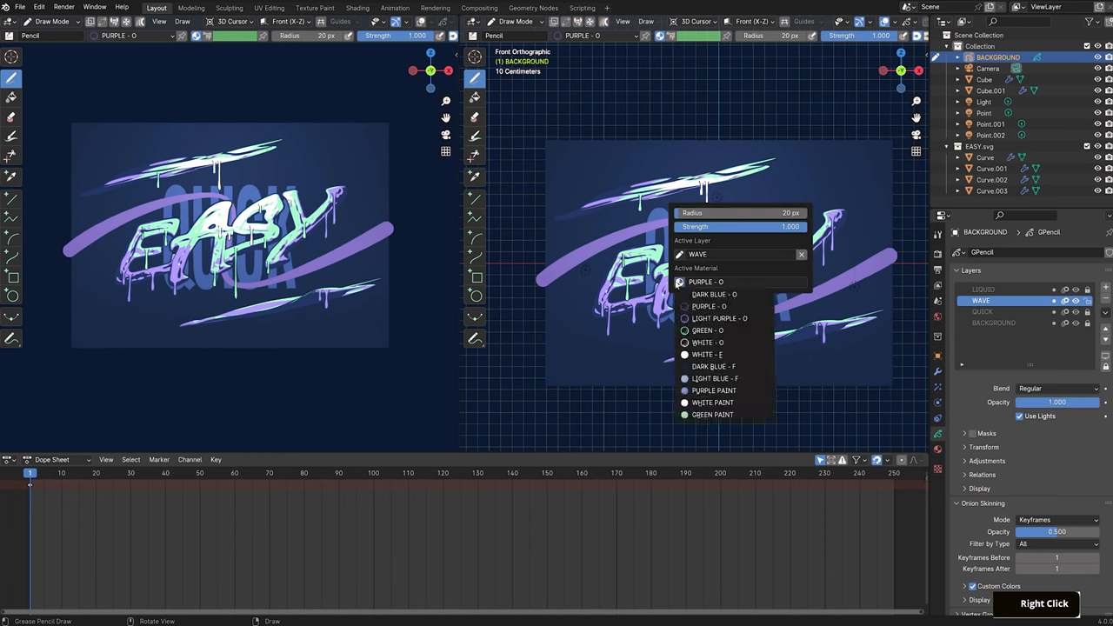
pyautogui.click(706, 330)
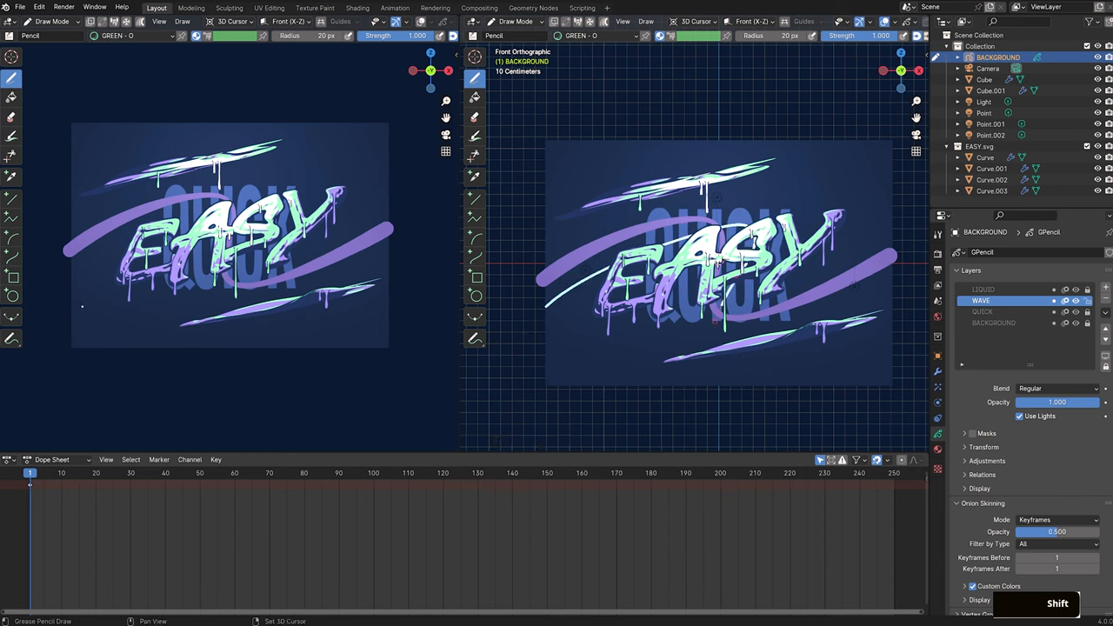
pyautogui.press('Tab')
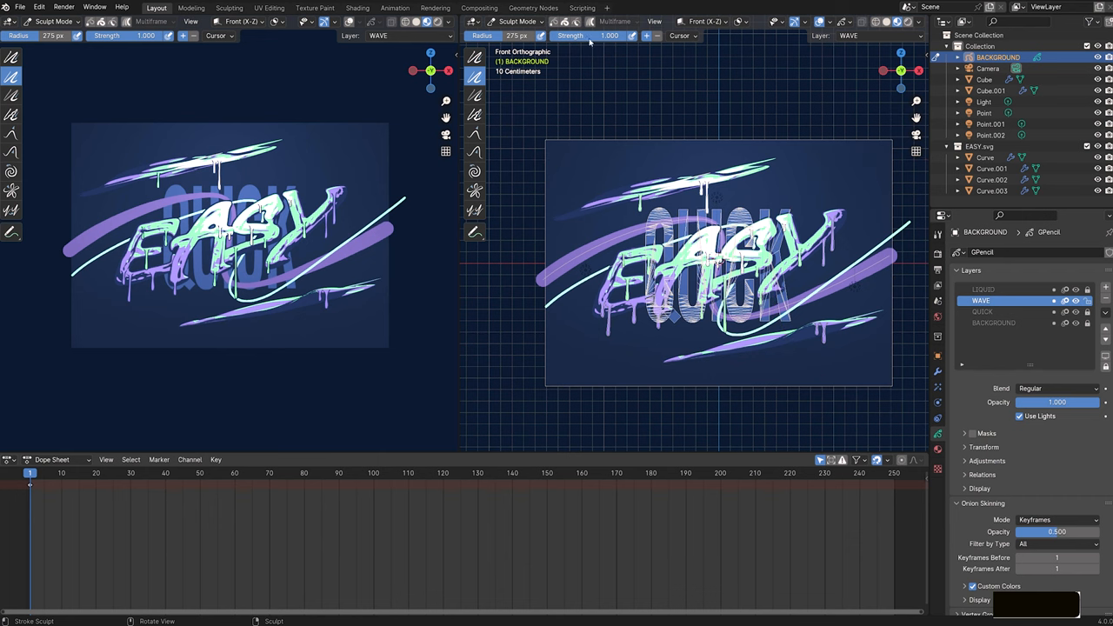
# Step: Reshape and thicken the green swoosh with the Grab and Thickness sculpt brushes
pyautogui.click(563, 21)
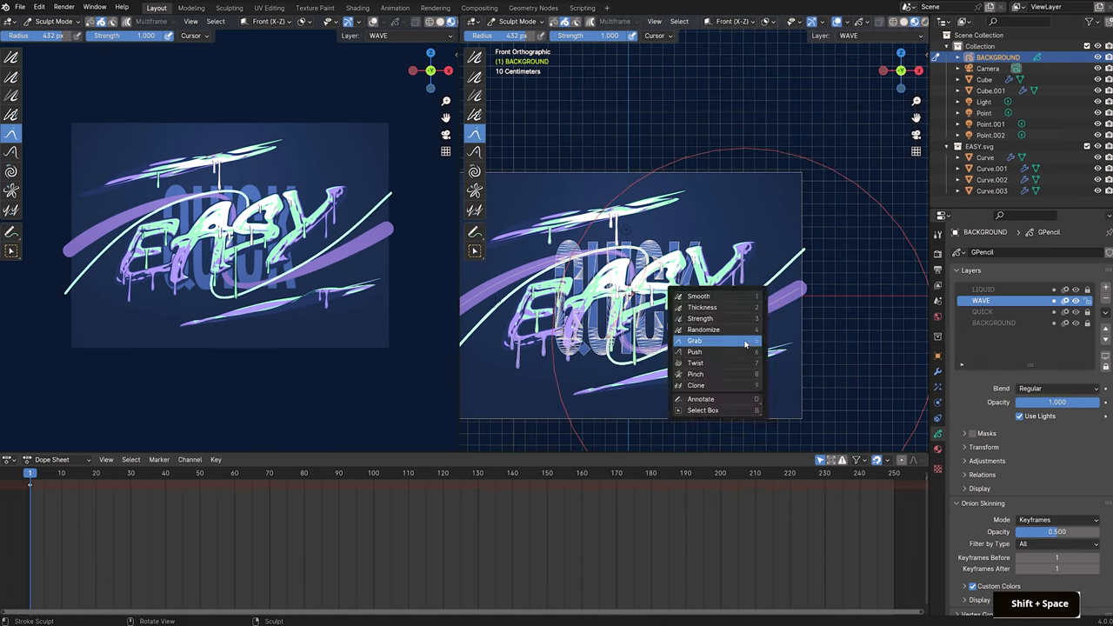
pyautogui.click(692, 339)
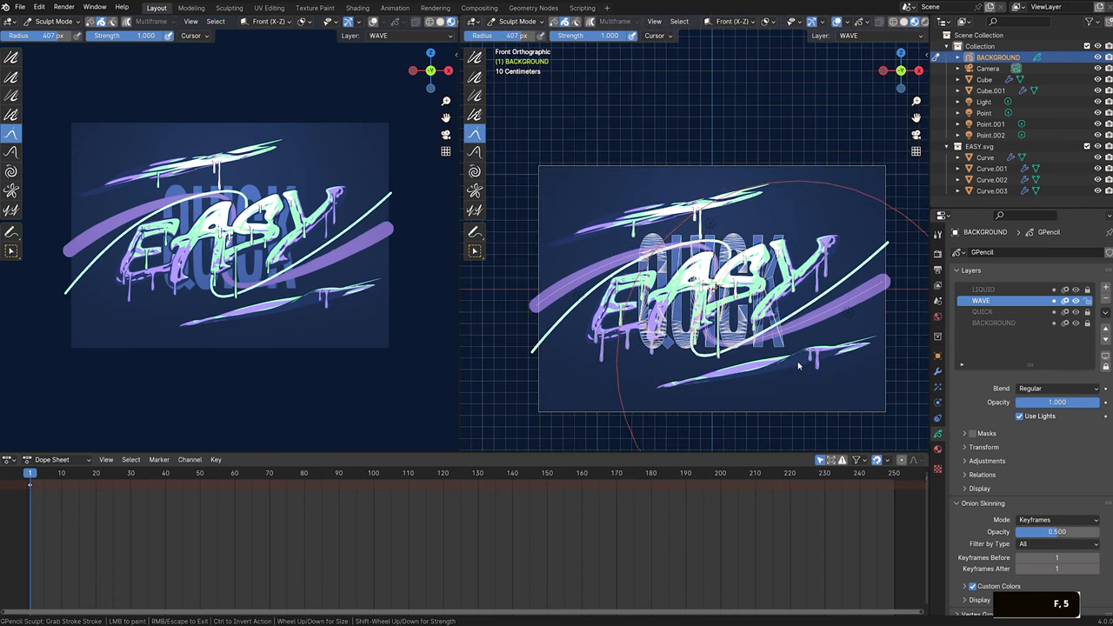
pyautogui.scroll(-3)
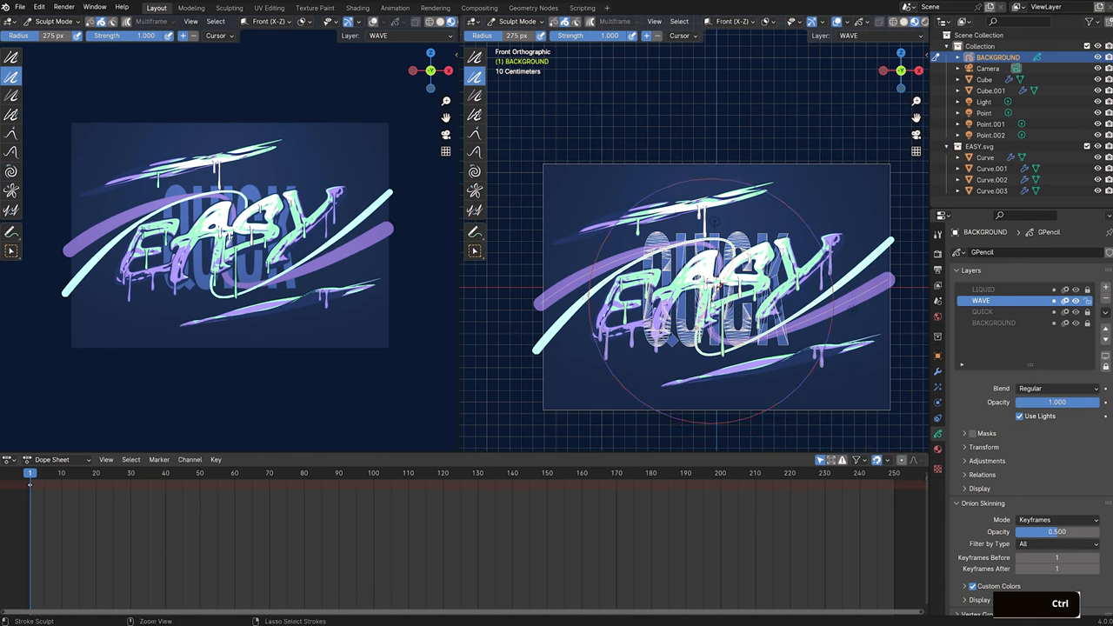
pyautogui.click(557, 365)
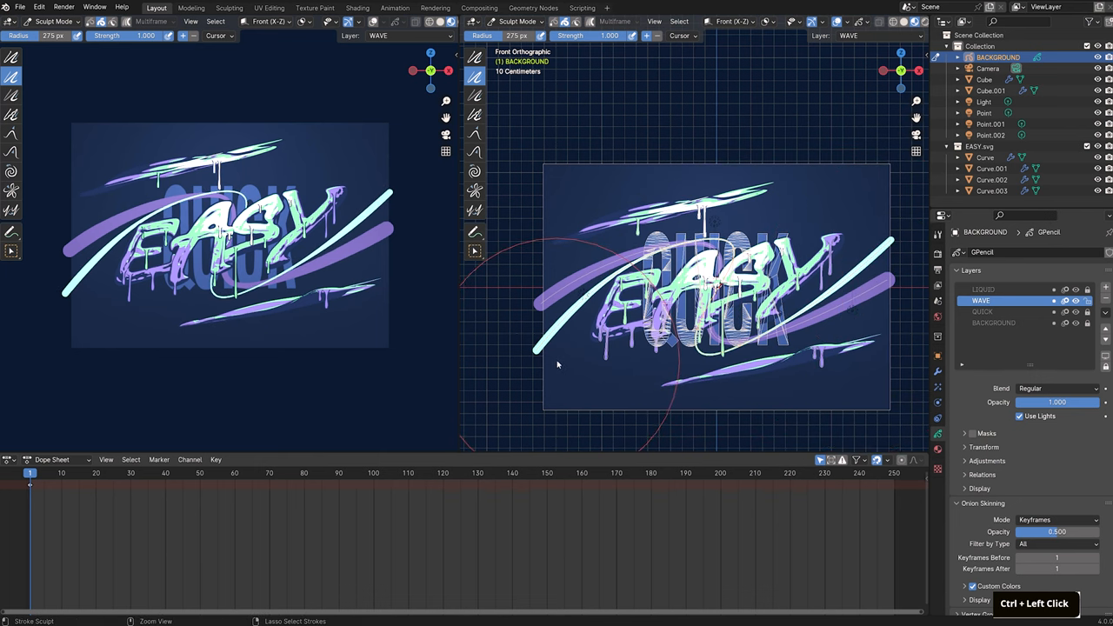
pyautogui.moveTo(856, 313)
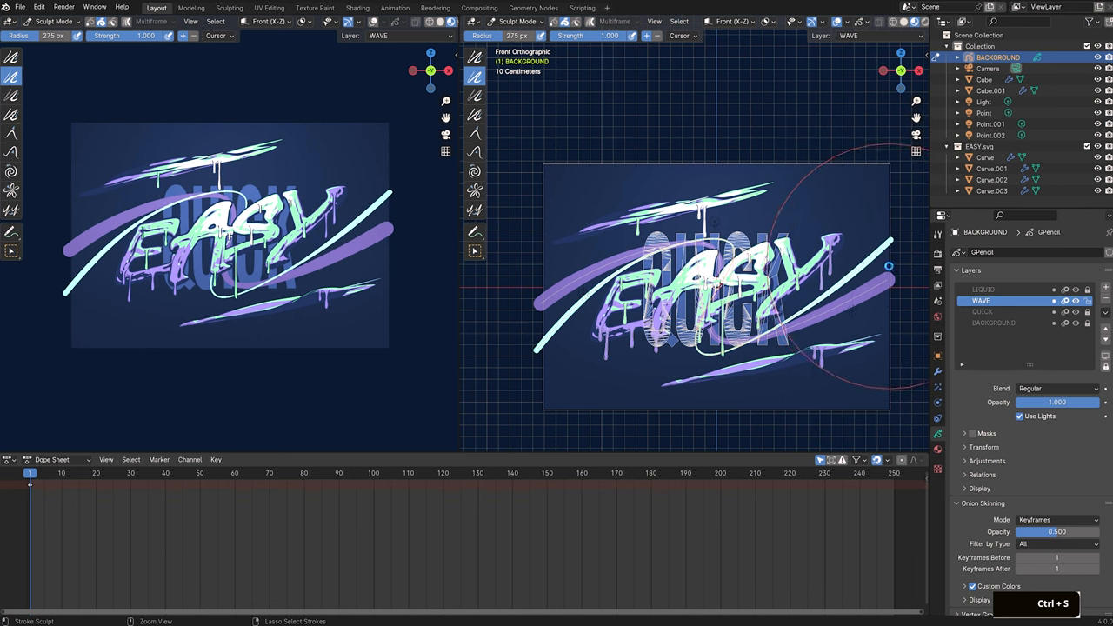
# Step: Draw a stroke with the DARK BLUE - O material beside the green swoosh and refine its points
pyautogui.press('ctrl+tab')
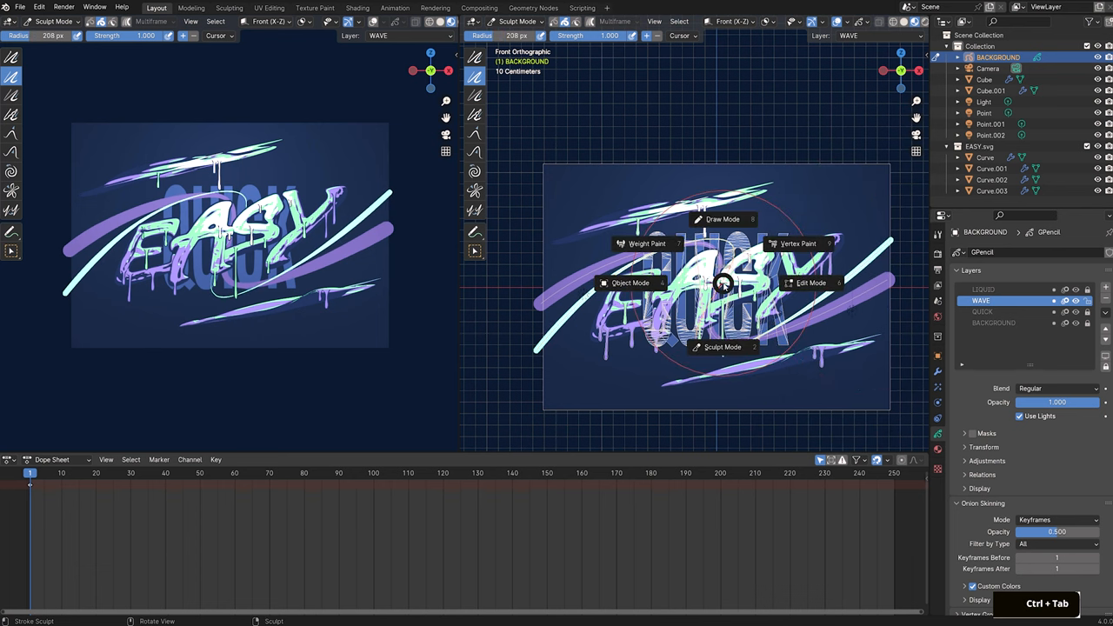
pyautogui.click(722, 219)
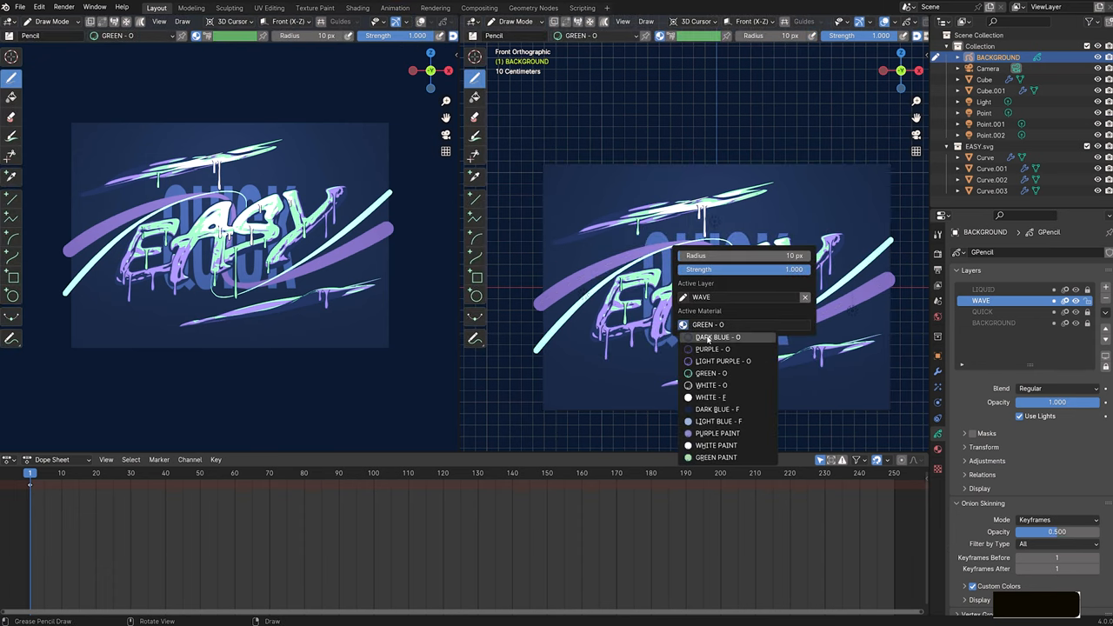
pyautogui.click(716, 337)
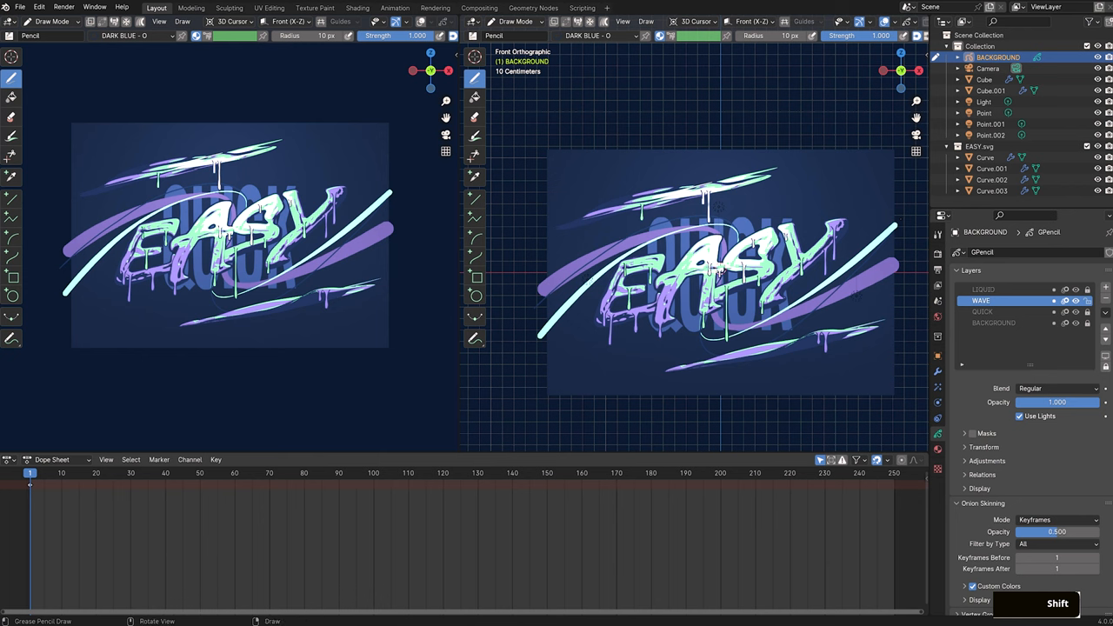
pyautogui.press('Tab')
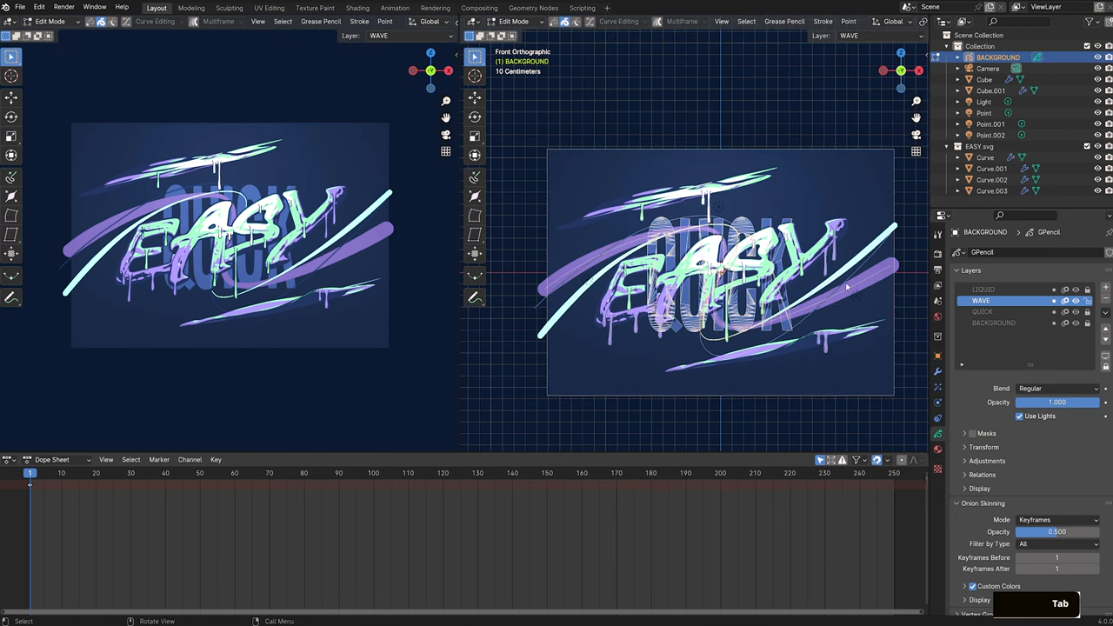
pyautogui.press('Tab')
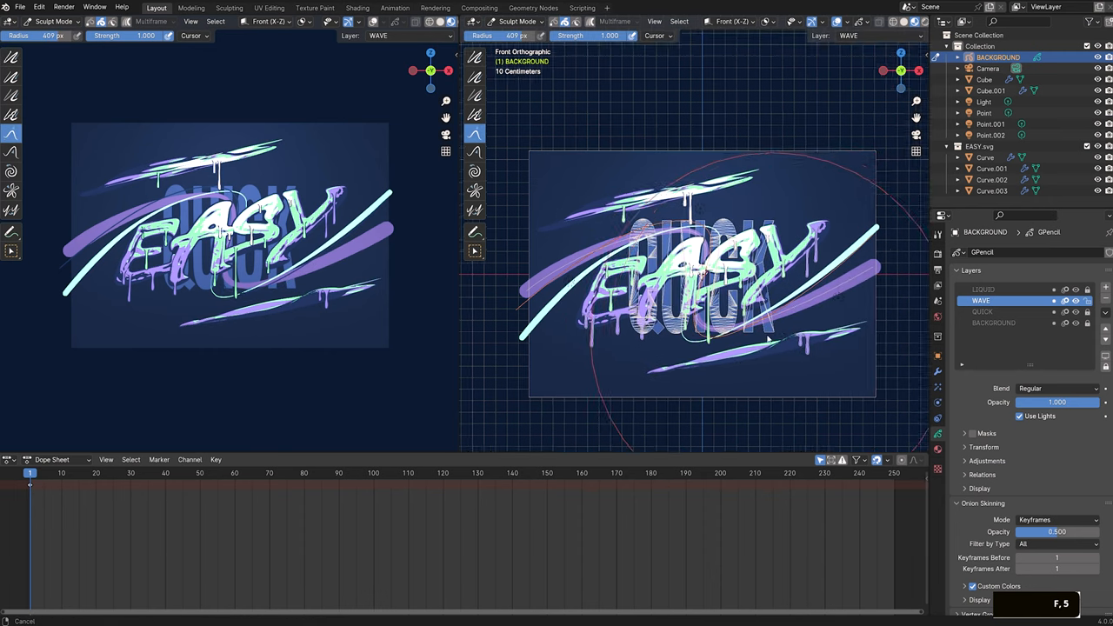
pyautogui.press('ctrl+tab')
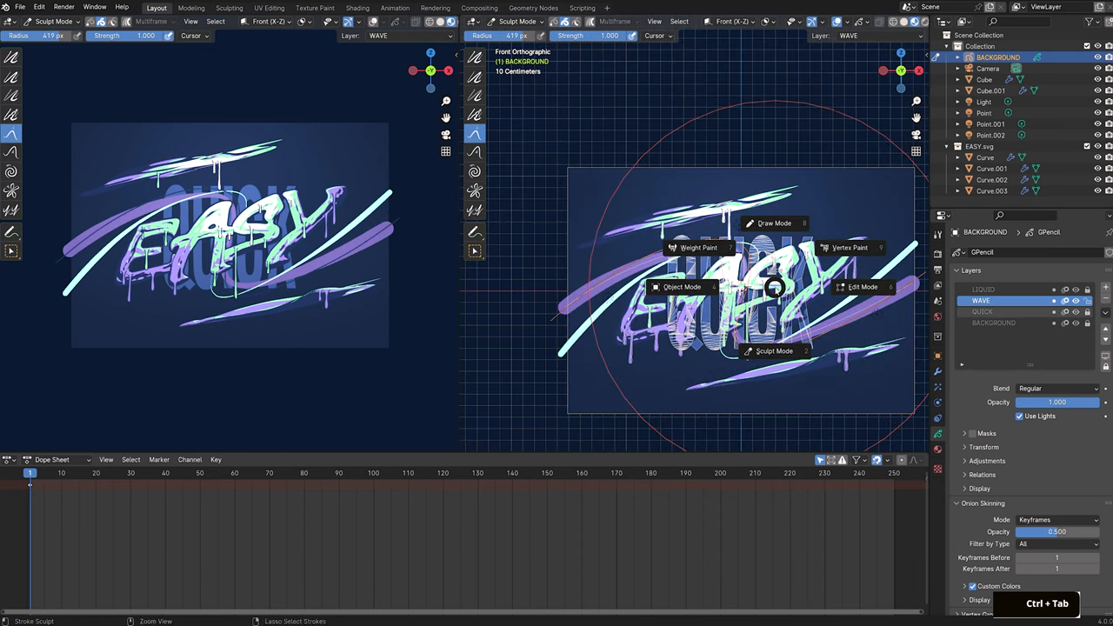
# Step: Draw thin highlight lines over EASY with the WHITE - O material
pyautogui.click(774, 222)
pyautogui.write('7')
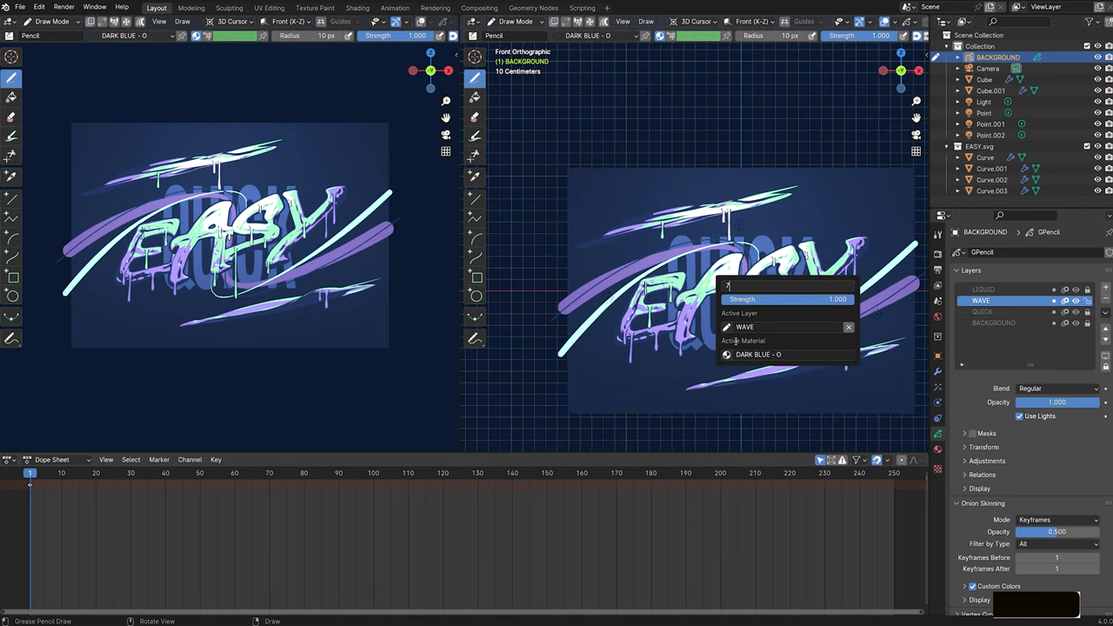
pyautogui.click(758, 355)
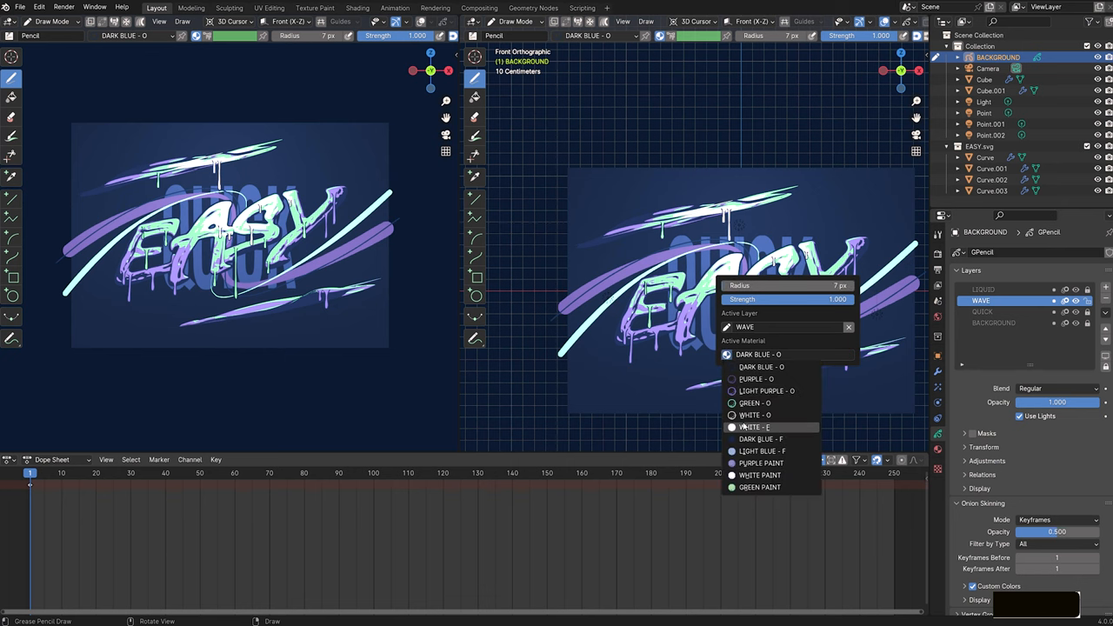
pyautogui.click(754, 414)
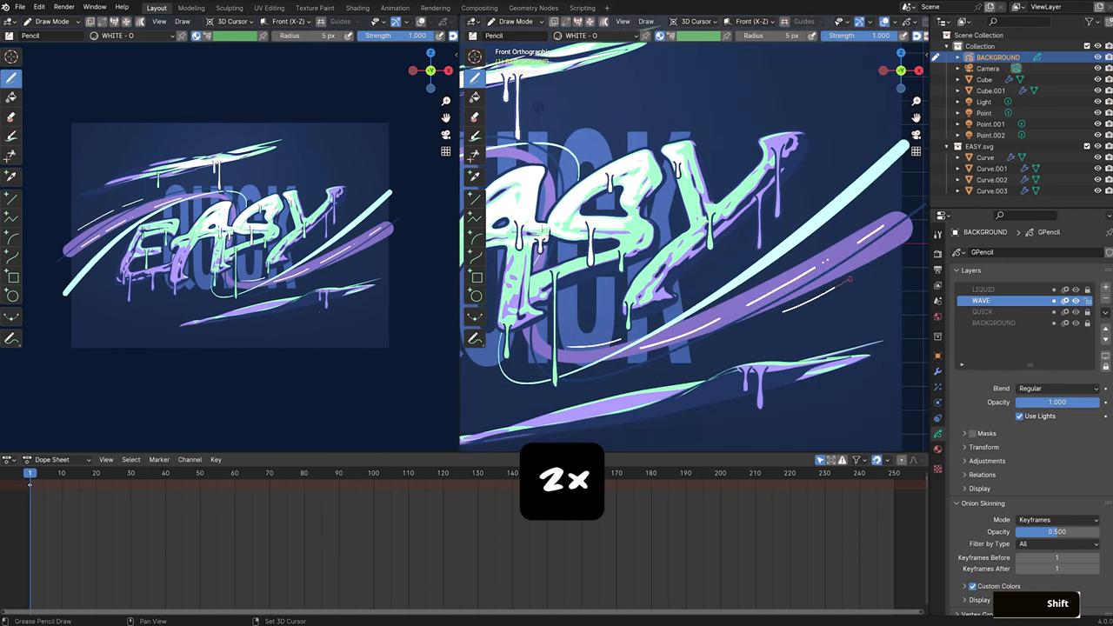
pyautogui.press('Tab')
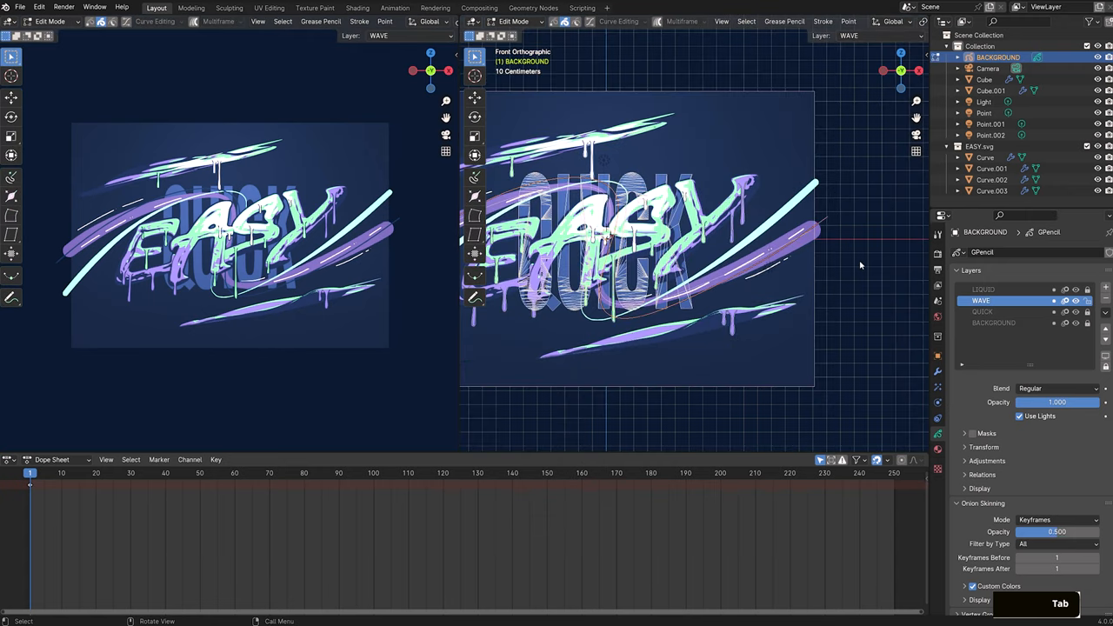
pyautogui.moveTo(864, 267)
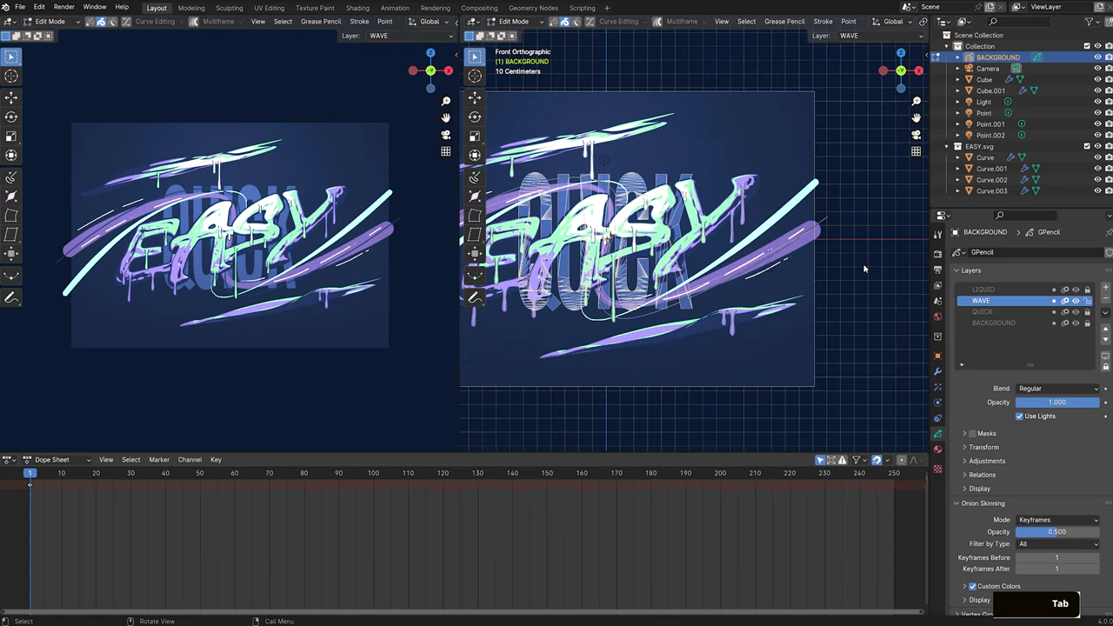
# Step: Smooth the white highlight strokes in Sculpt Mode and add a PAINT TRAILS layer
pyautogui.click(937, 450)
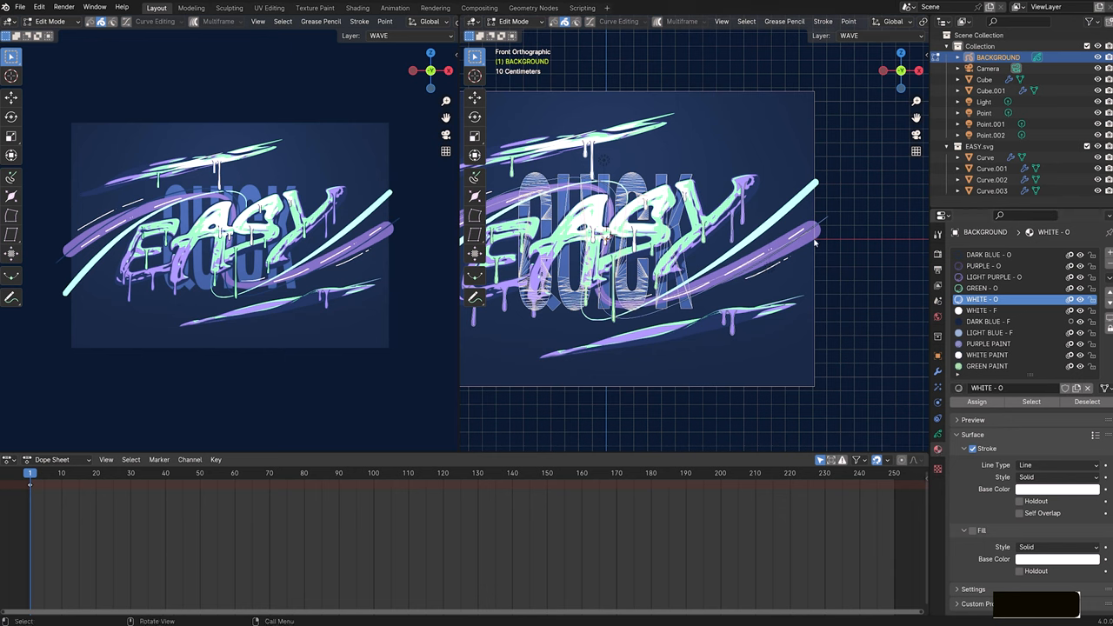
pyautogui.press('ctrl+tab')
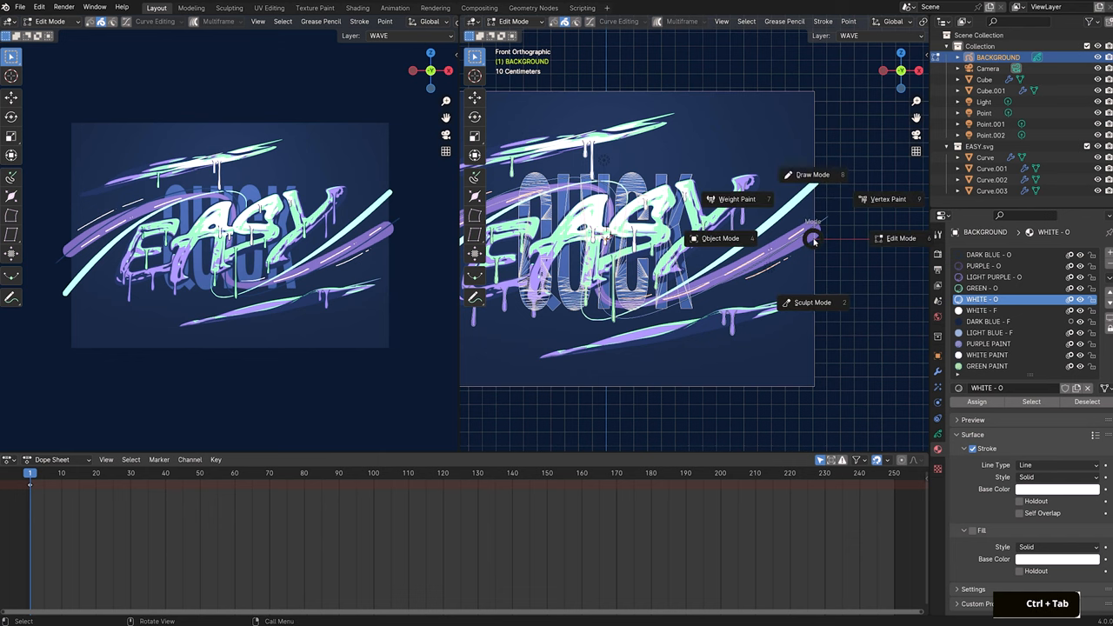
pyautogui.click(812, 303)
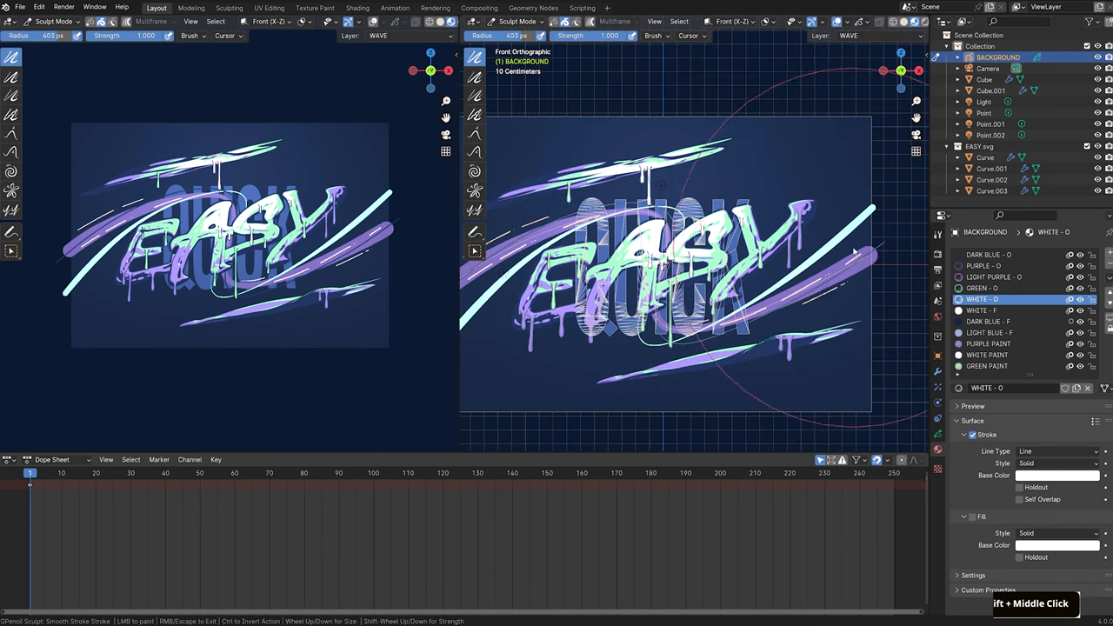
pyautogui.scroll(-3)
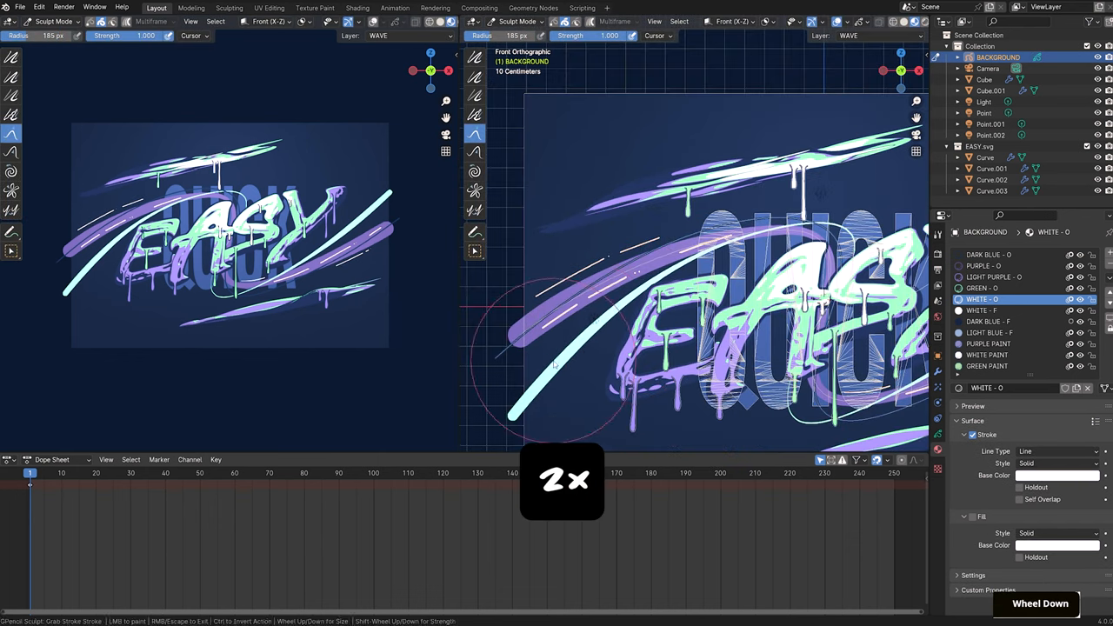
pyautogui.scroll(3)
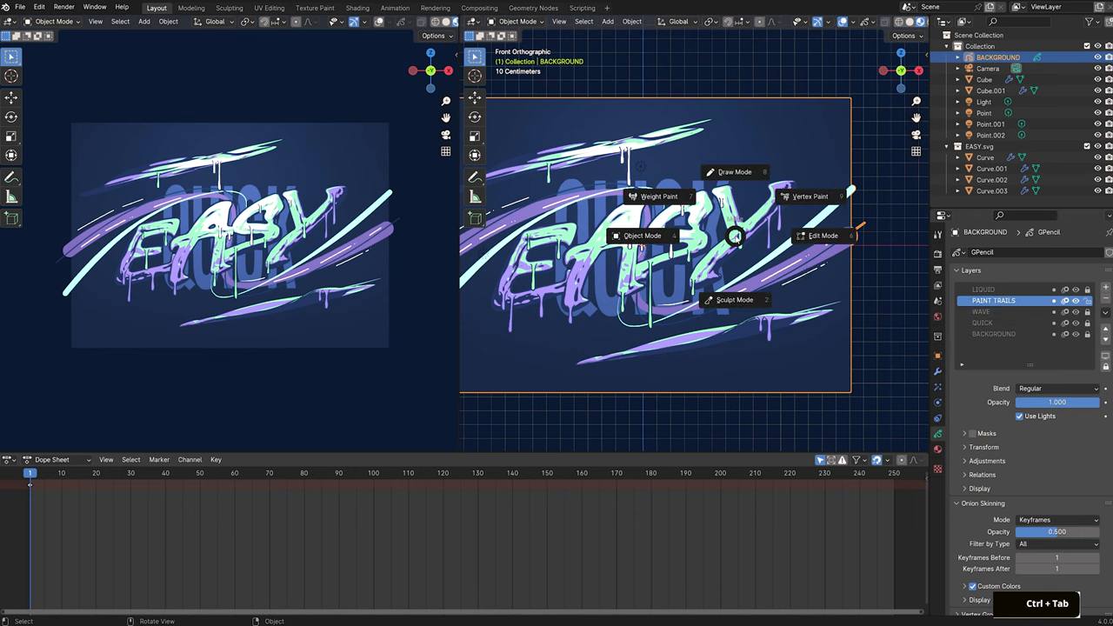
# Step: Draw WHITE - O paint-trail strokes on PAINT TRAILS, undo the last one and save the file
pyautogui.click(734, 172)
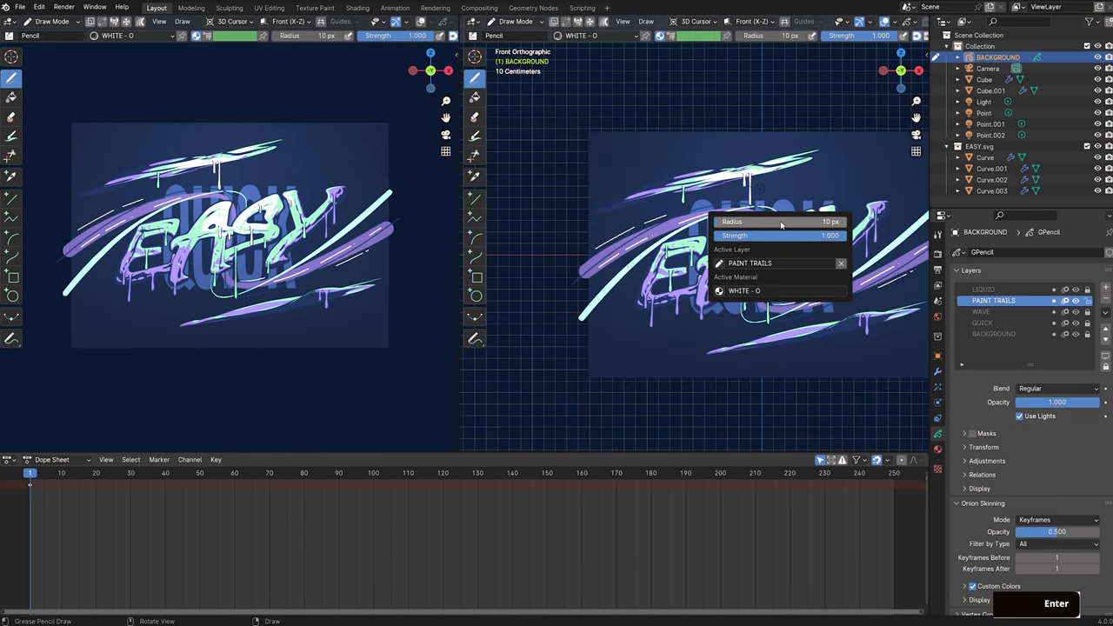
pyautogui.click(744, 290)
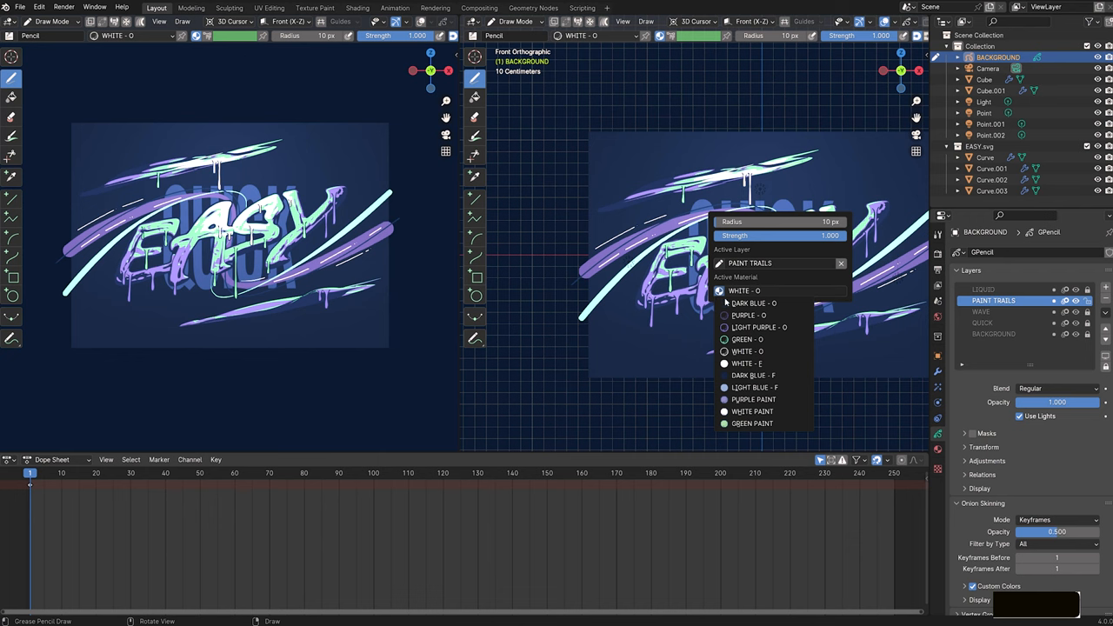
pyautogui.click(759, 327)
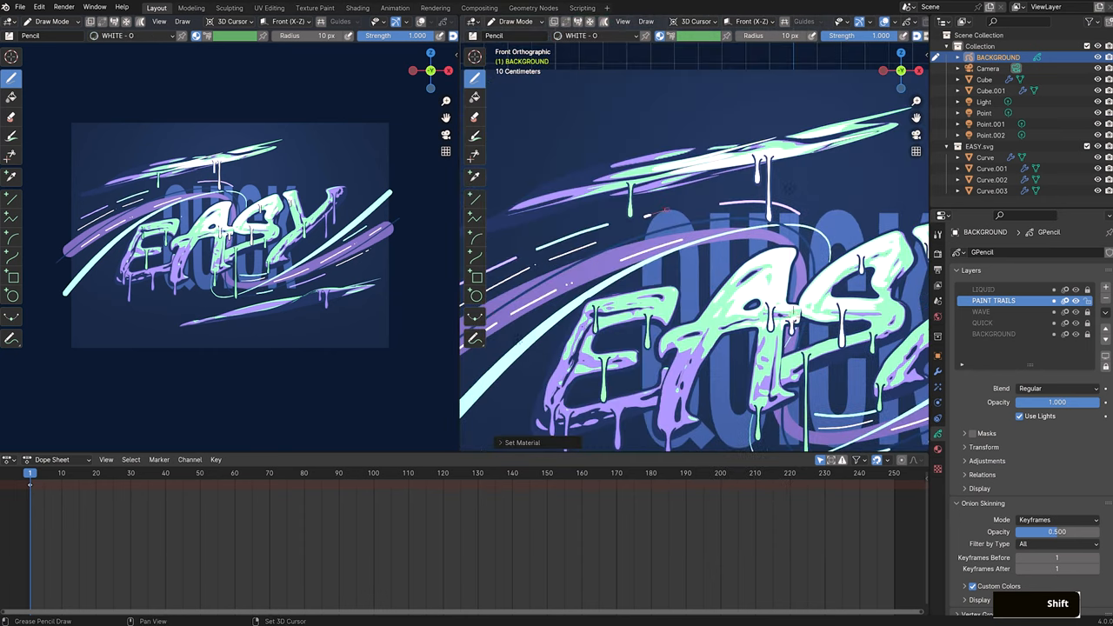
pyautogui.press('ctrl+z')
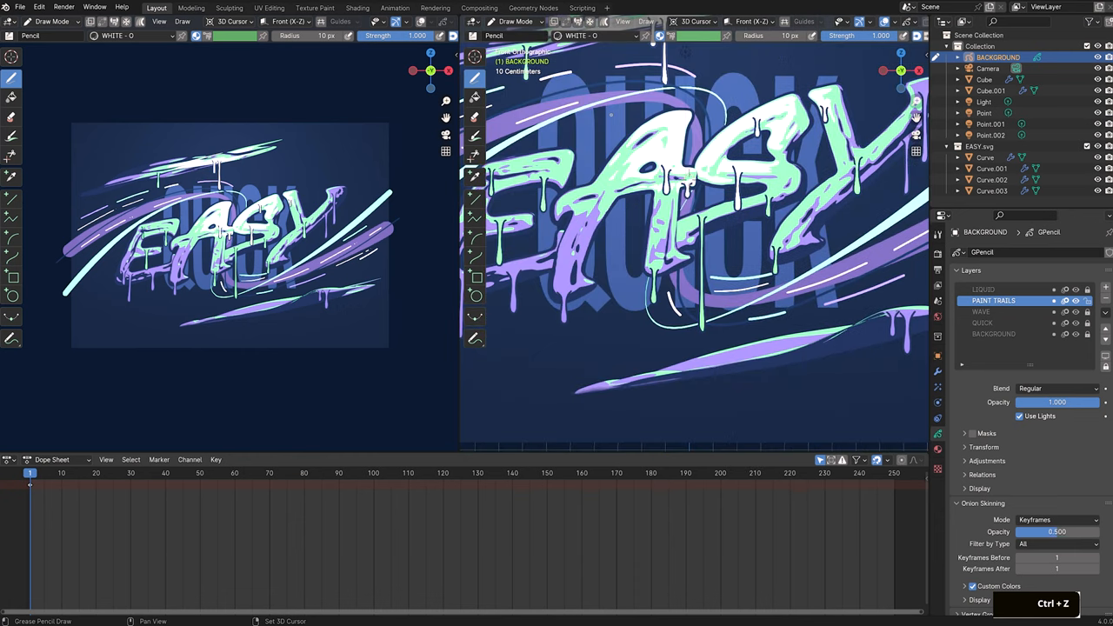
pyautogui.press('ctrl+s')
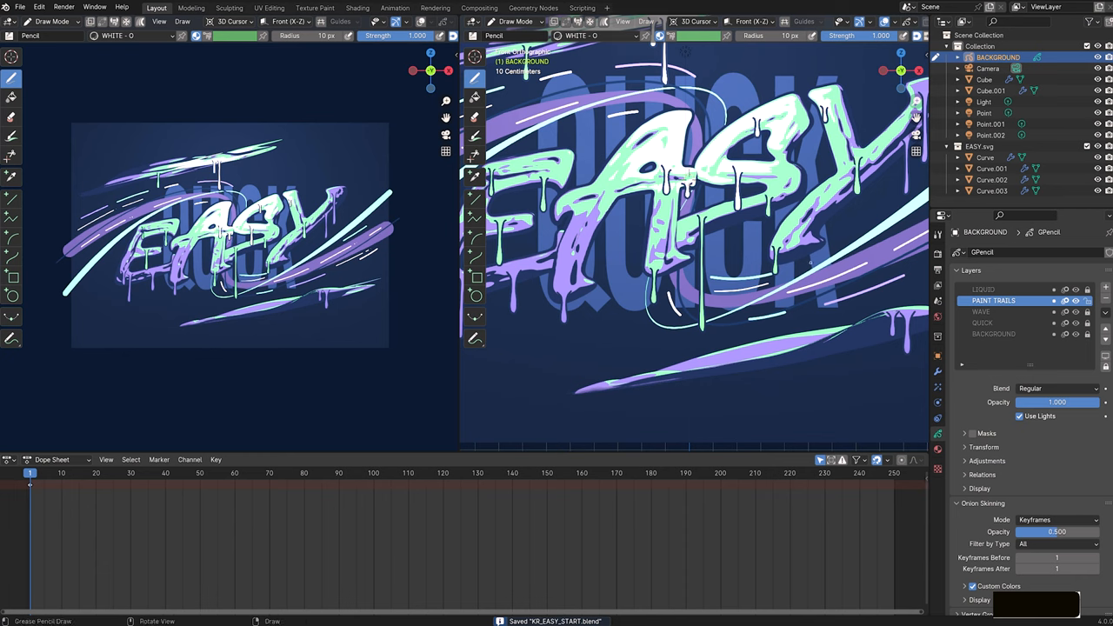
# Step: Add a Thickness modifier limited to PAINT TRAILS, tapering along a custom curve
pyautogui.click(937, 372)
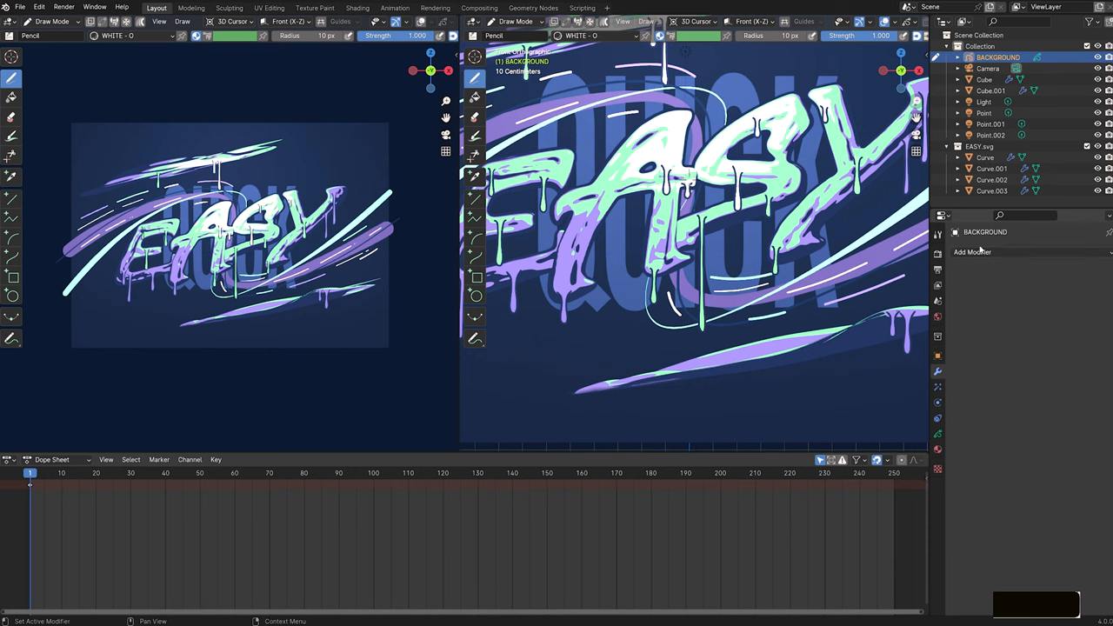
pyautogui.click(972, 252)
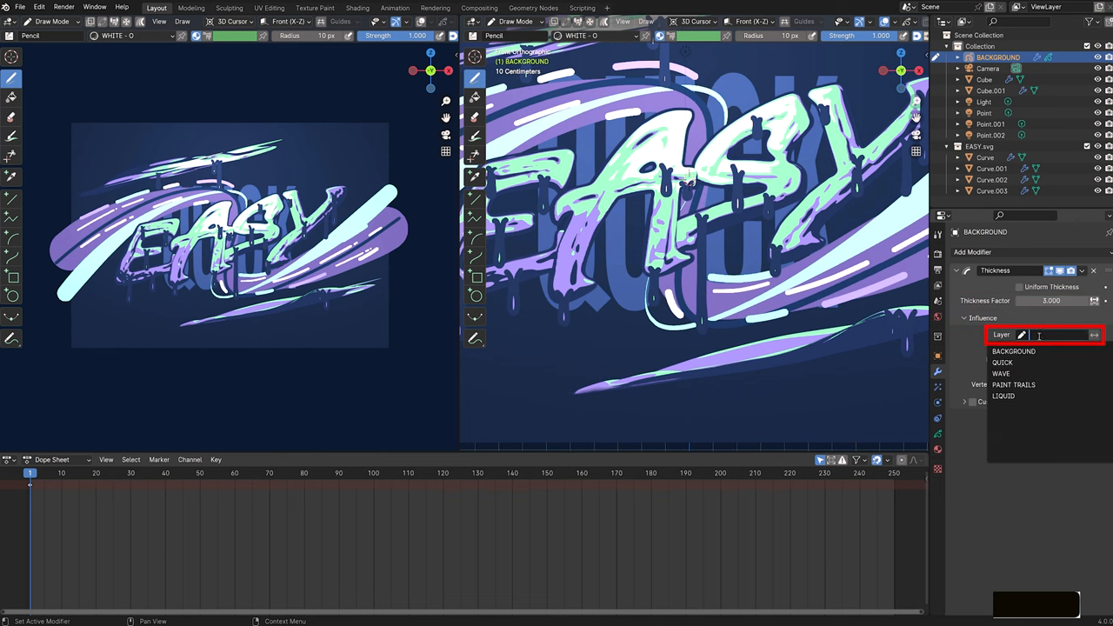
pyautogui.click(1012, 385)
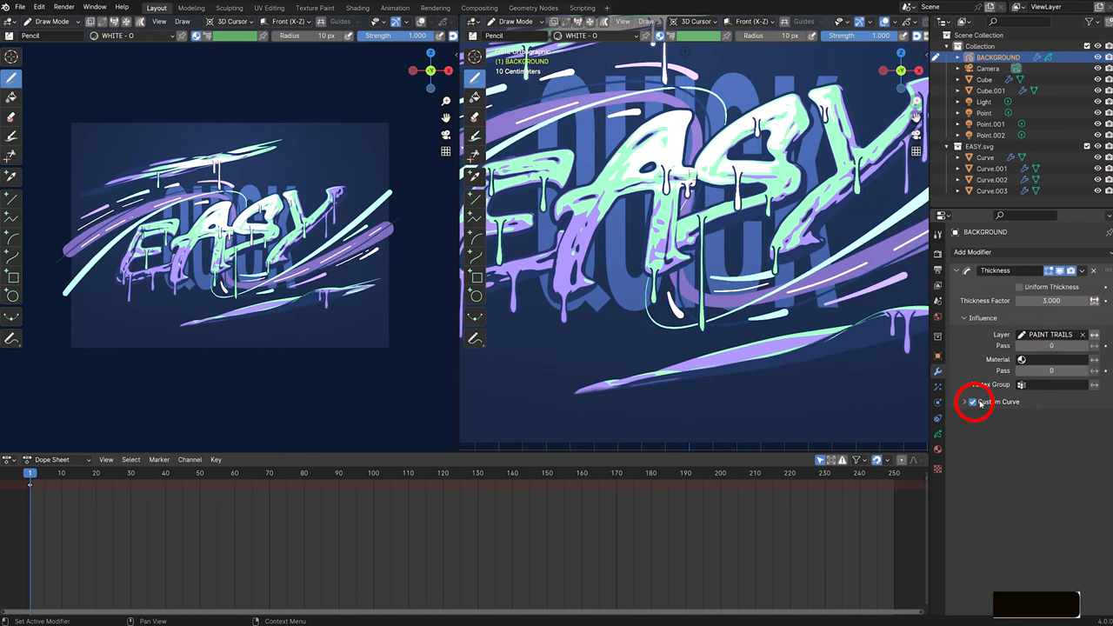
pyautogui.click(974, 401)
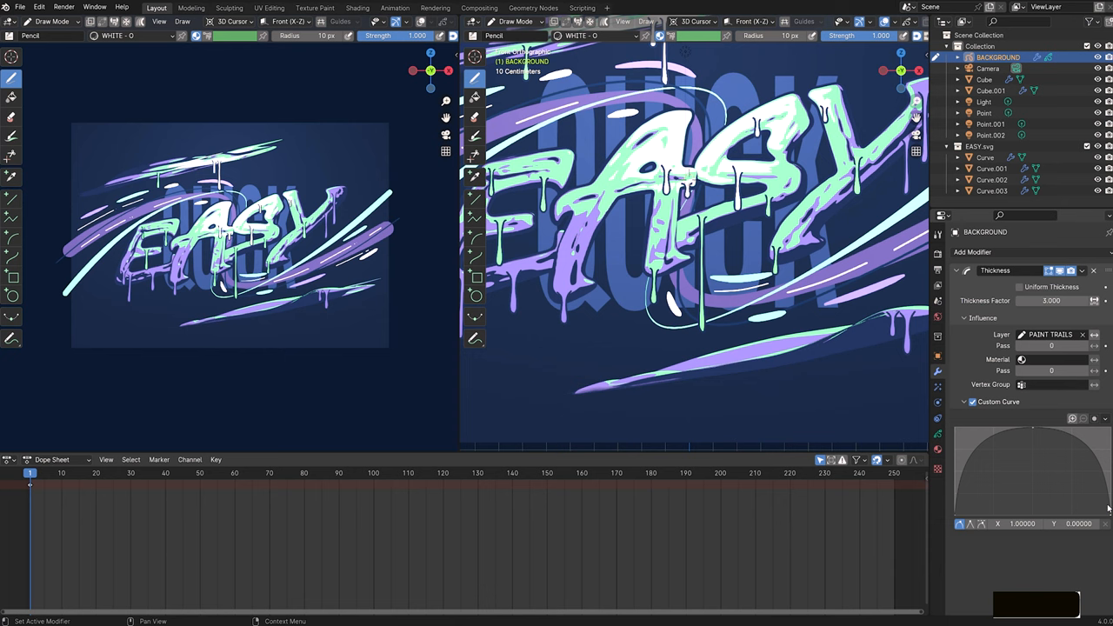
# Step: Select PAINT TRAILS.001, make GREEN PAINT the material and set stroke thickness to 20 px
pyautogui.click(938, 435)
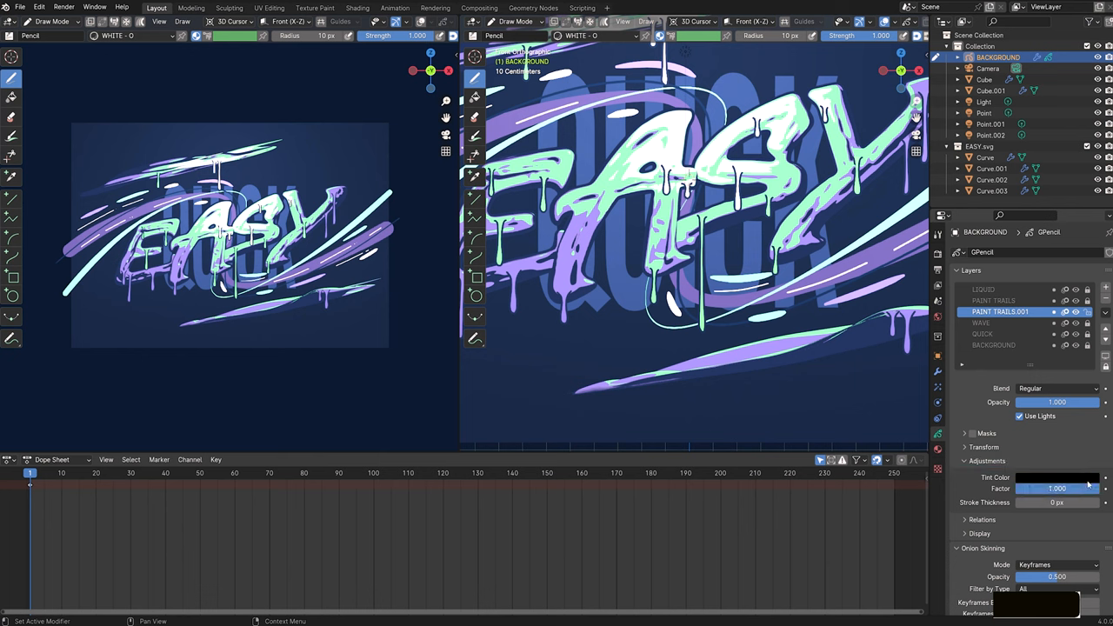
pyautogui.click(938, 448)
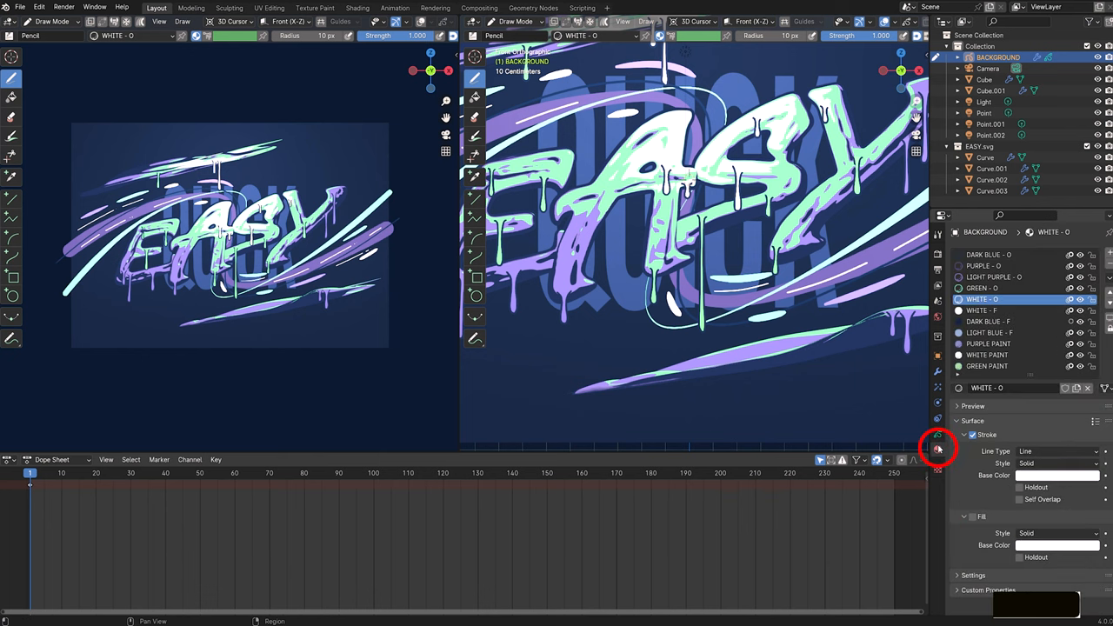
pyautogui.click(988, 366)
pyautogui.write('2')
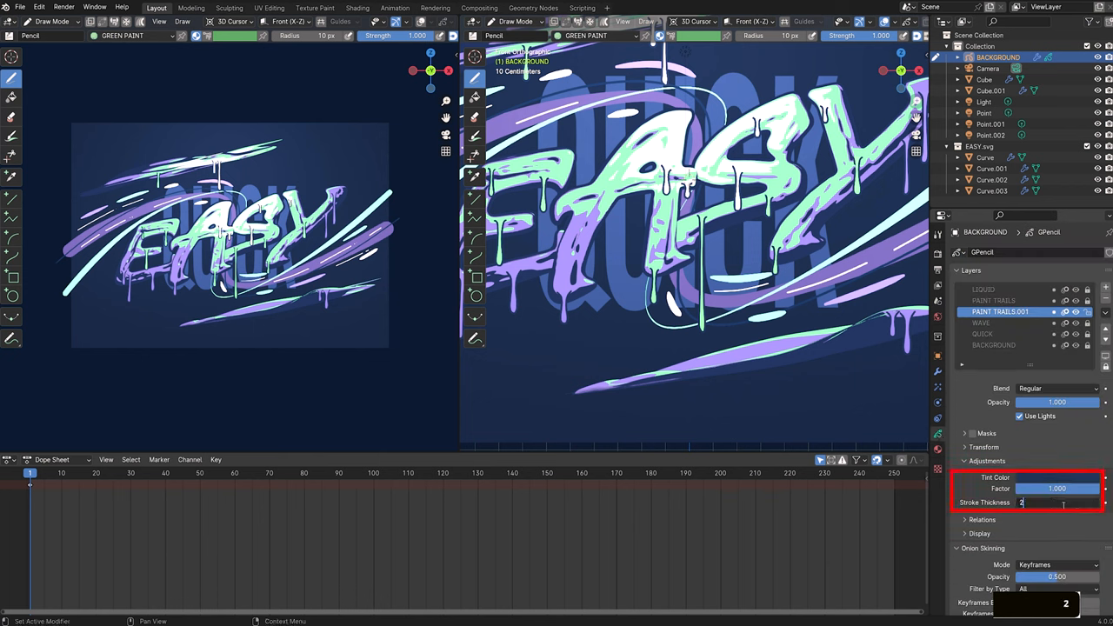
pyautogui.scroll(3)
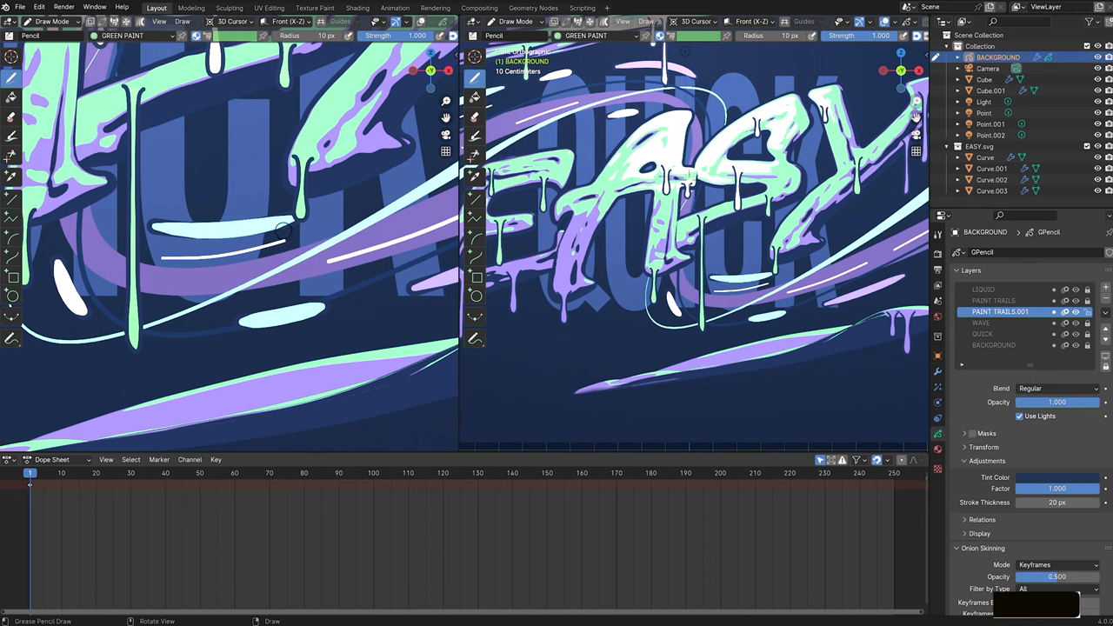
# Step: Give PAINT TRAILS and PAINT TRAILS.001 pass index 1 and point the Thickness modifier at layer pass 1
pyautogui.click(981, 519)
pyautogui.write('1')
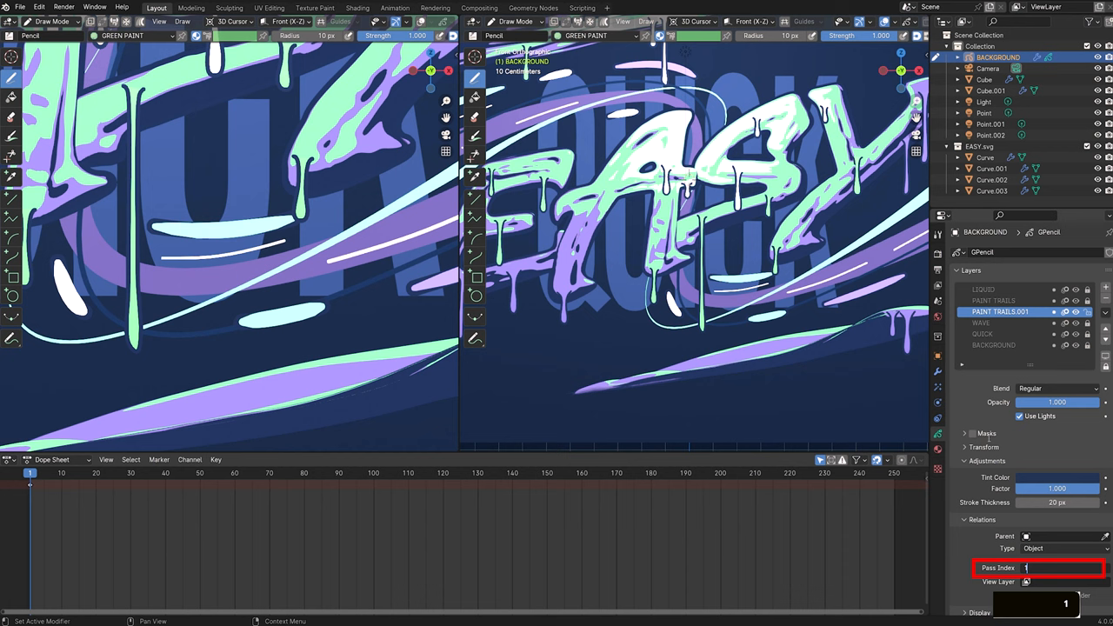
pyautogui.click(995, 300)
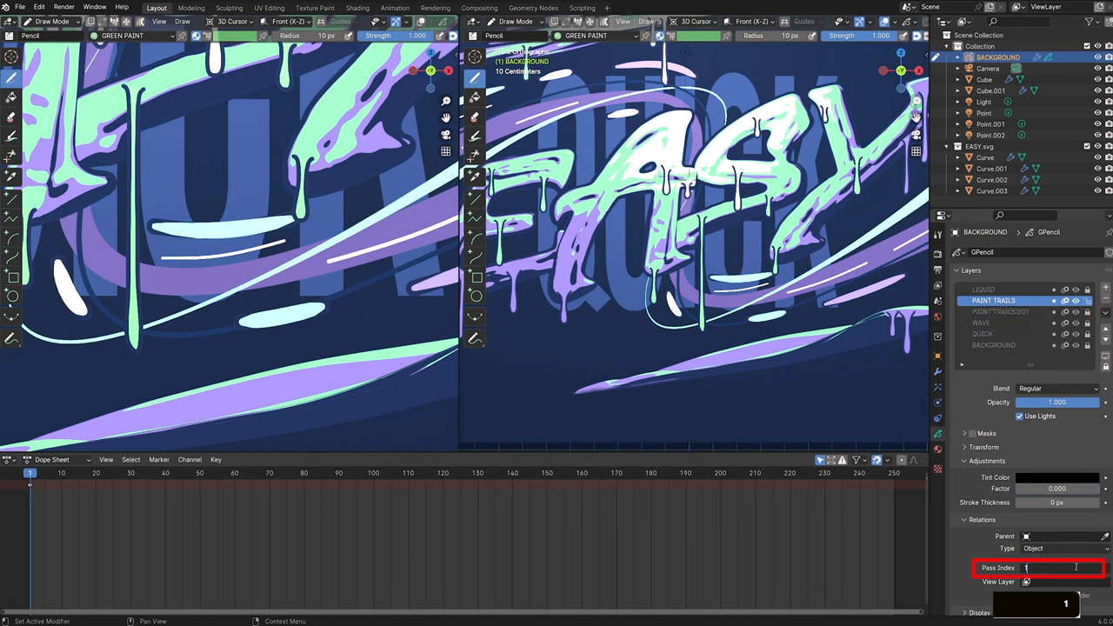
pyautogui.click(937, 369)
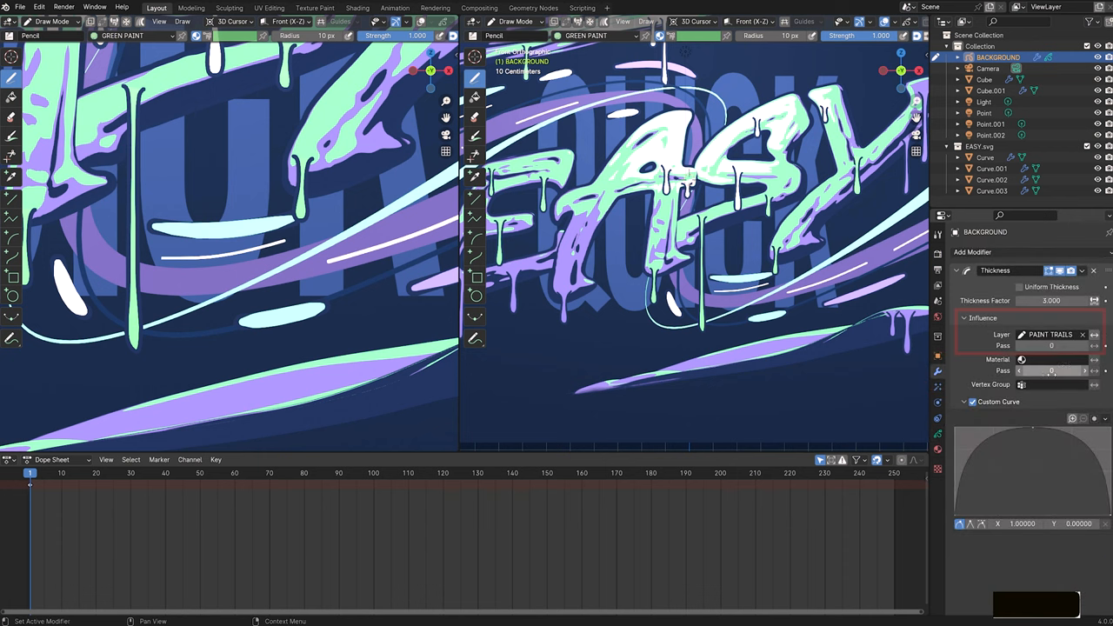
pyautogui.click(1081, 334)
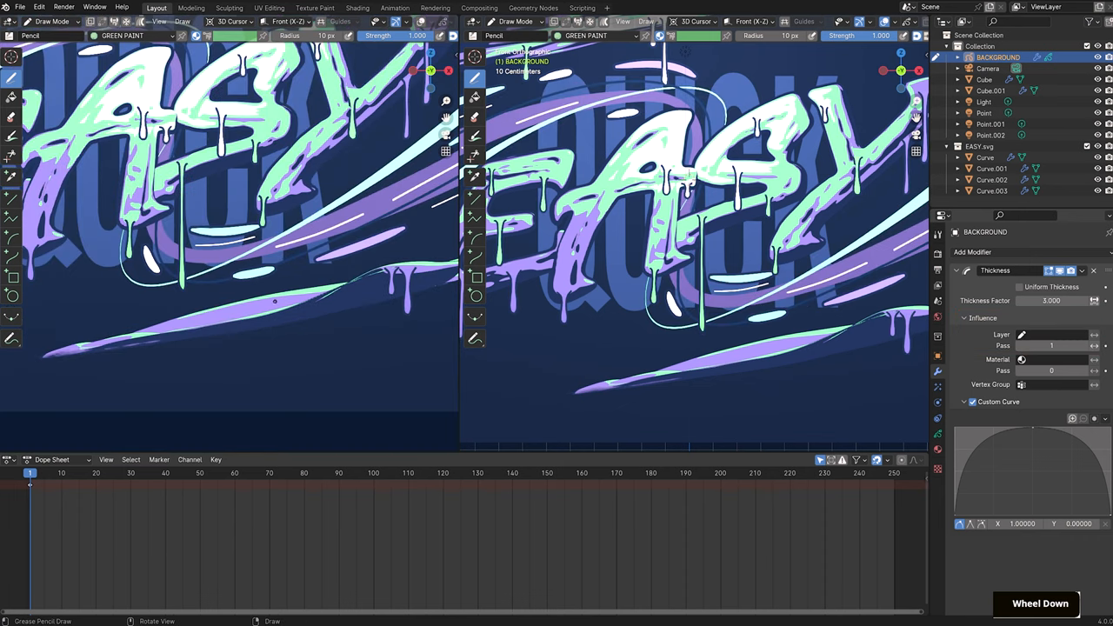
pyautogui.scroll(-3)
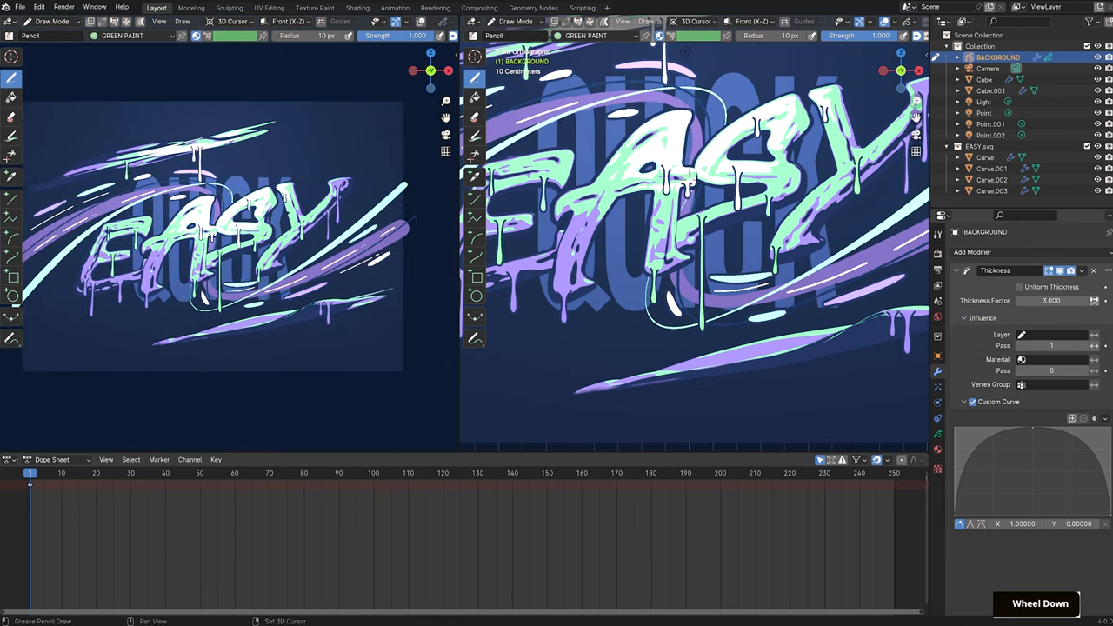
# Step: Add a PAINT DROPS layer and switch to the PURPLE PAINT material for drawing drops
pyautogui.scroll(-3)
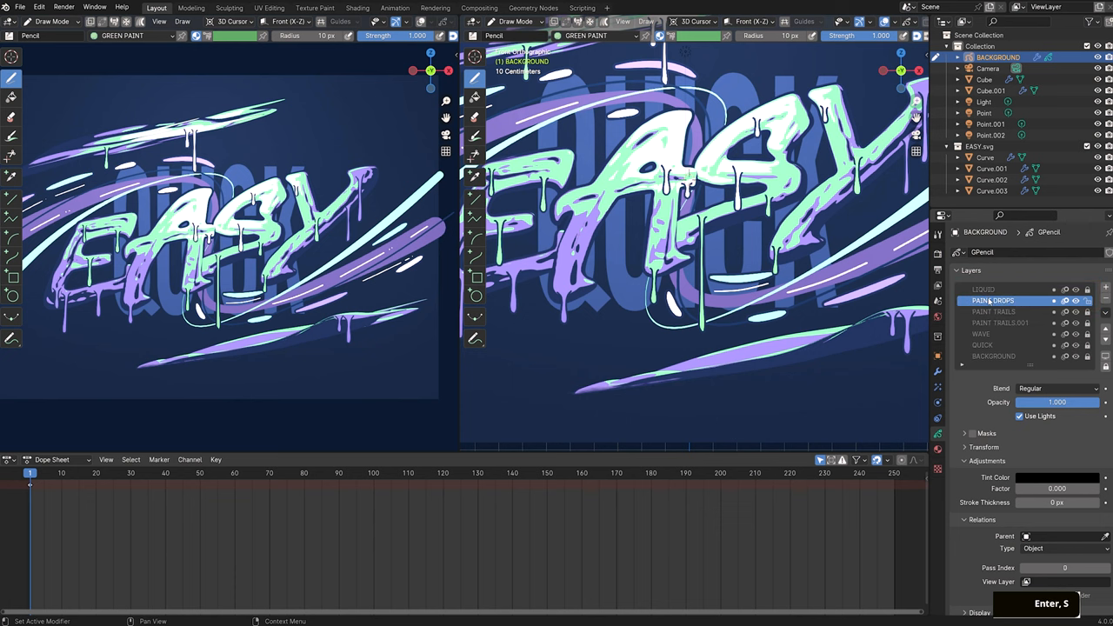
pyautogui.press('shift+space')
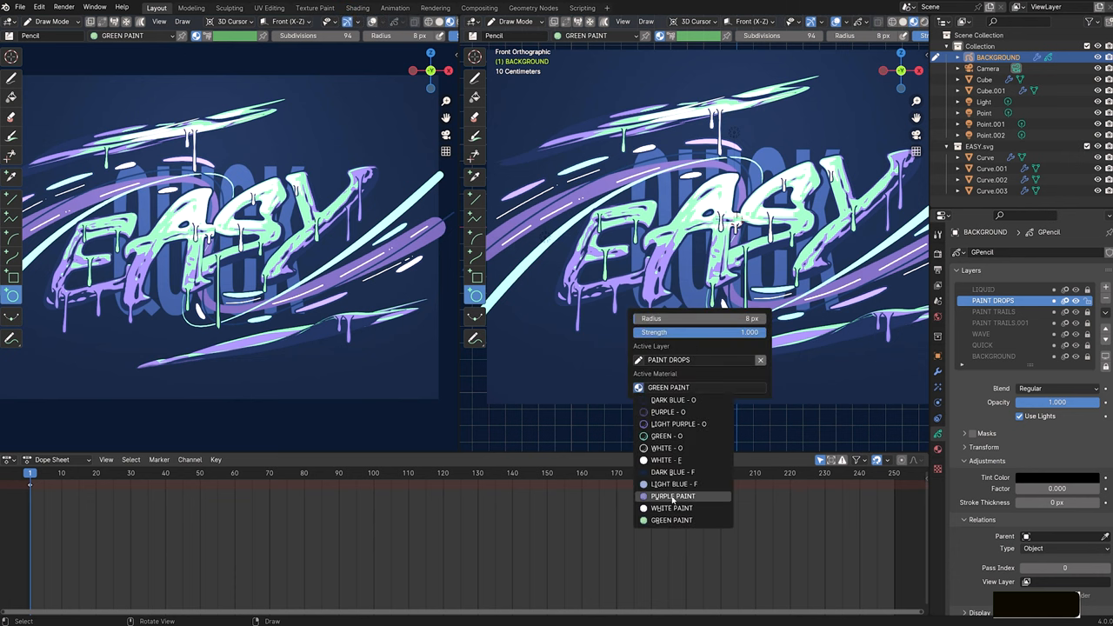
pyautogui.click(671, 495)
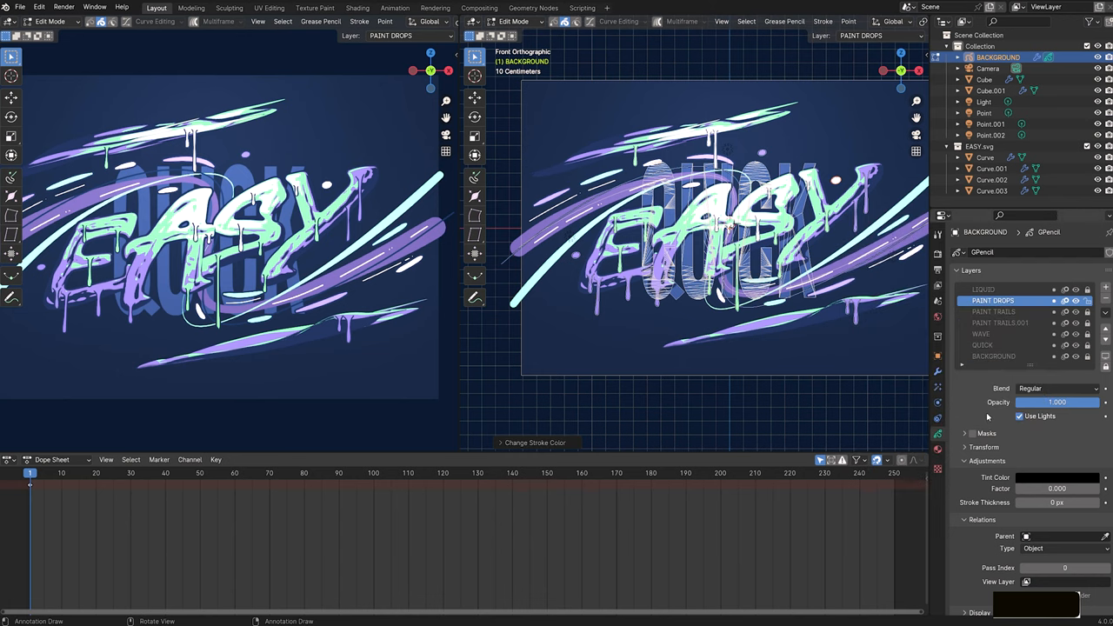
# Step: Scale and reposition the drawn drop strokes around the lettering and save the file
pyautogui.press('s')
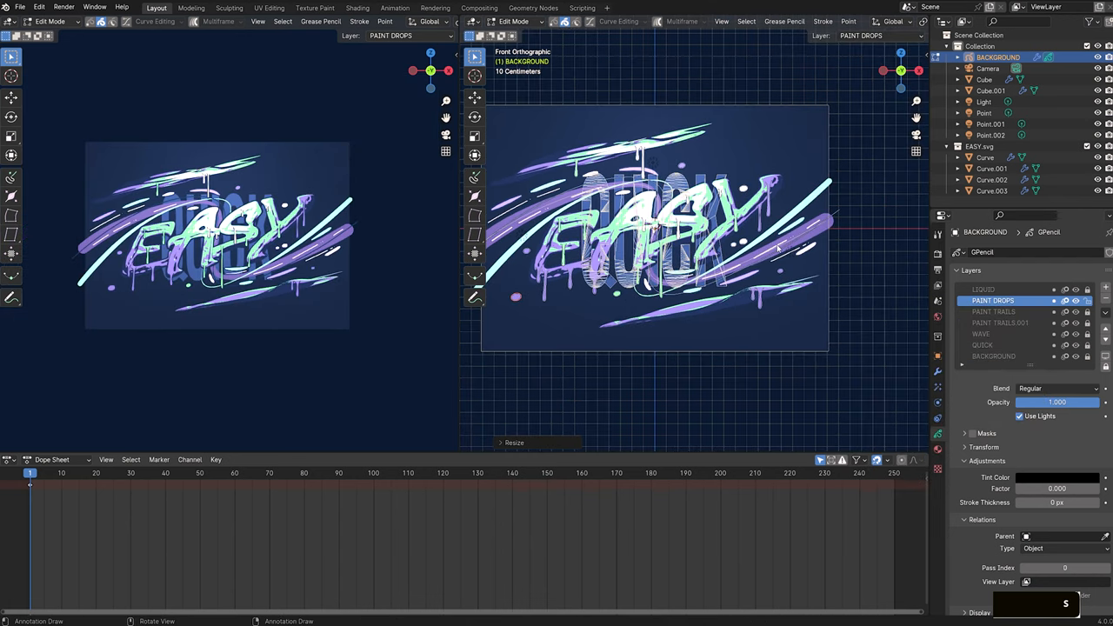
pyautogui.press('ctrl+s')
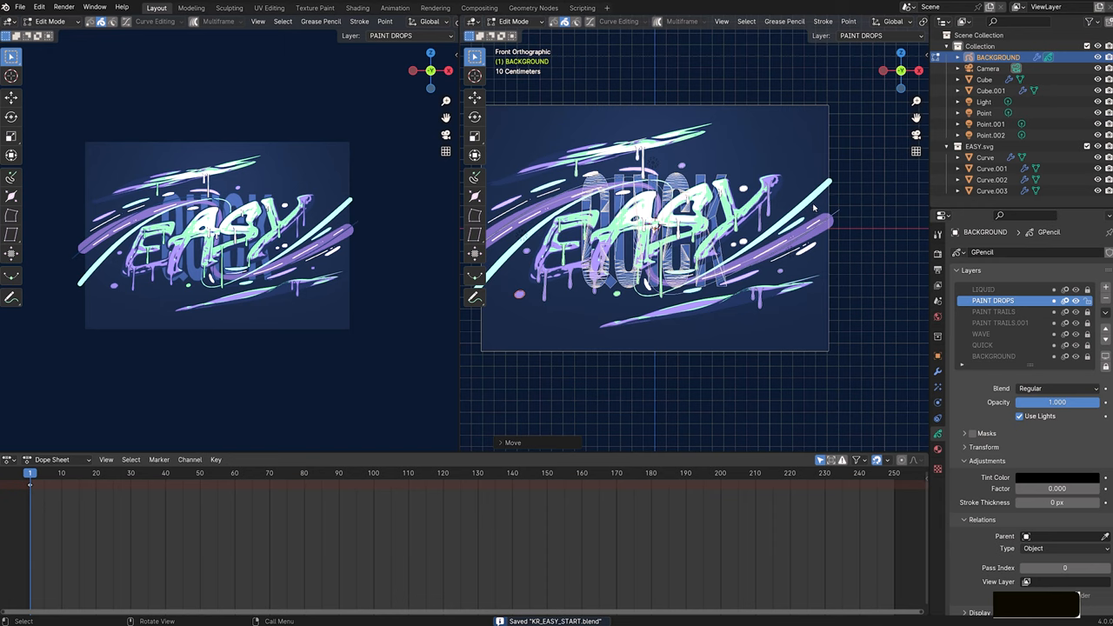
pyautogui.click(1104, 313)
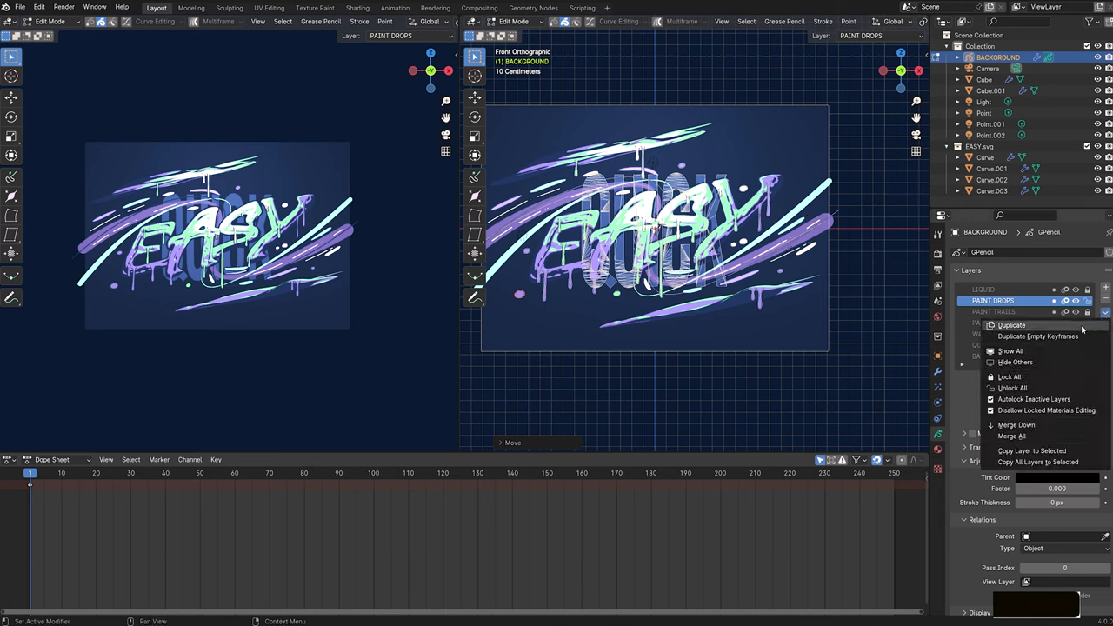
# Step: Duplicate the drops layer as PAINT DROPS.001, move it, and set its tint factor to 1.000
pyautogui.click(1010, 325)
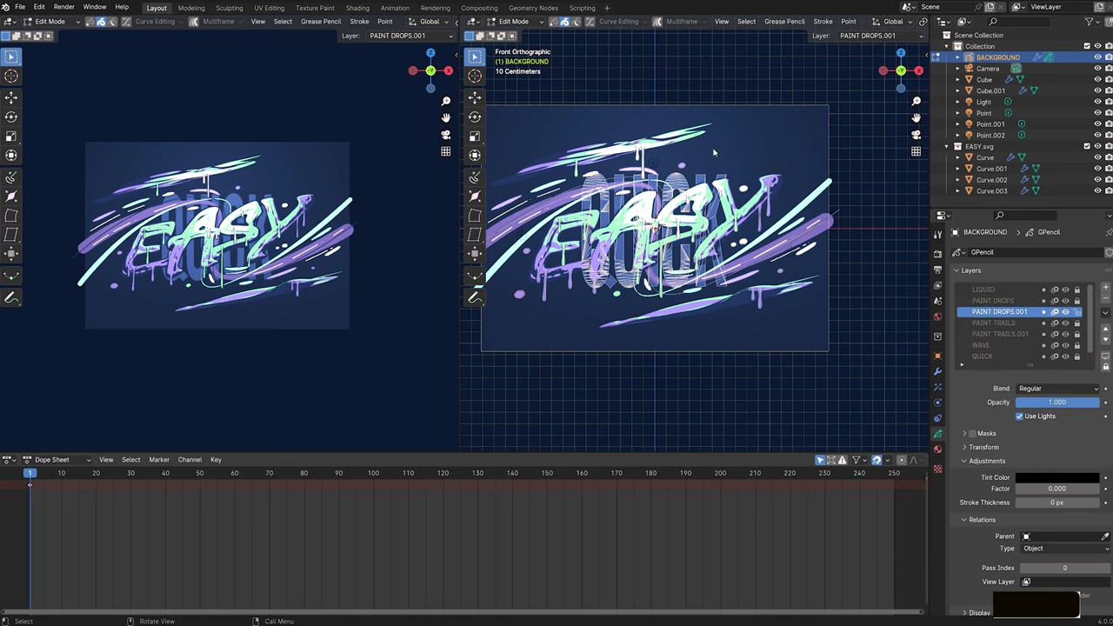
pyautogui.press('g')
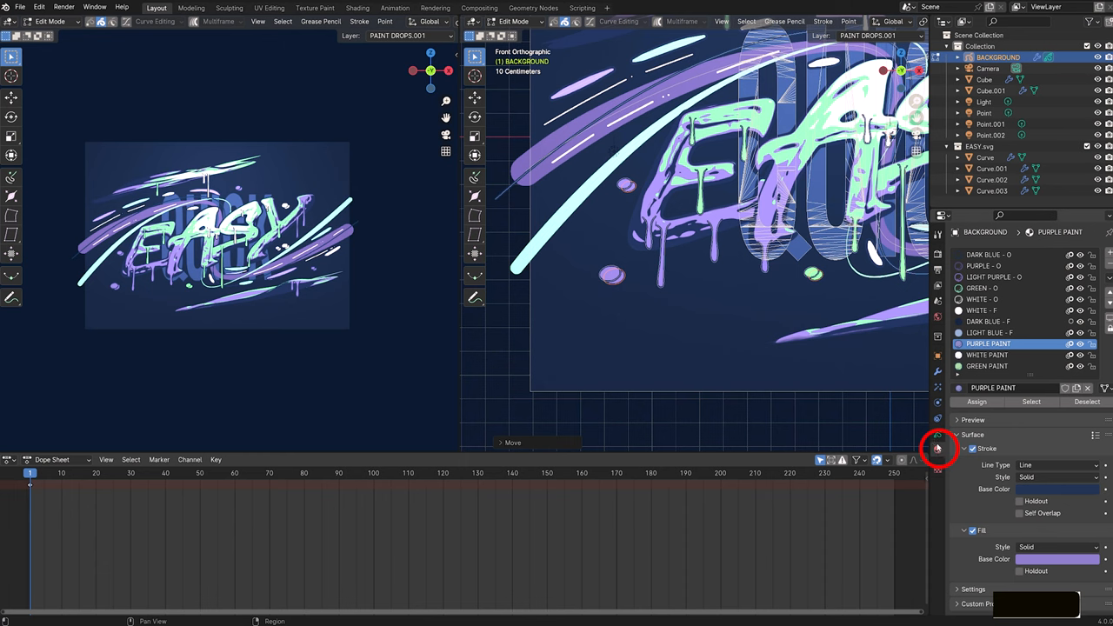
pyautogui.click(939, 448)
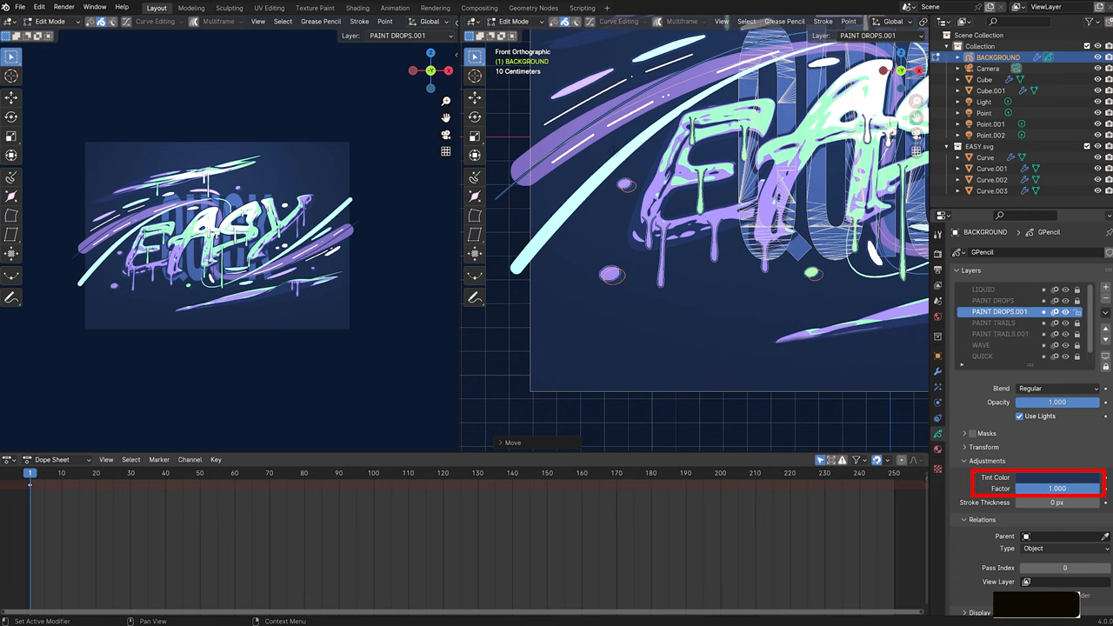
pyautogui.scroll(3)
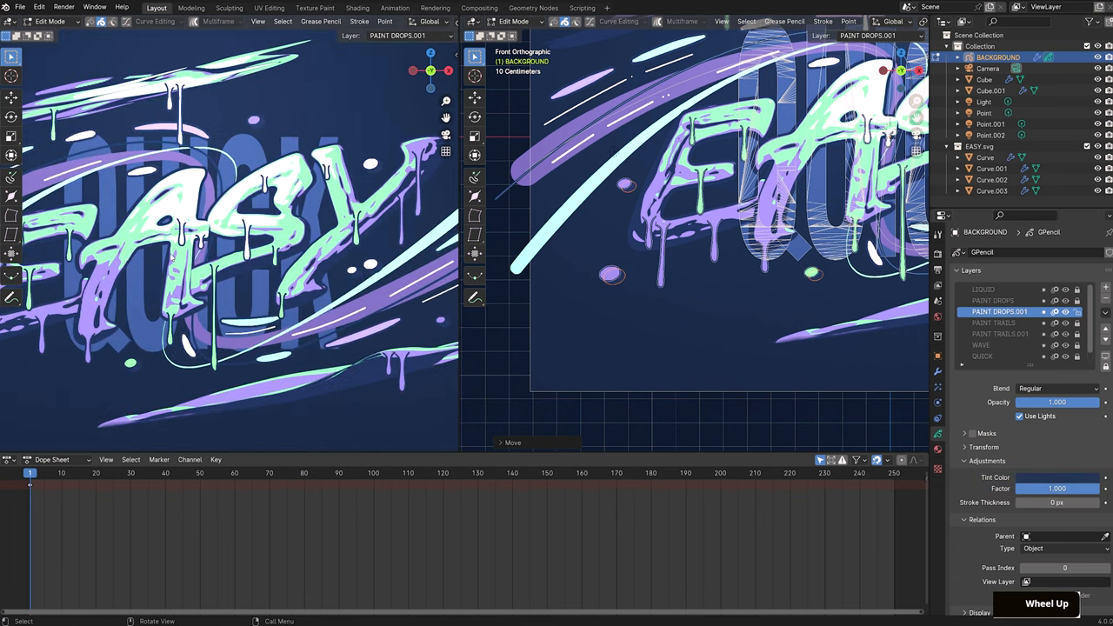
pyautogui.press('g')
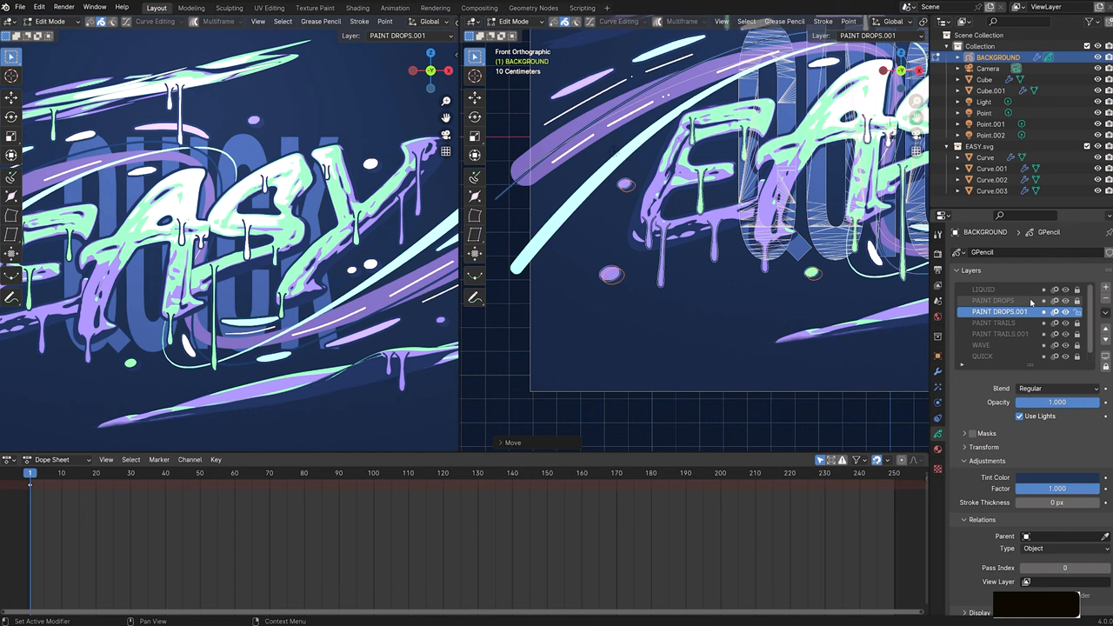
# Step: Add a STARS layer and draw small white dots with the WHITE - O material
pyautogui.click(993, 299)
pyautogui.write('15')
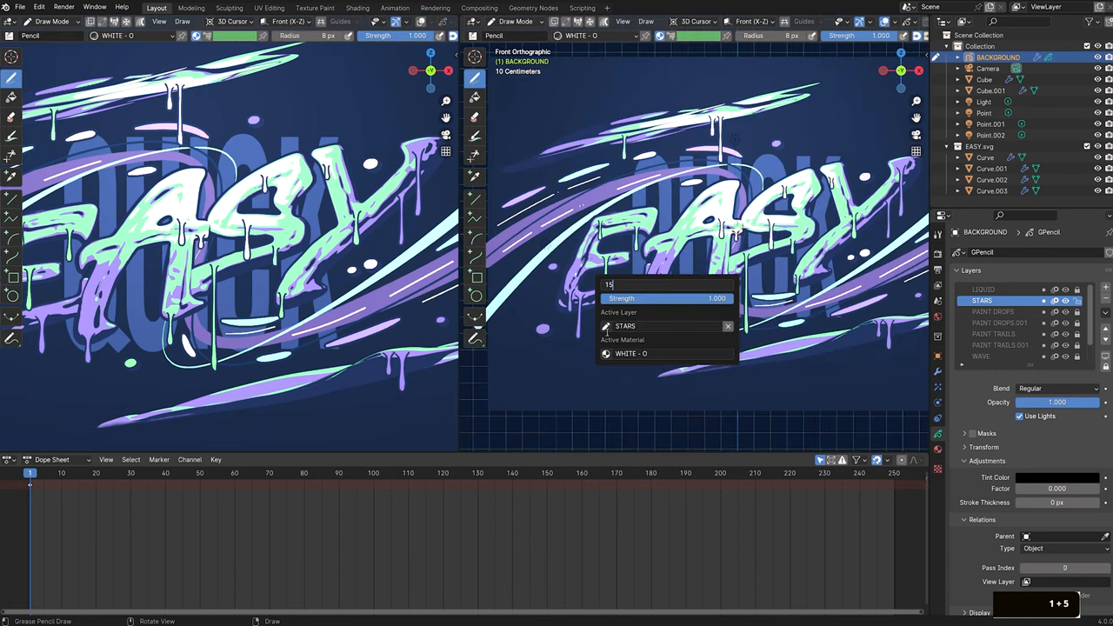
pyautogui.click(632, 353)
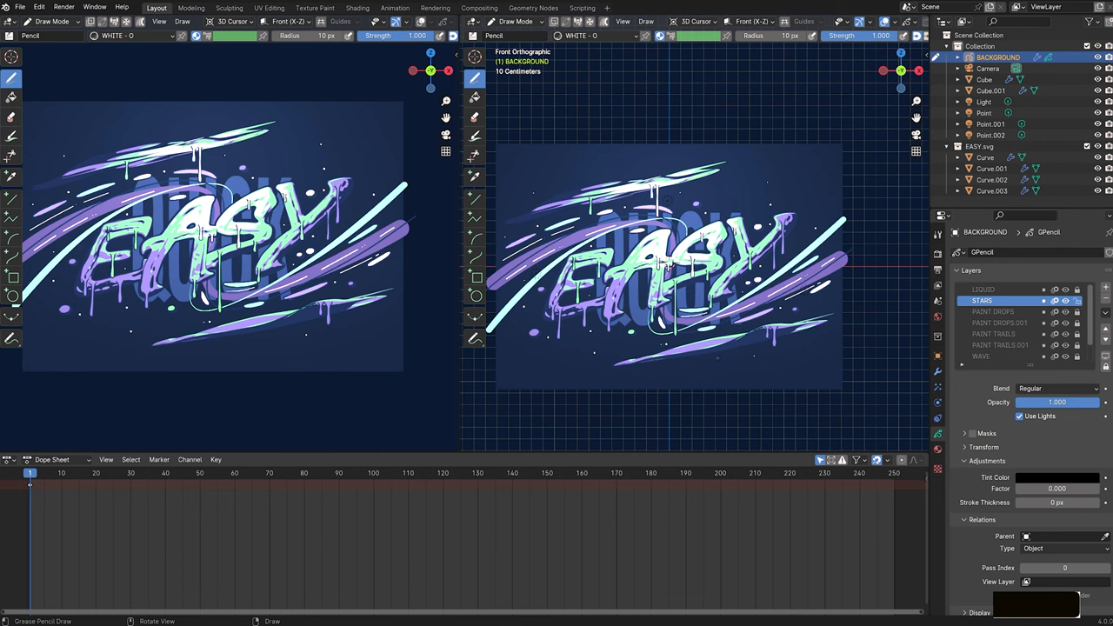
pyautogui.scroll(-3)
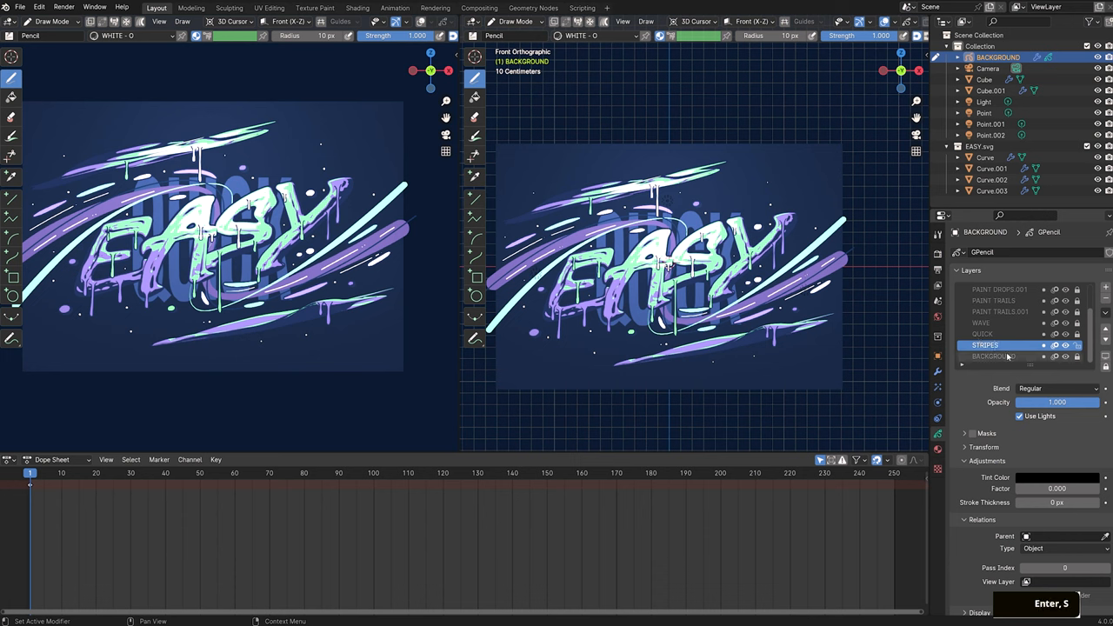
# Step: Blend the STRIPES layer as Hard Light at 0.350 opacity
pyautogui.click(1057, 387)
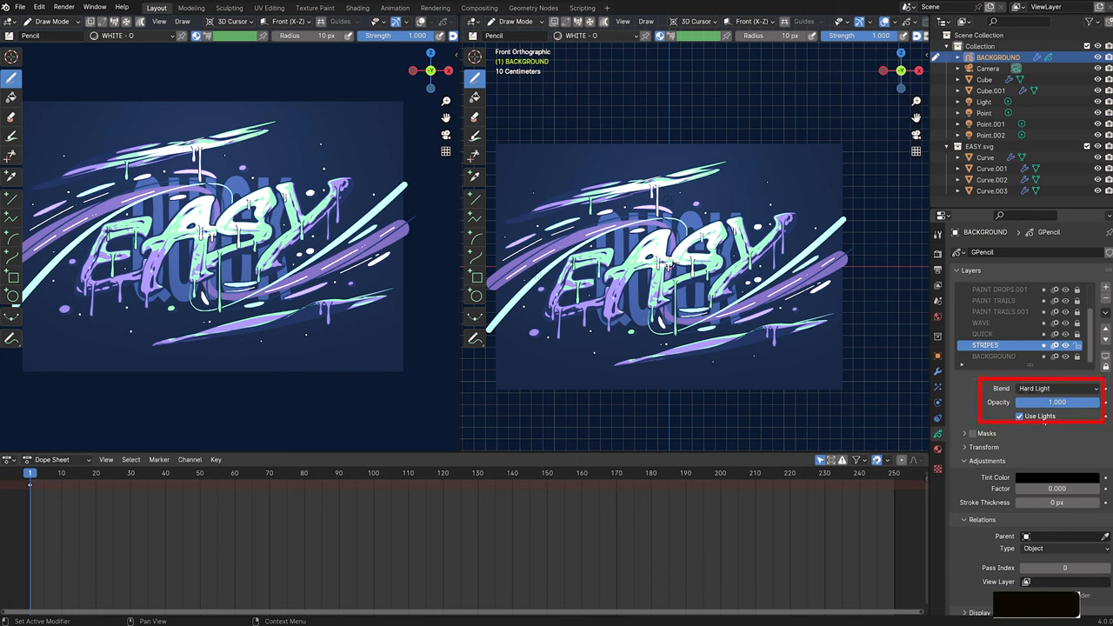
pyautogui.write('0.350')
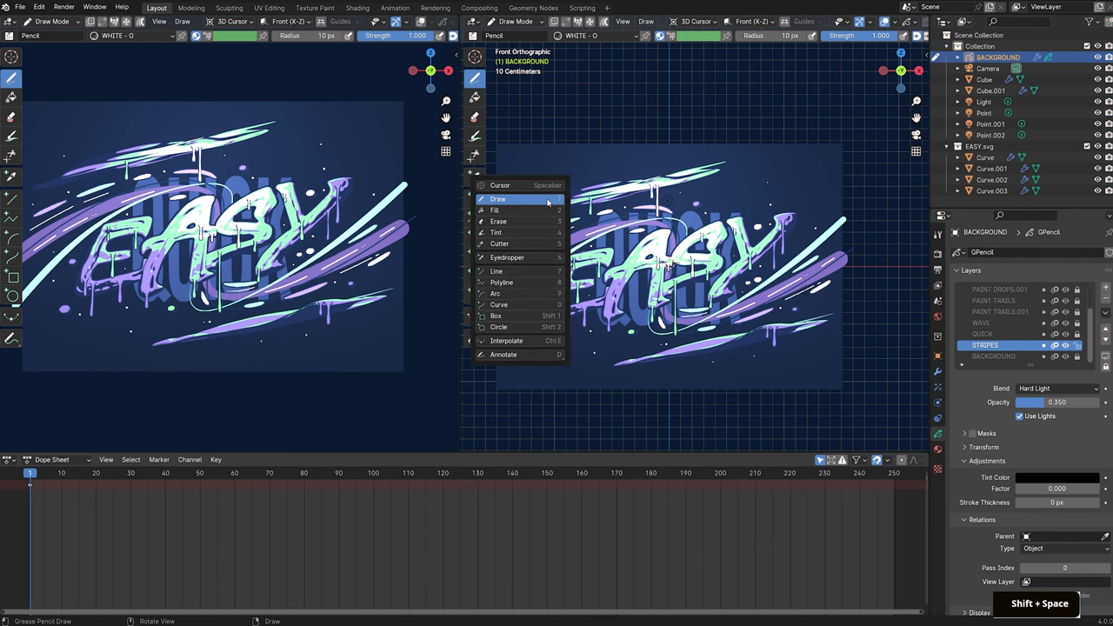
pyautogui.click(497, 314)
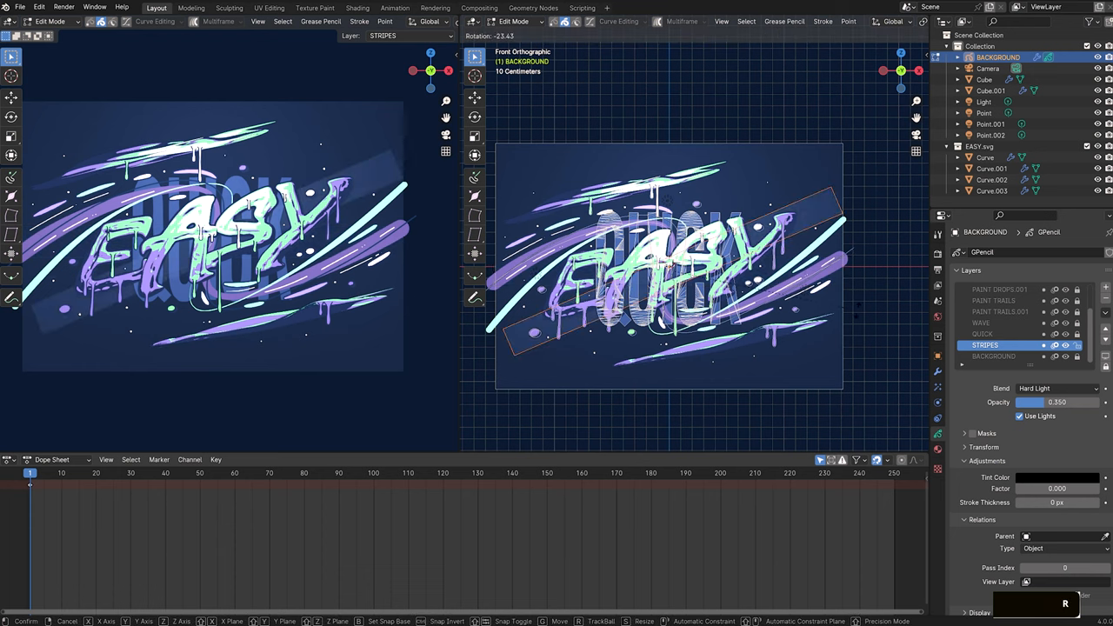
# Step: Rotate and duplicate the stripe strokes into angled bands across the artwork
pyautogui.press('r')
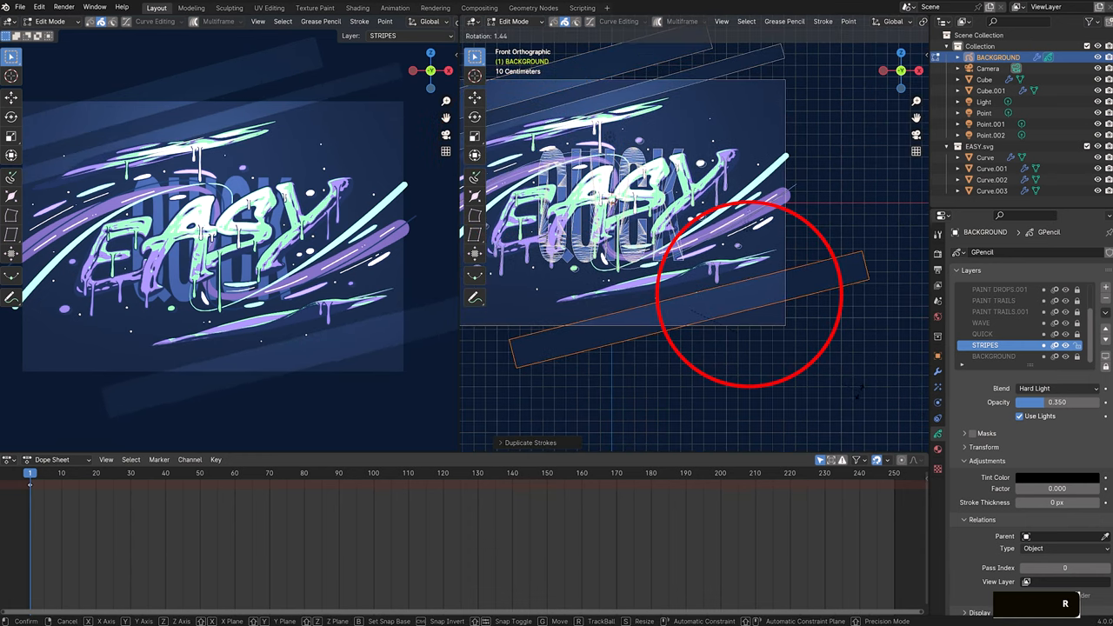
pyautogui.scroll(-3)
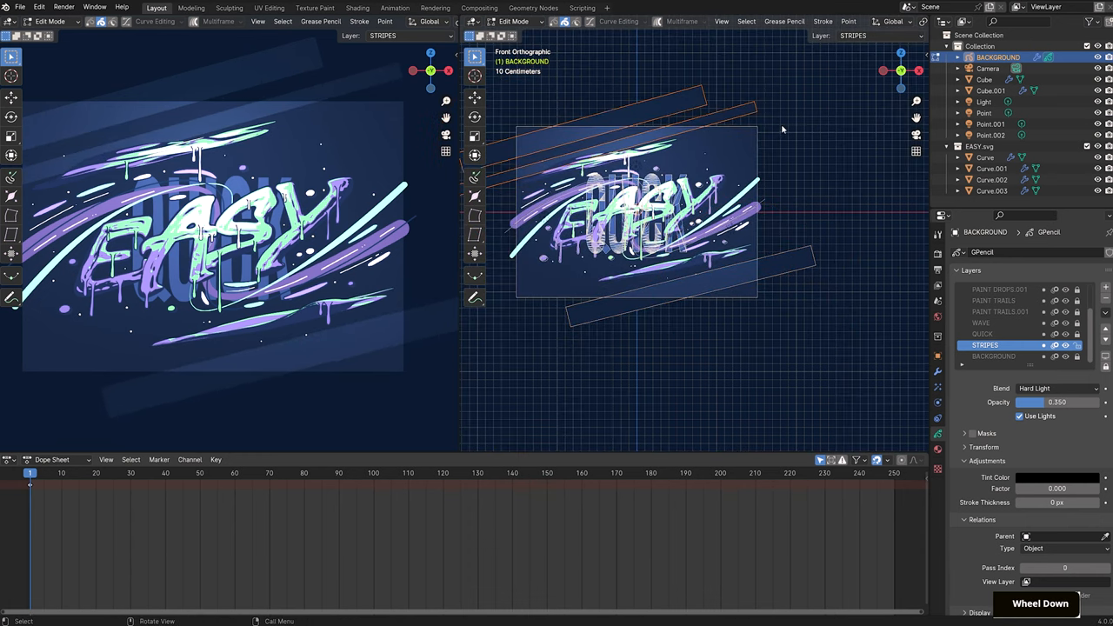
pyautogui.press('shift+d')
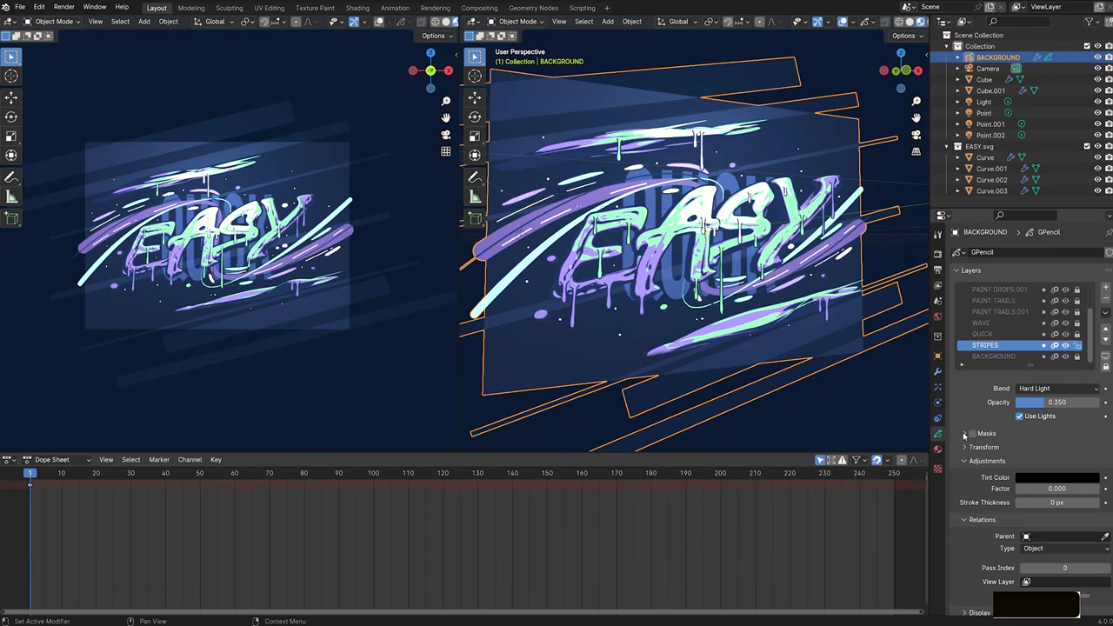
# Step: Enable masking on the STRIPES layer with BACKGROUND as its mask layer
pyautogui.click(972, 433)
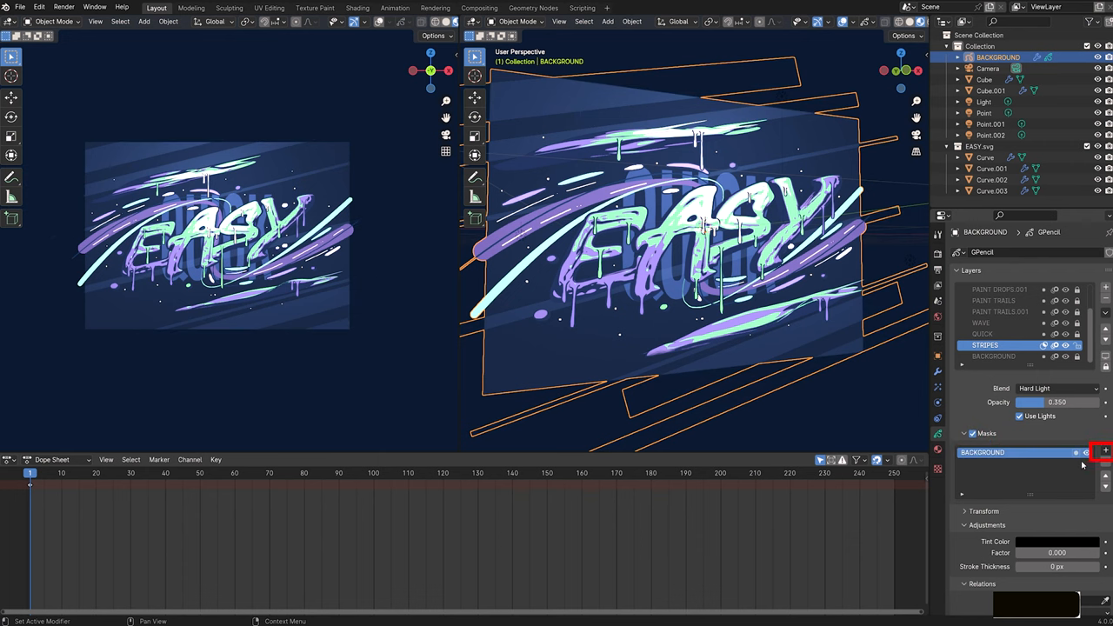
pyautogui.click(1078, 452)
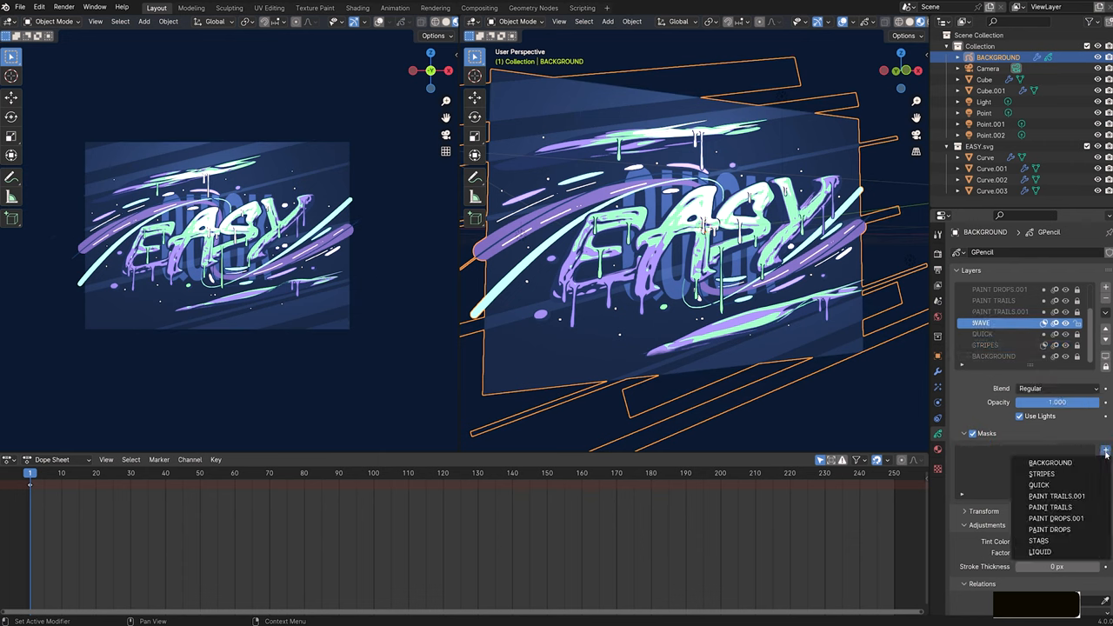
pyautogui.click(1050, 463)
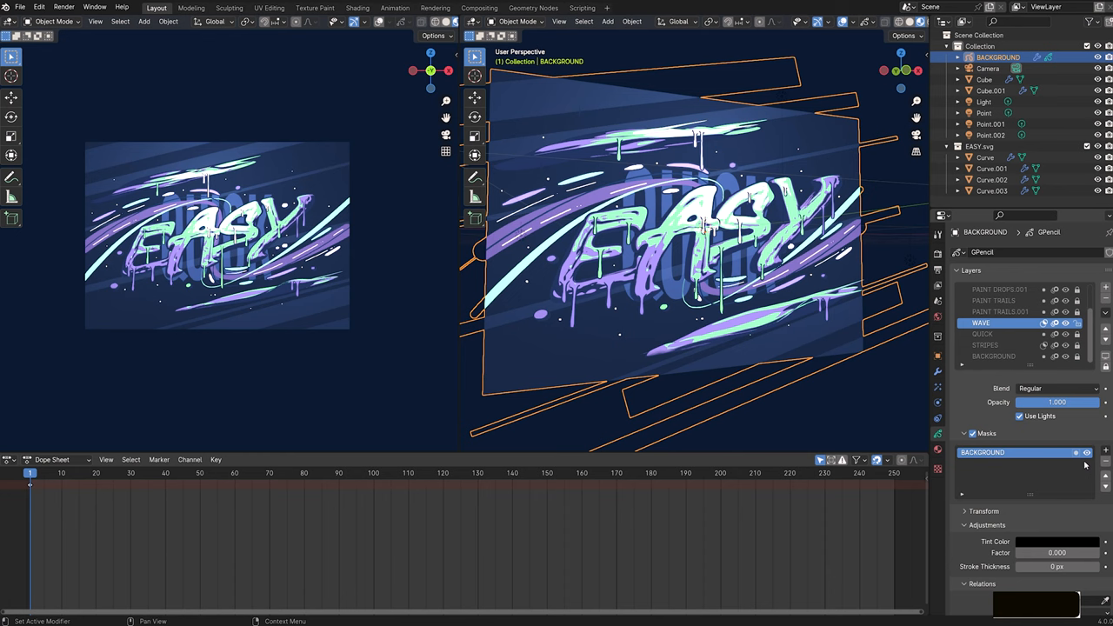
pyautogui.scroll(-3)
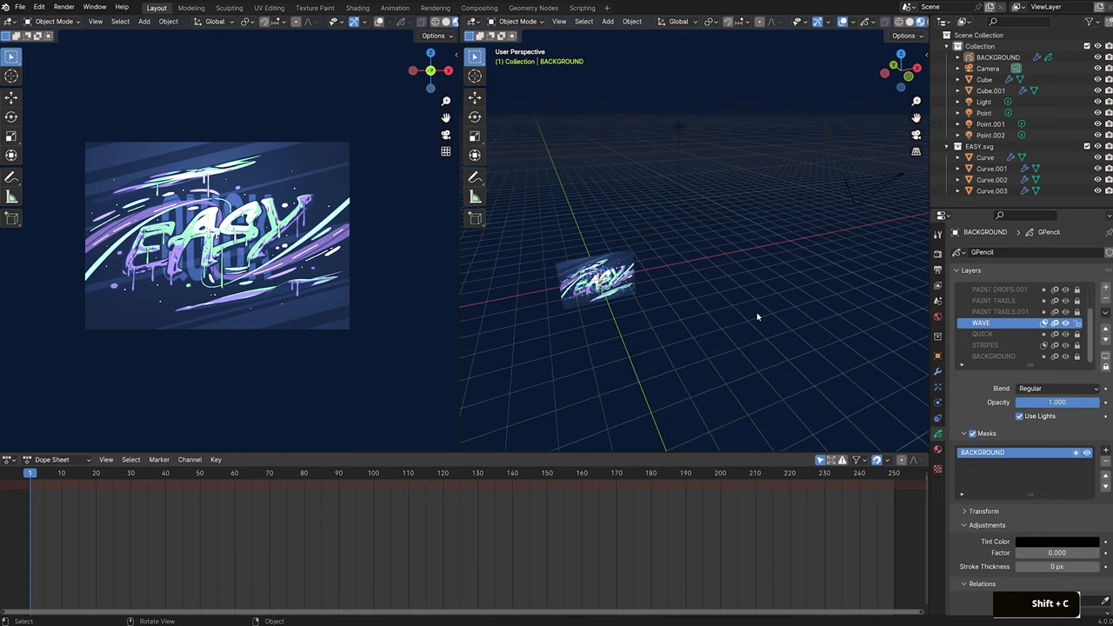
# Step: Tilt the camera 90 degrees around X to face the artwork
pyautogui.scroll(3)
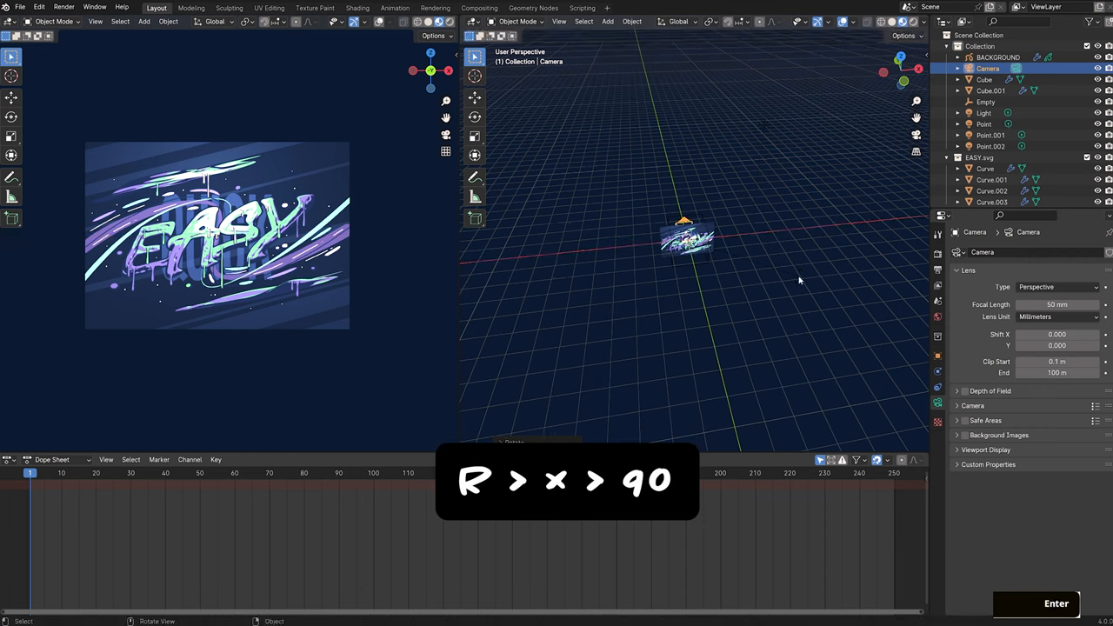
pyautogui.press('Return')
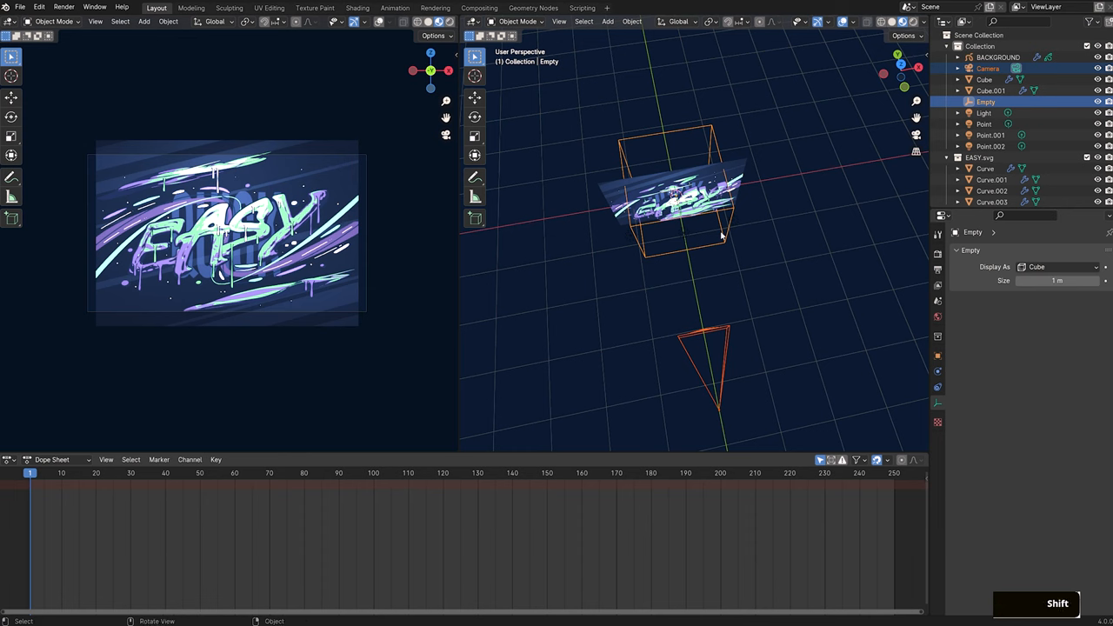
# Step: Parent the camera to the cube Empty and rotate the Empty around the Z axis
pyautogui.press('ctrl+p')
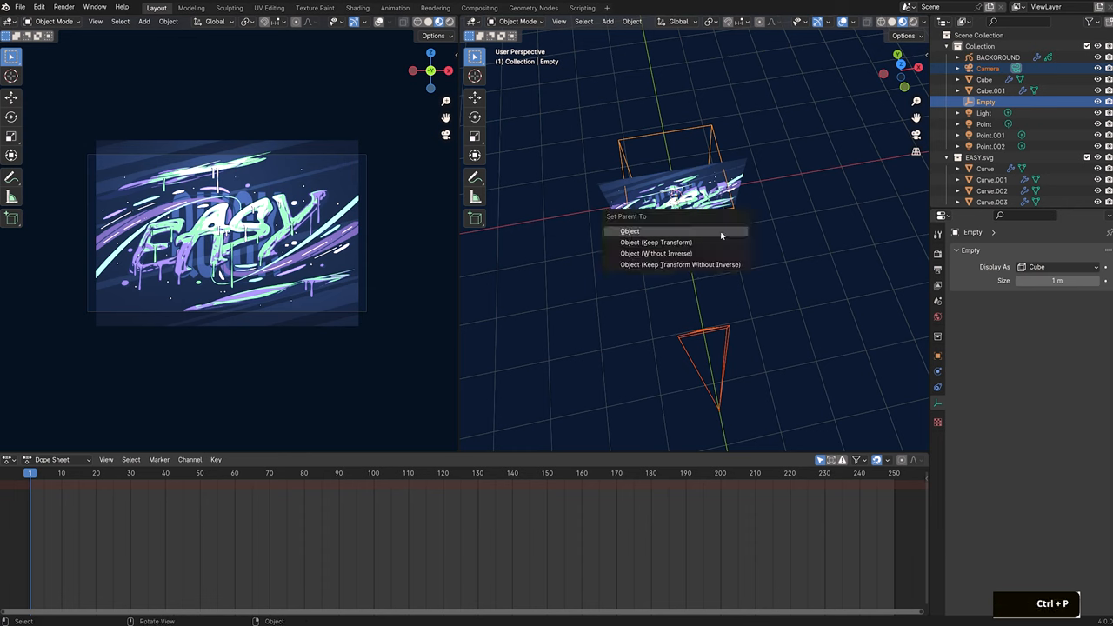
pyautogui.click(656, 242)
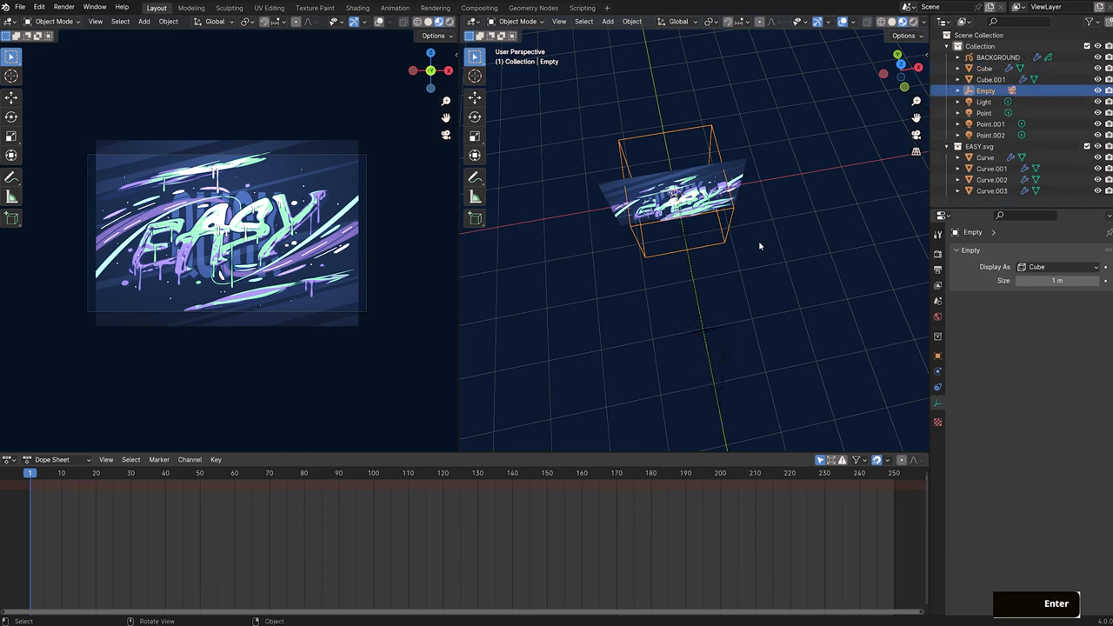
pyautogui.press('r')
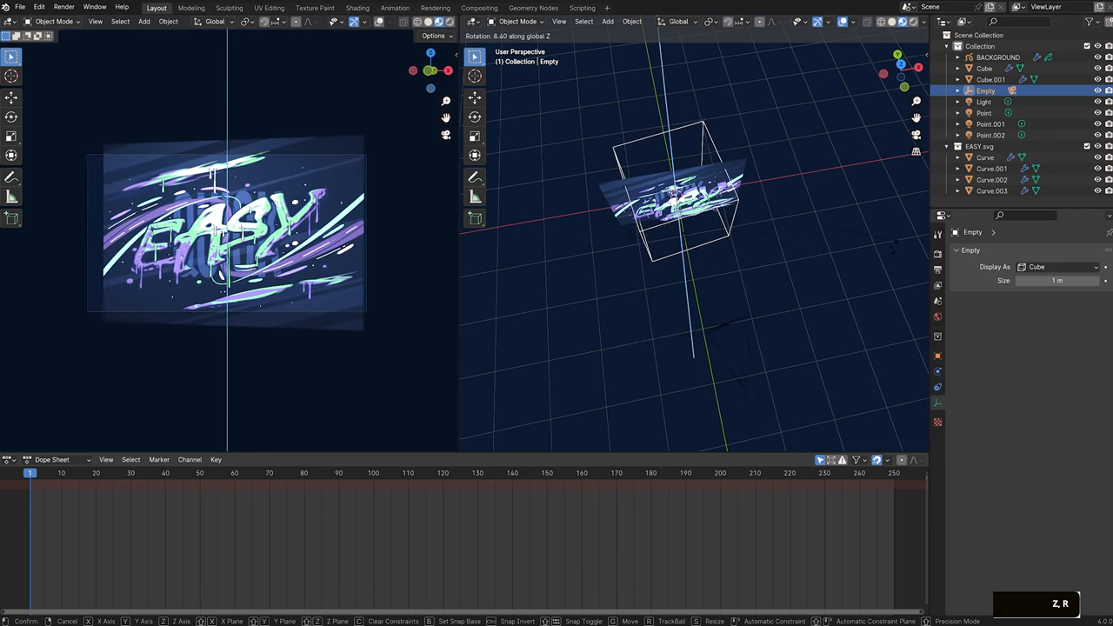
pyautogui.press('z')
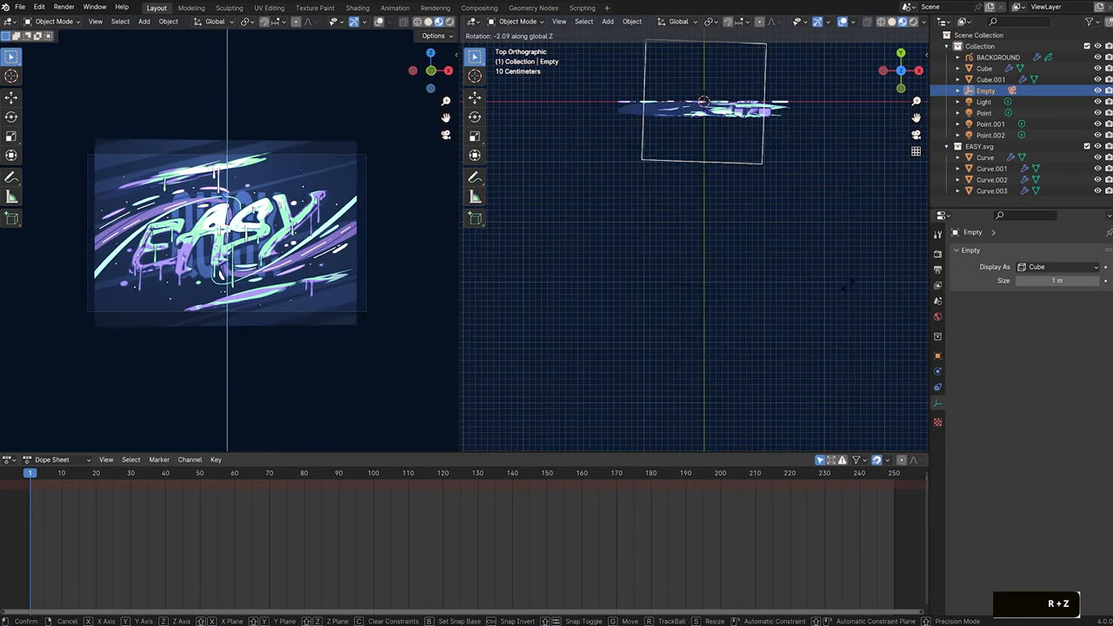
pyautogui.moveTo(792, 310)
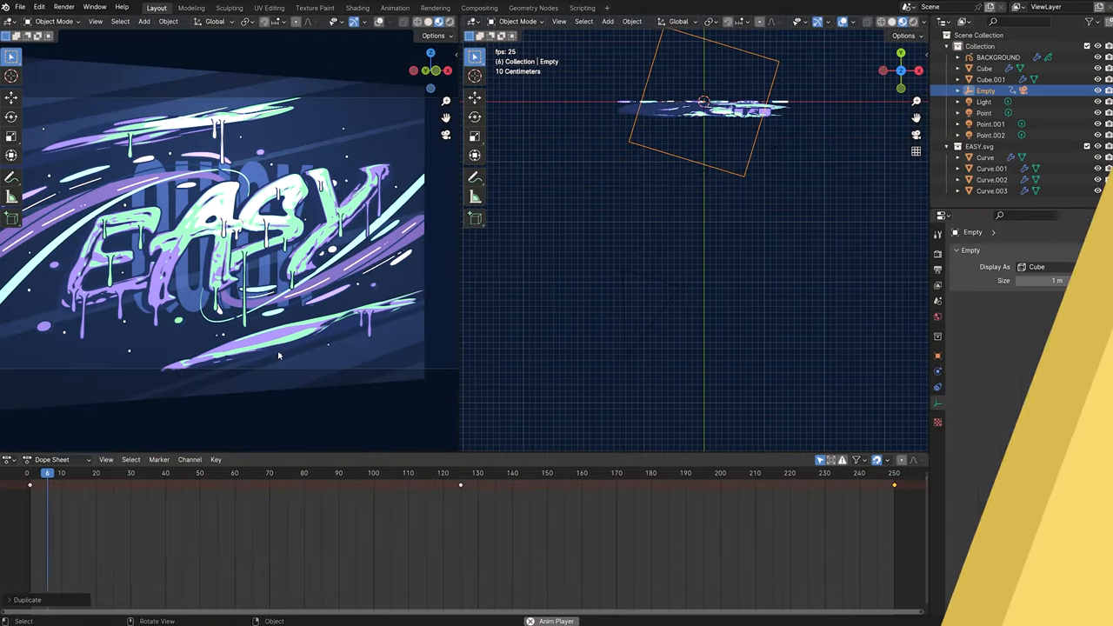
# Step: Stop playback, review View Layer passes, and enable Ambient Occlusion in EEVEE render settings
pyautogui.click(939, 289)
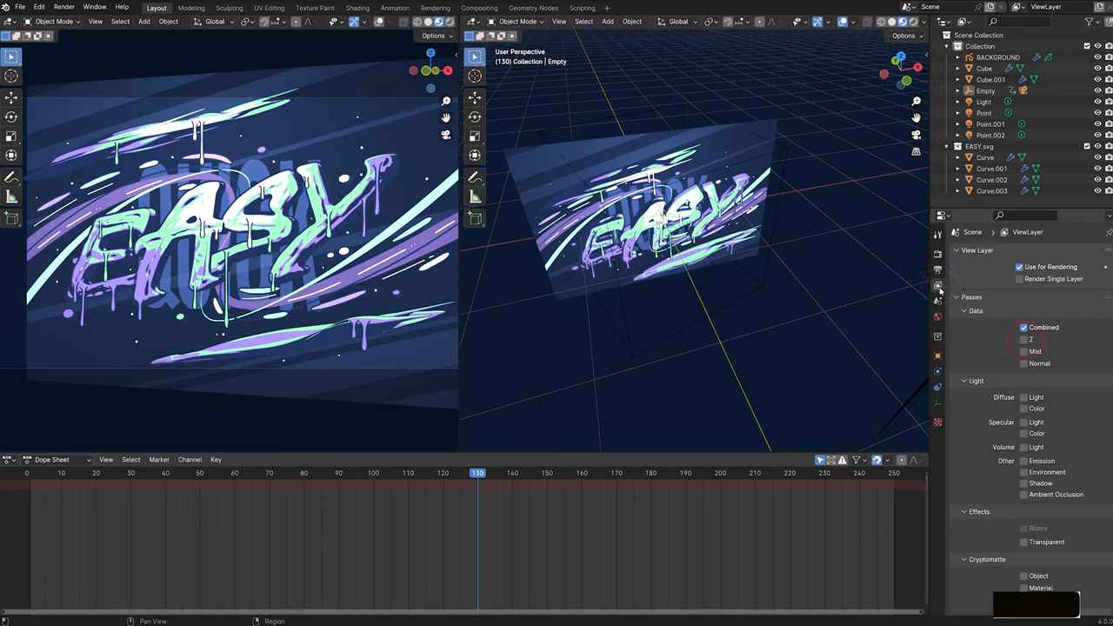
pyautogui.click(1023, 339)
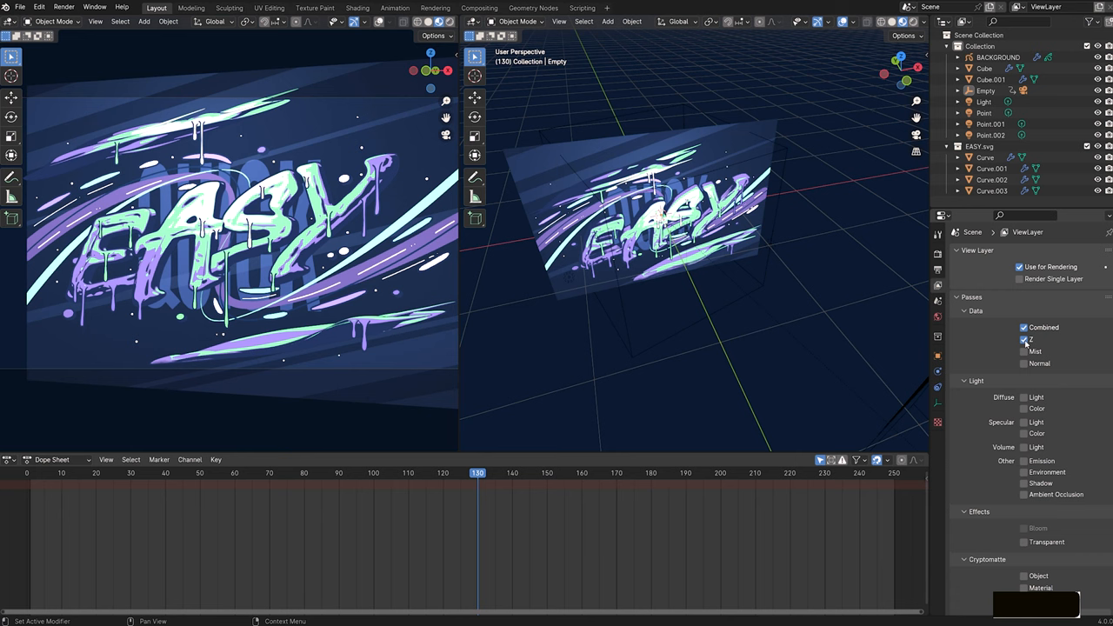
pyautogui.click(937, 254)
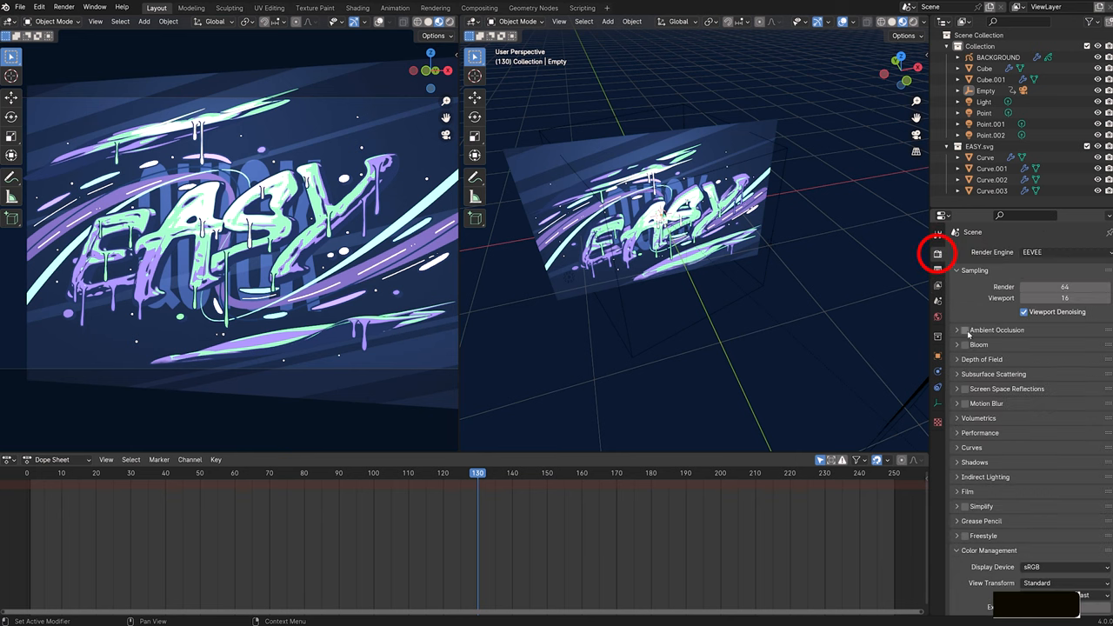
pyautogui.click(963, 345)
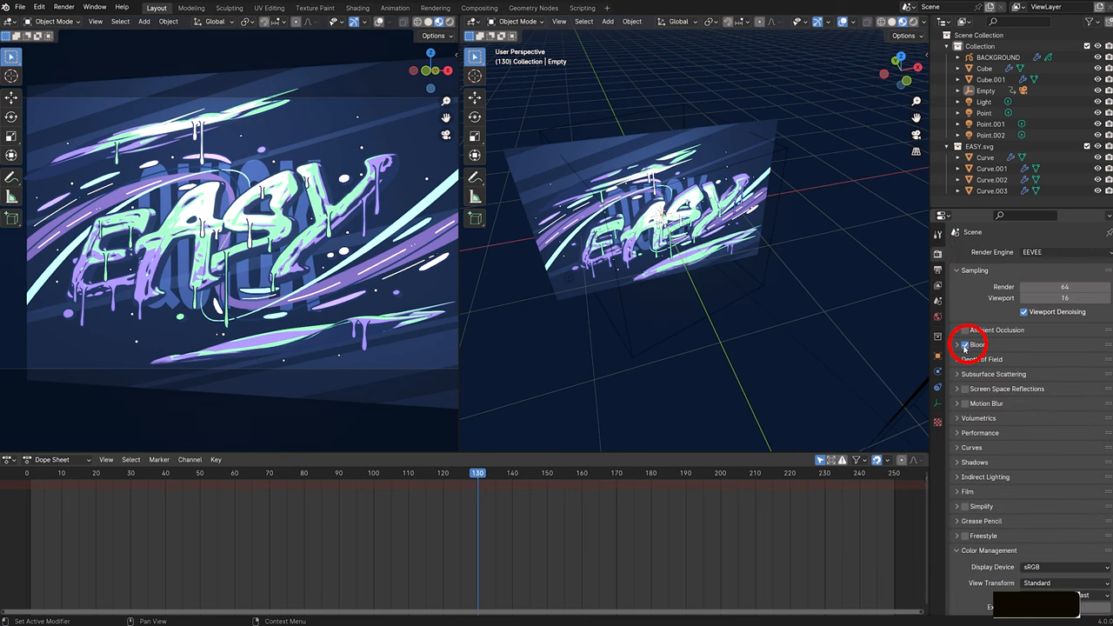
# Step: Set resolution scale to 100% and choose FFmpeg Video as the output file format
pyautogui.click(938, 269)
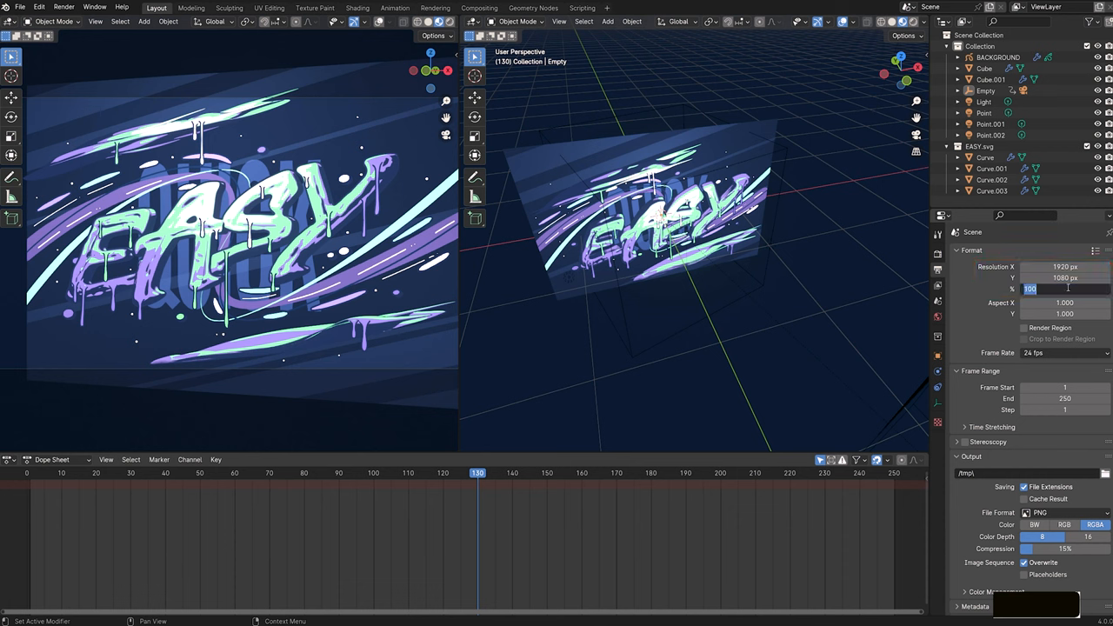
pyautogui.press('Return')
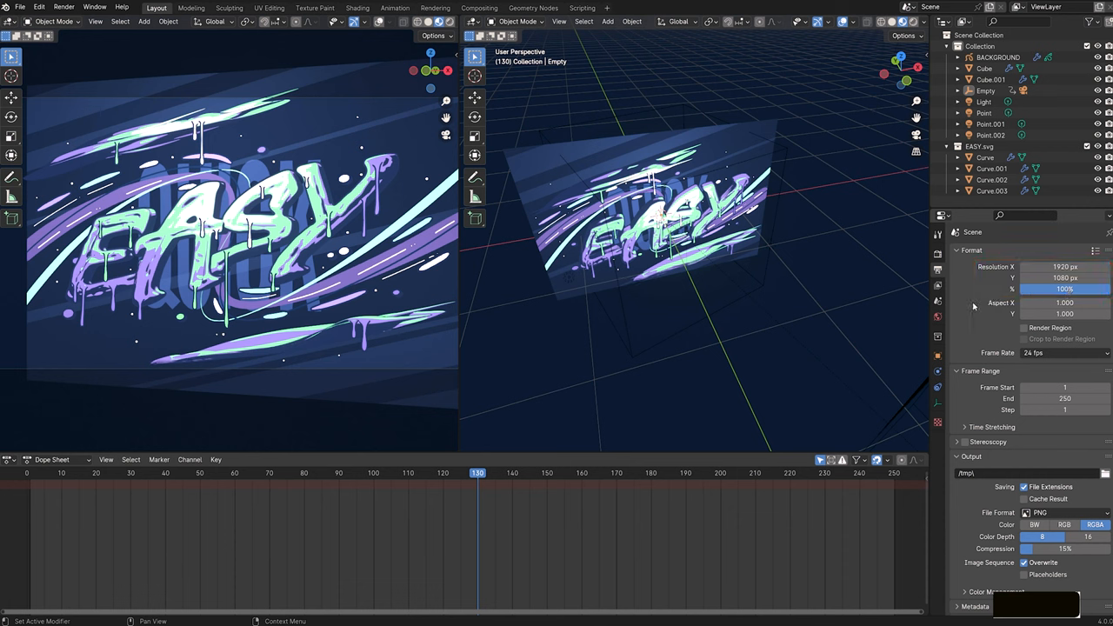
pyautogui.scroll(-3)
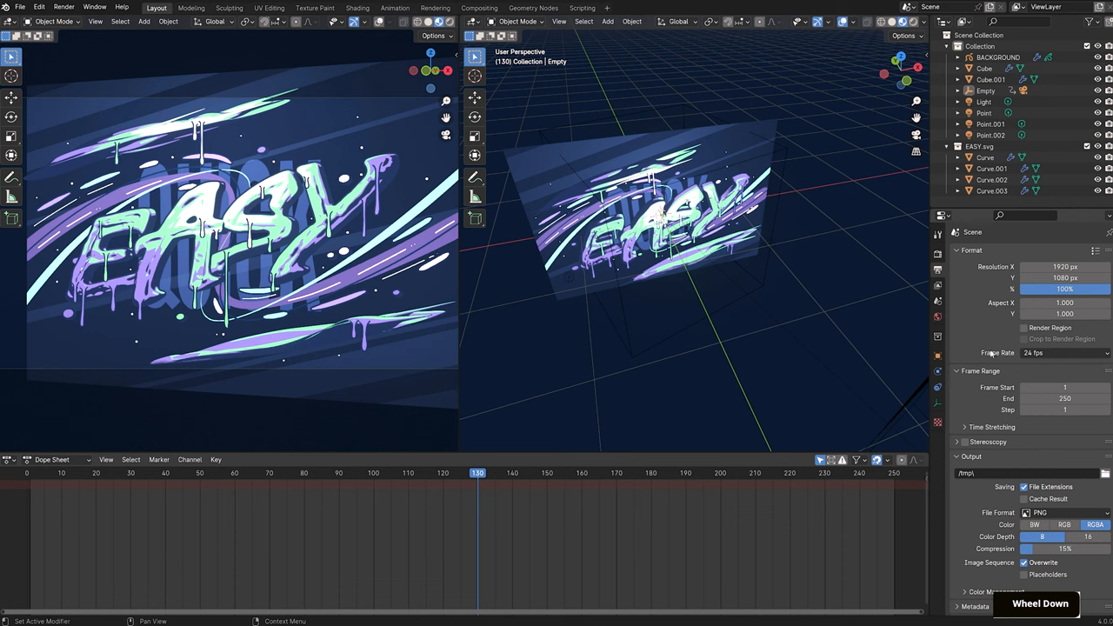
pyautogui.scroll(-3)
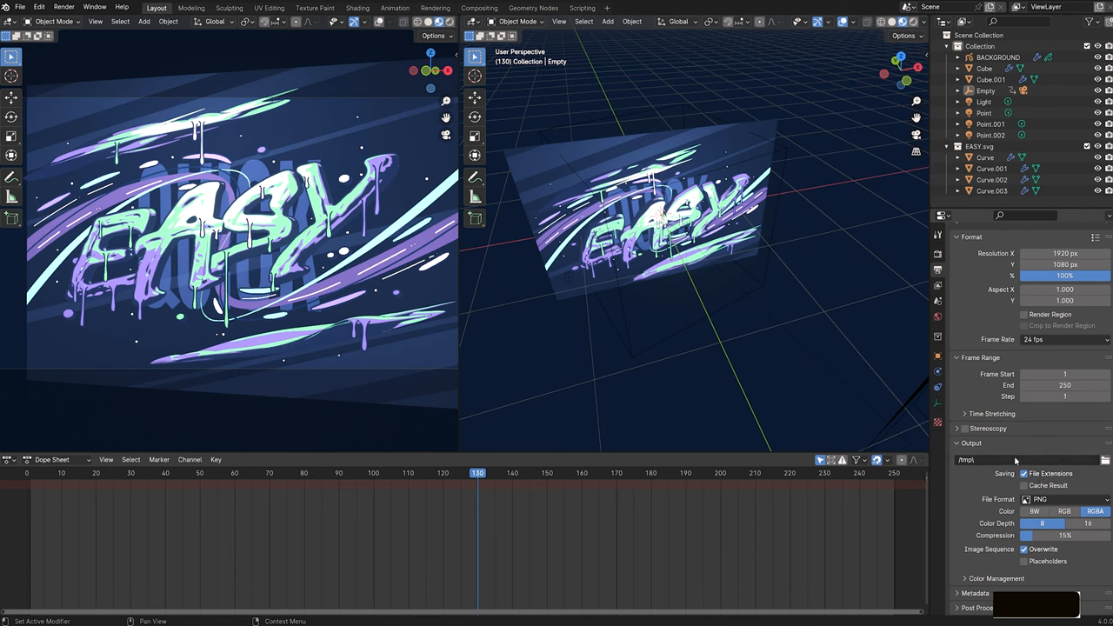
pyautogui.click(1064, 499)
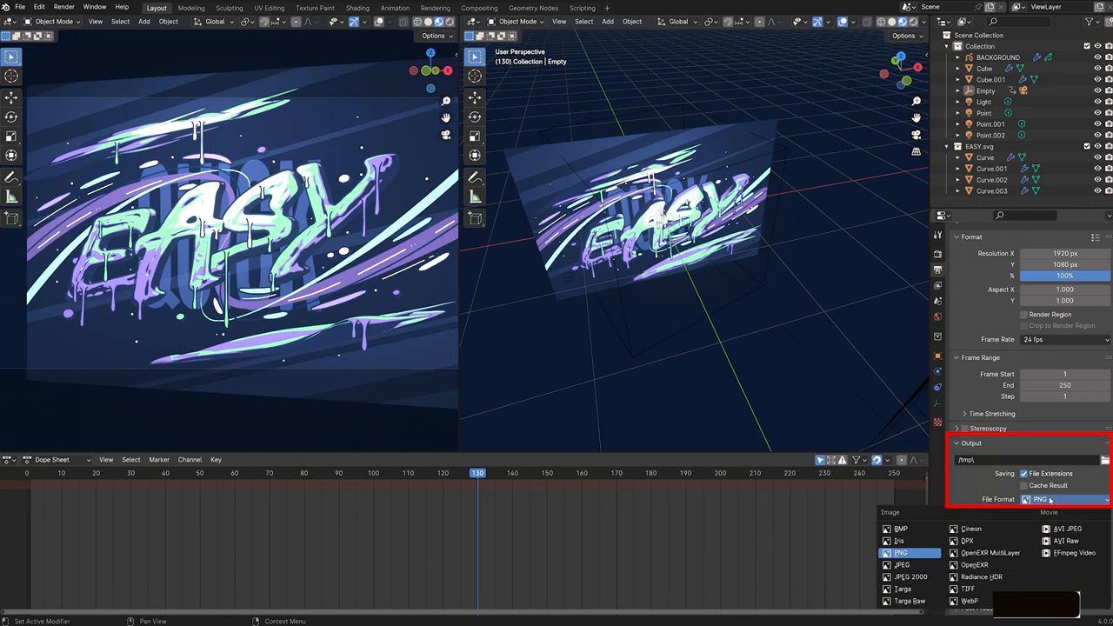
pyautogui.moveTo(1075, 553)
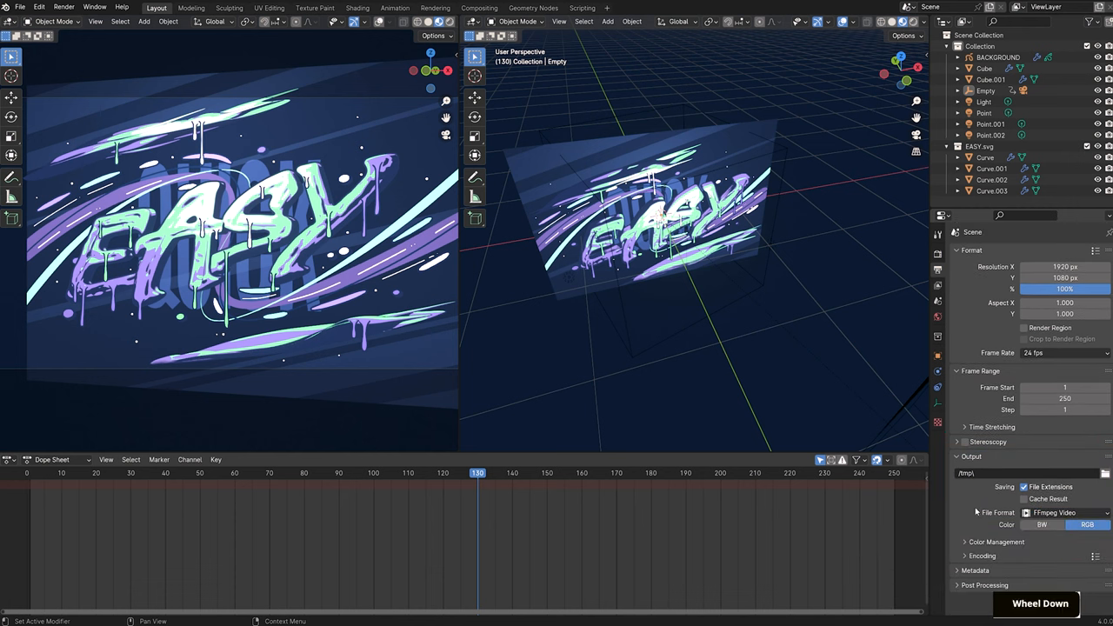
# Step: Set the container to MPEG-4 with Perceptually Lossless output quality, ready to render
pyautogui.scroll(-3)
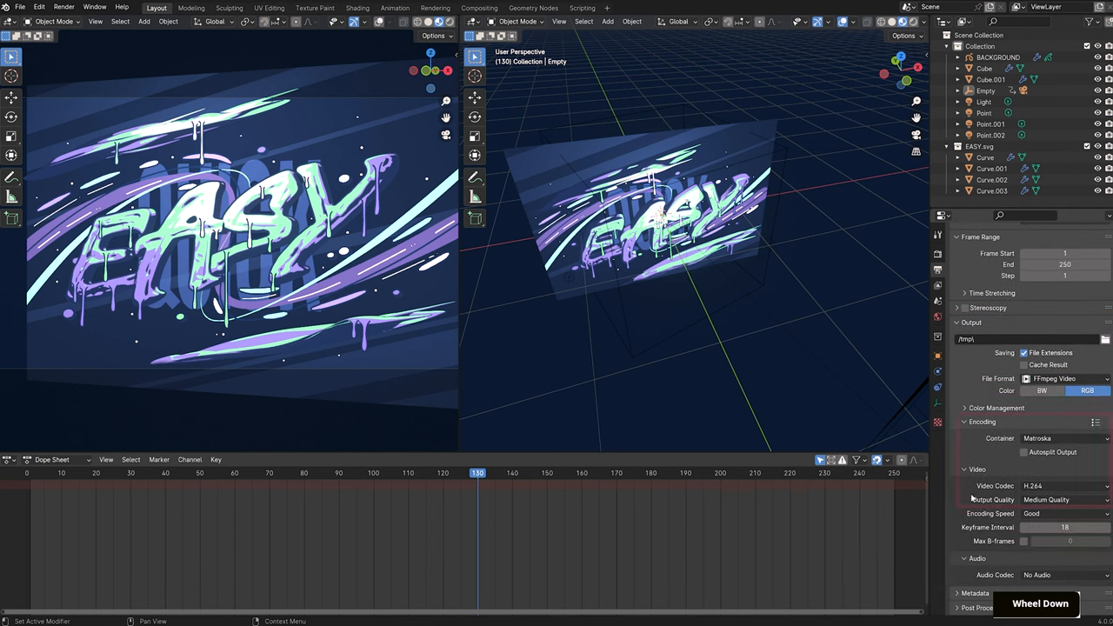
pyautogui.click(1064, 438)
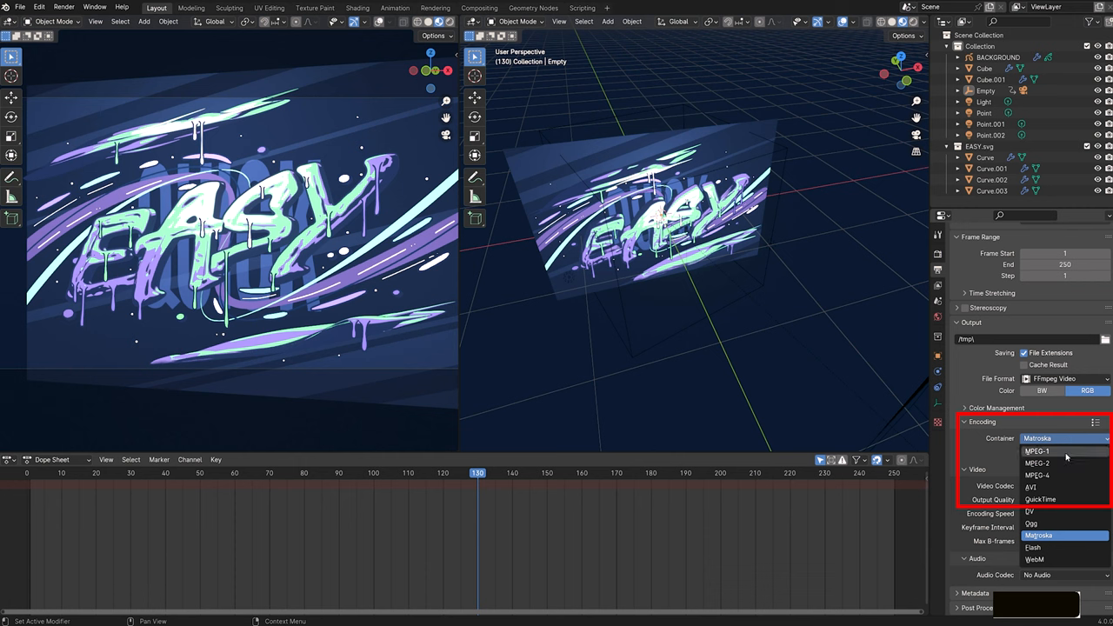
pyautogui.click(1037, 462)
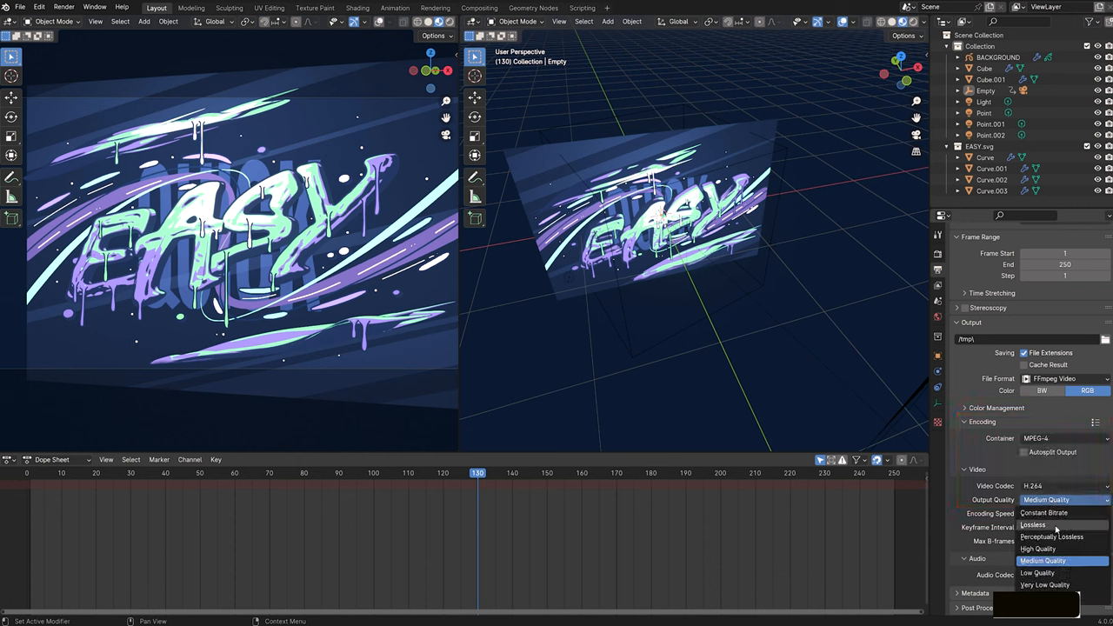
pyautogui.click(1052, 536)
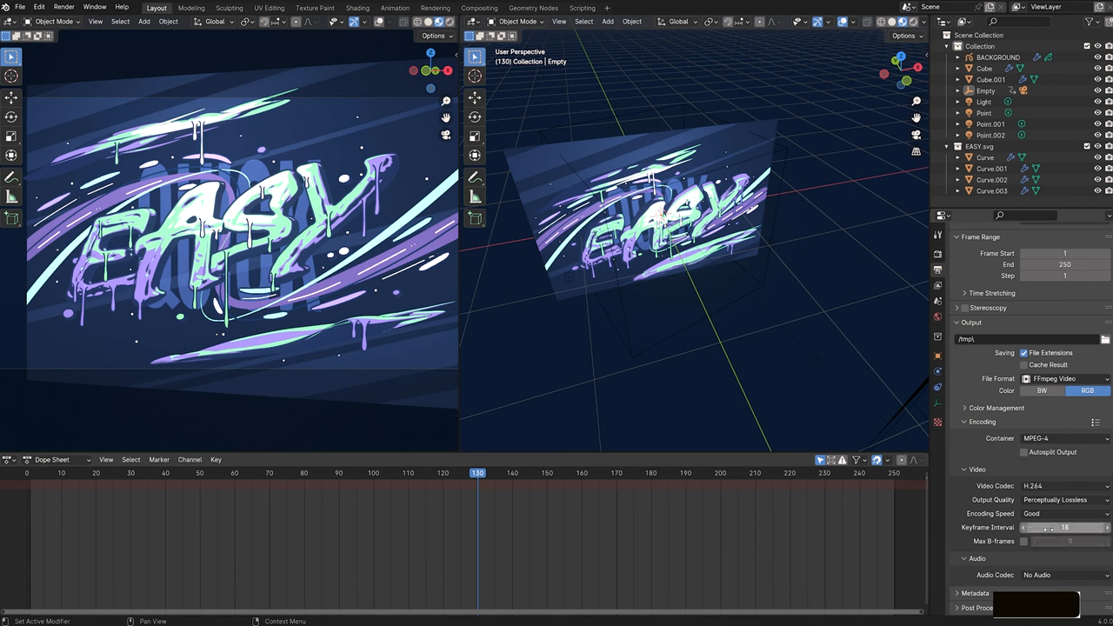
pyautogui.click(63, 7)
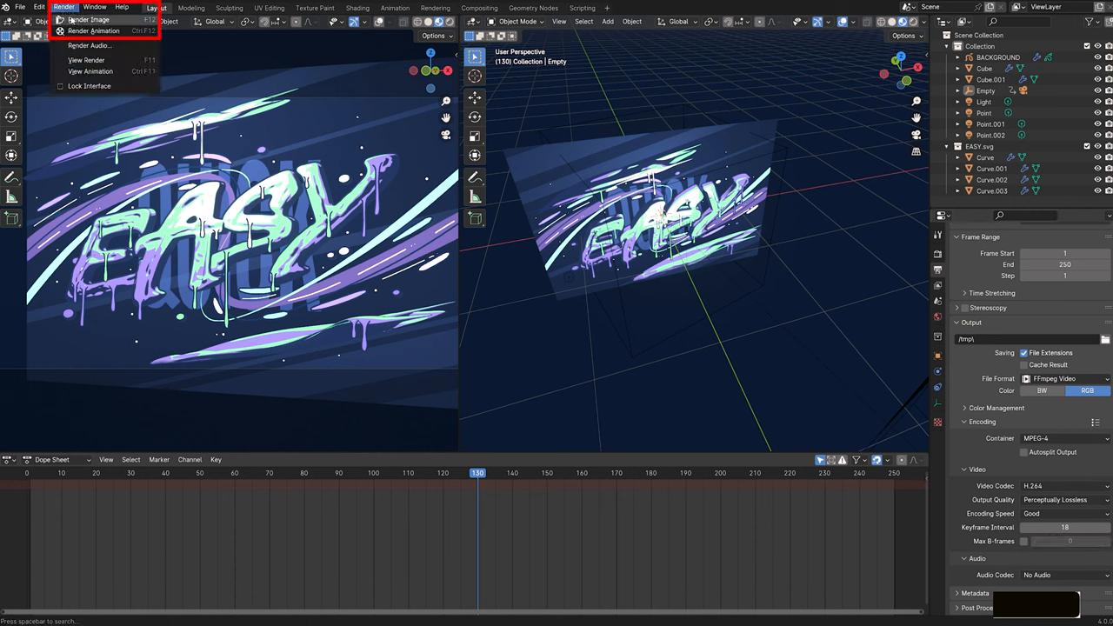